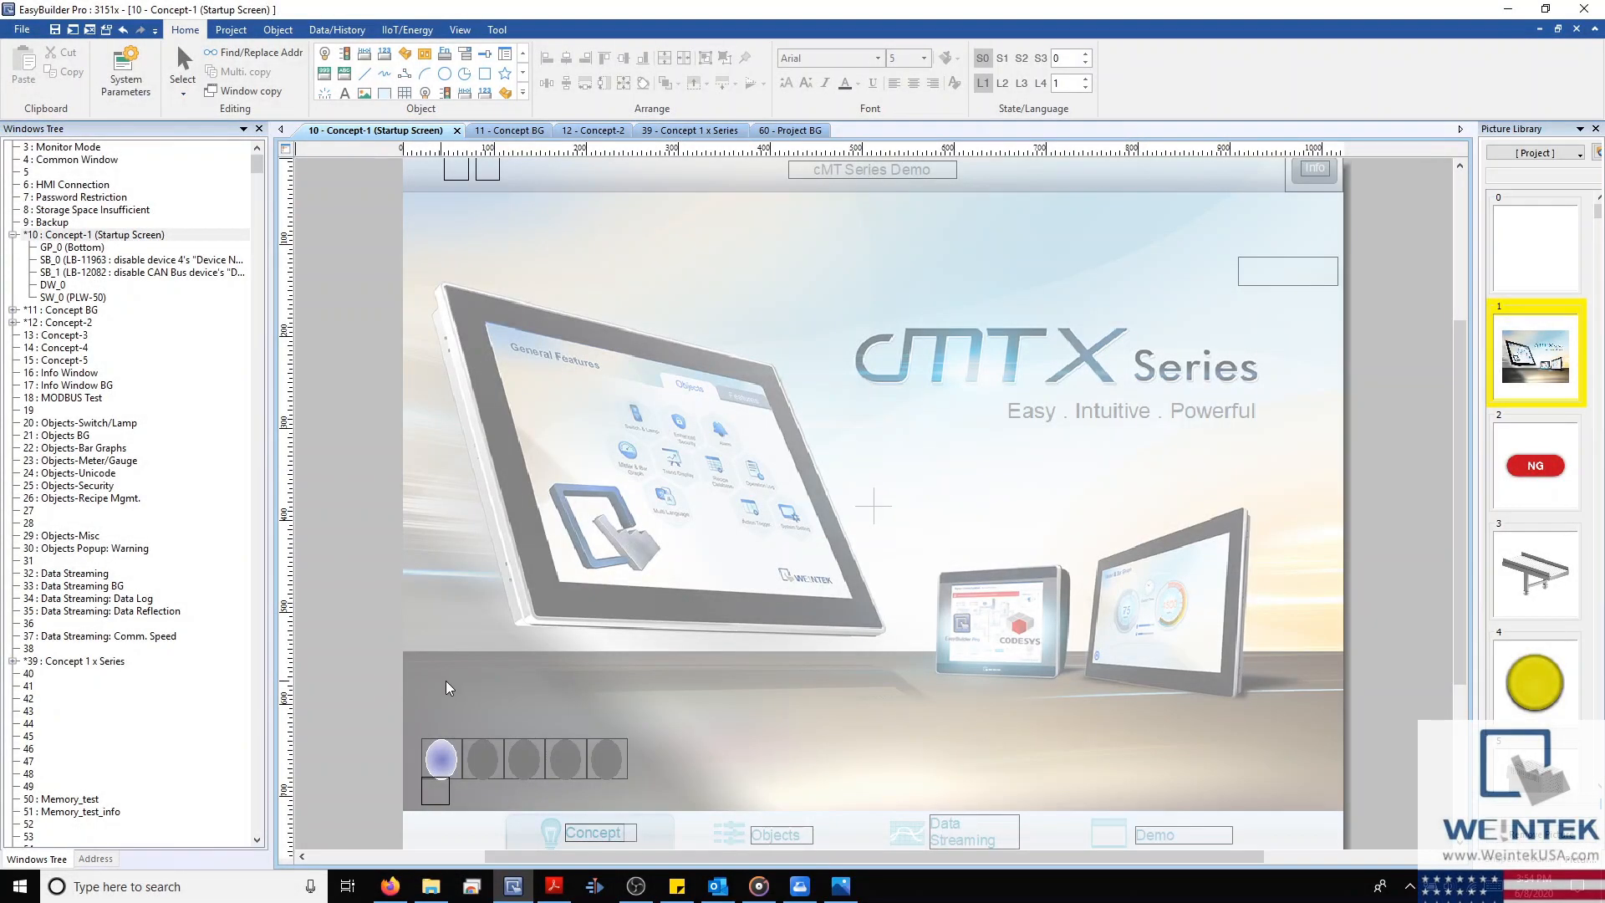
mouse_move(515, 634)
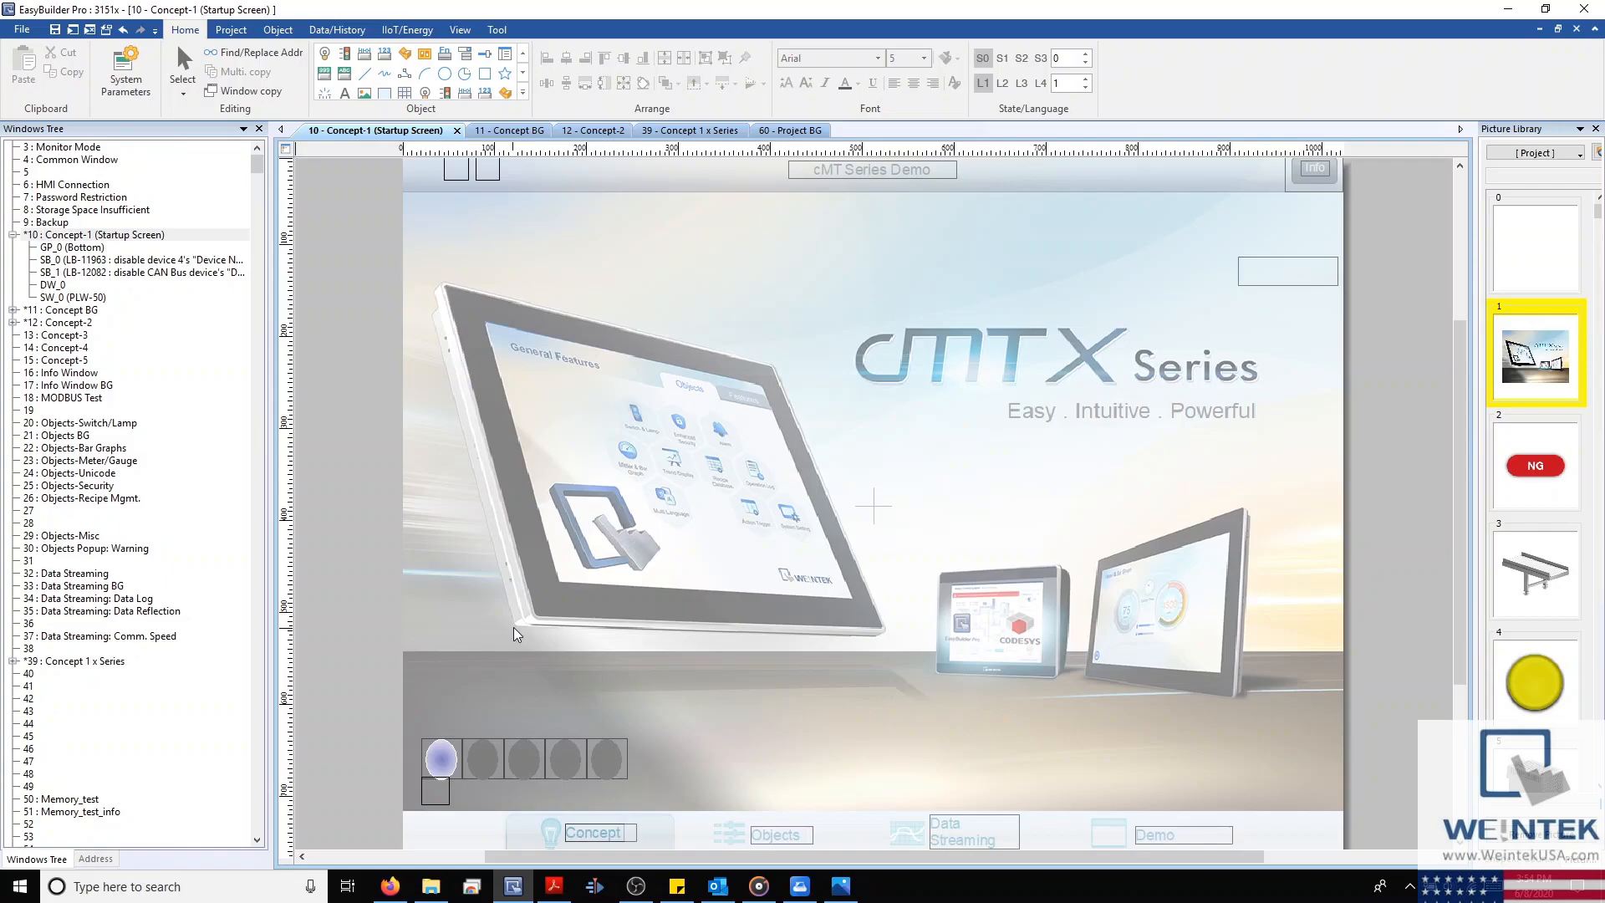
mouse_move(501, 643)
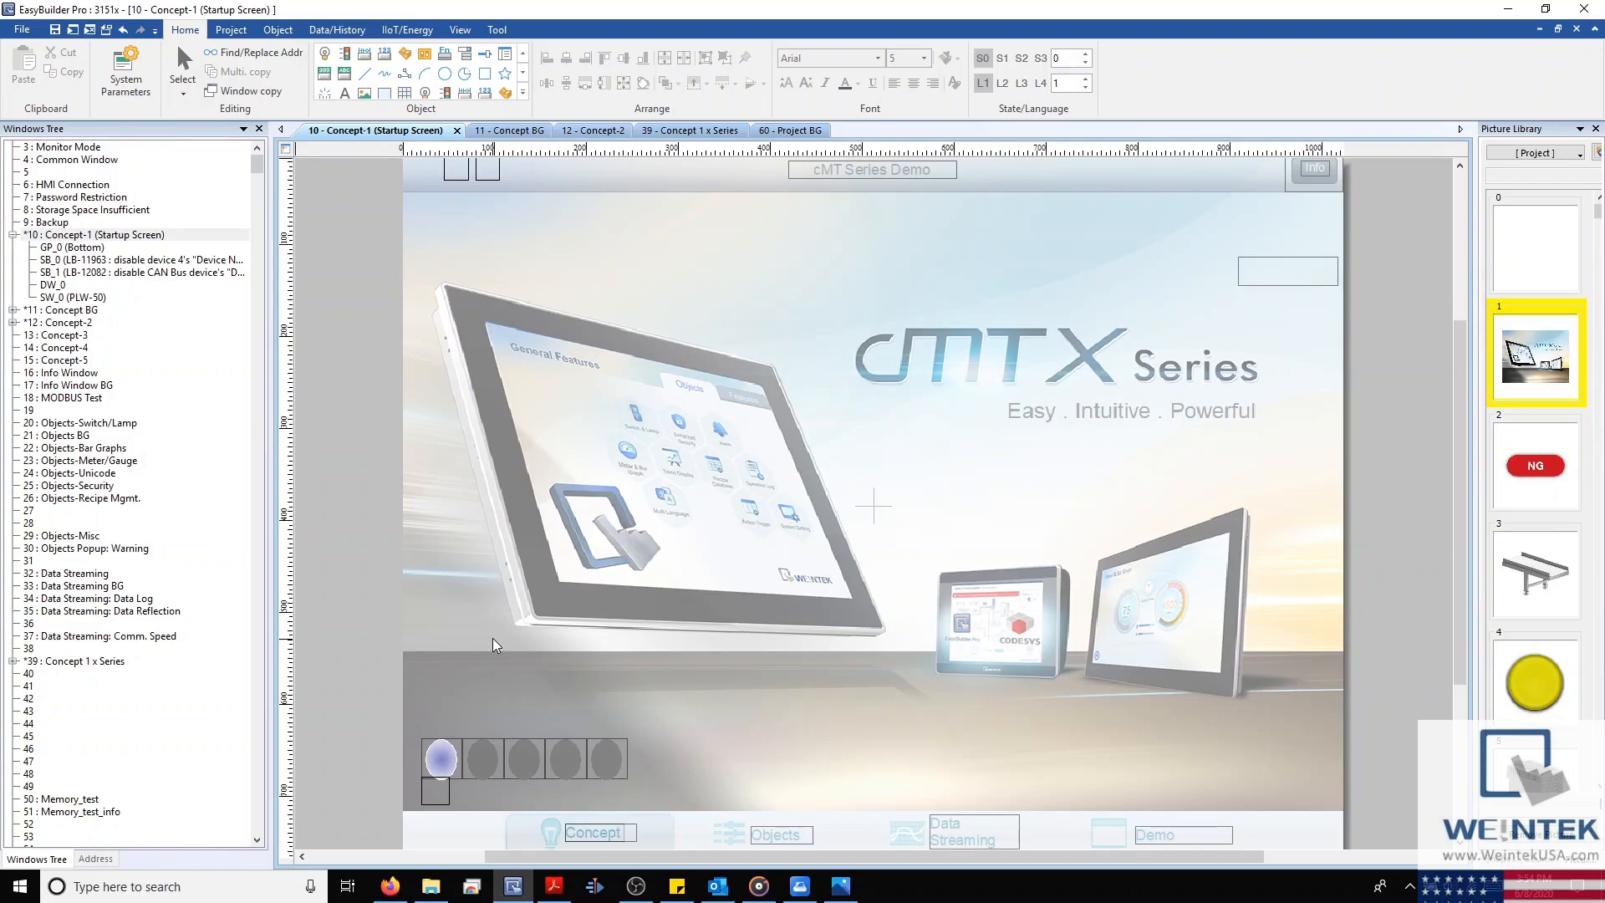
mouse_move(447, 671)
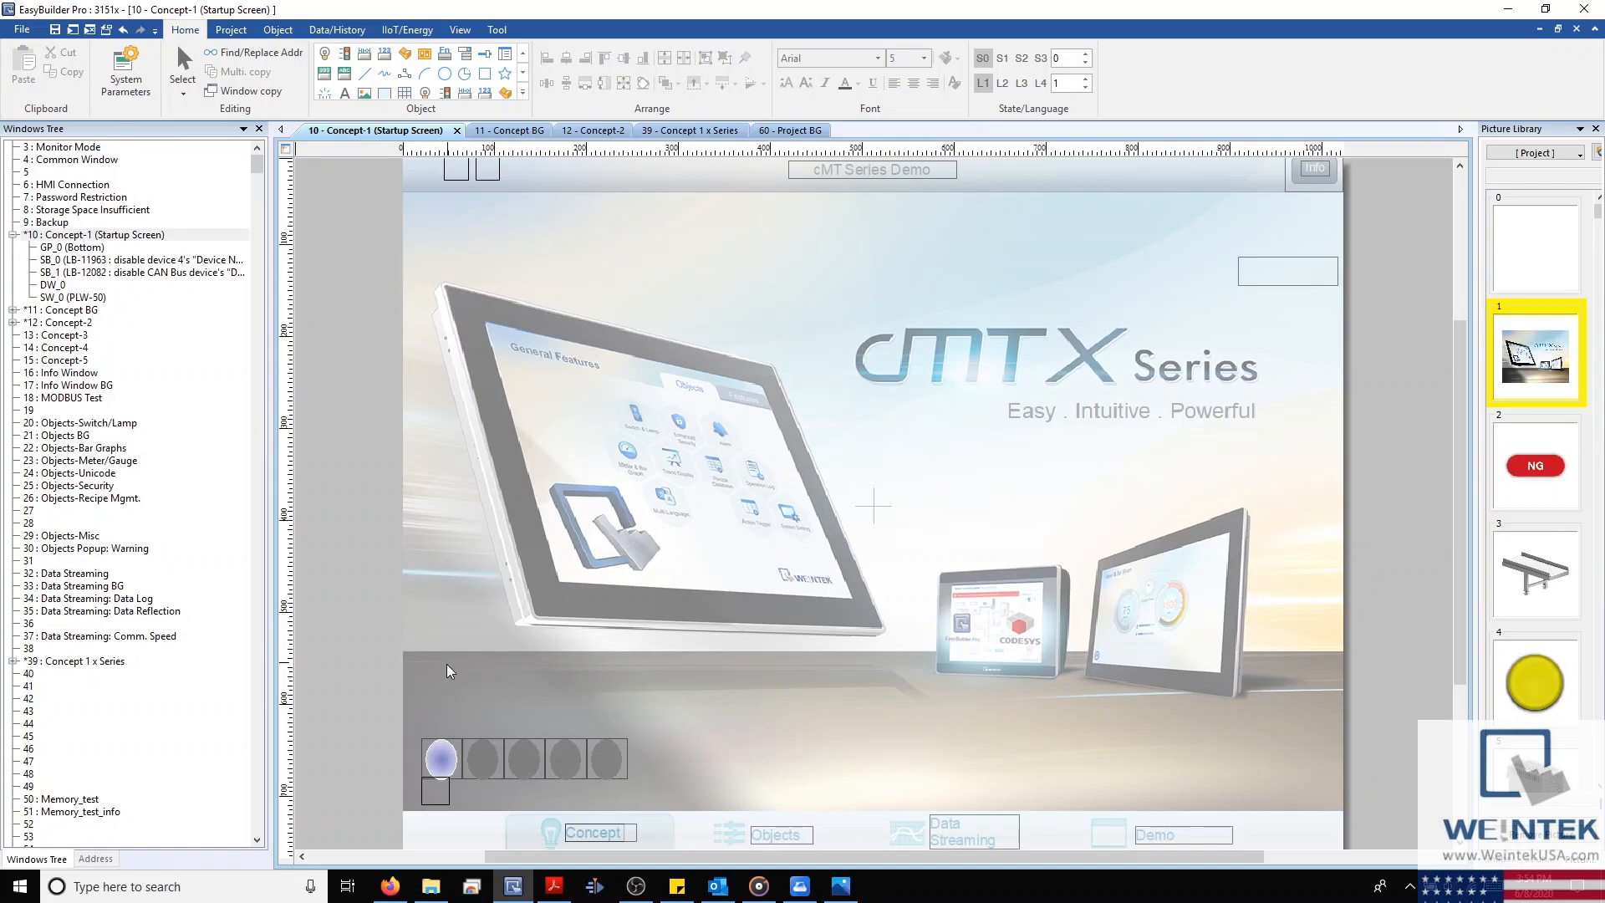
mouse_move(394, 852)
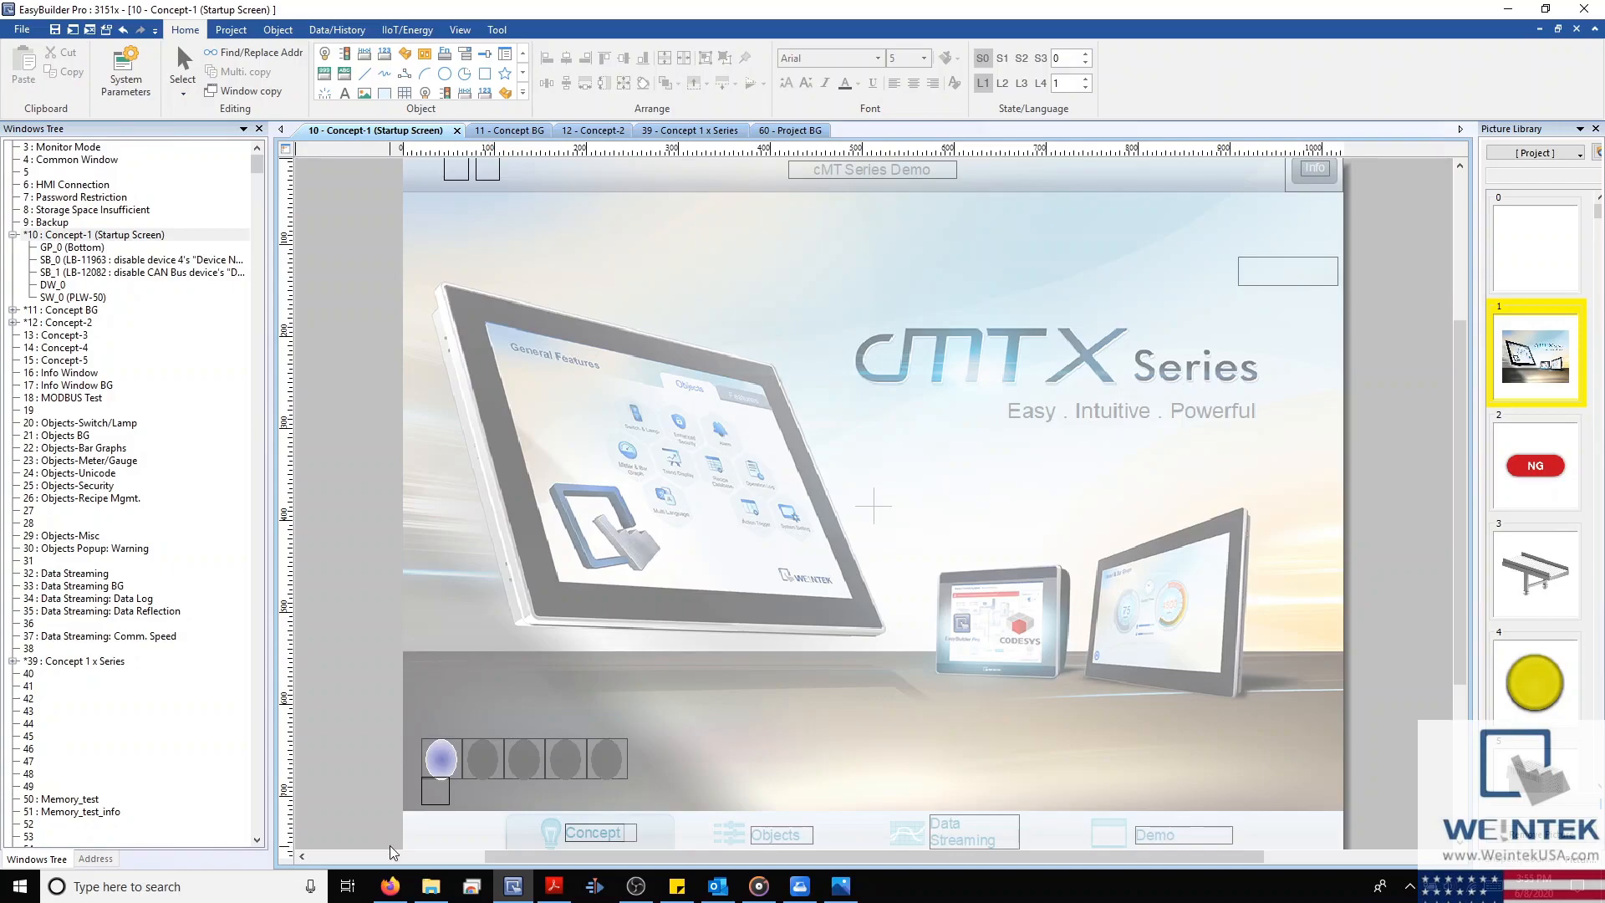
mouse_move(389, 886)
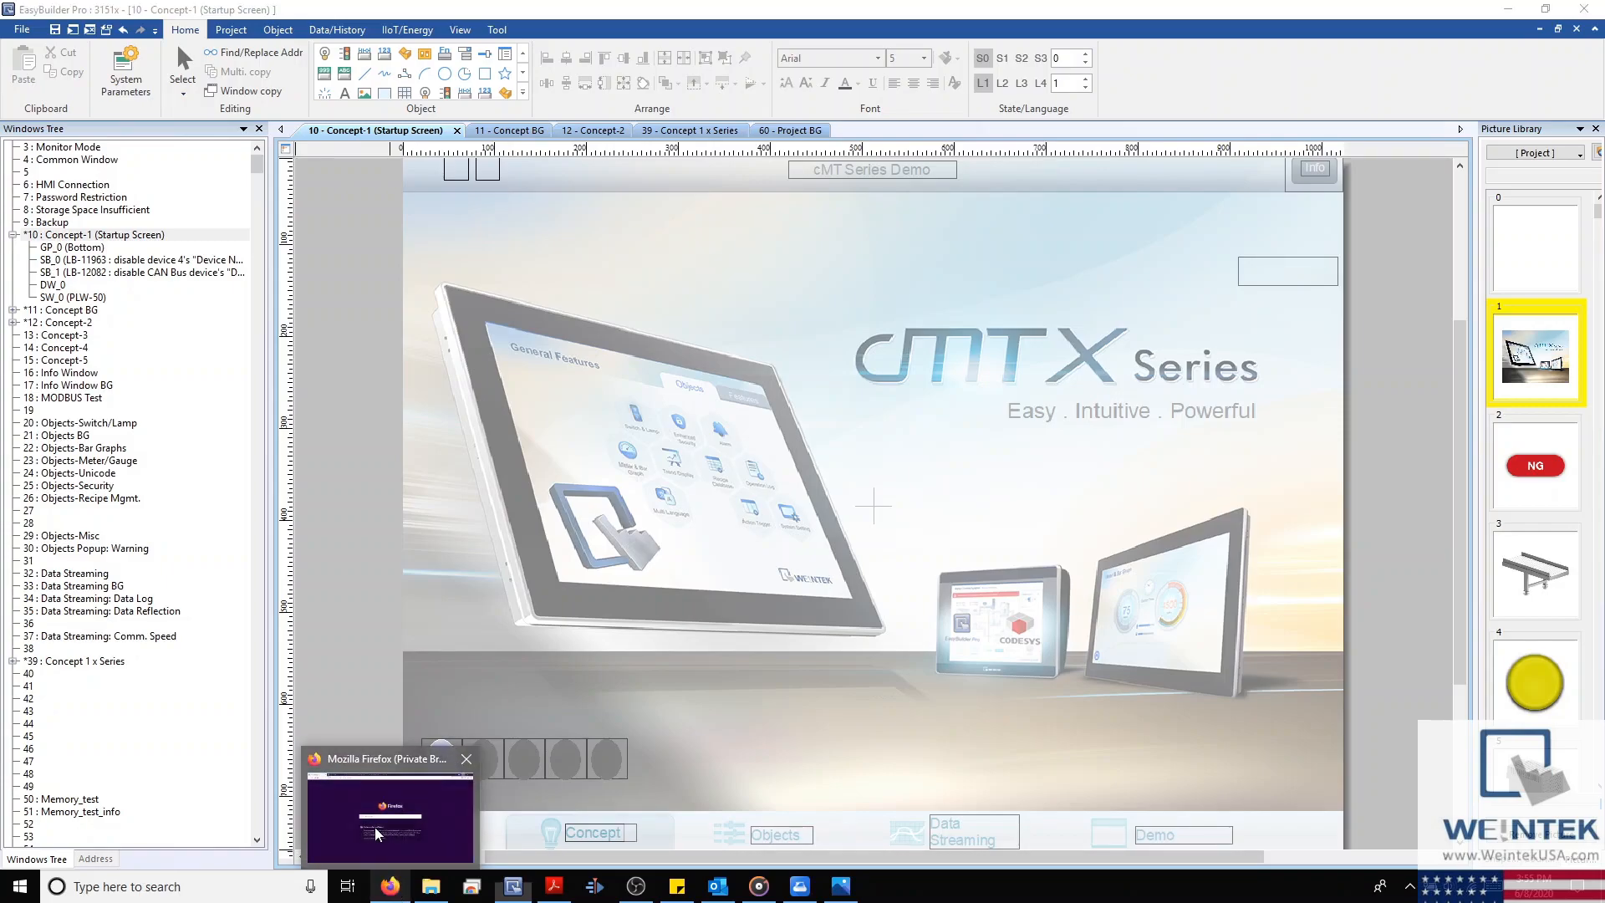
- Switch to the private Firefox window and load the HMI dashboard at 192.168.1.211
left_click(388, 813)
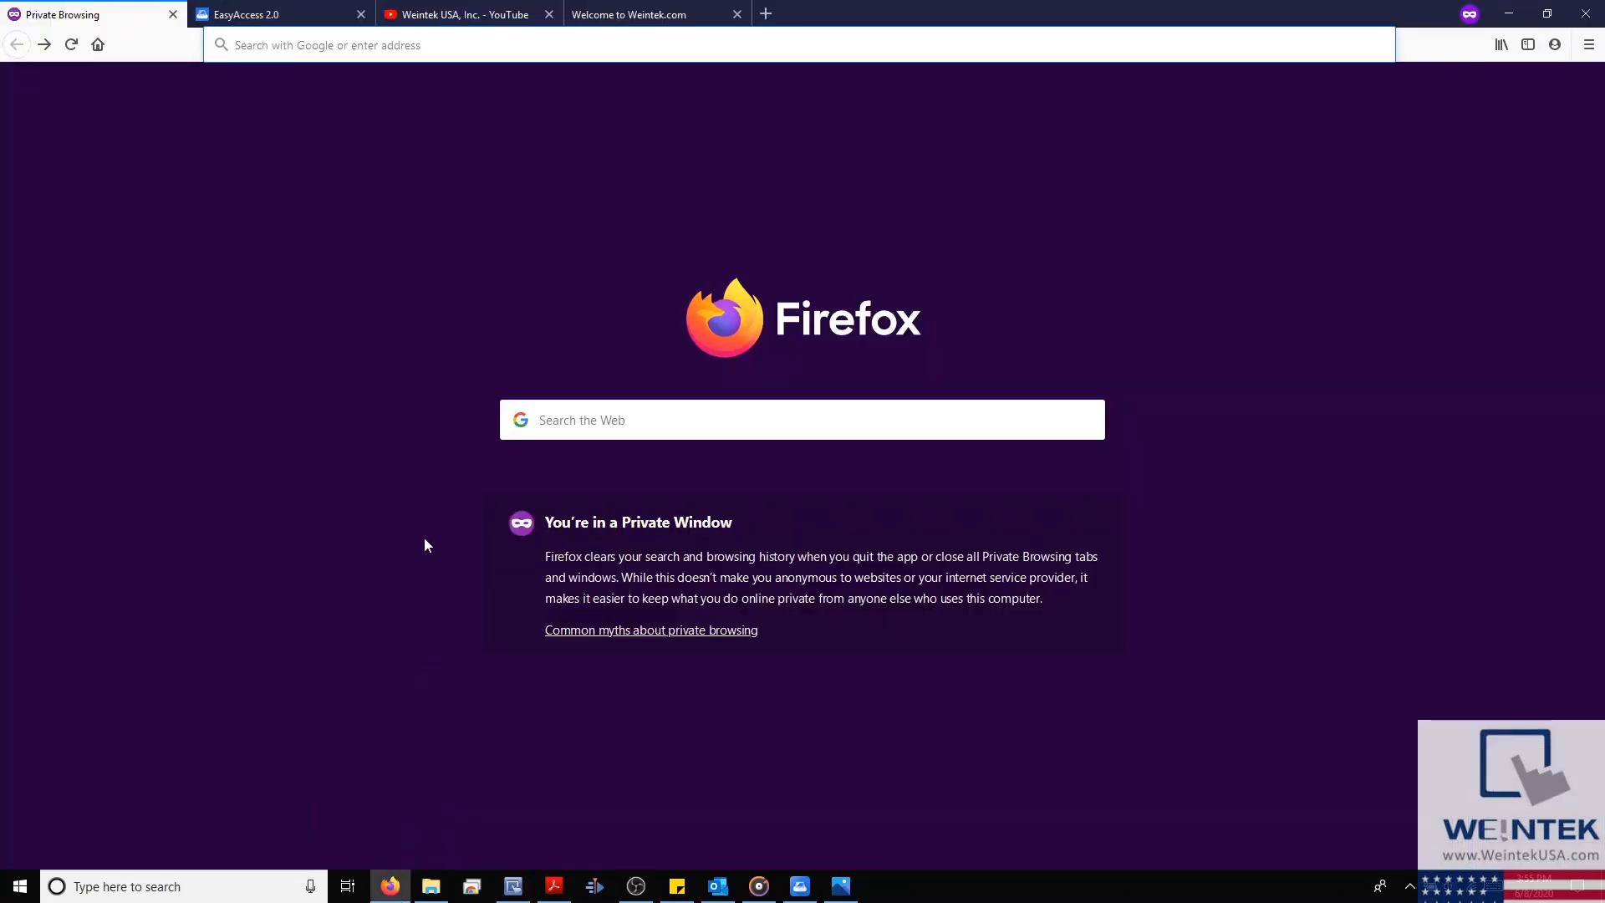
mouse_move(696, 842)
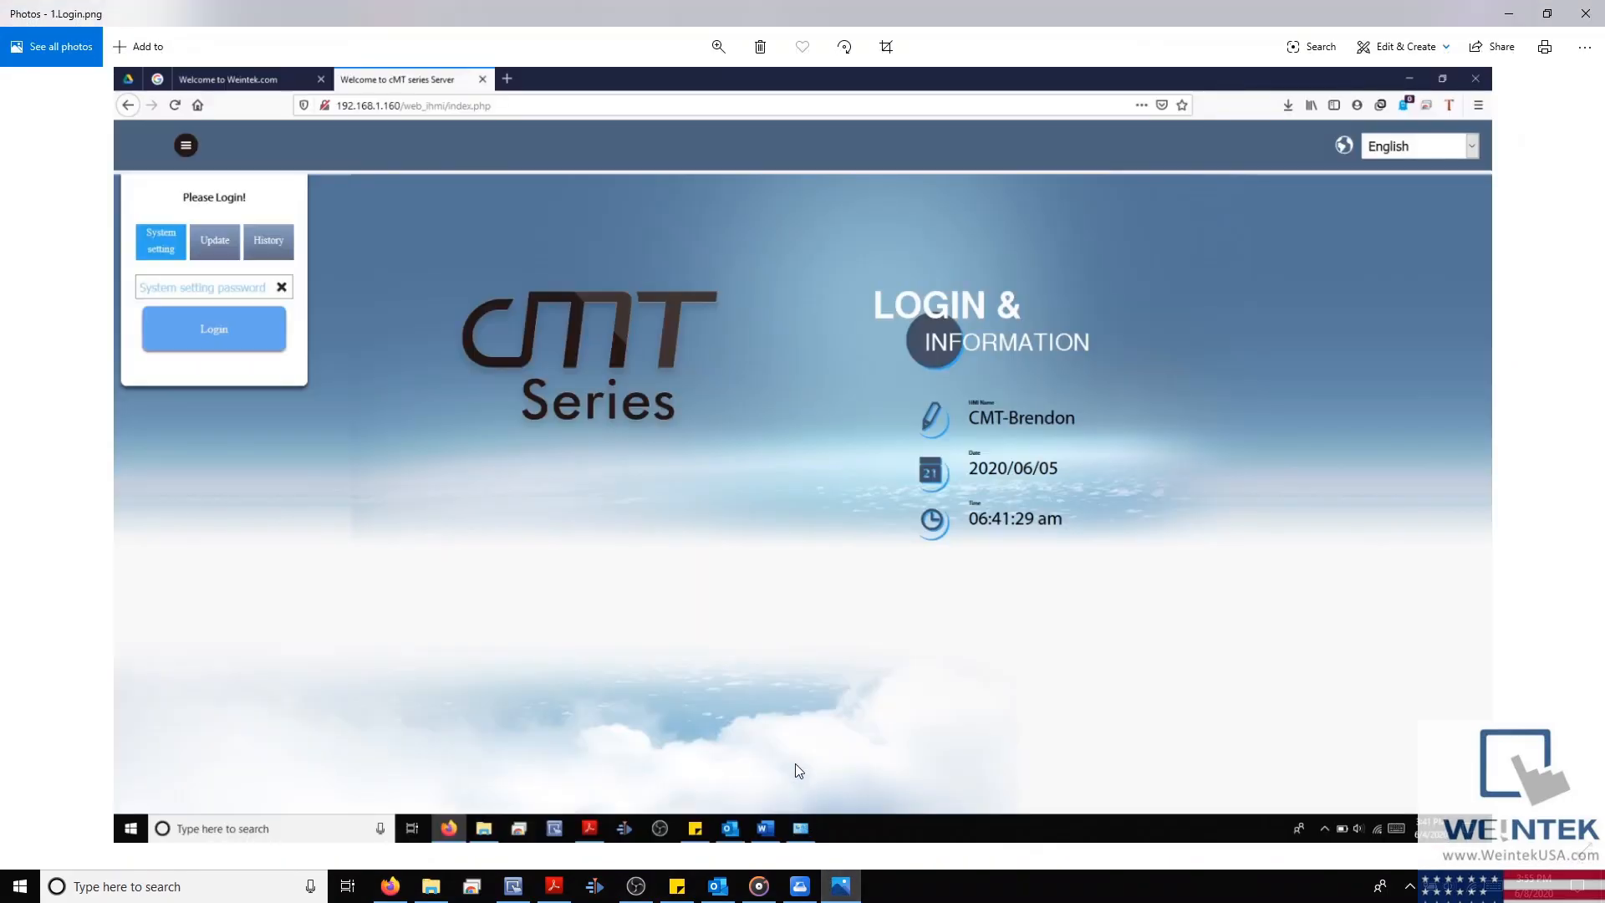
mouse_move(938, 458)
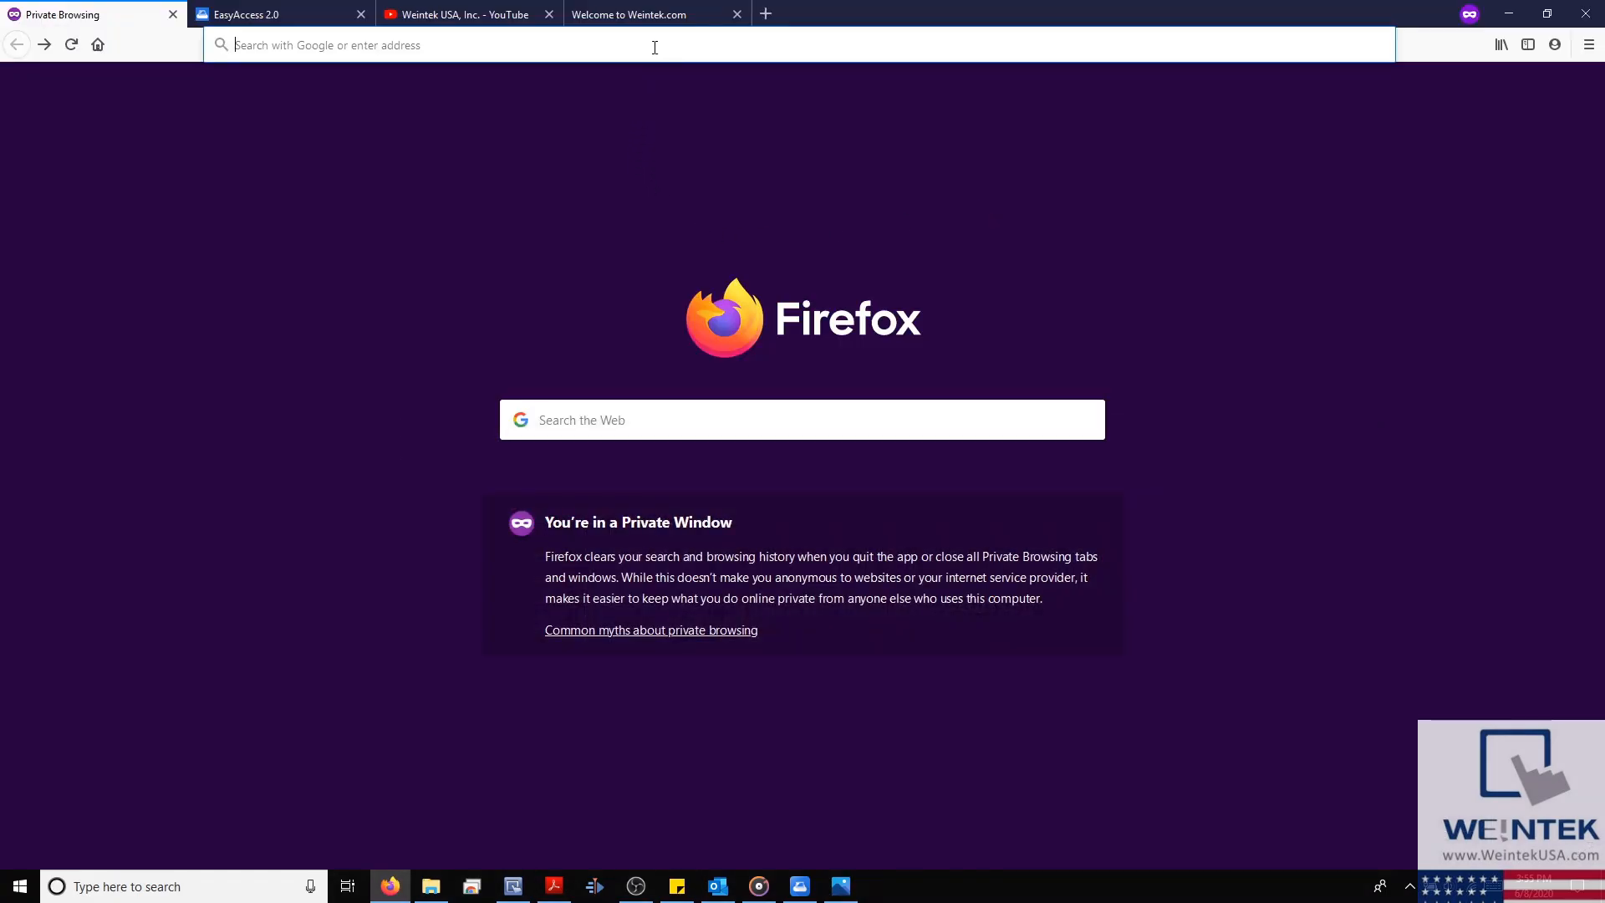
type("192.168.100.1/")
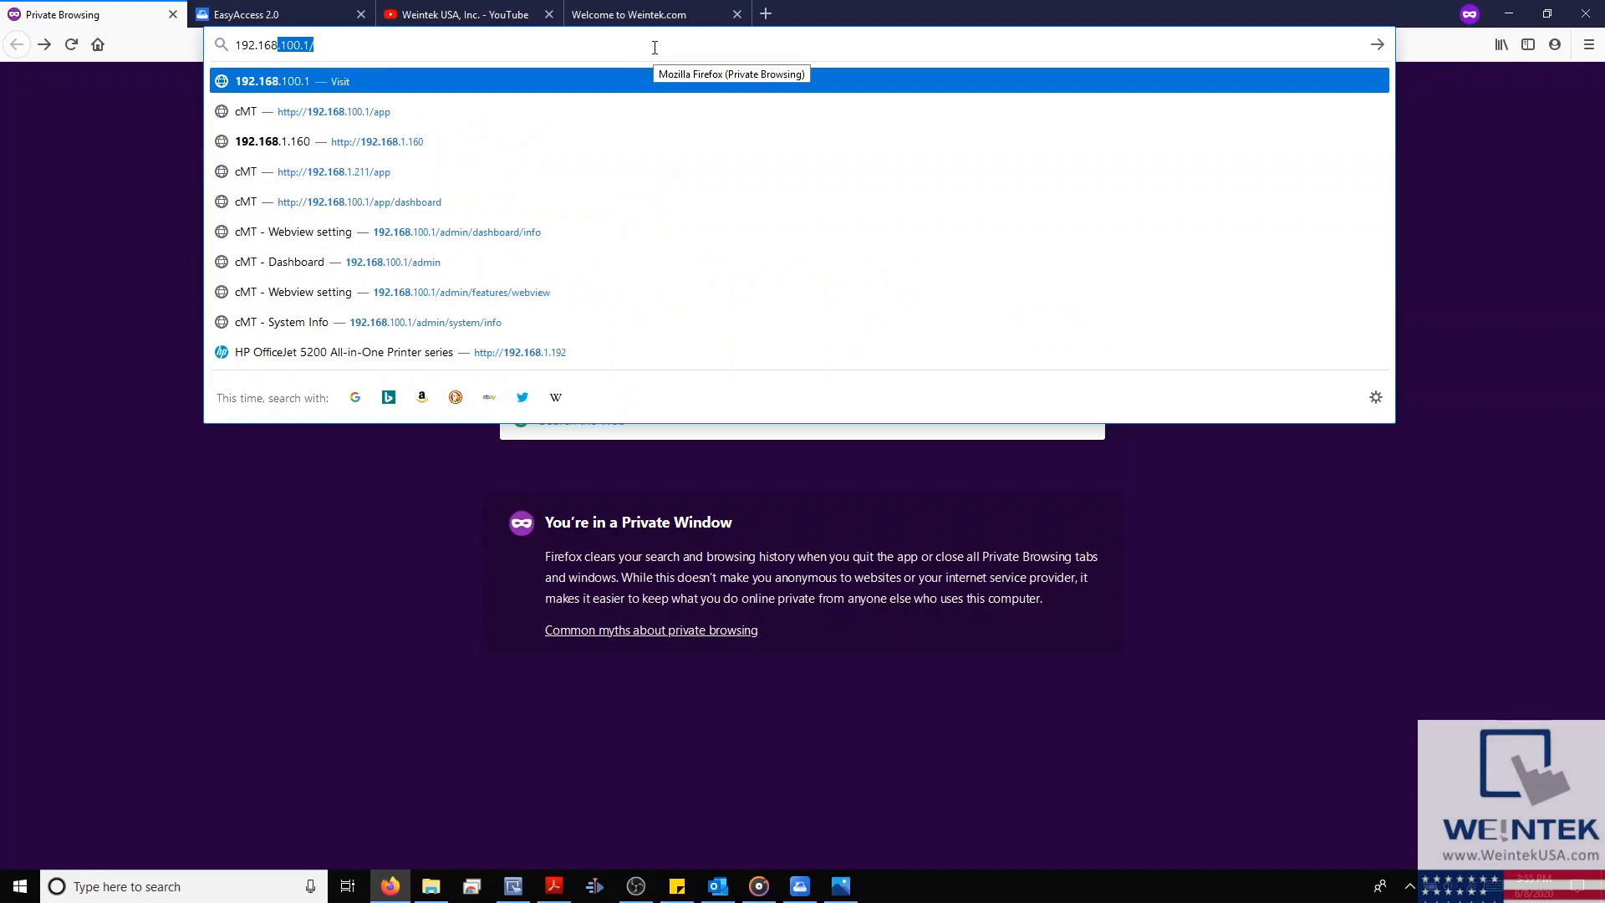
type("192.168.1.211")
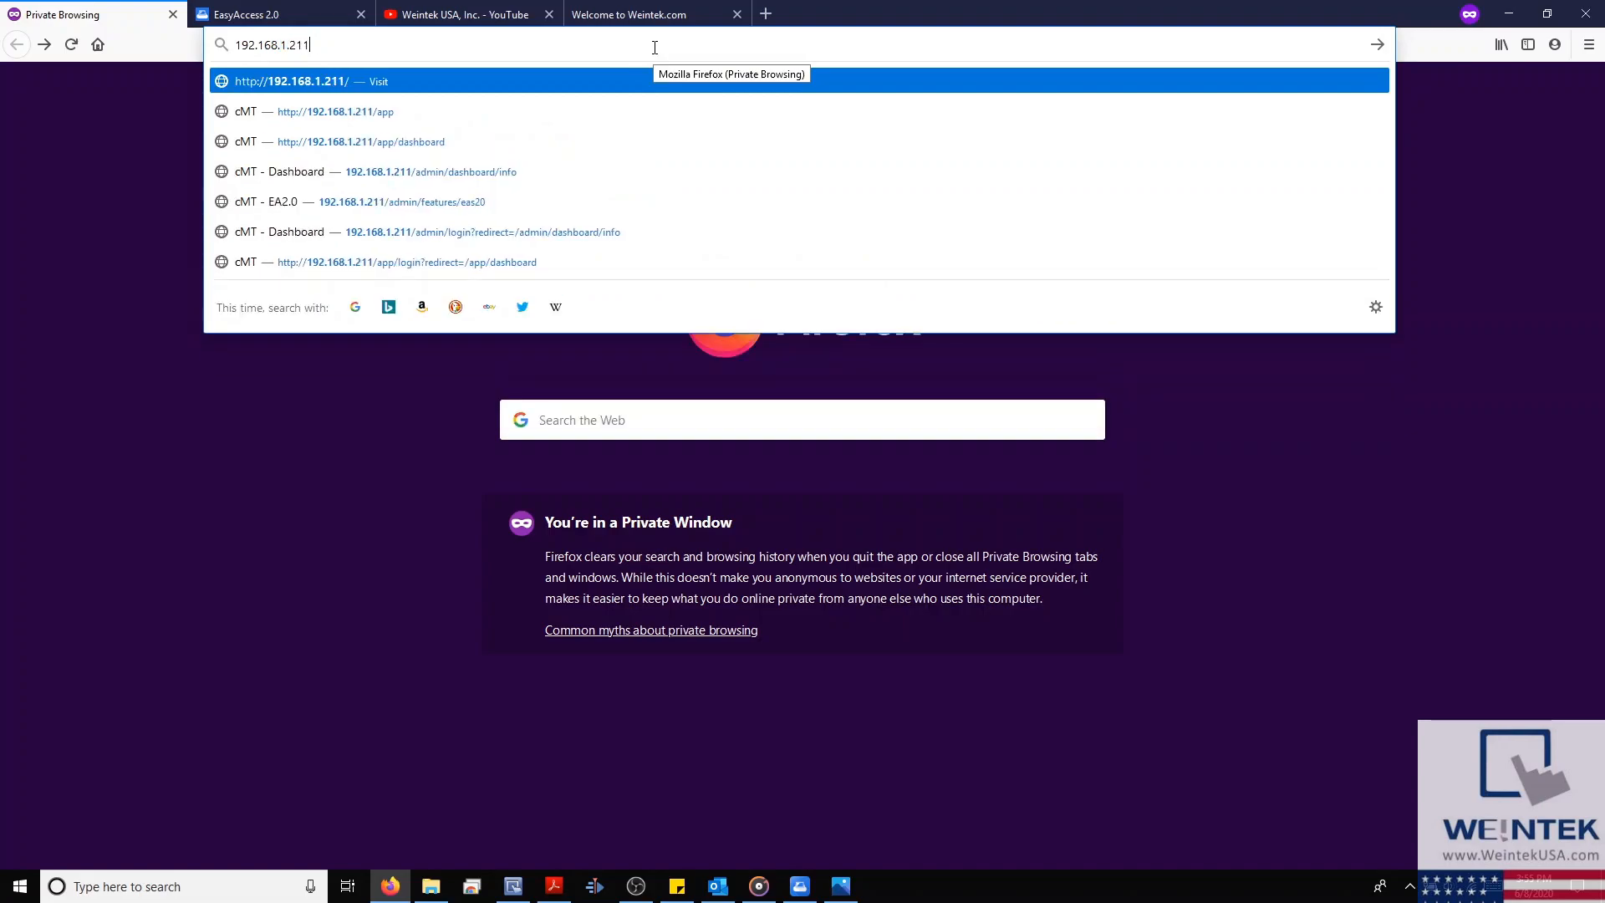
mouse_move(371, 96)
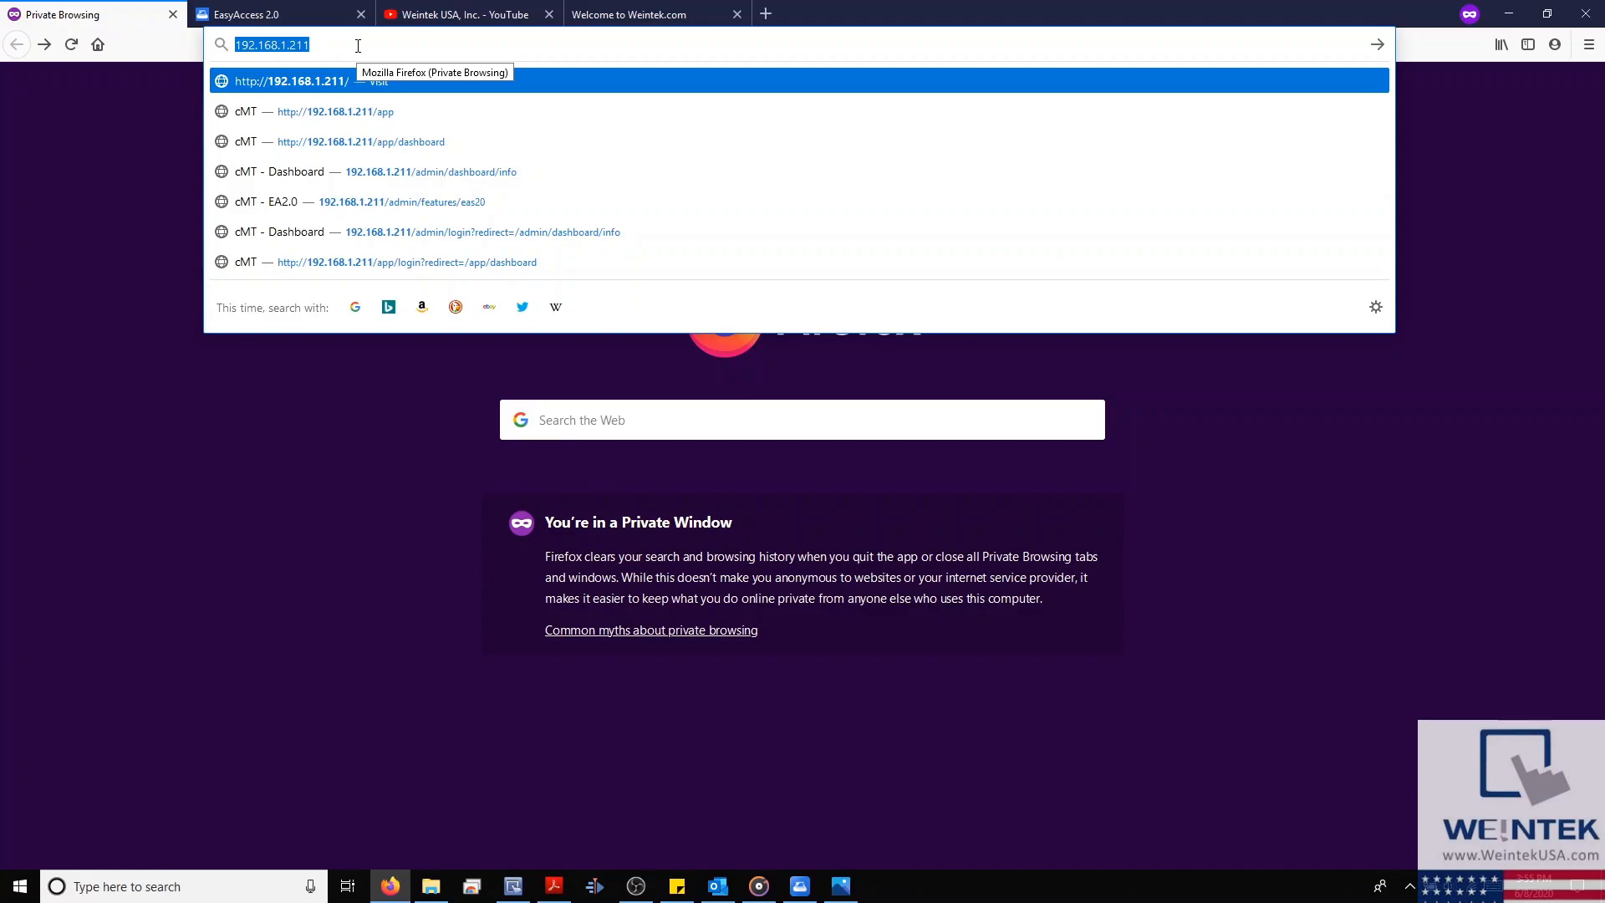
left_click(360, 142)
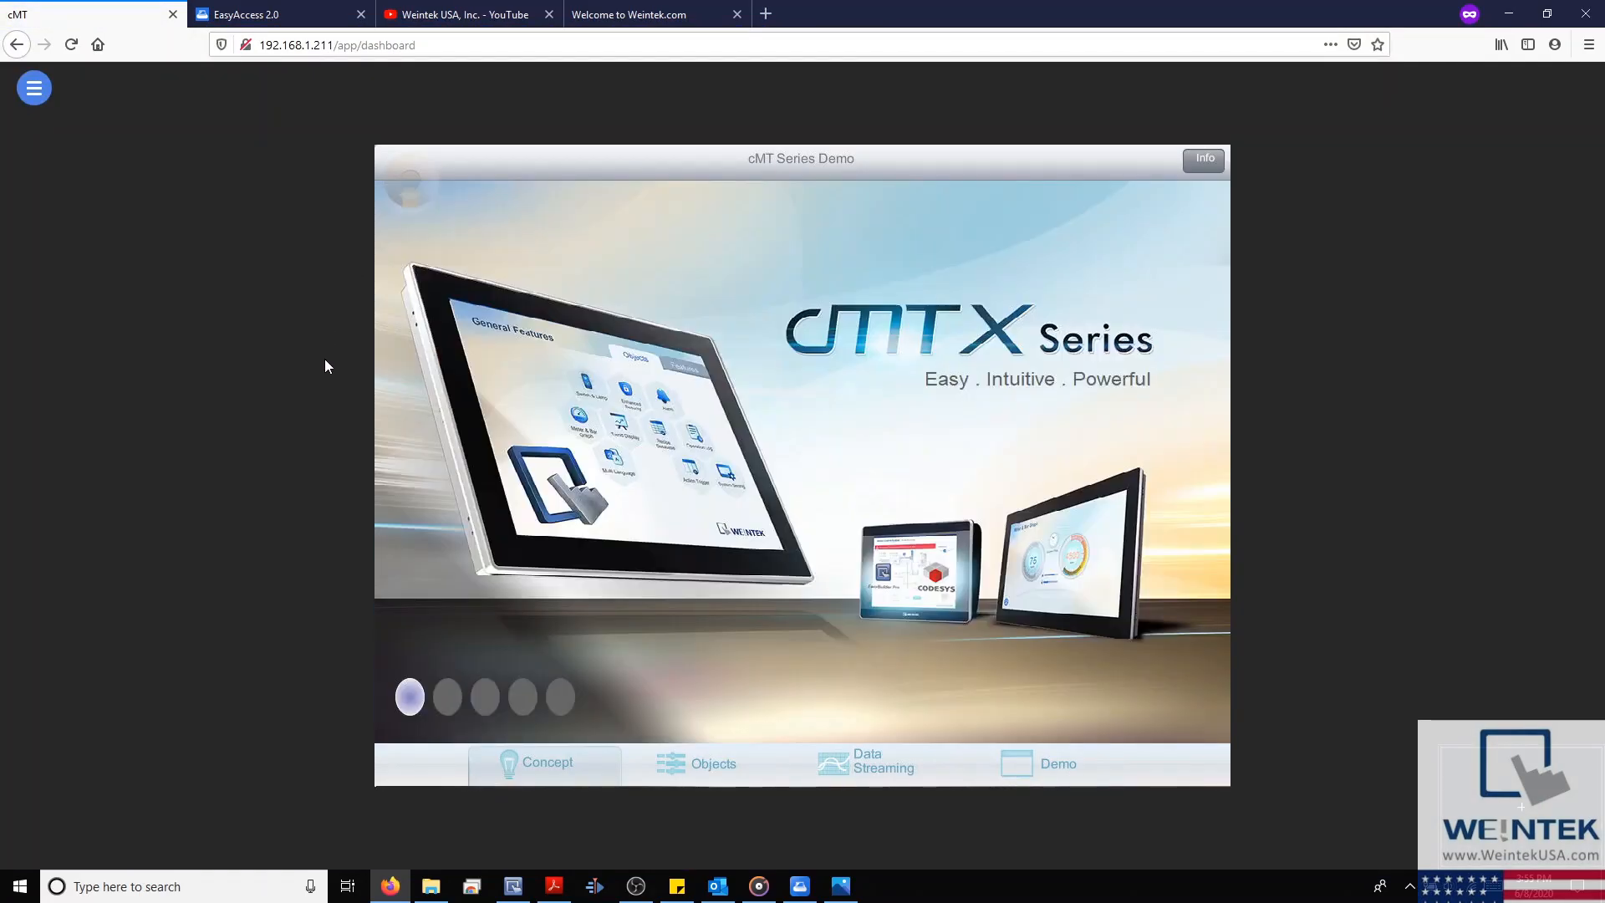
mouse_move(302, 397)
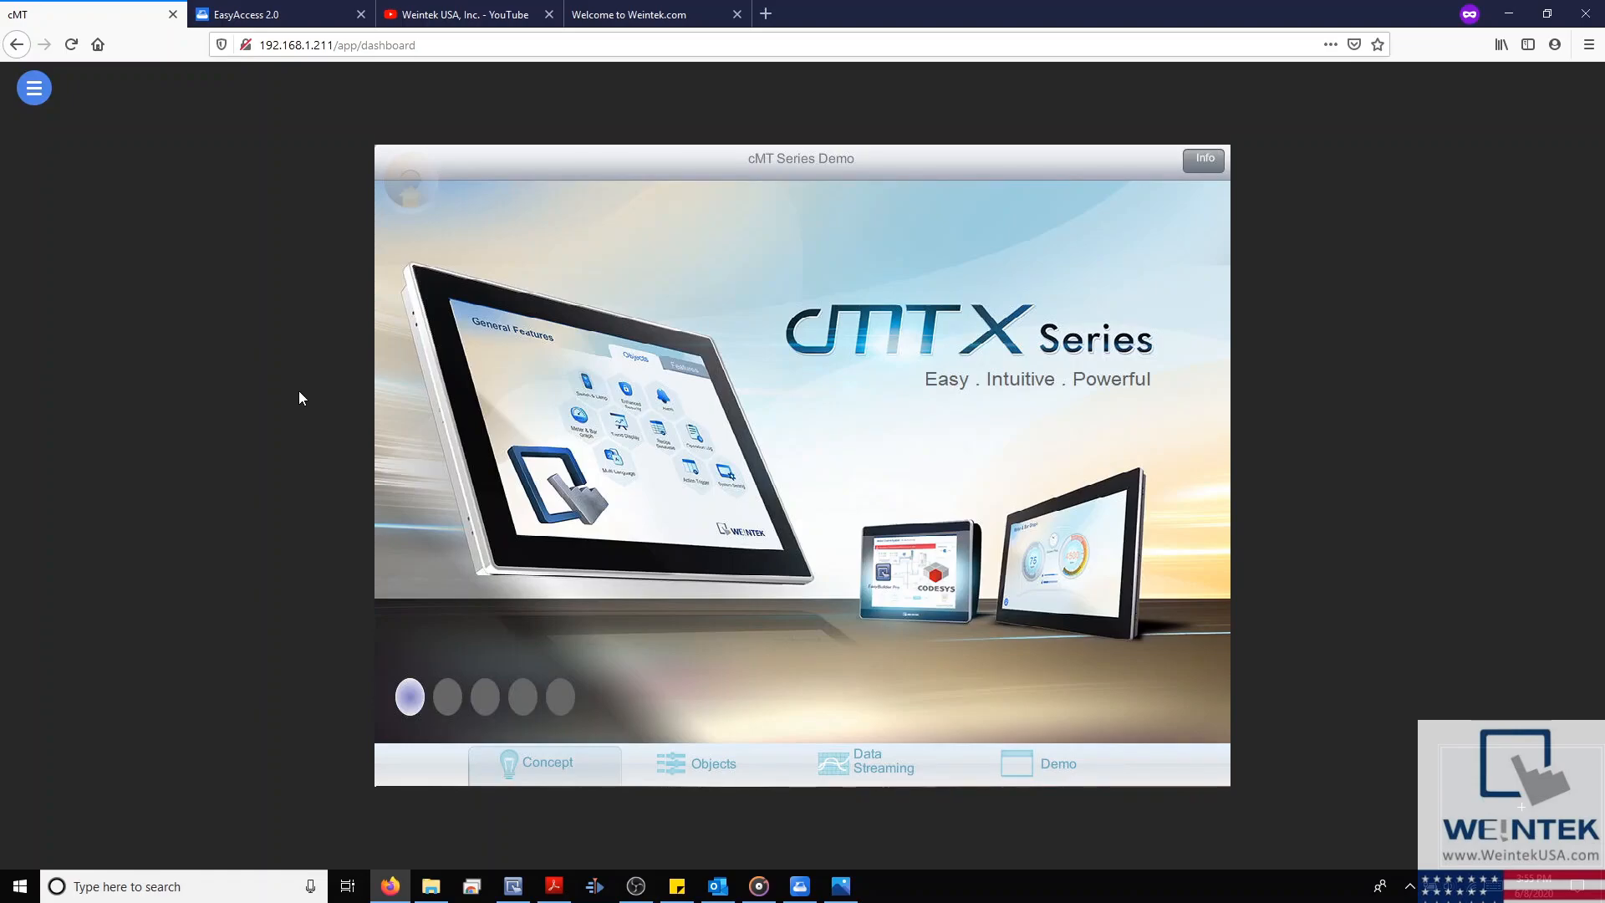
- Advance the Concept slide, then view the Objects, Data Streaming and packaging machine Demo pages
left_click(446, 696)
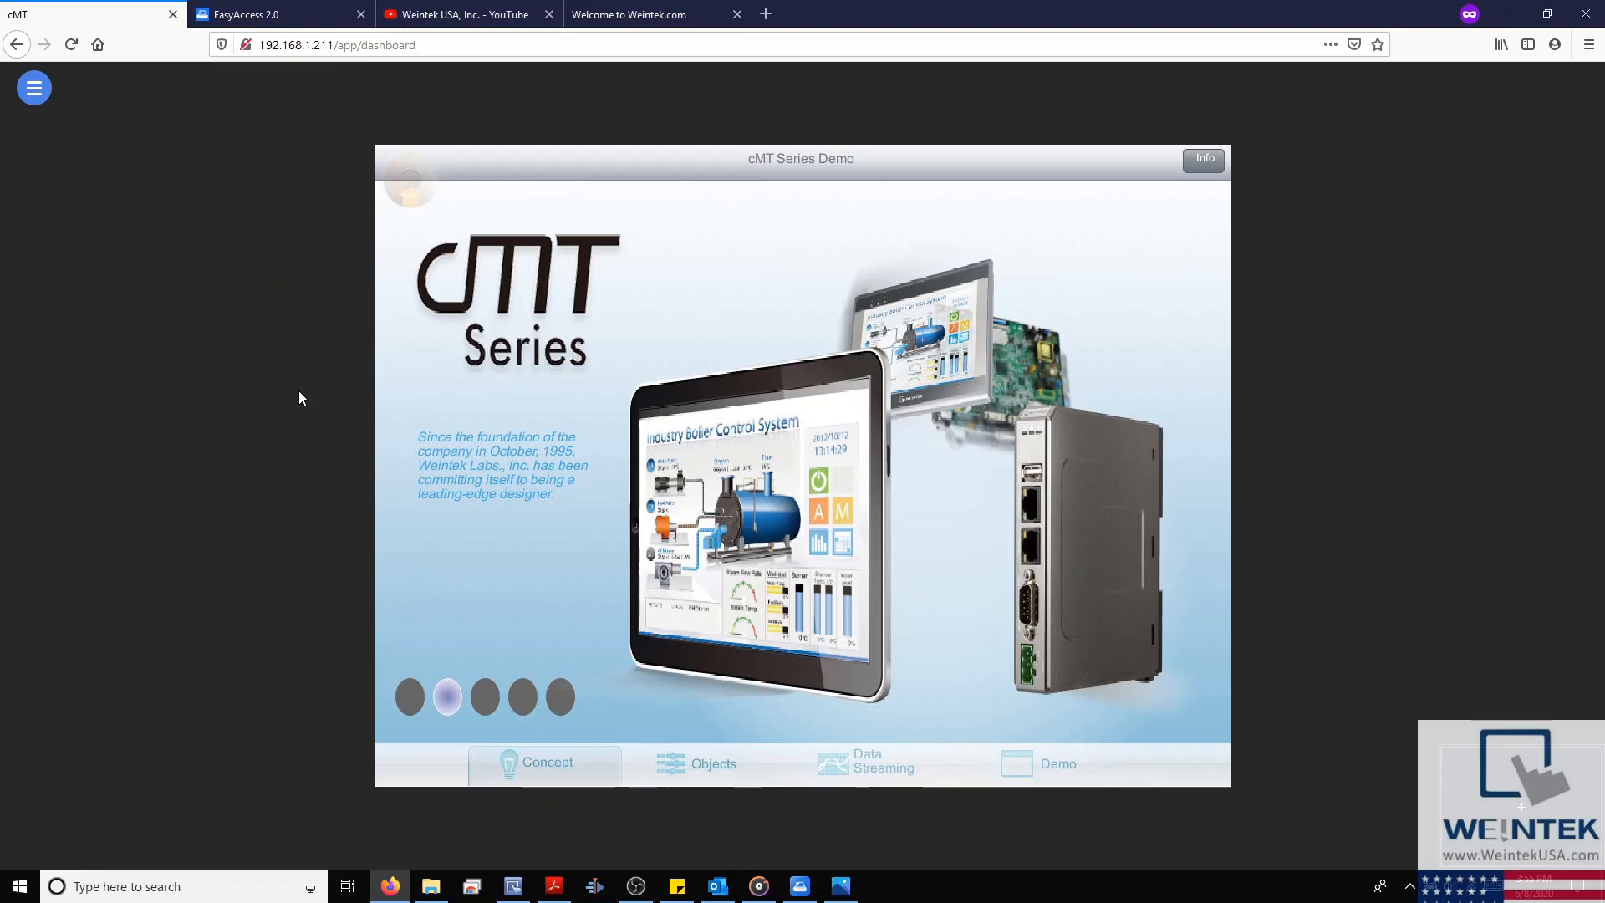
left_click(711, 763)
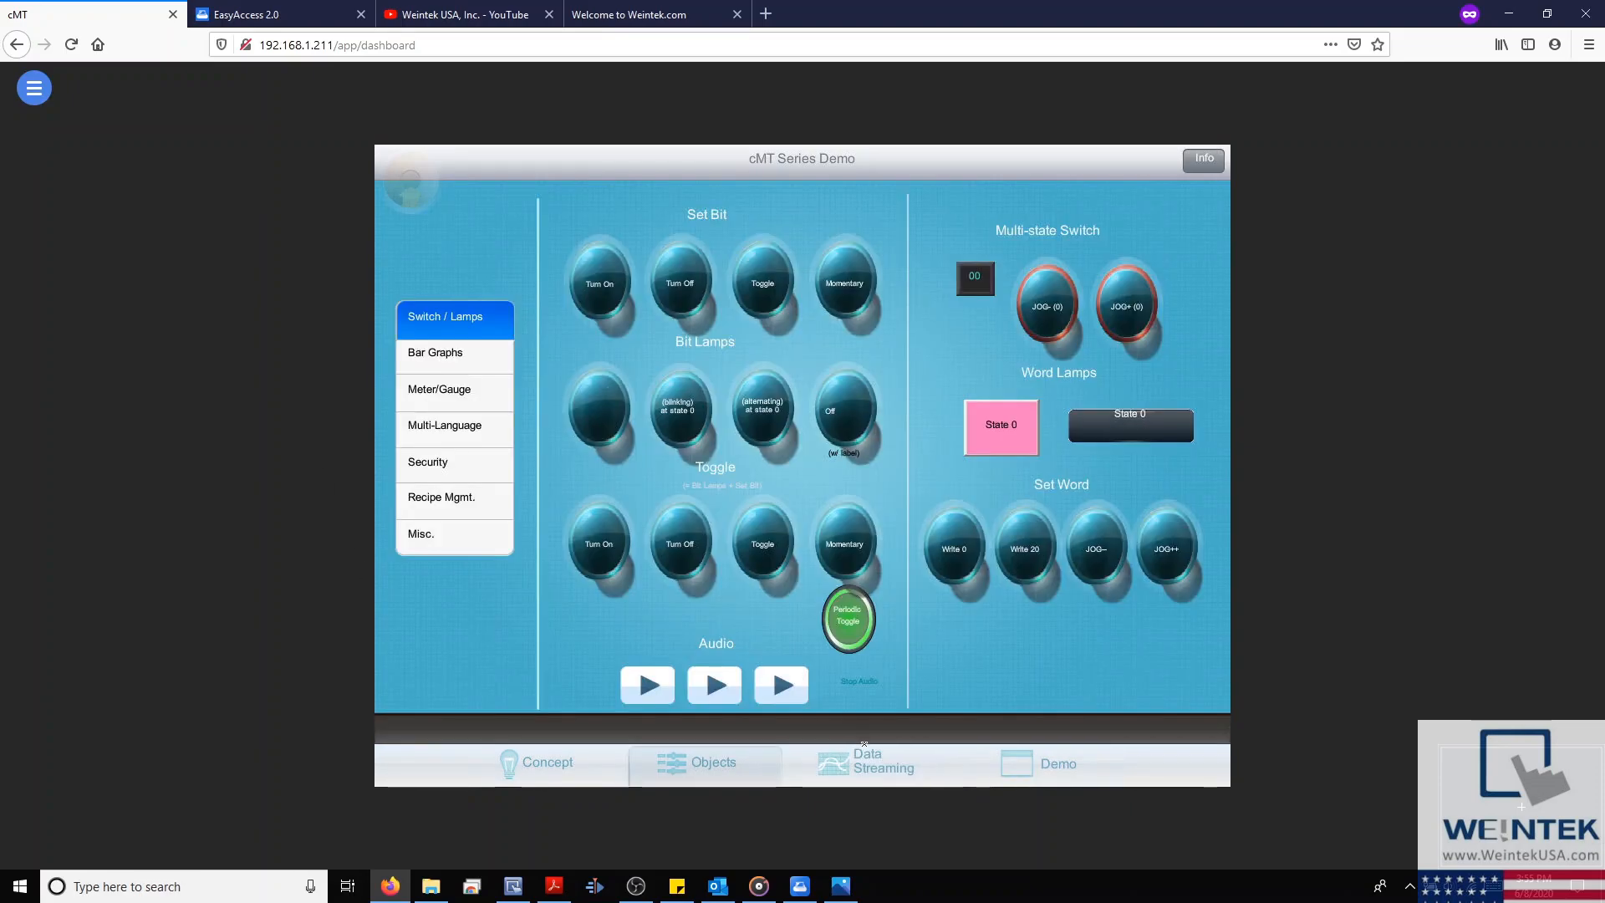
left_click(866, 762)
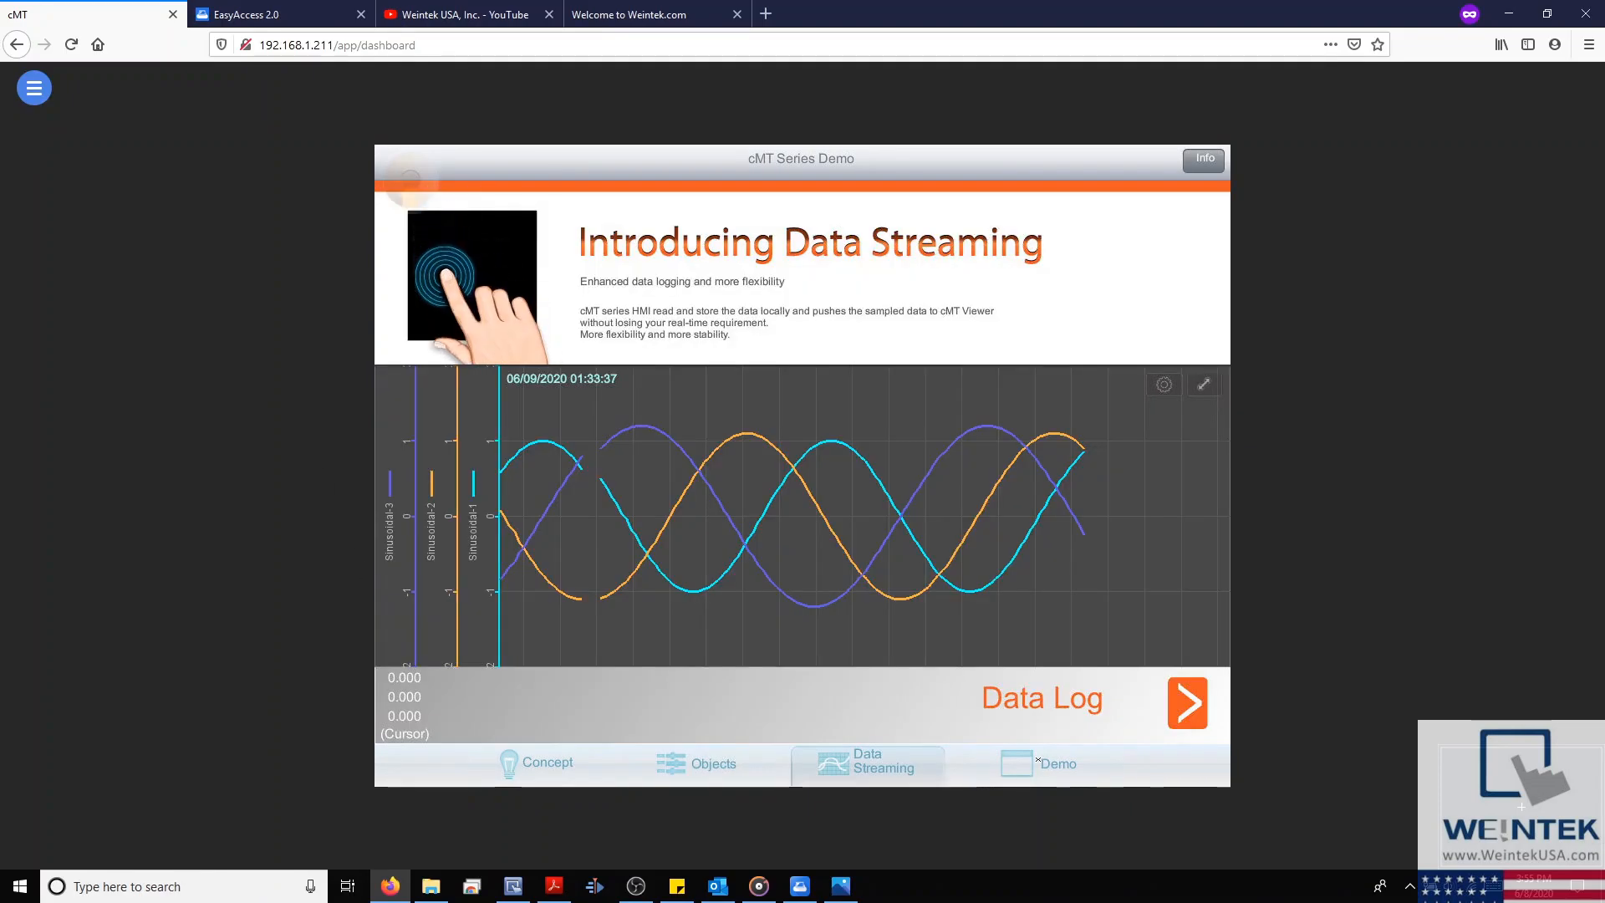
left_click(1044, 762)
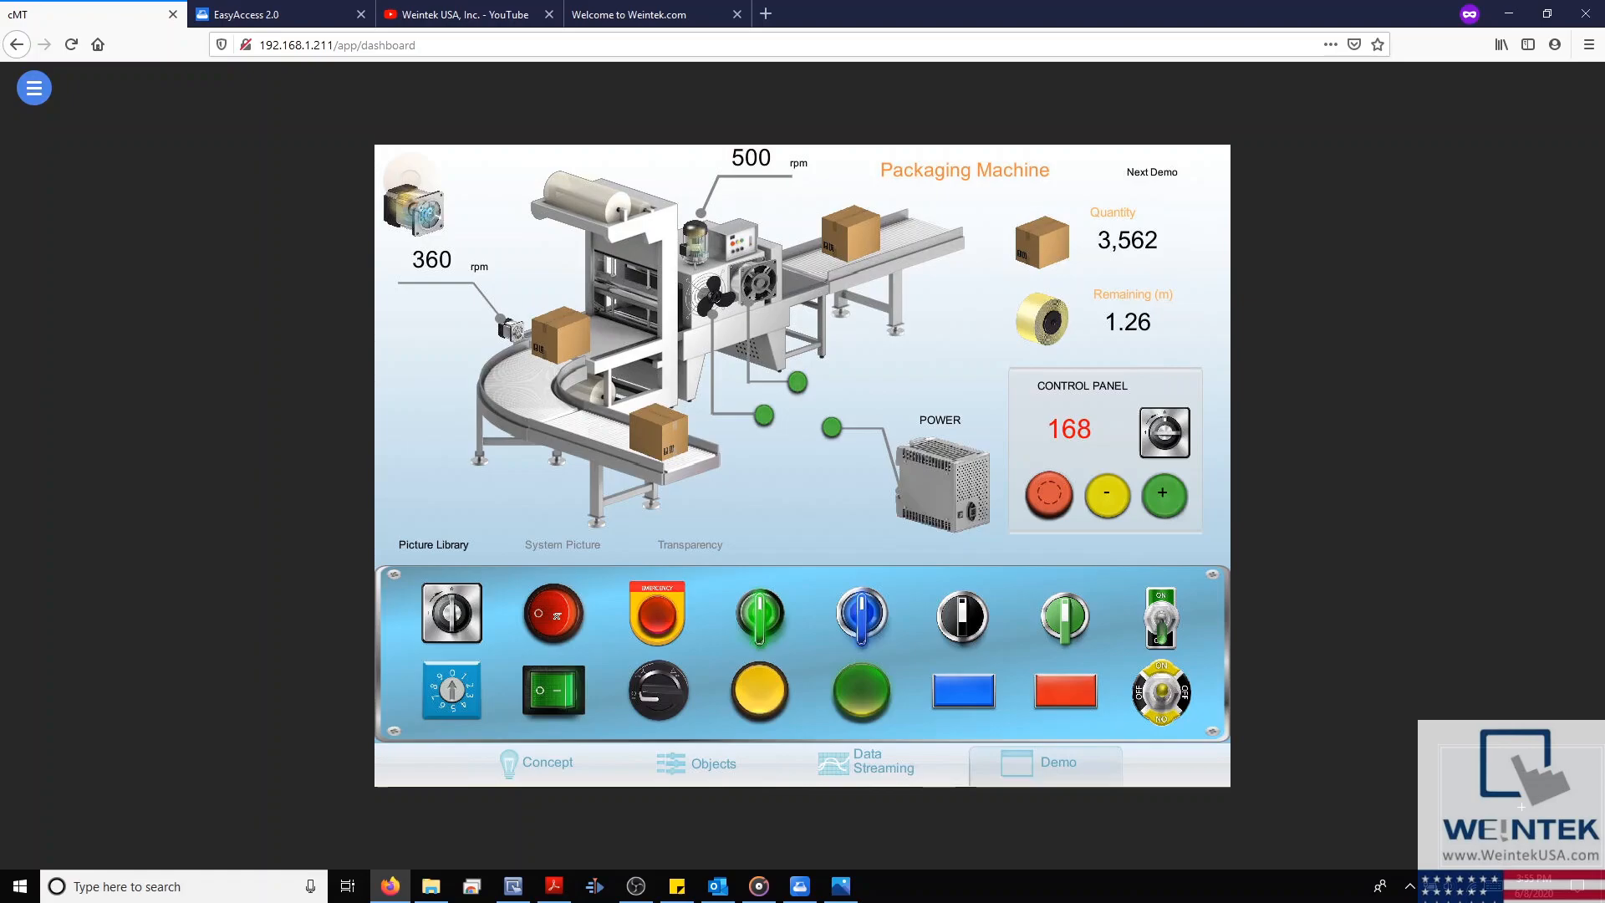
- Return to the second Concept slide and bring up the EasyBuilder Pro user manual
left_click(1150, 171)
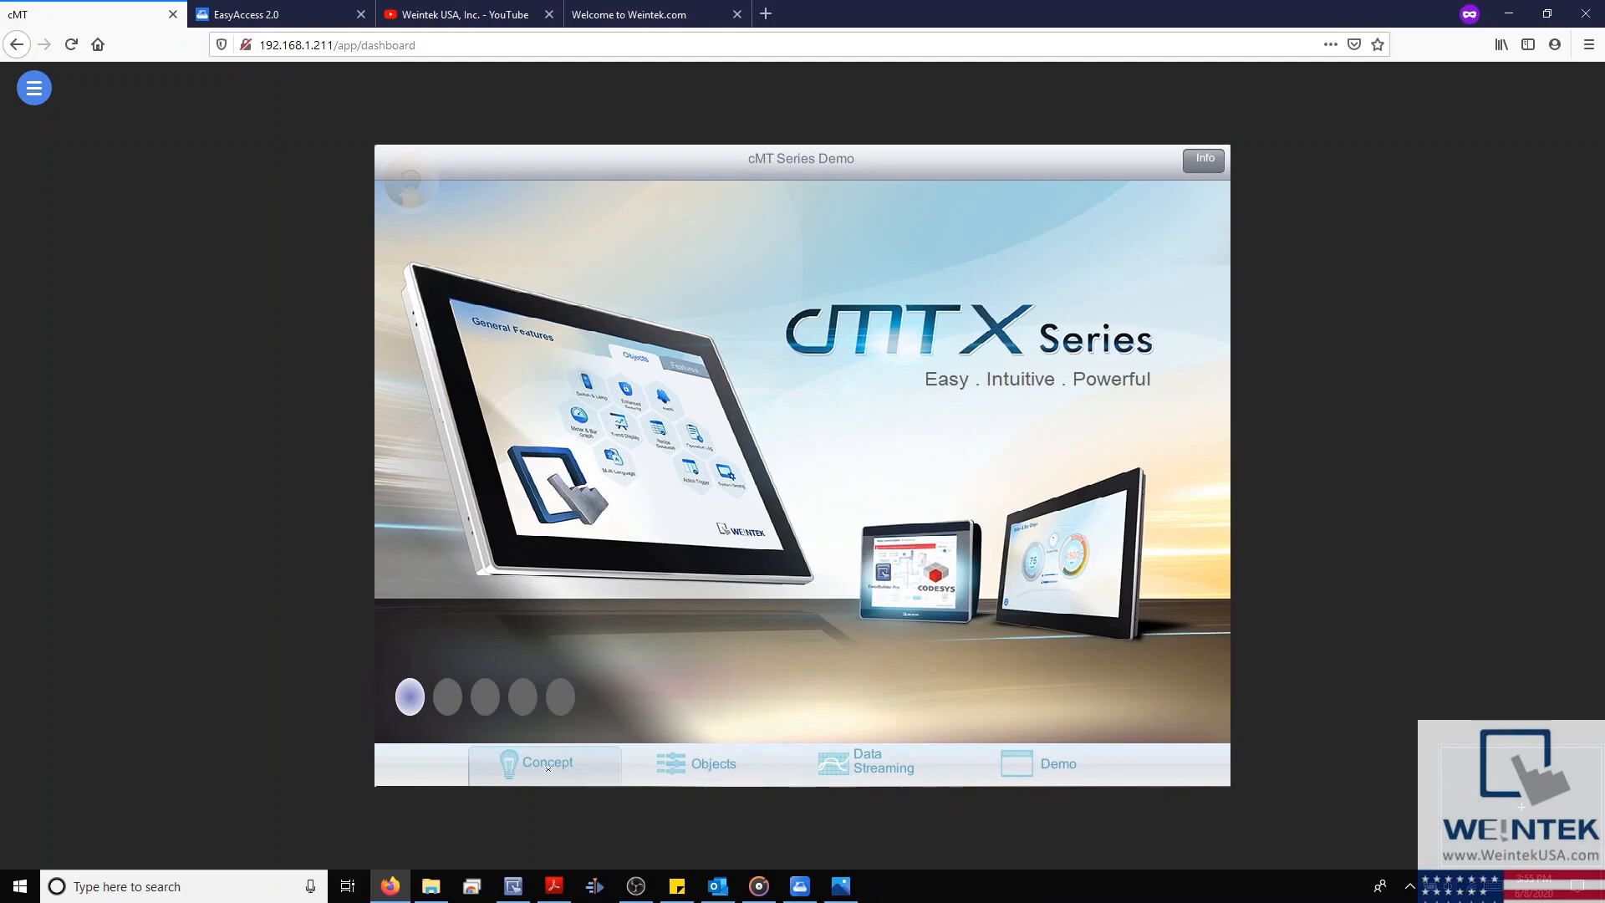
left_click(447, 696)
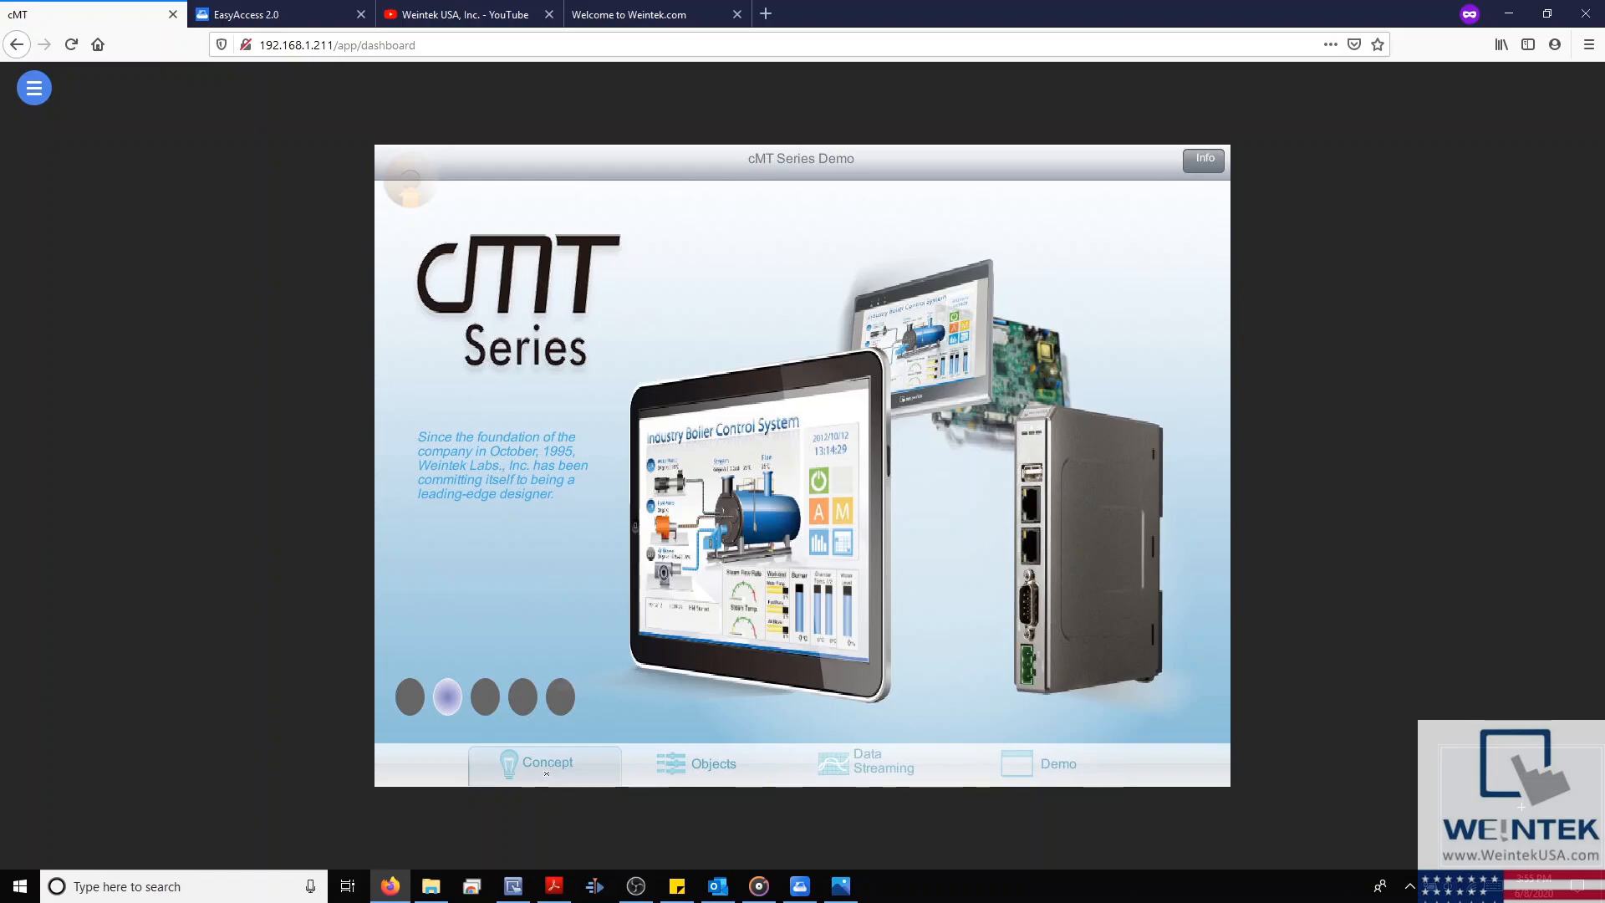
left_click(552, 886)
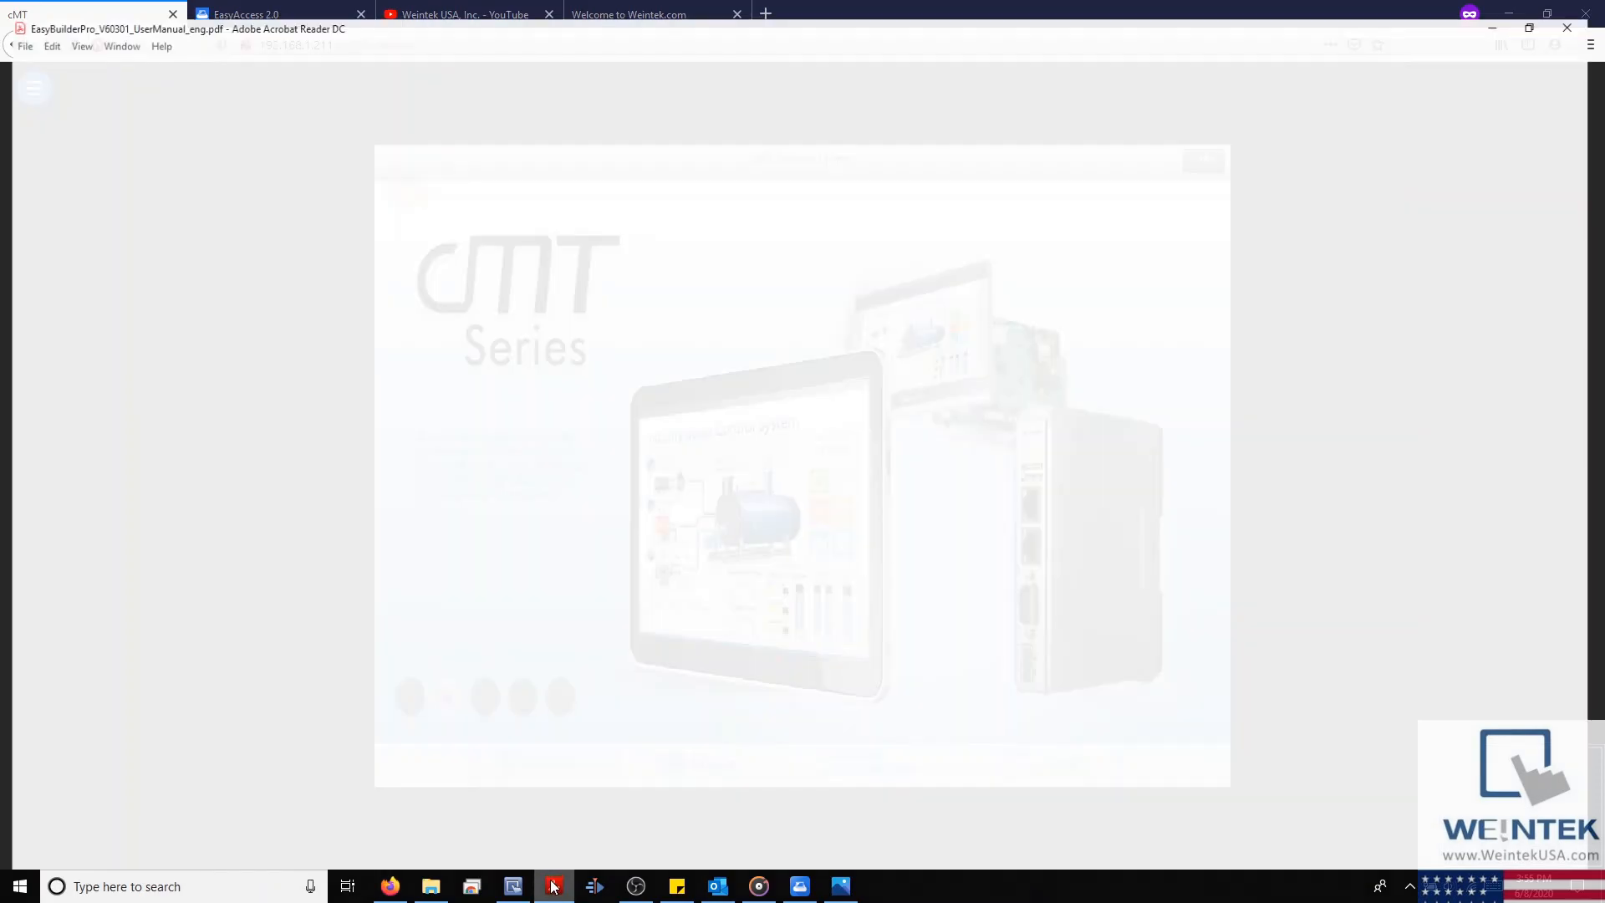
- Show the manual's page 942, Appendix B, listing cMT Viewer limitations
left_click(552, 886)
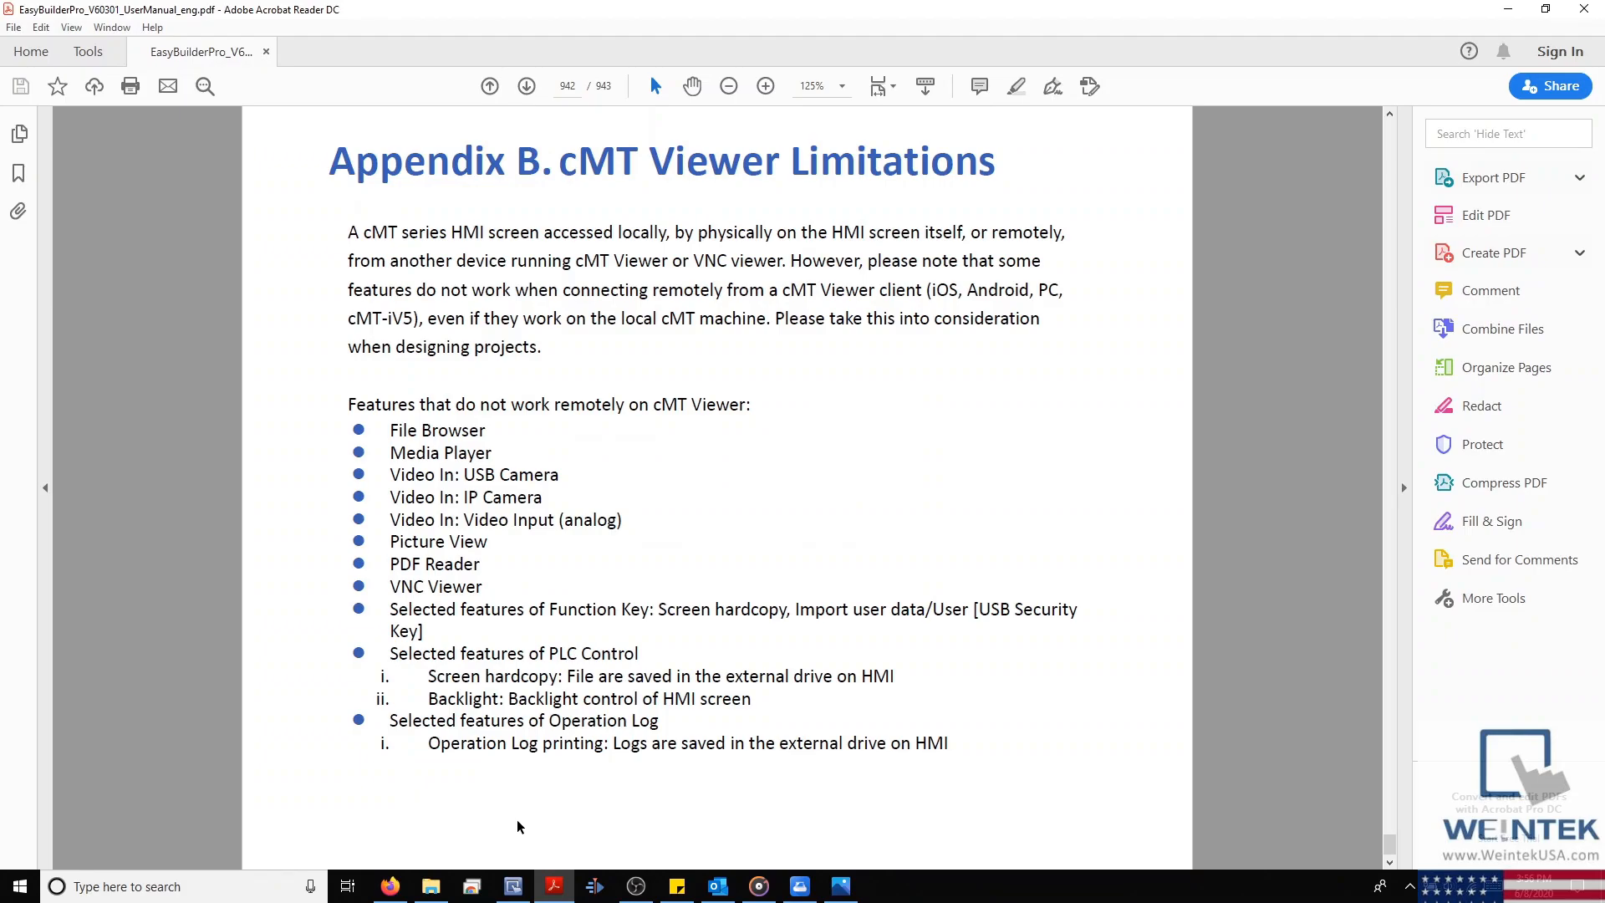
mouse_move(1003, 170)
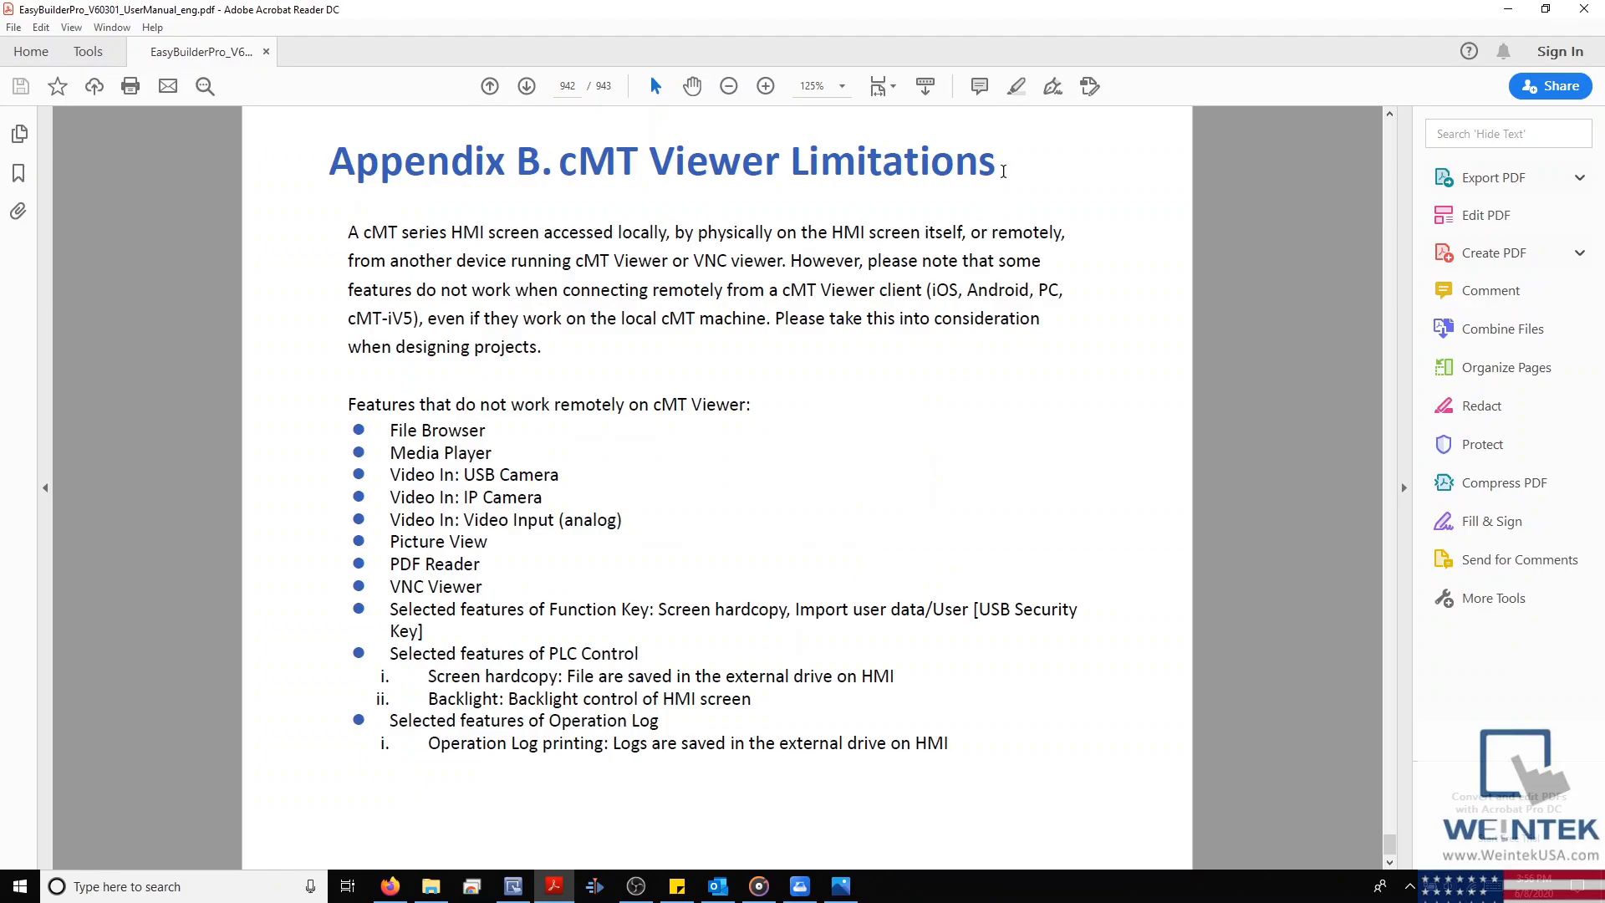
double_click(936, 161)
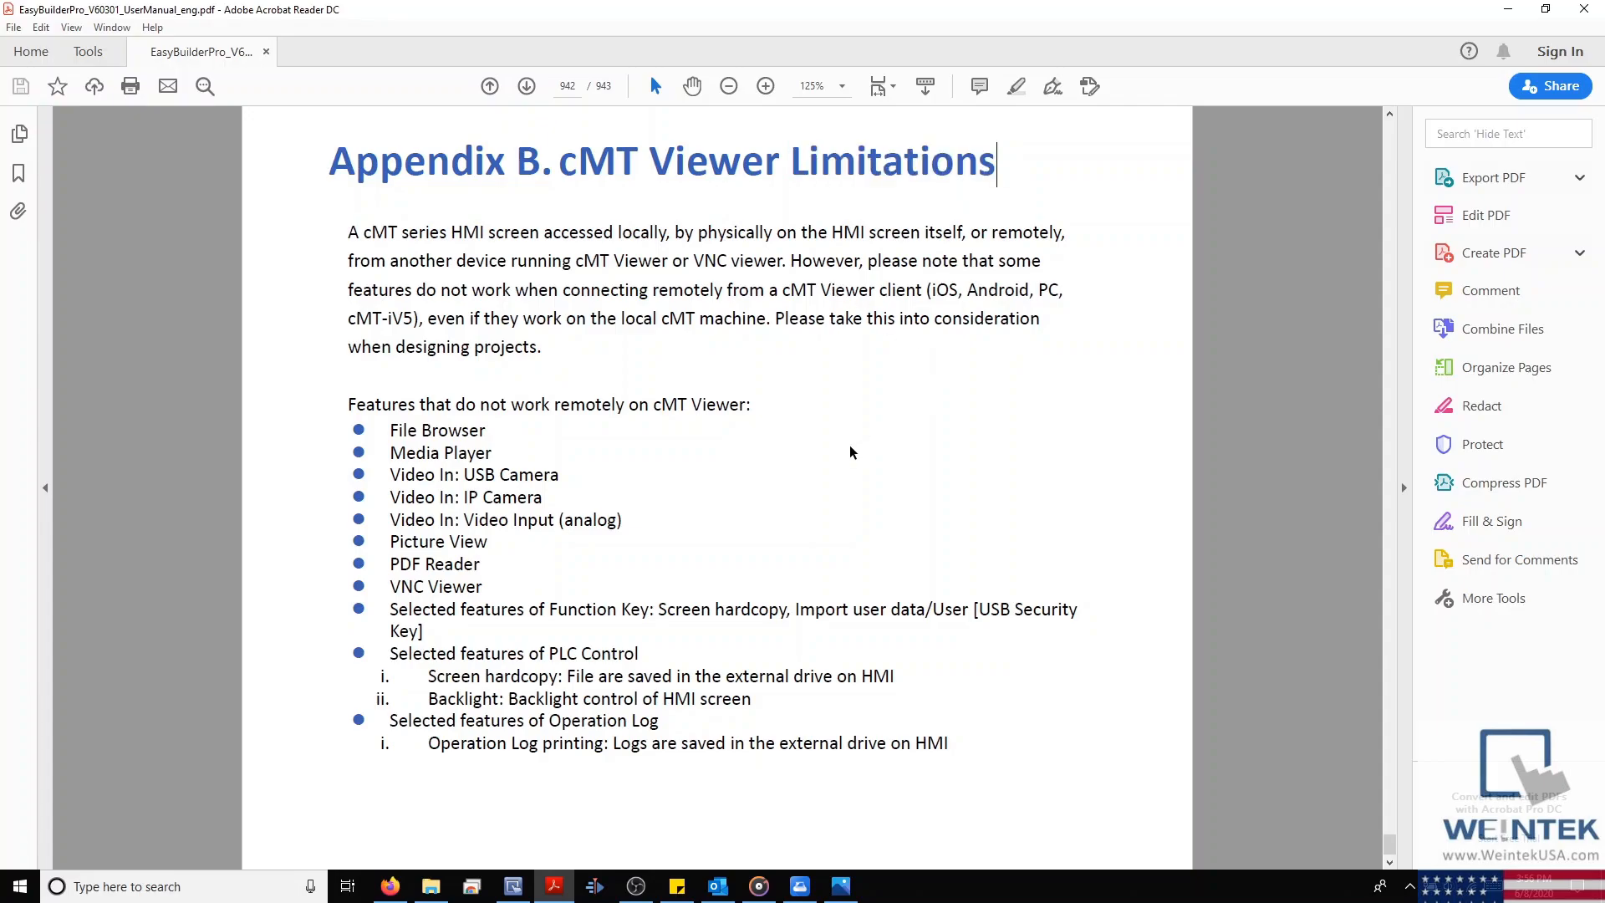
mouse_move(411, 565)
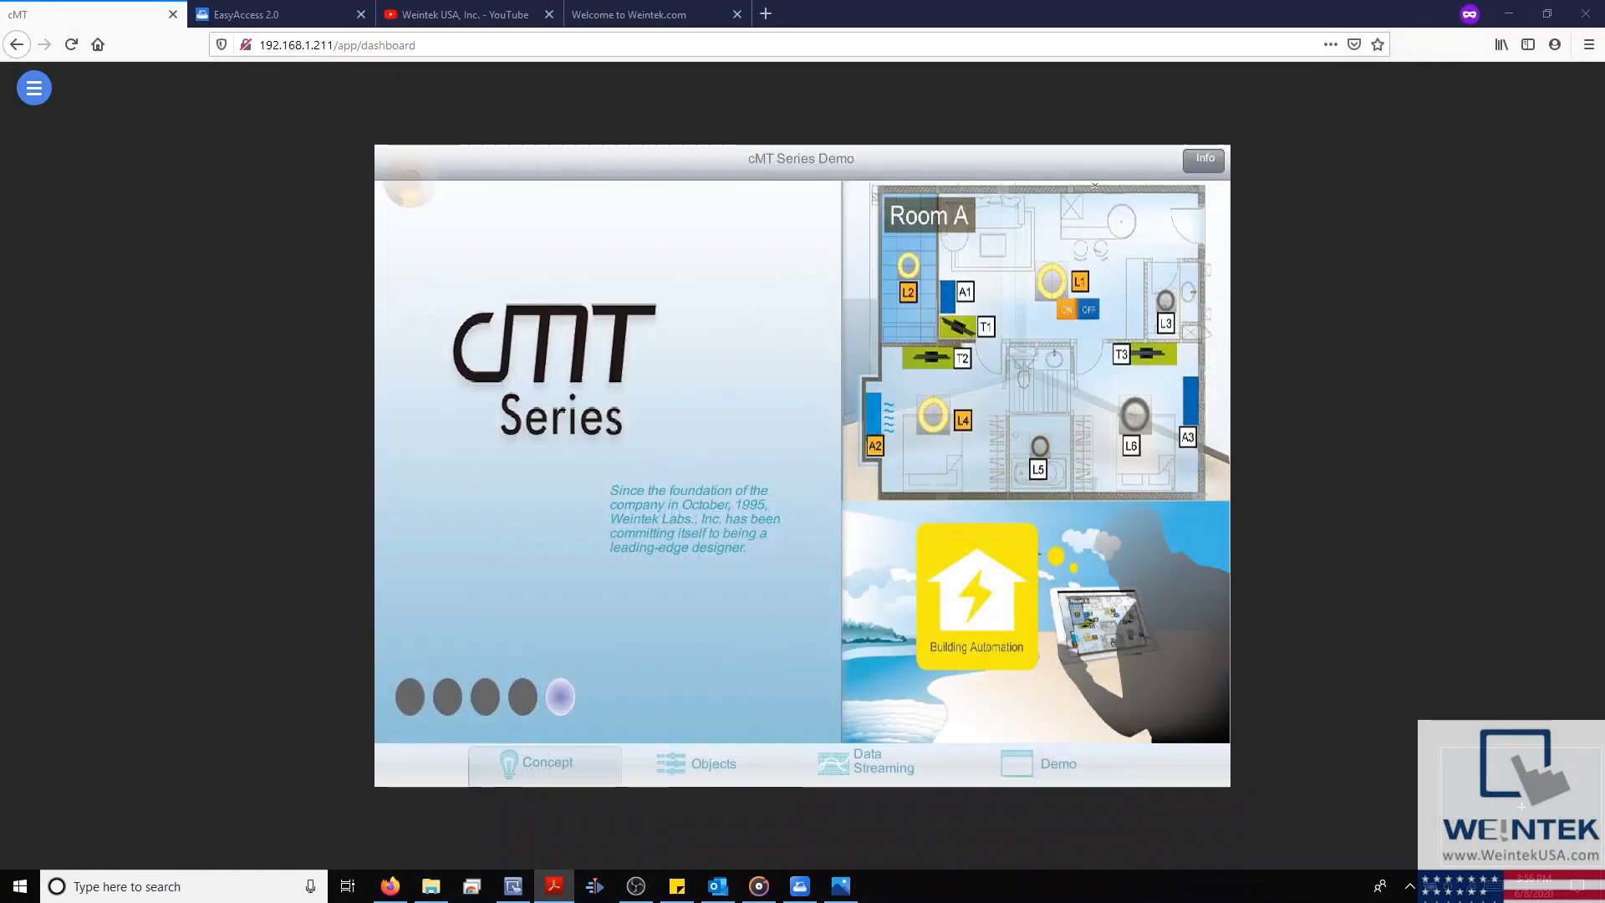
- Enter the HMI system settings with the password and view the Information and Network pages
left_click(1204, 159)
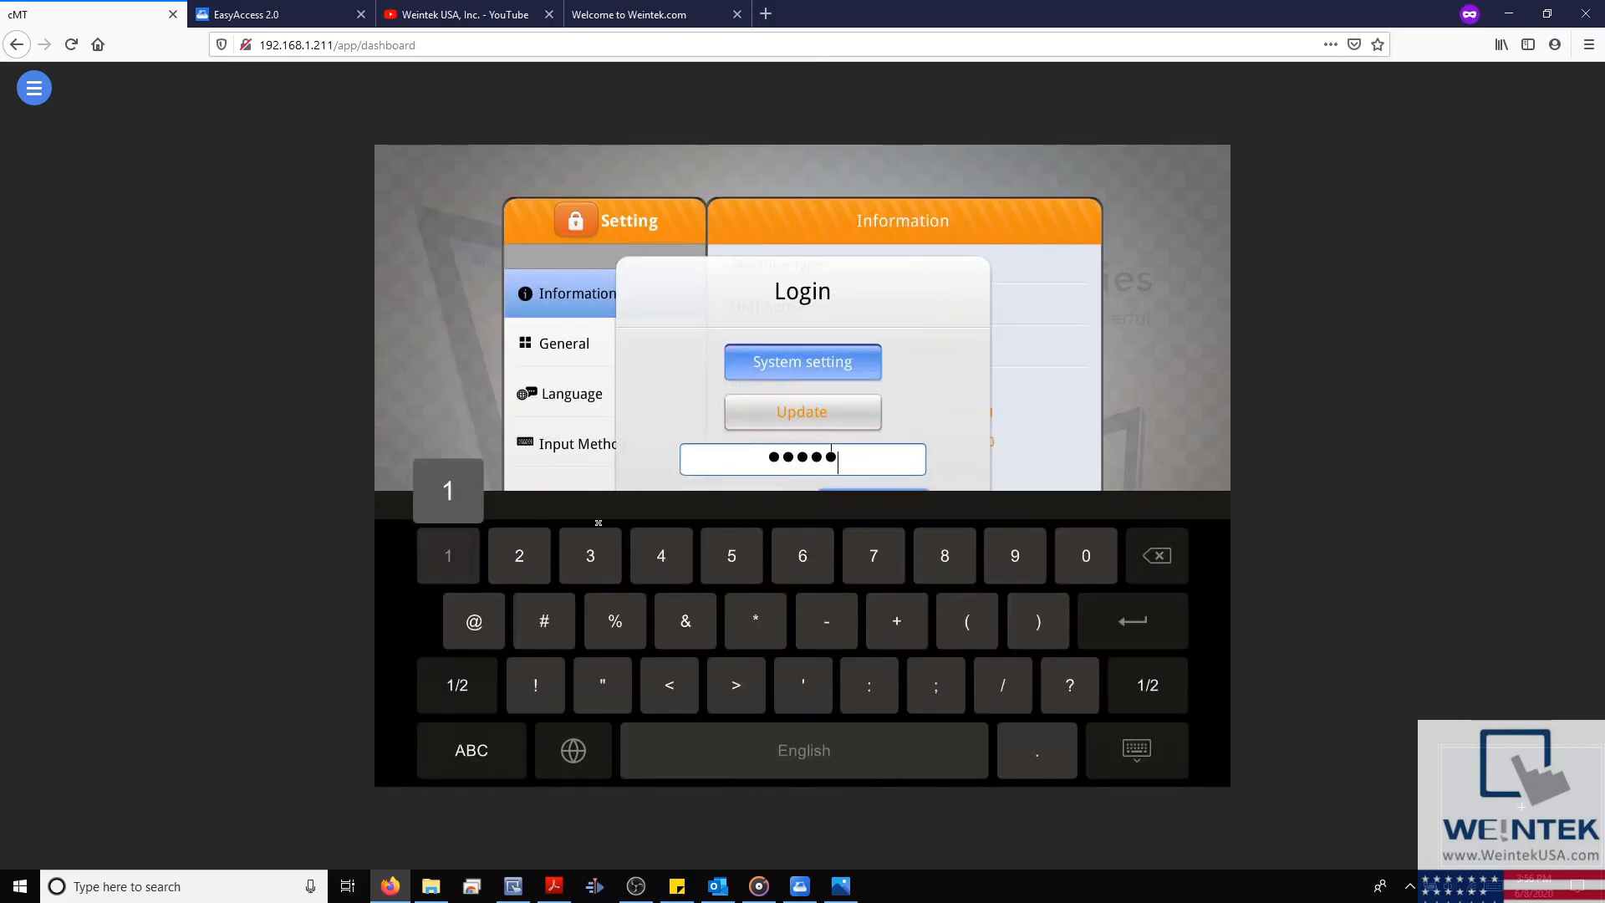
left_click(802, 361)
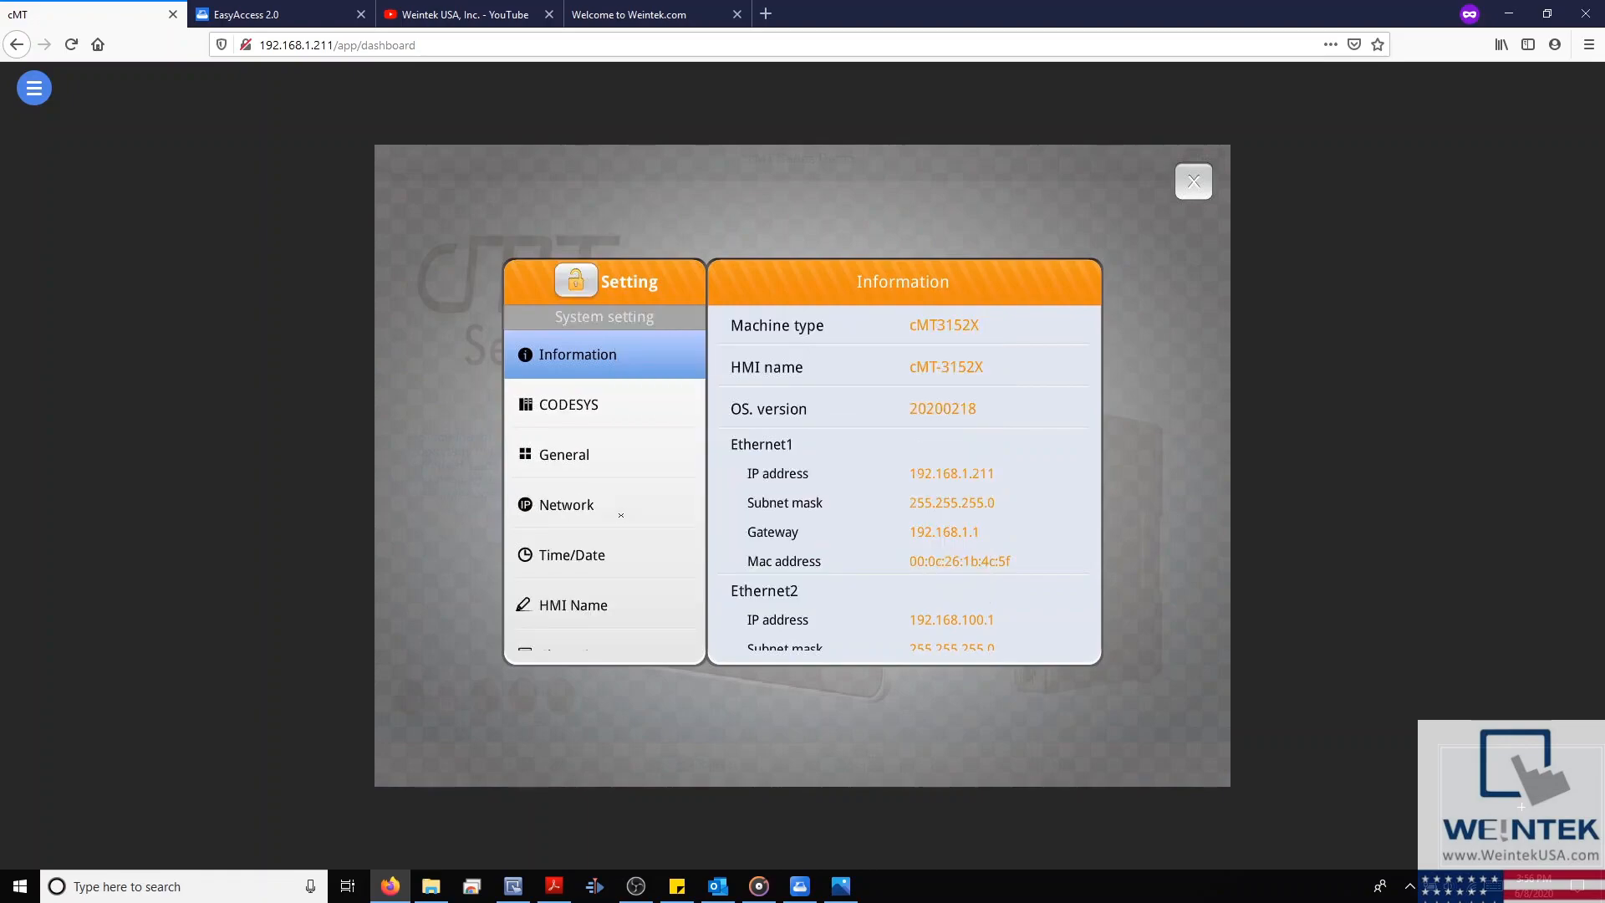
left_click(566, 503)
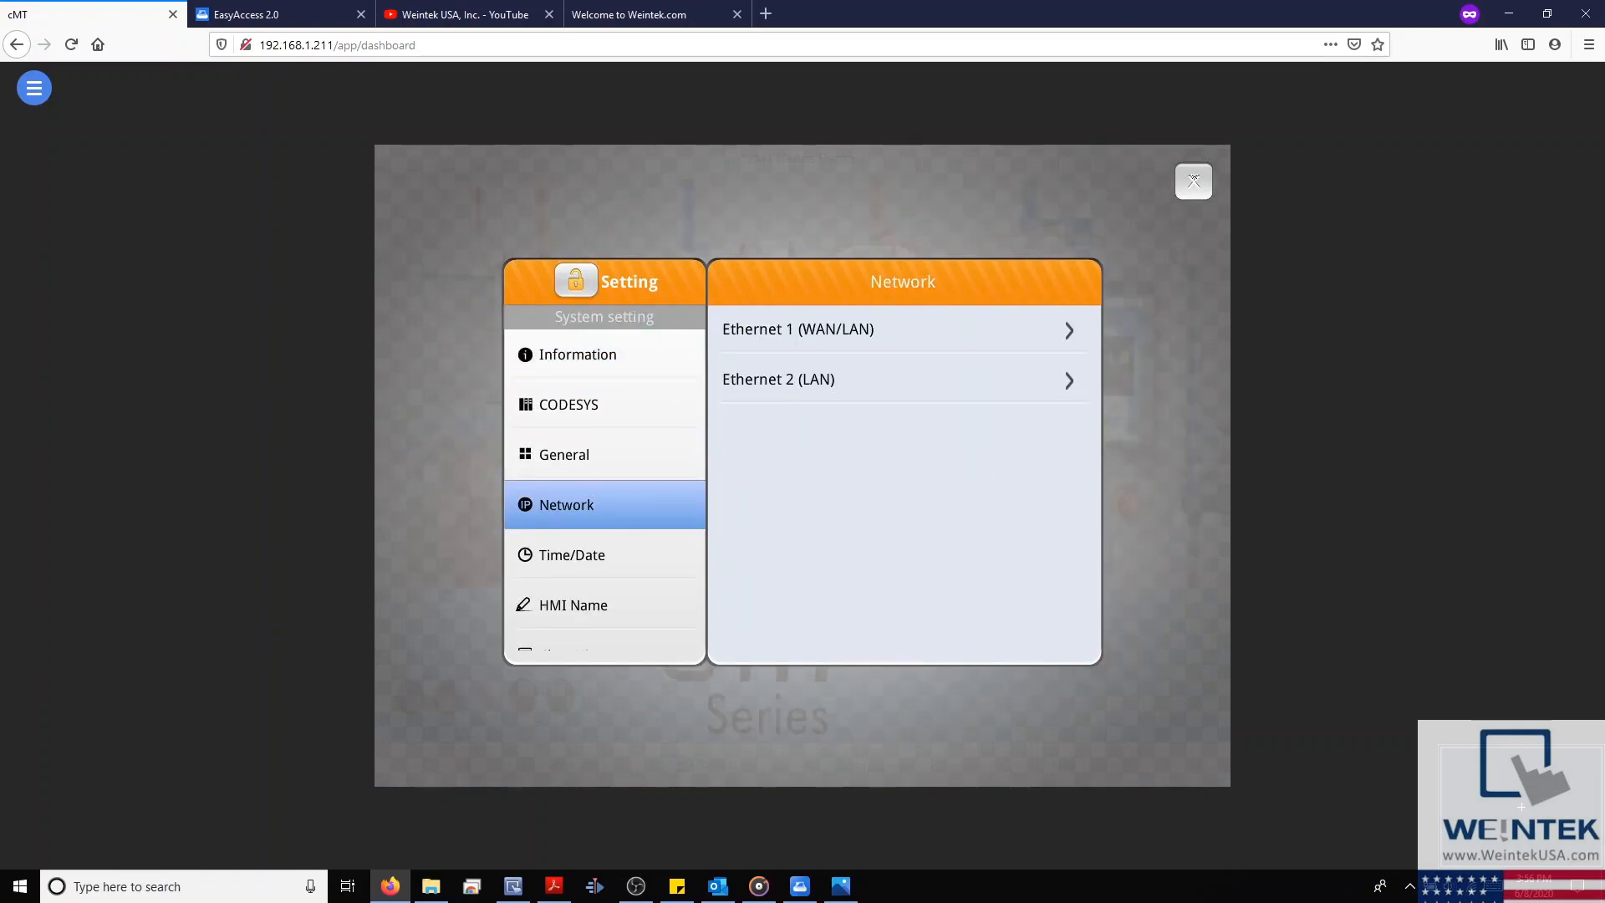
left_click(1193, 181)
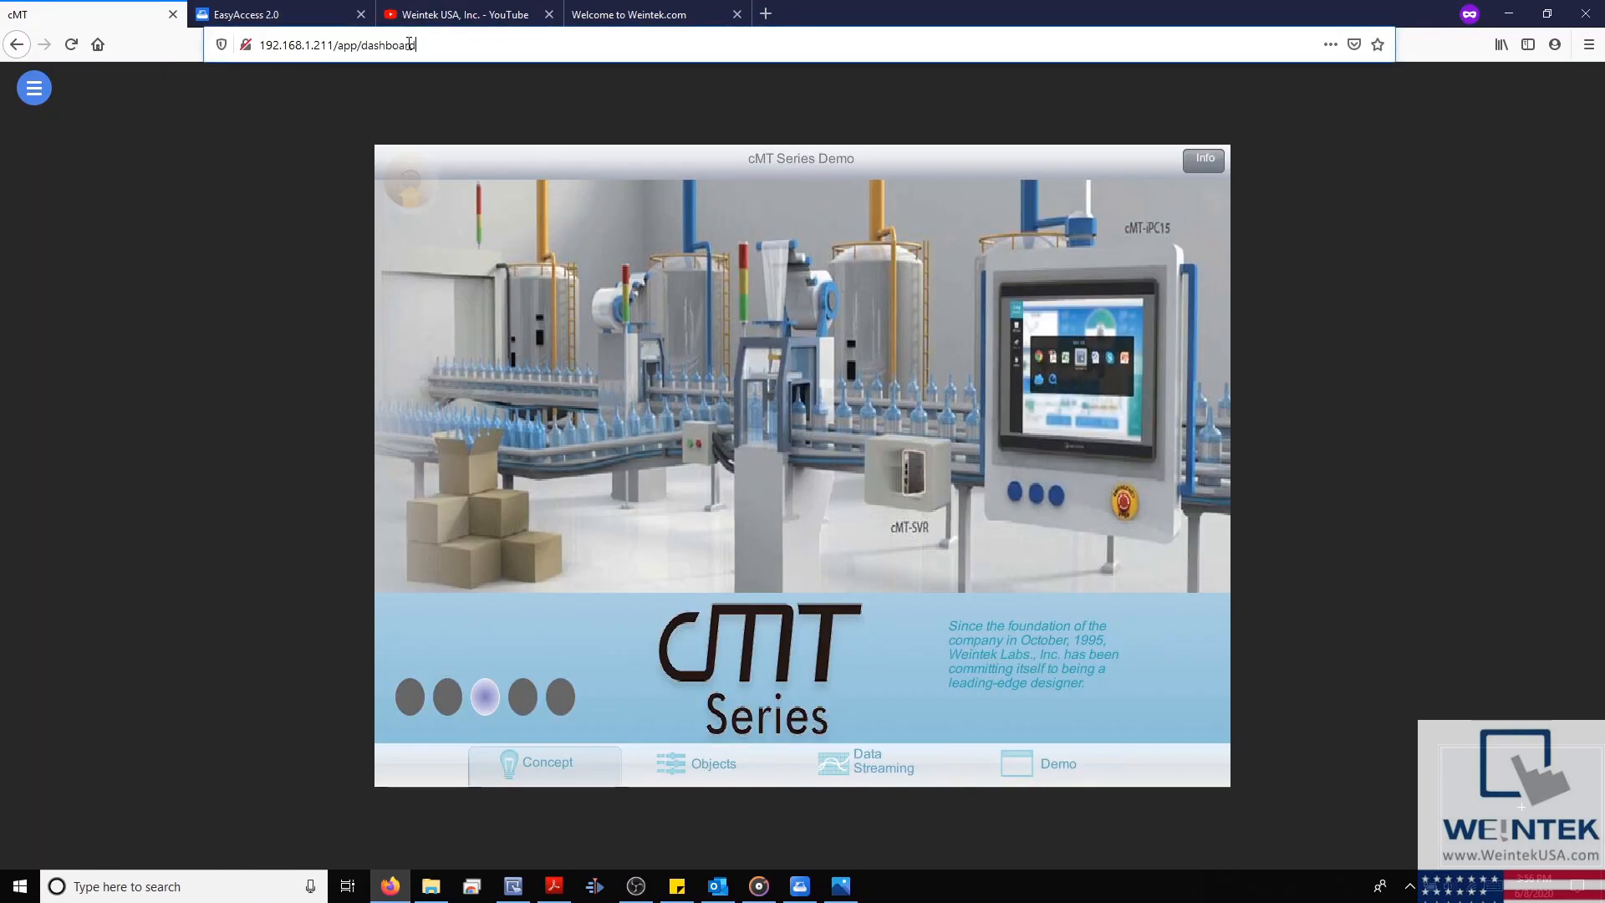
- Select the dashboard's whole web address in the address bar
left_click(328, 44)
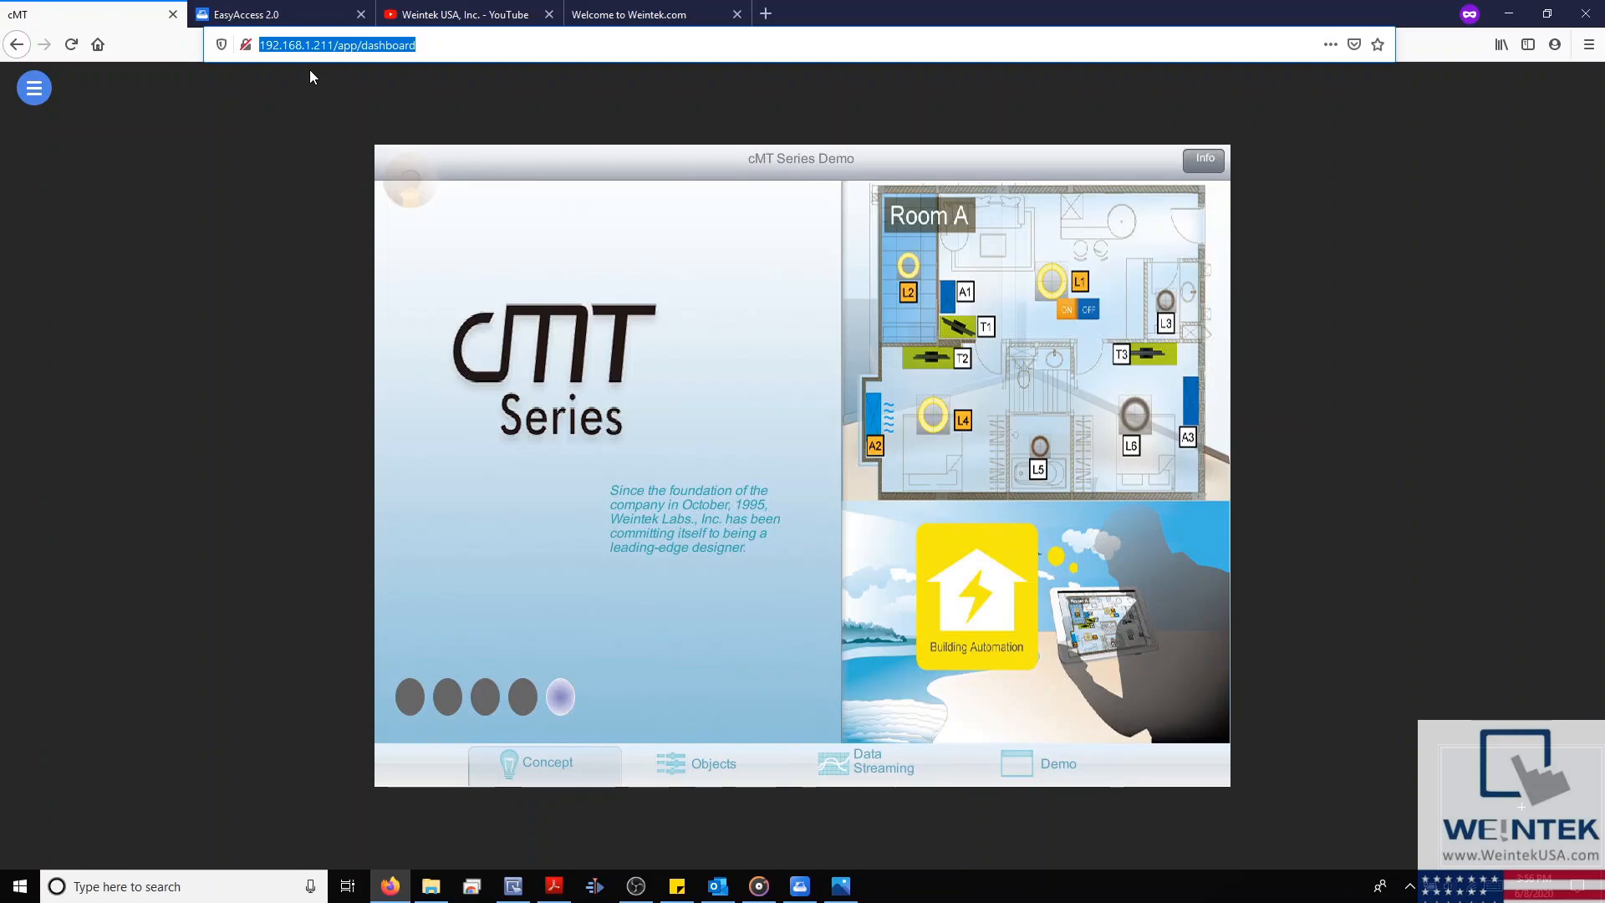
mouse_move(282, 55)
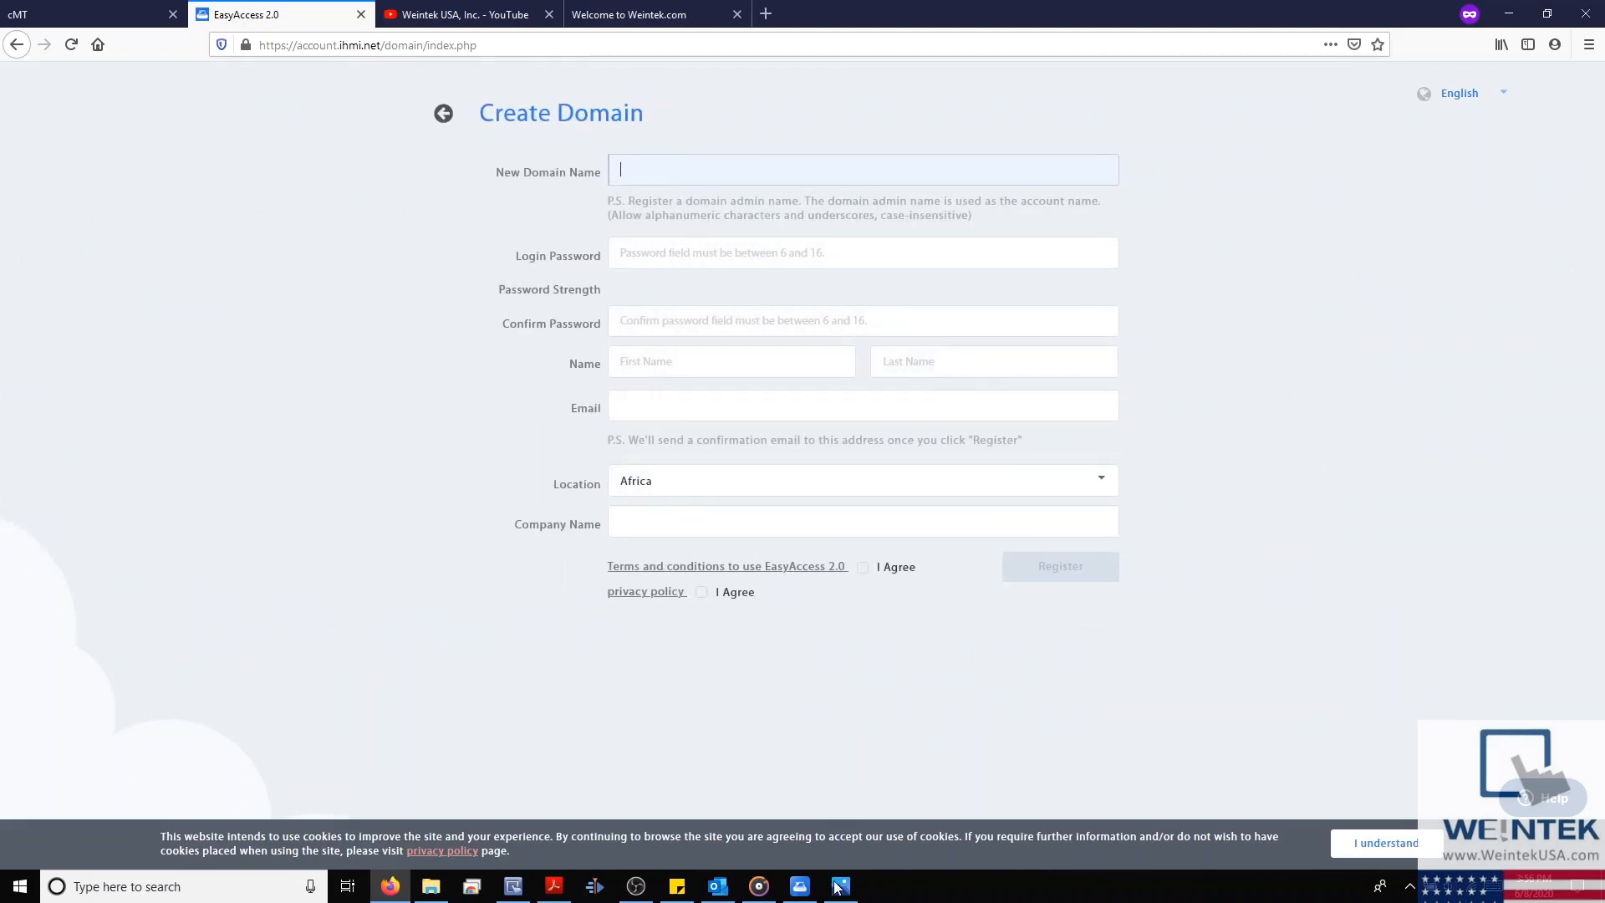
left_click(839, 886)
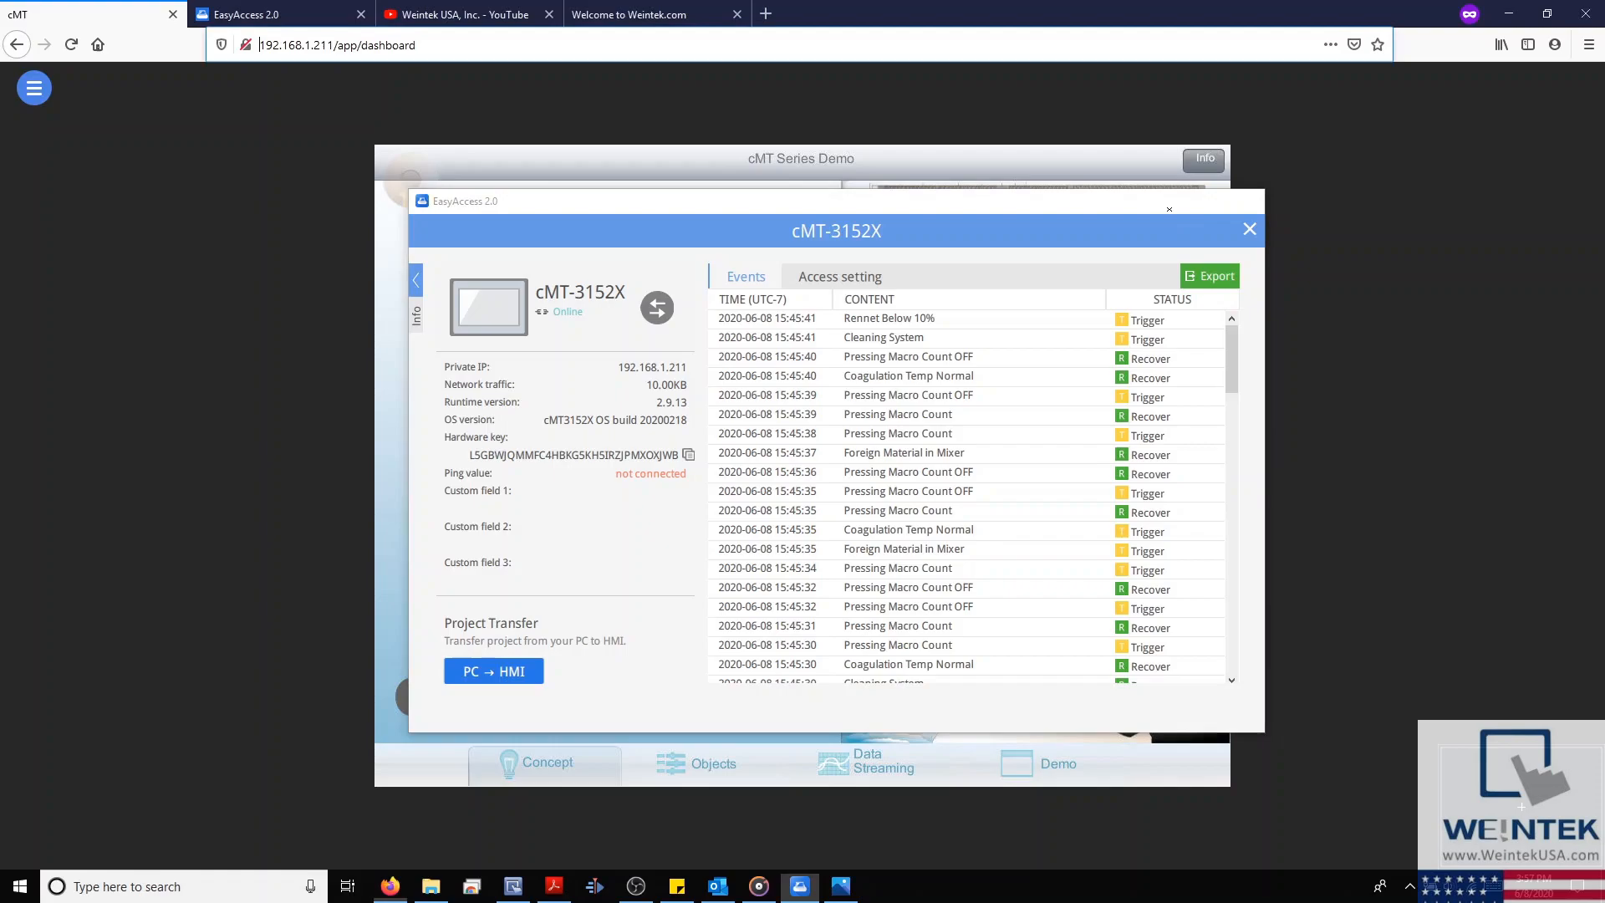
- Close the EasyAccess cMT-3152X device window
left_click(1249, 229)
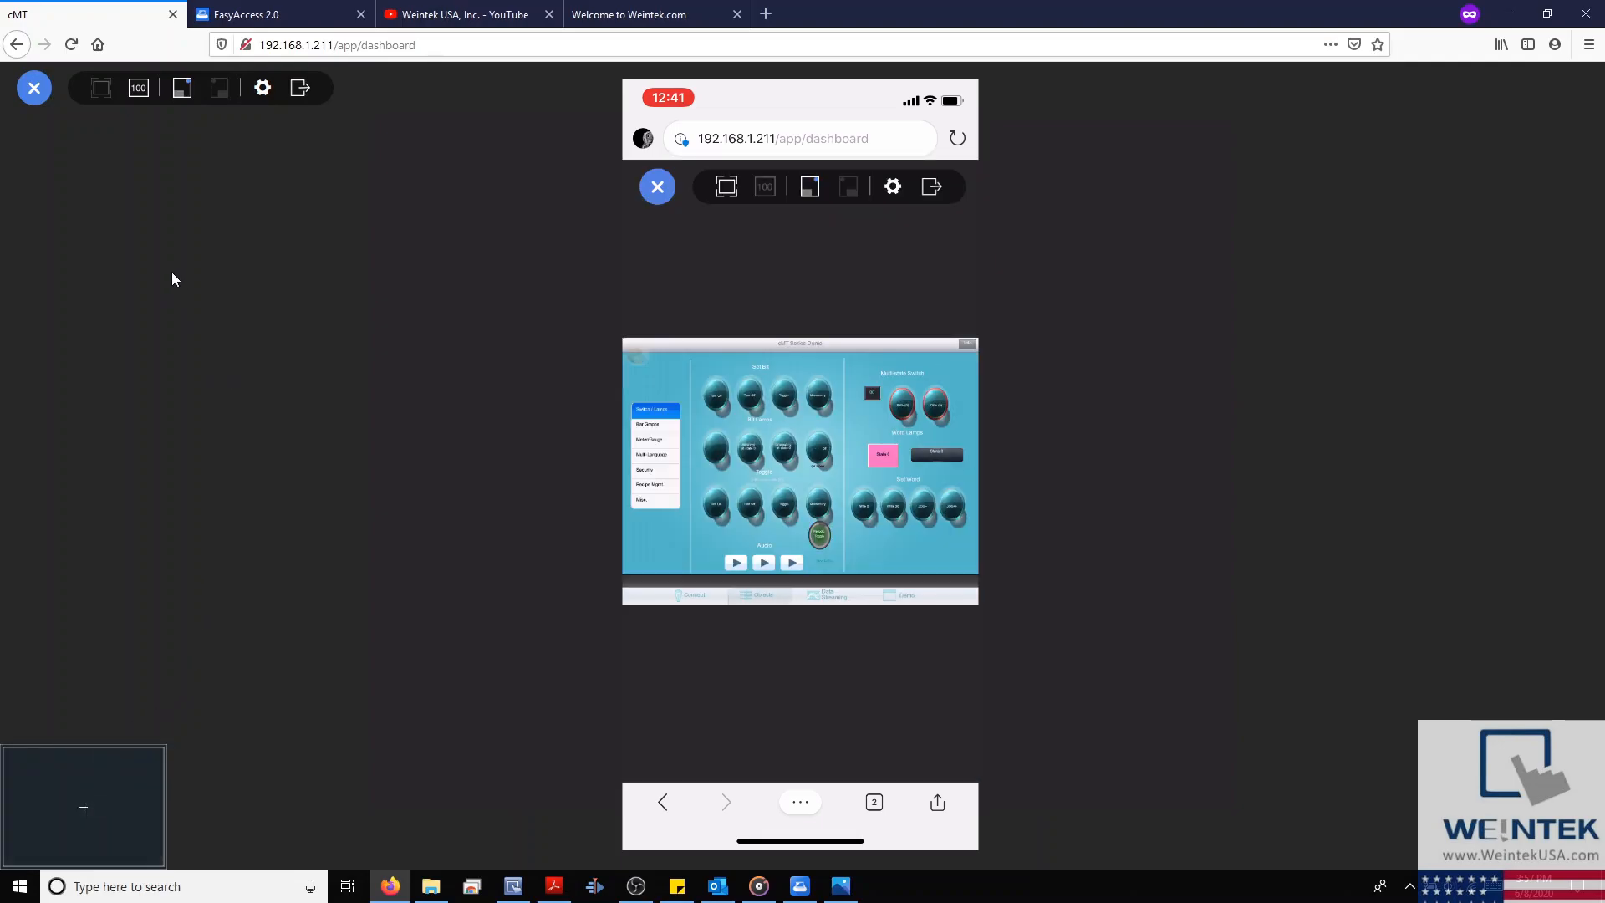
- Toggle the viewing toolbar, stretch the HMI screen to Fit to Window, then restore 100% size
left_click(826, 595)
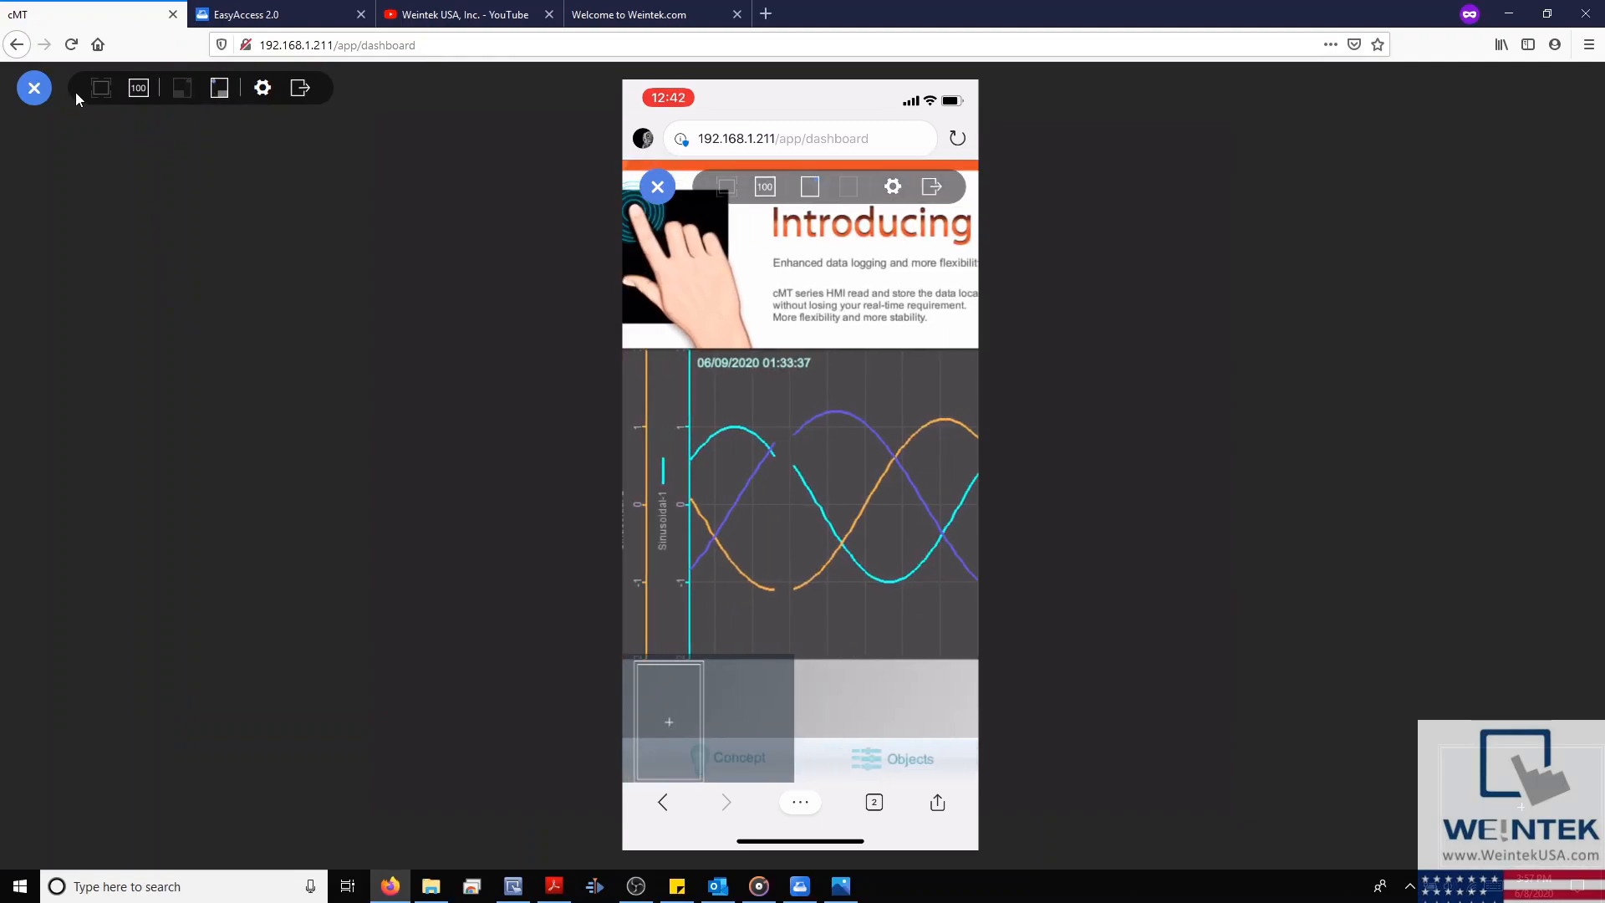
left_click(33, 87)
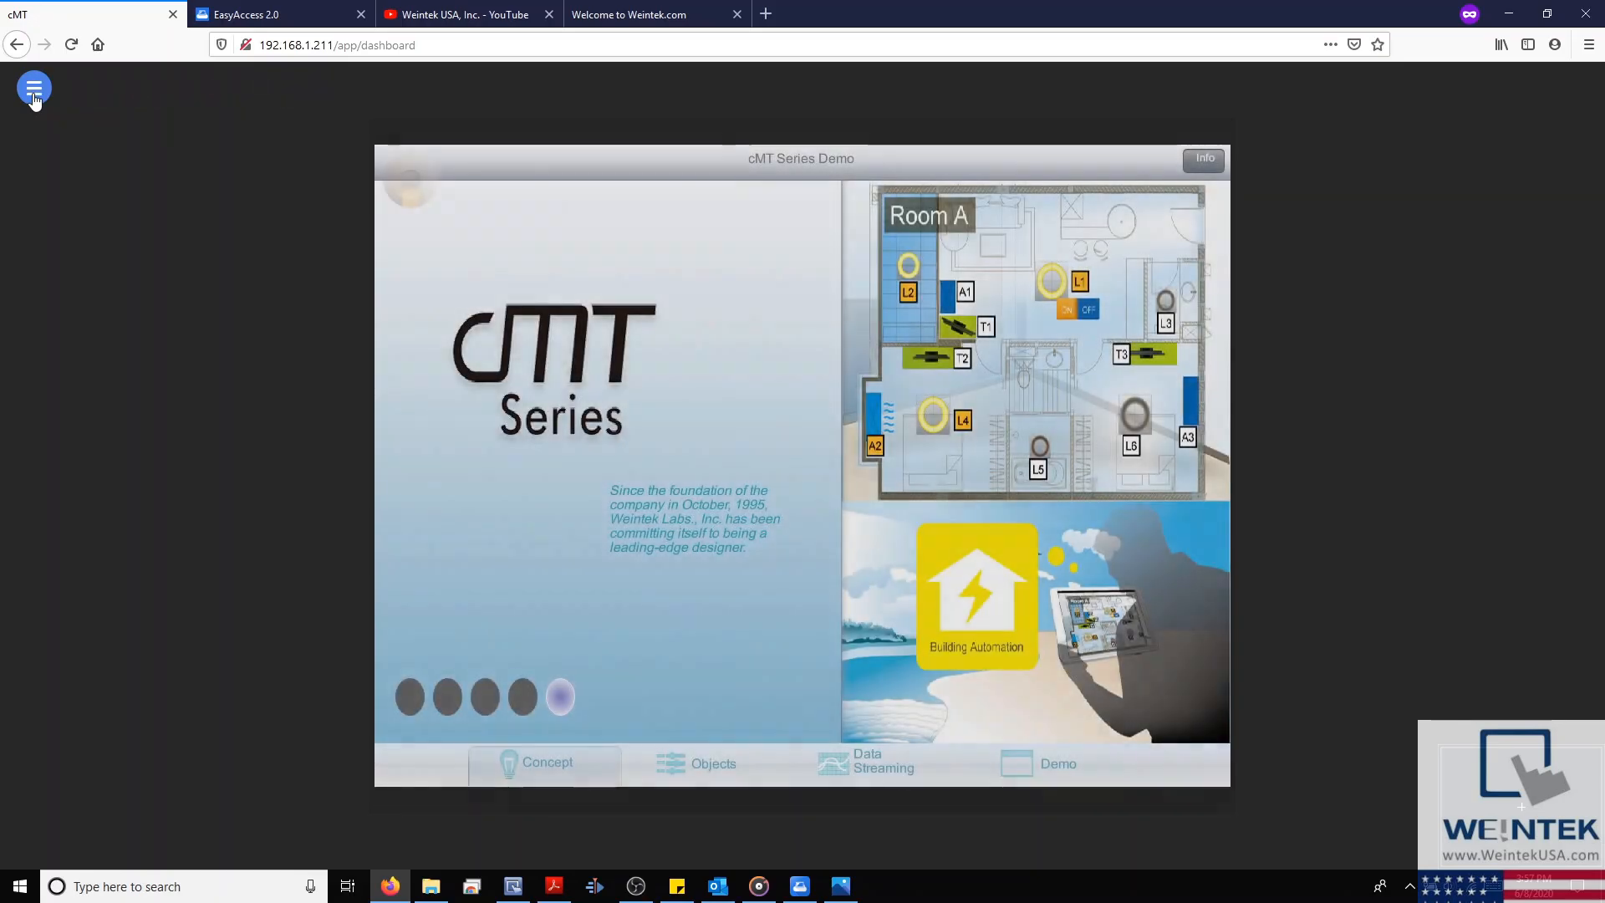
left_click(32, 87)
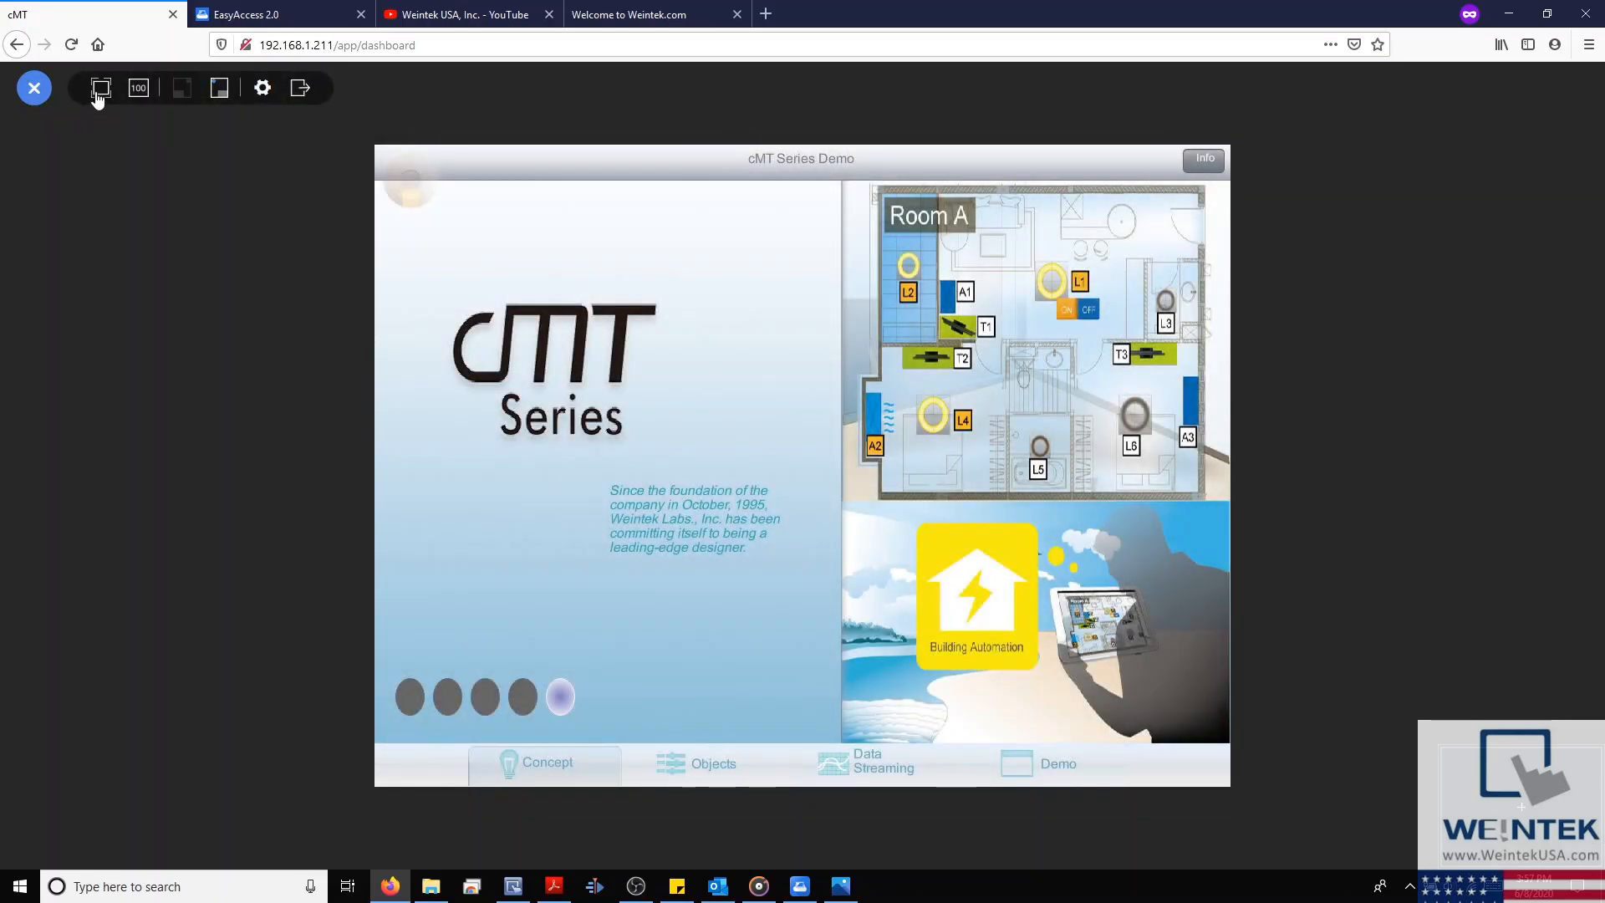
left_click(137, 87)
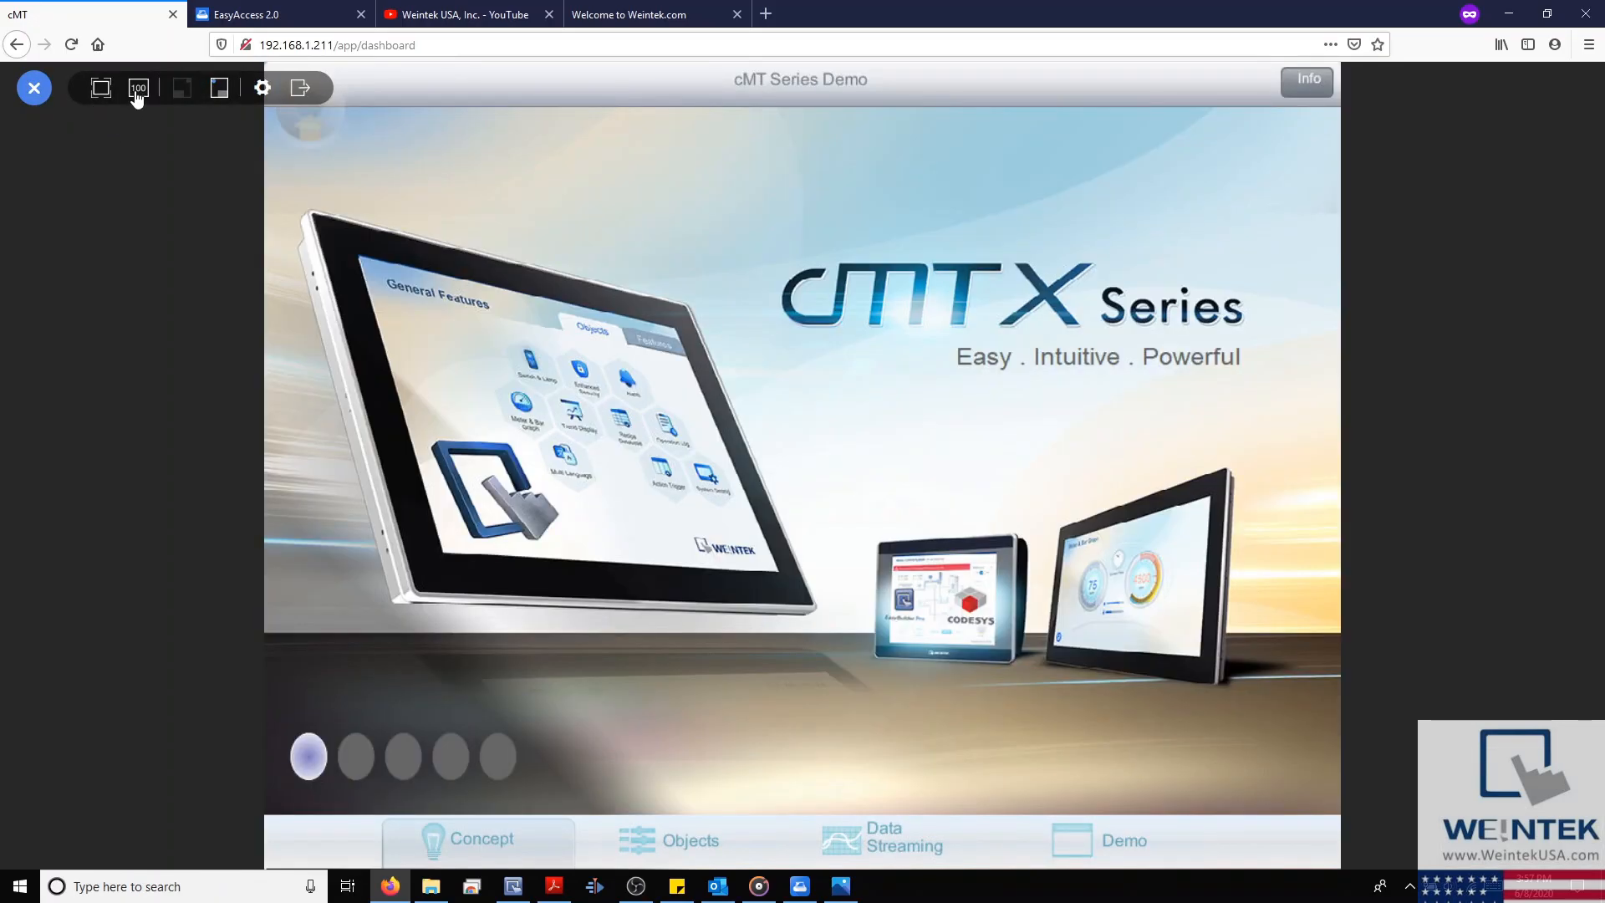
left_click(137, 87)
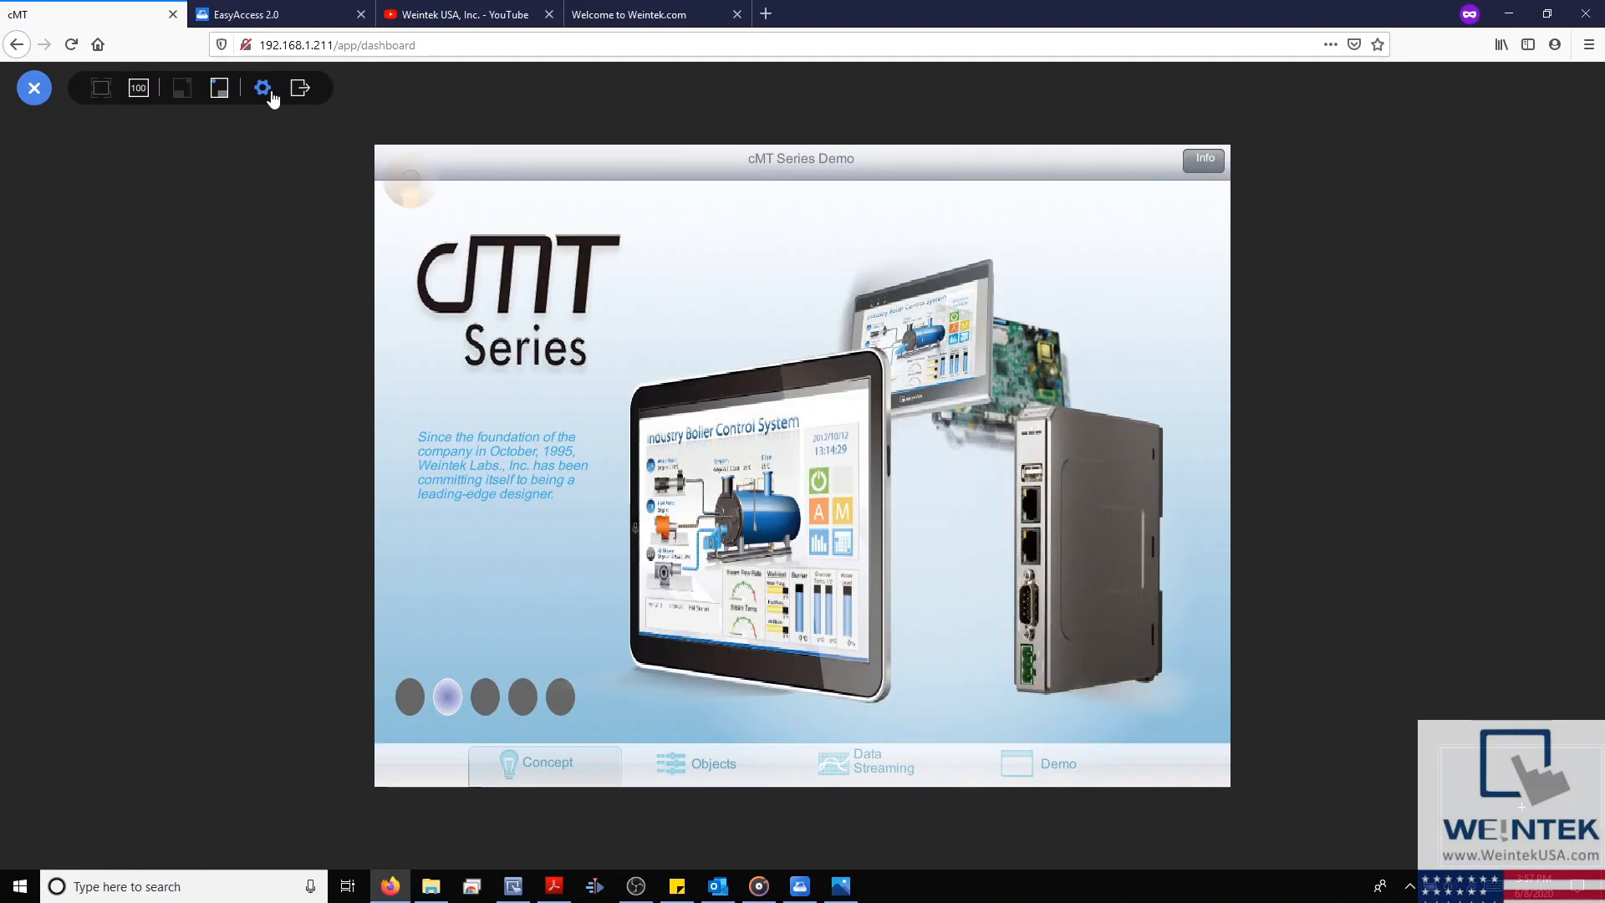
left_click(263, 87)
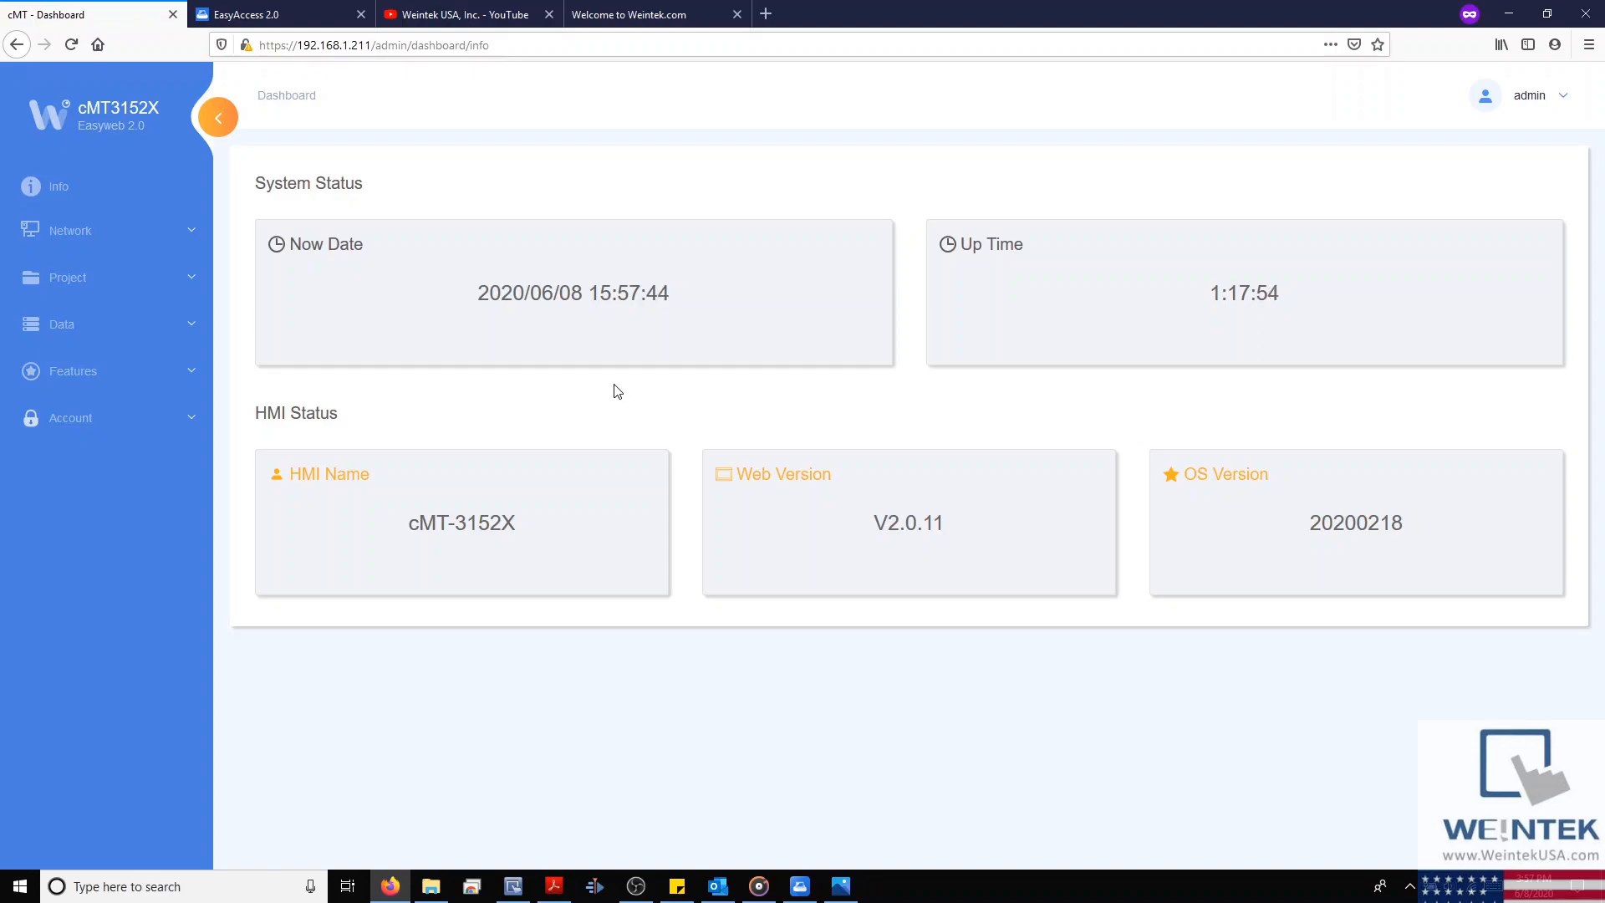
mouse_move(593, 449)
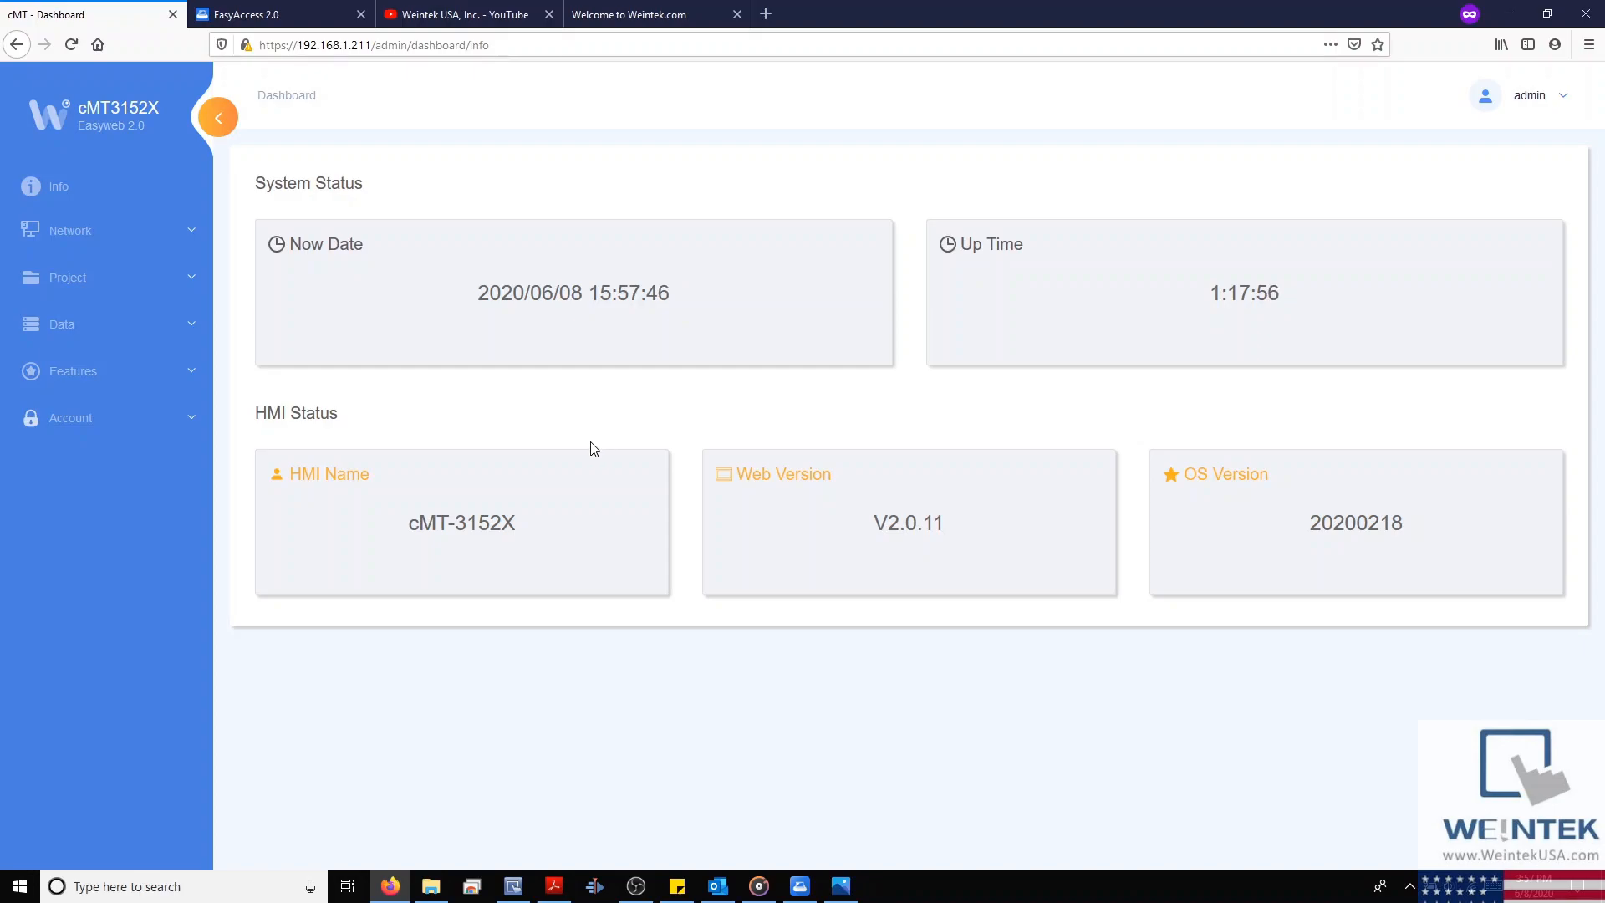
mouse_move(572, 436)
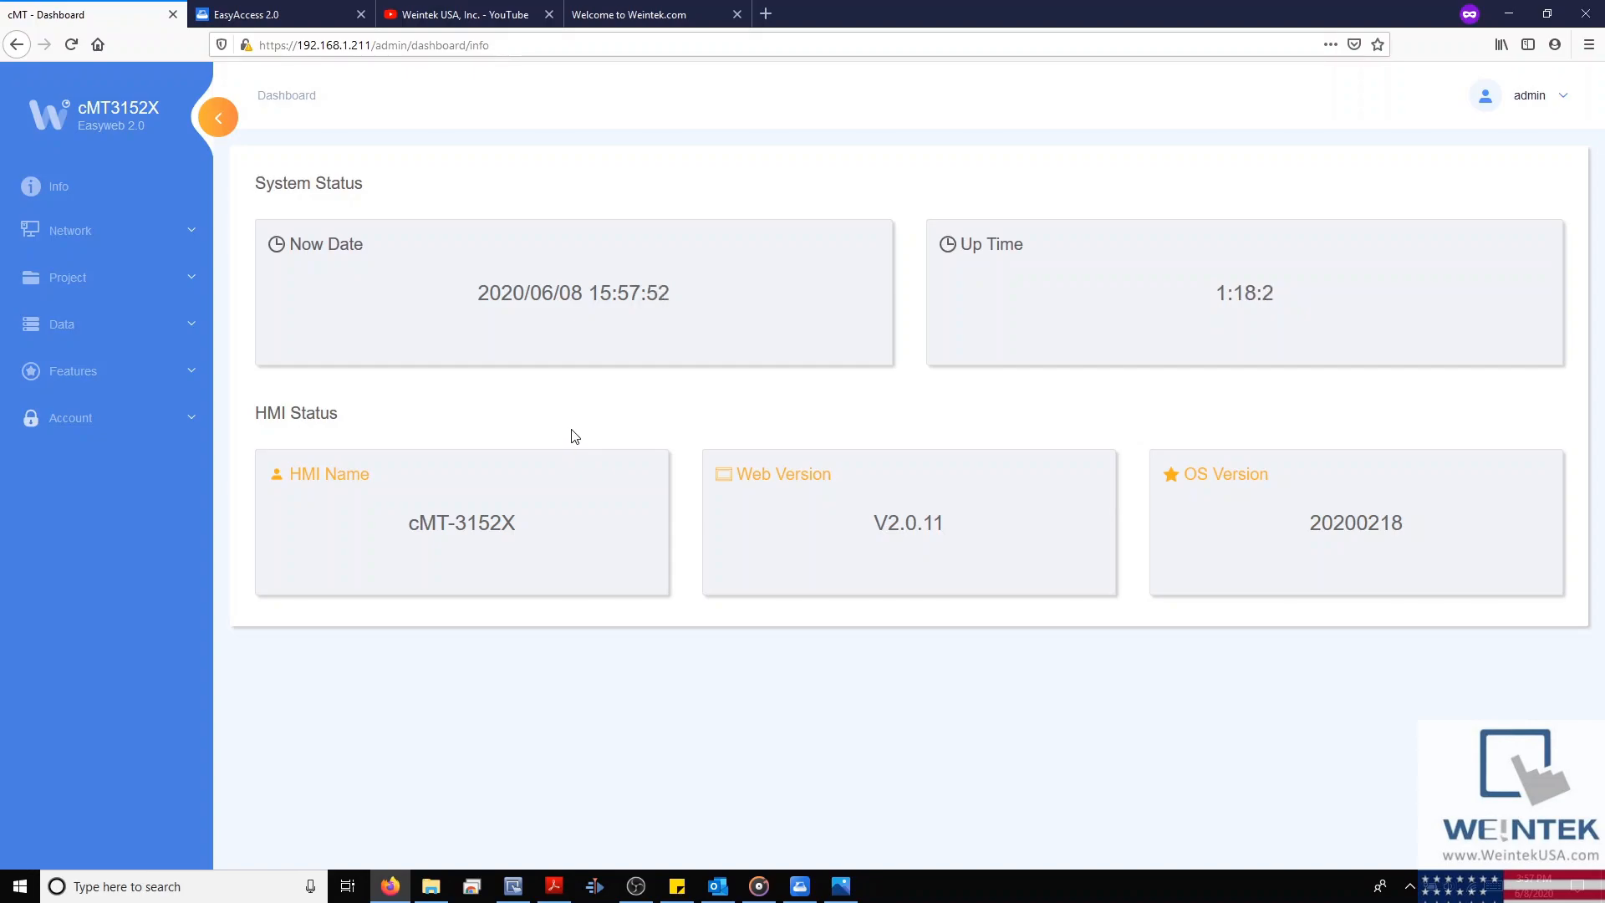
mouse_move(746, 345)
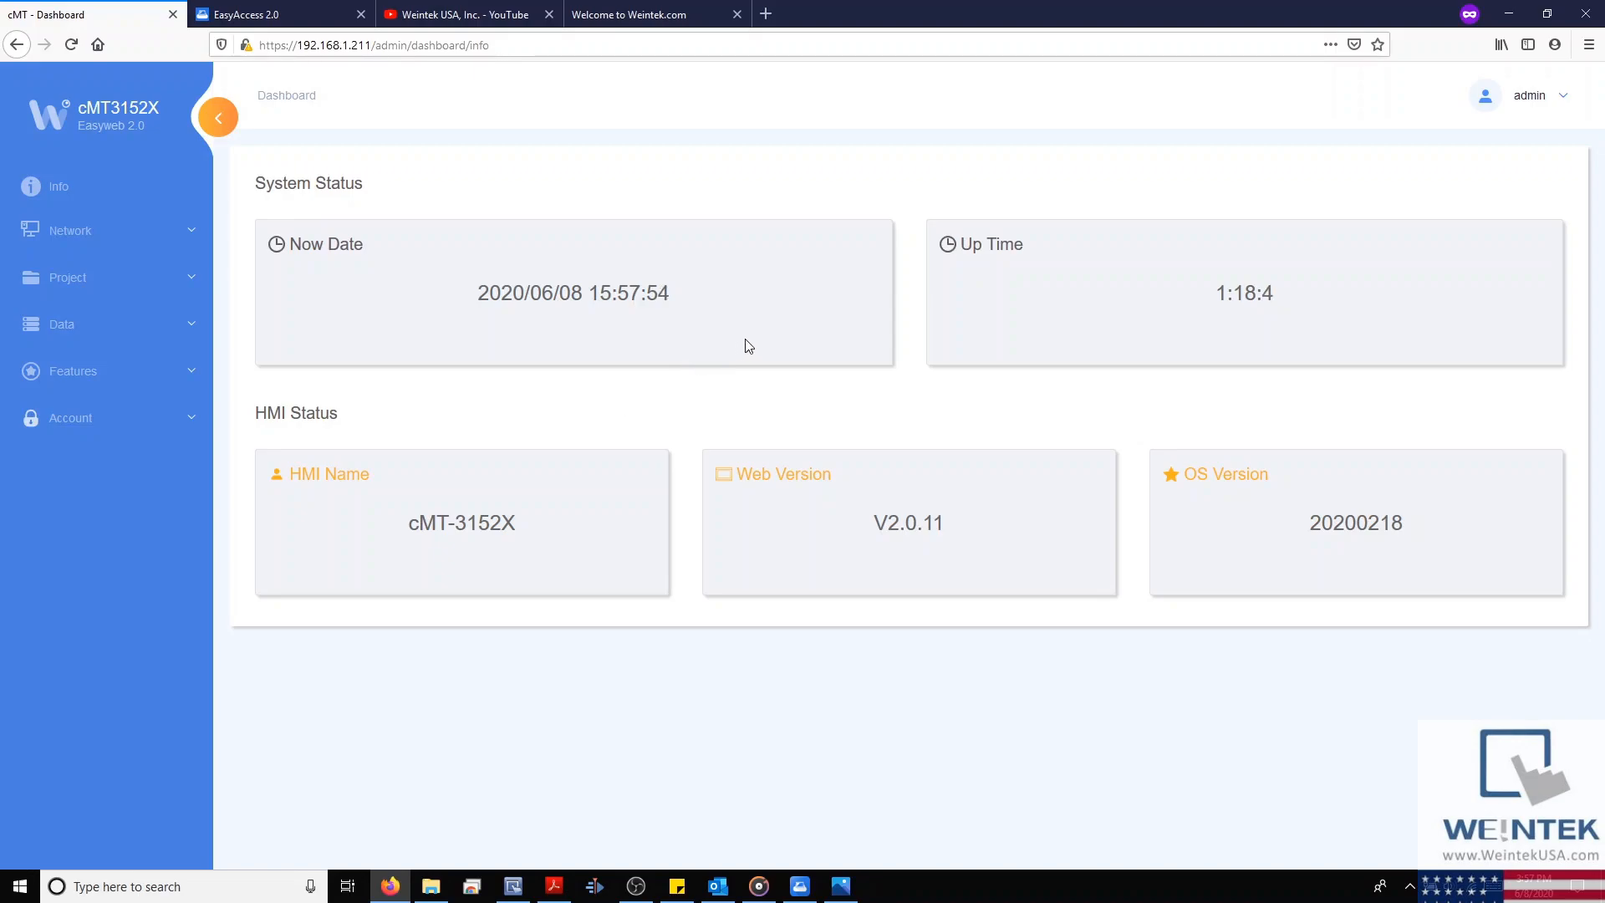
mouse_move(1218, 282)
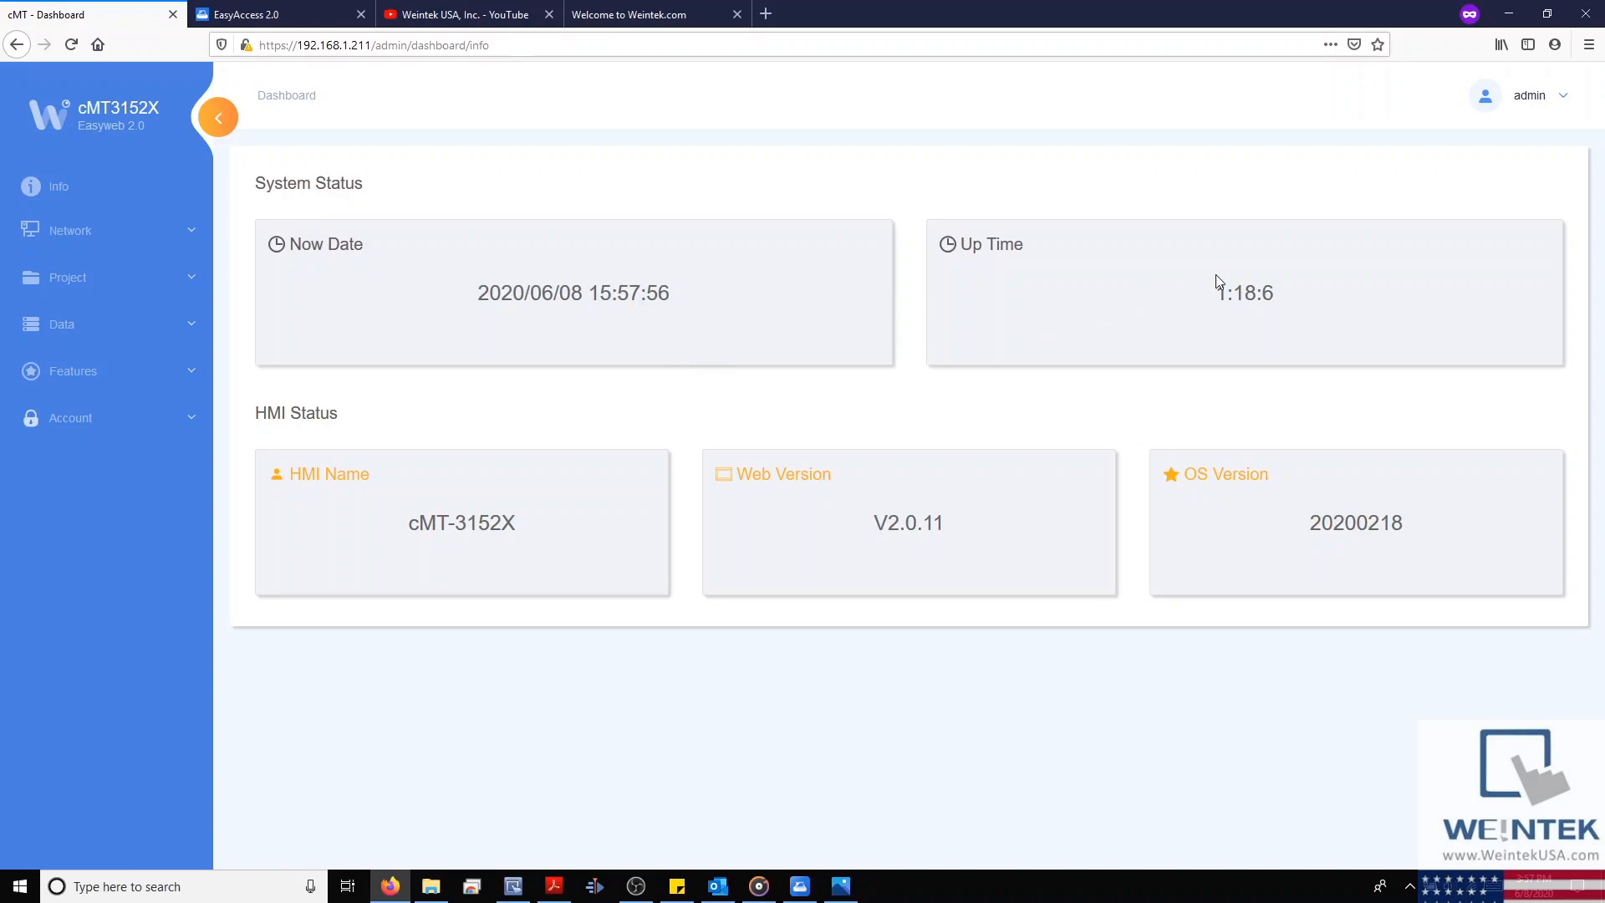
mouse_move(560, 581)
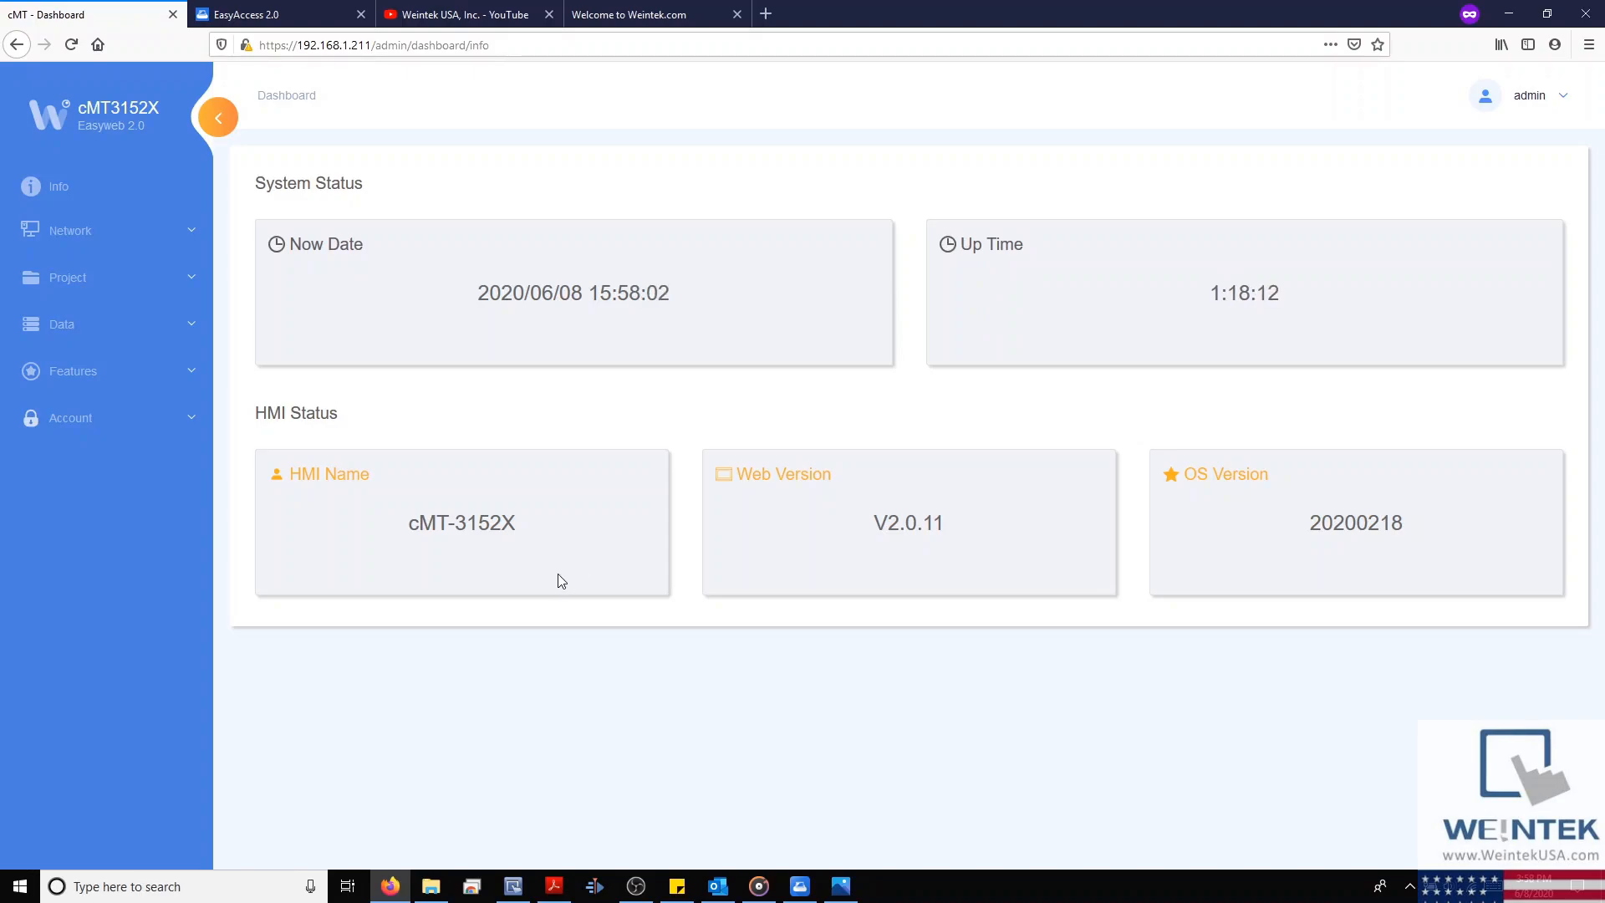
mouse_move(172, 246)
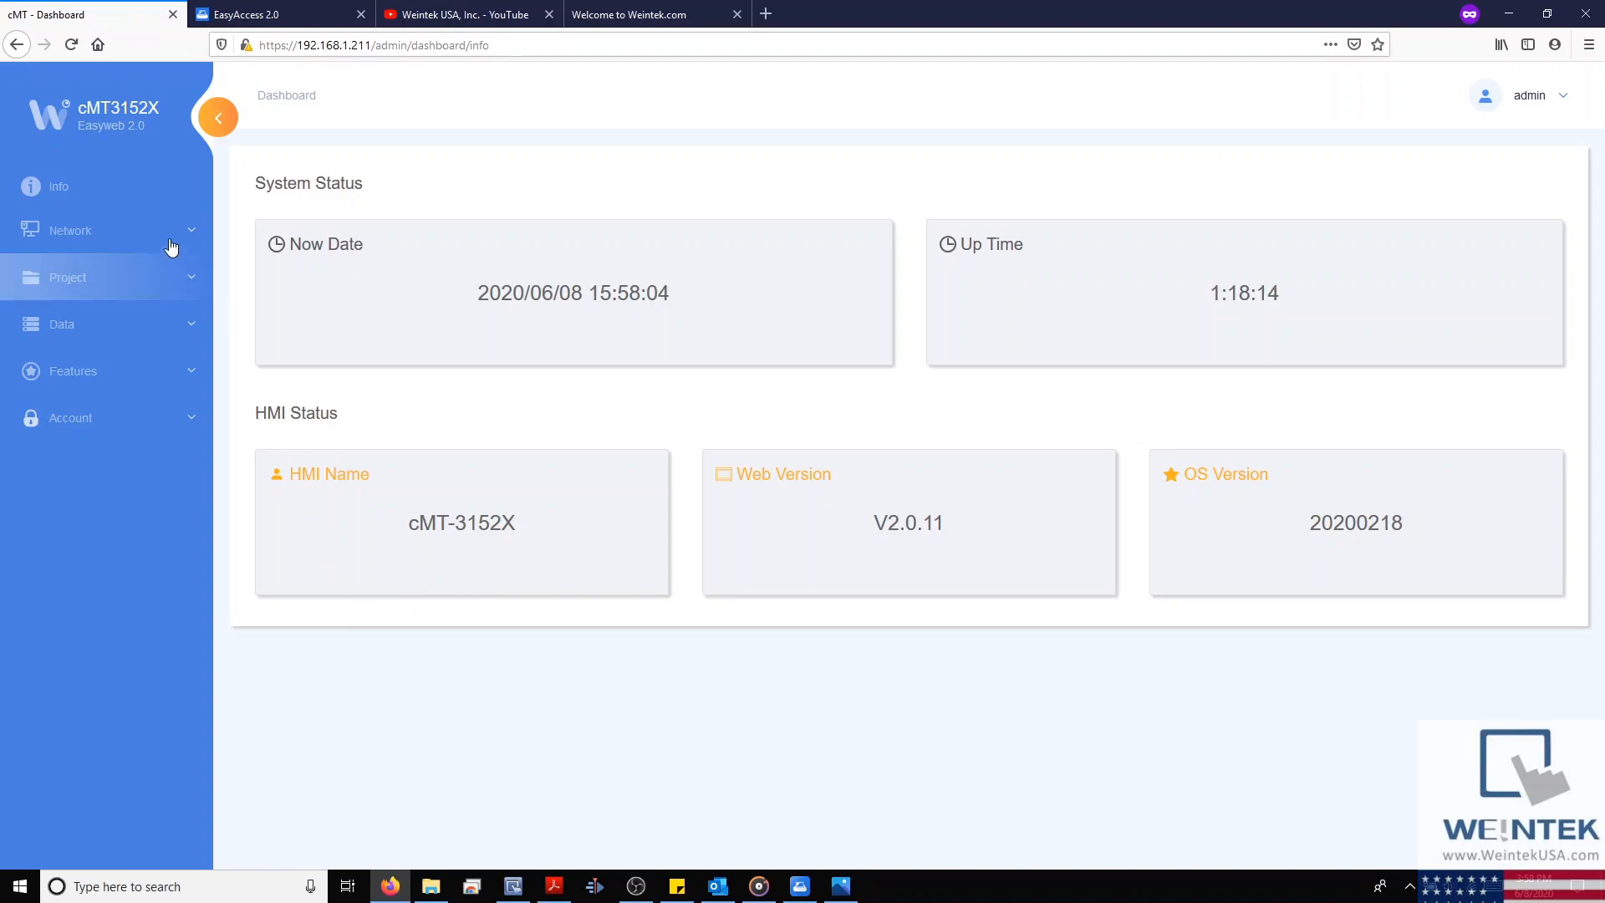
left_click(58, 186)
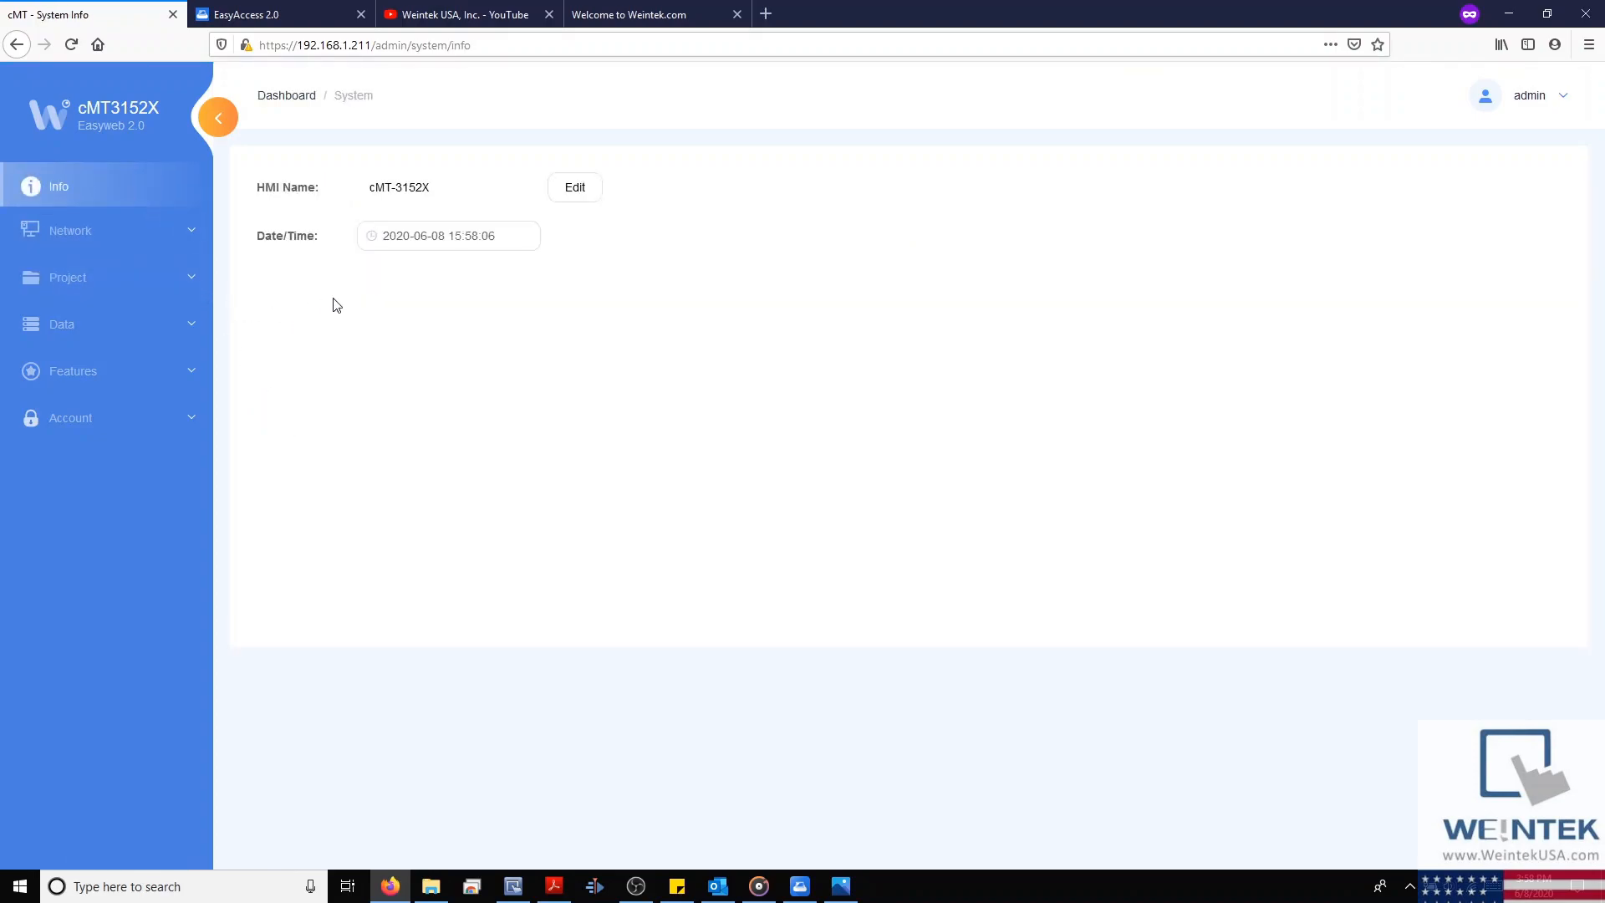
left_click(574, 187)
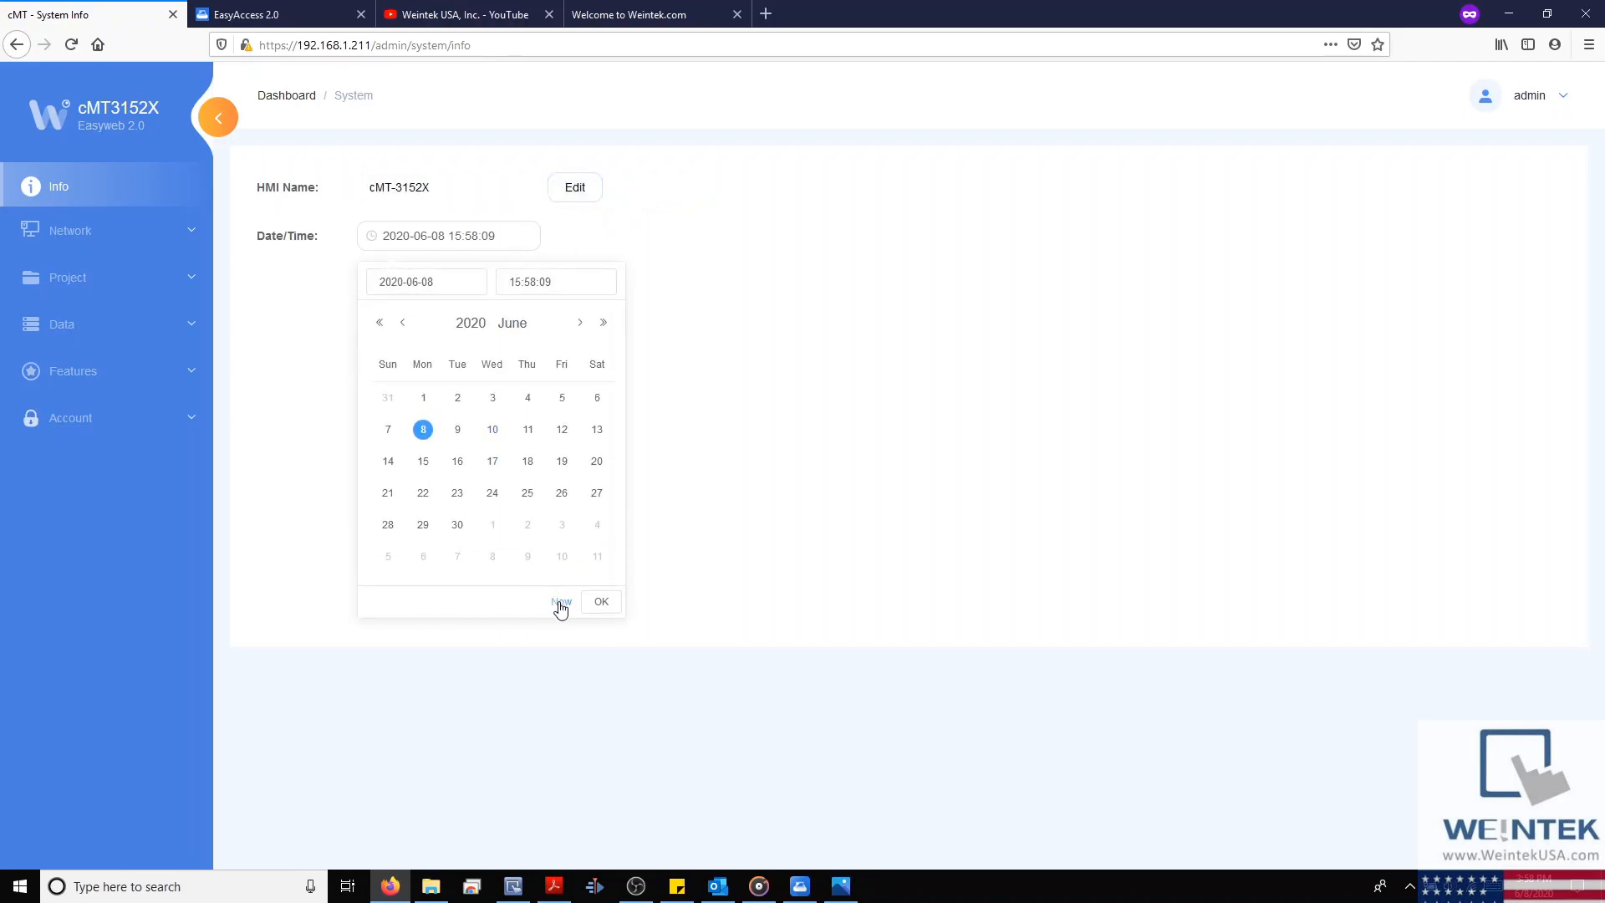
mouse_move(602, 602)
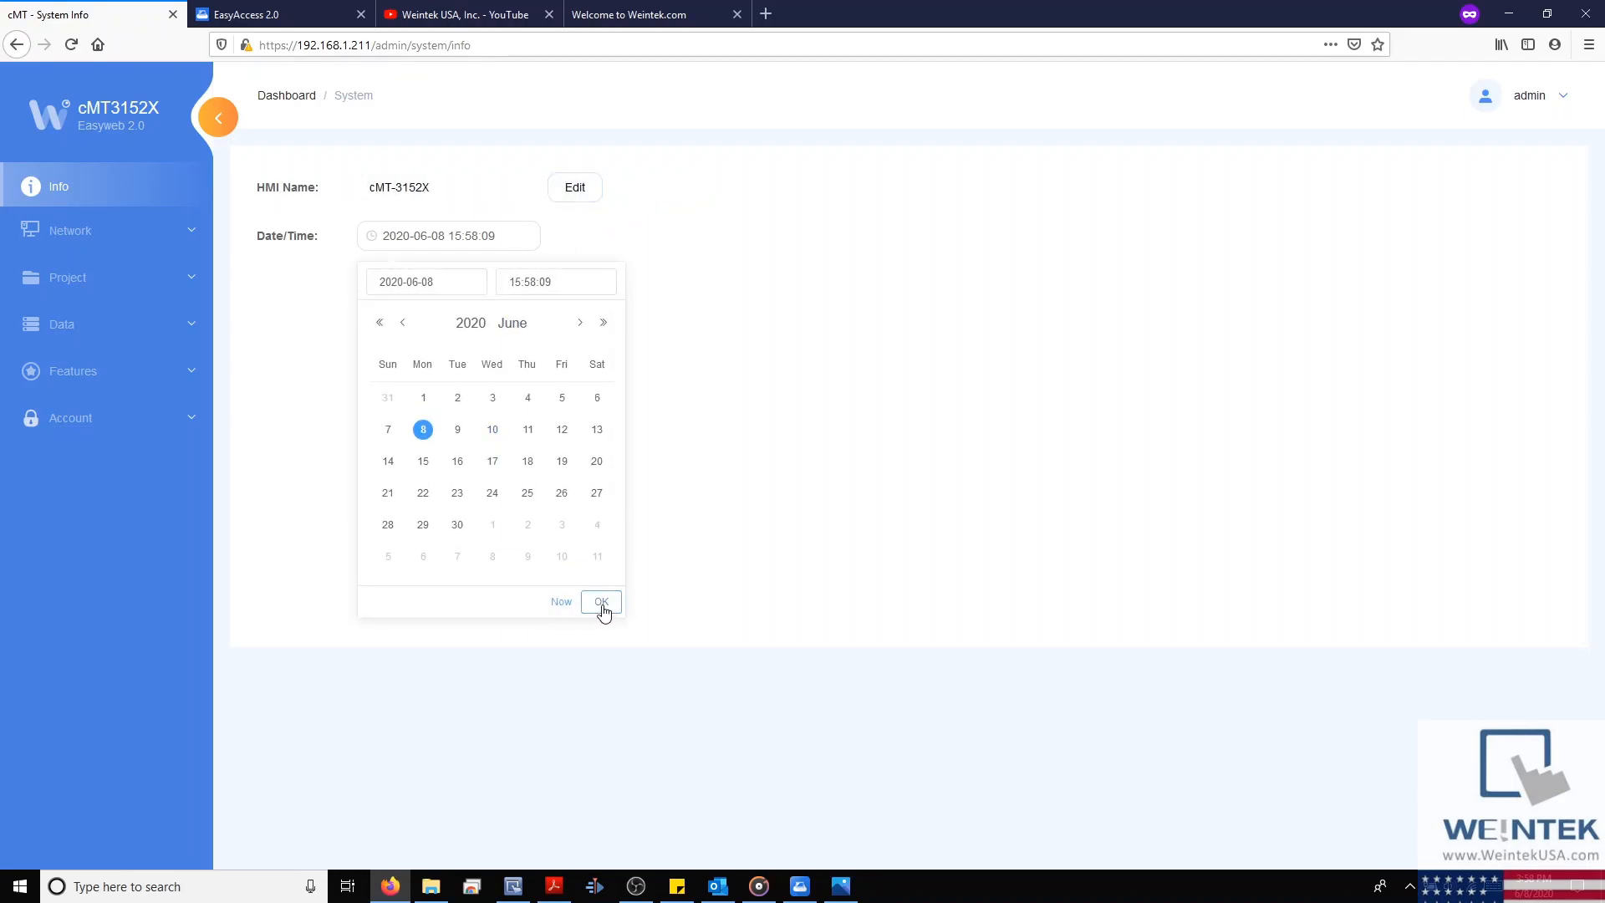
left_click(601, 601)
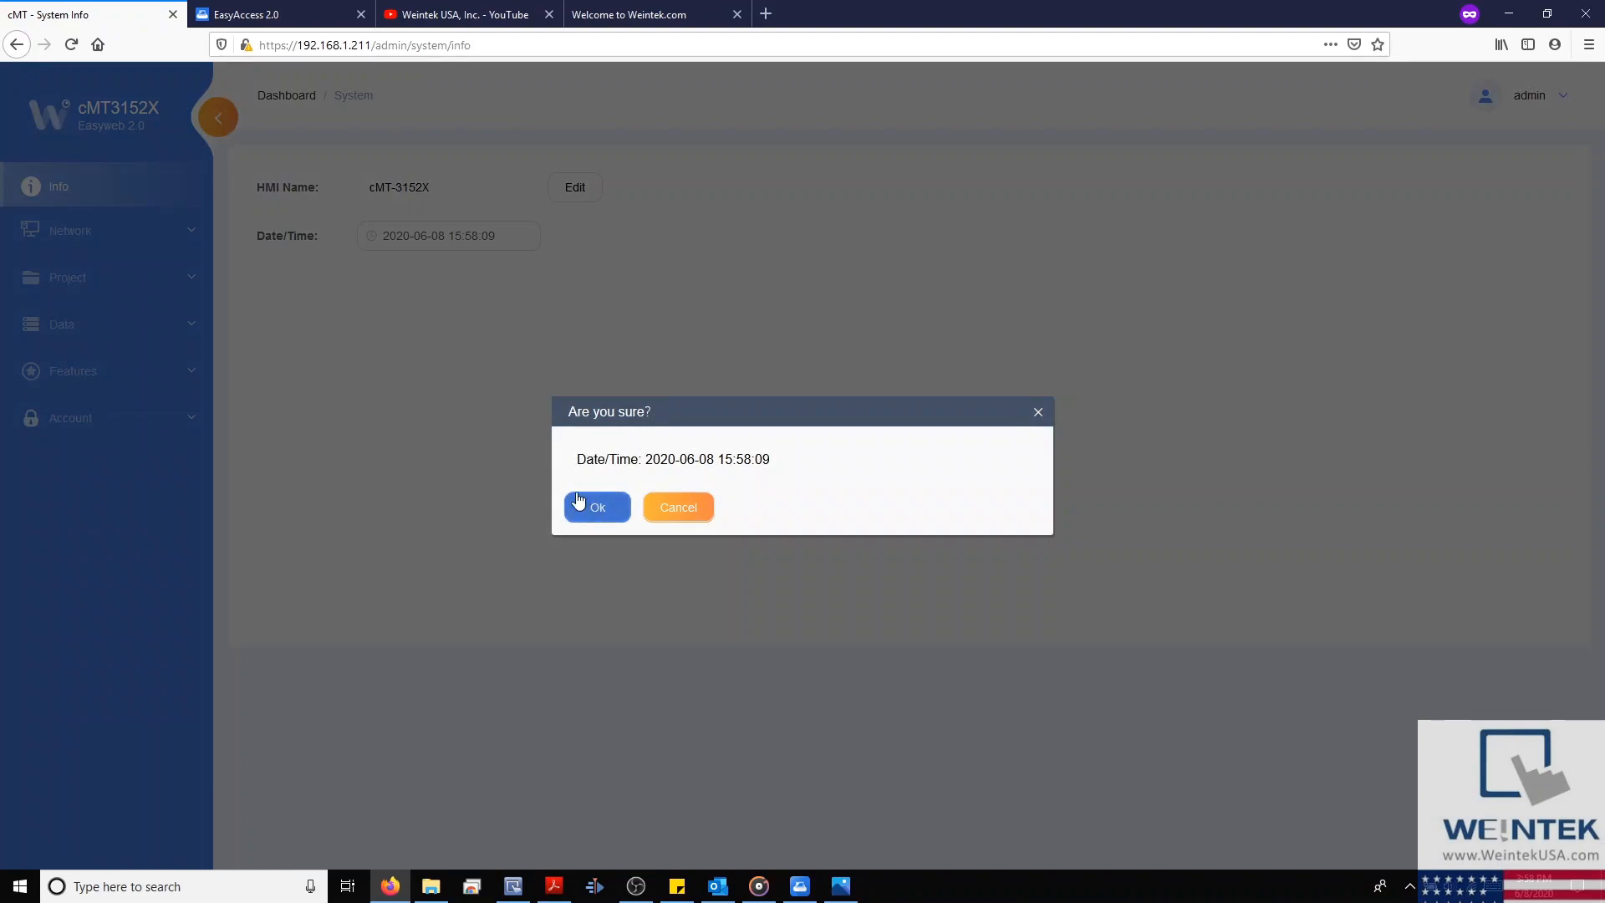
left_click(597, 507)
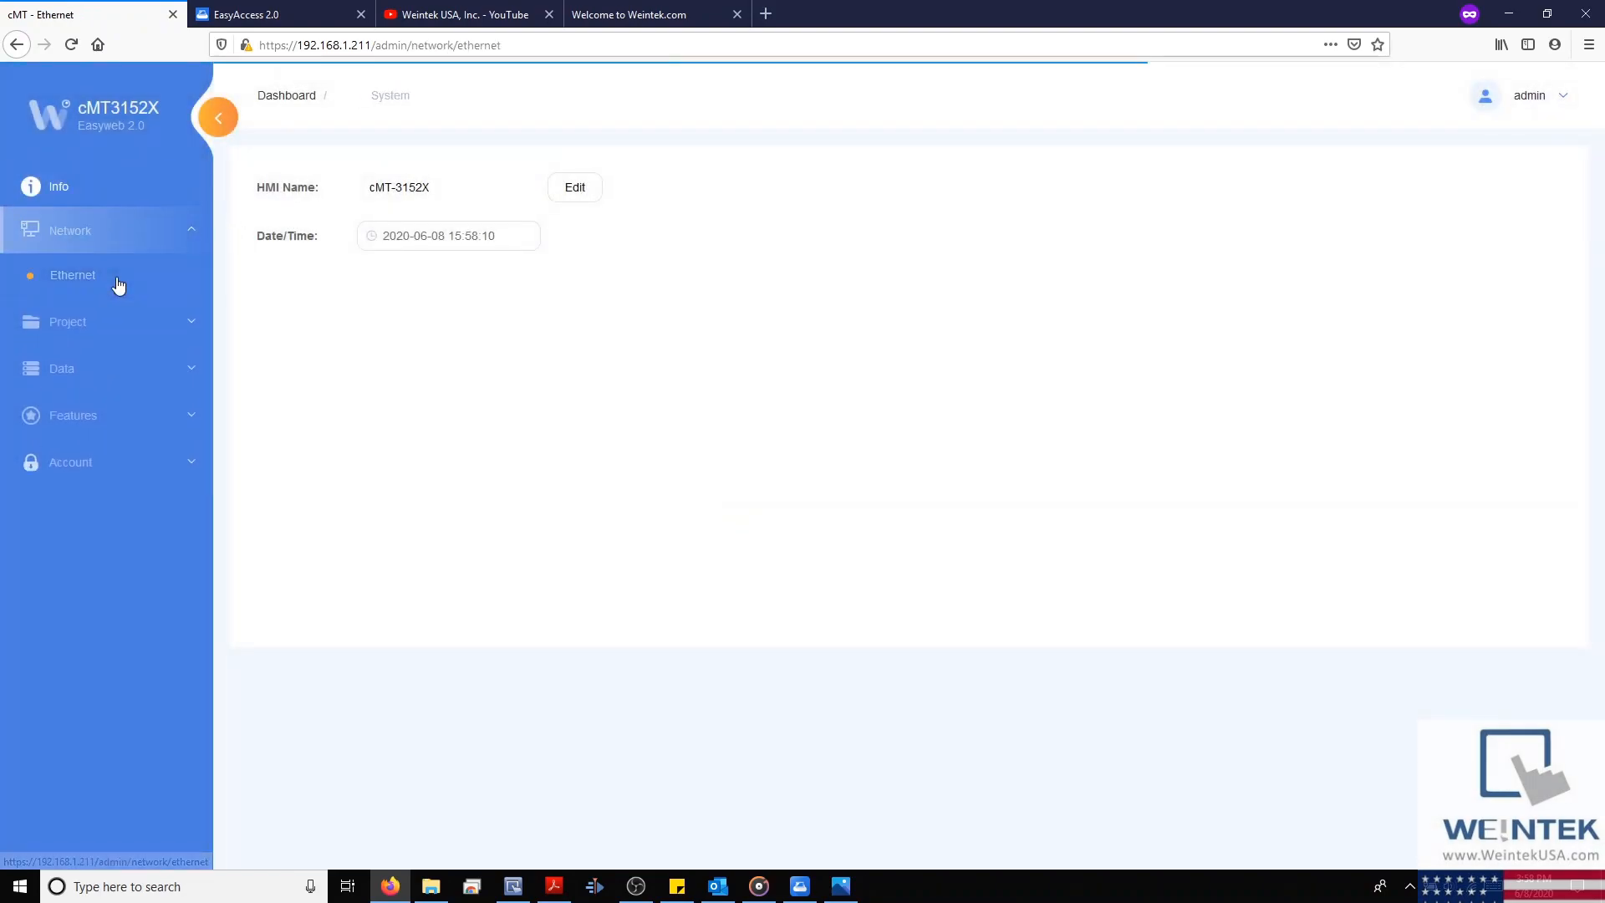
- View the Ethernet LAN 1 settings and Project Management page, then open the project Email page
left_click(73, 274)
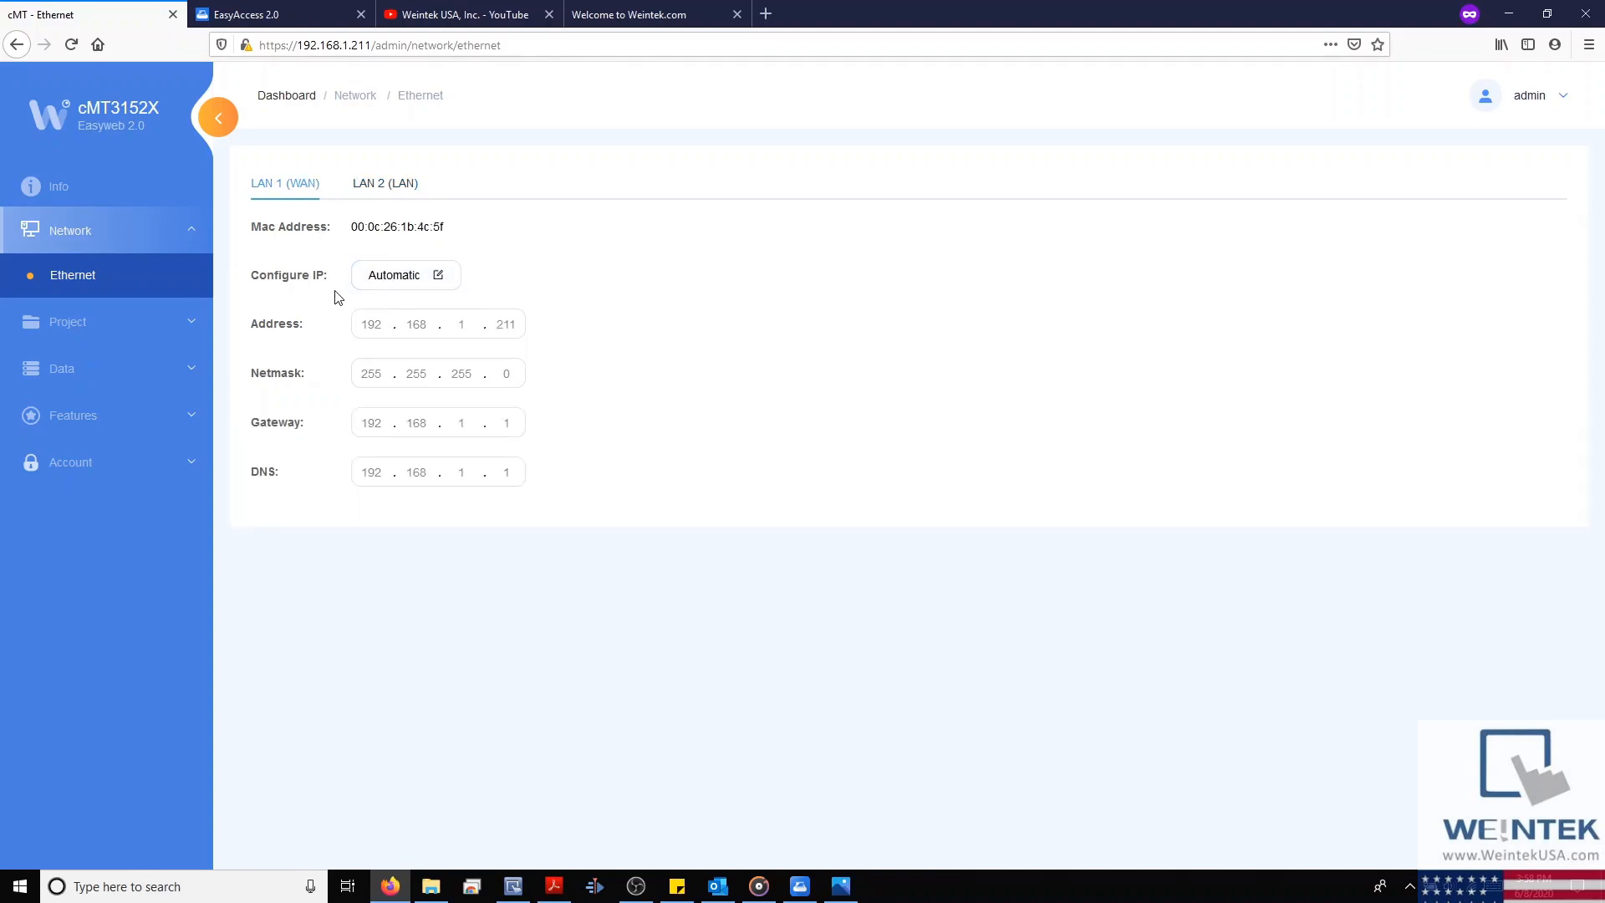
mouse_move(182, 333)
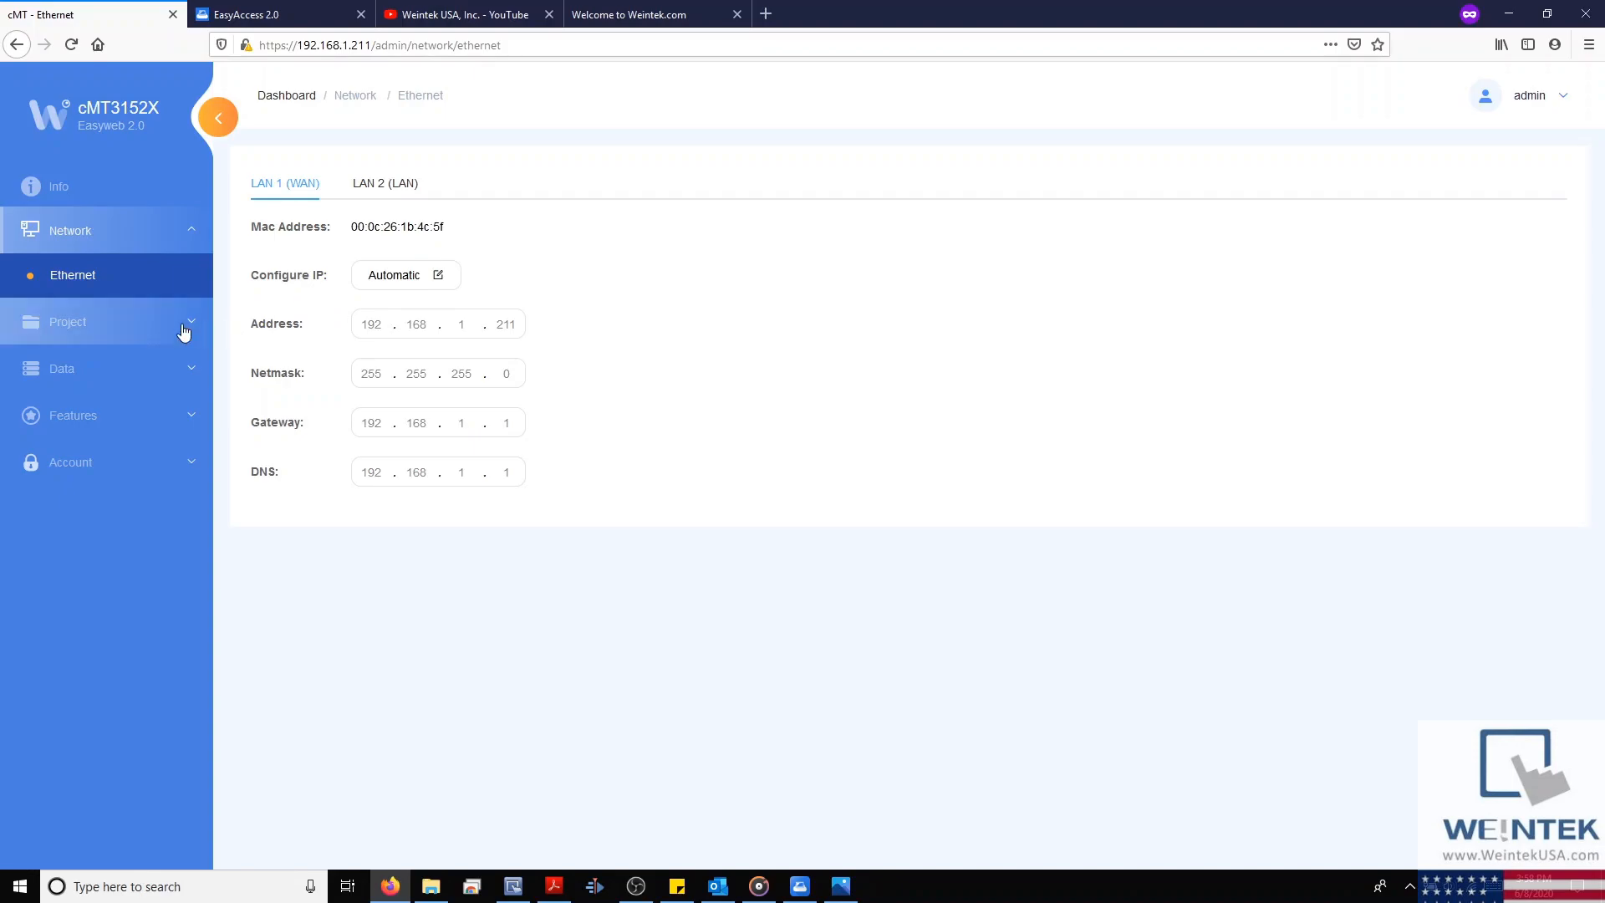
left_click(106, 321)
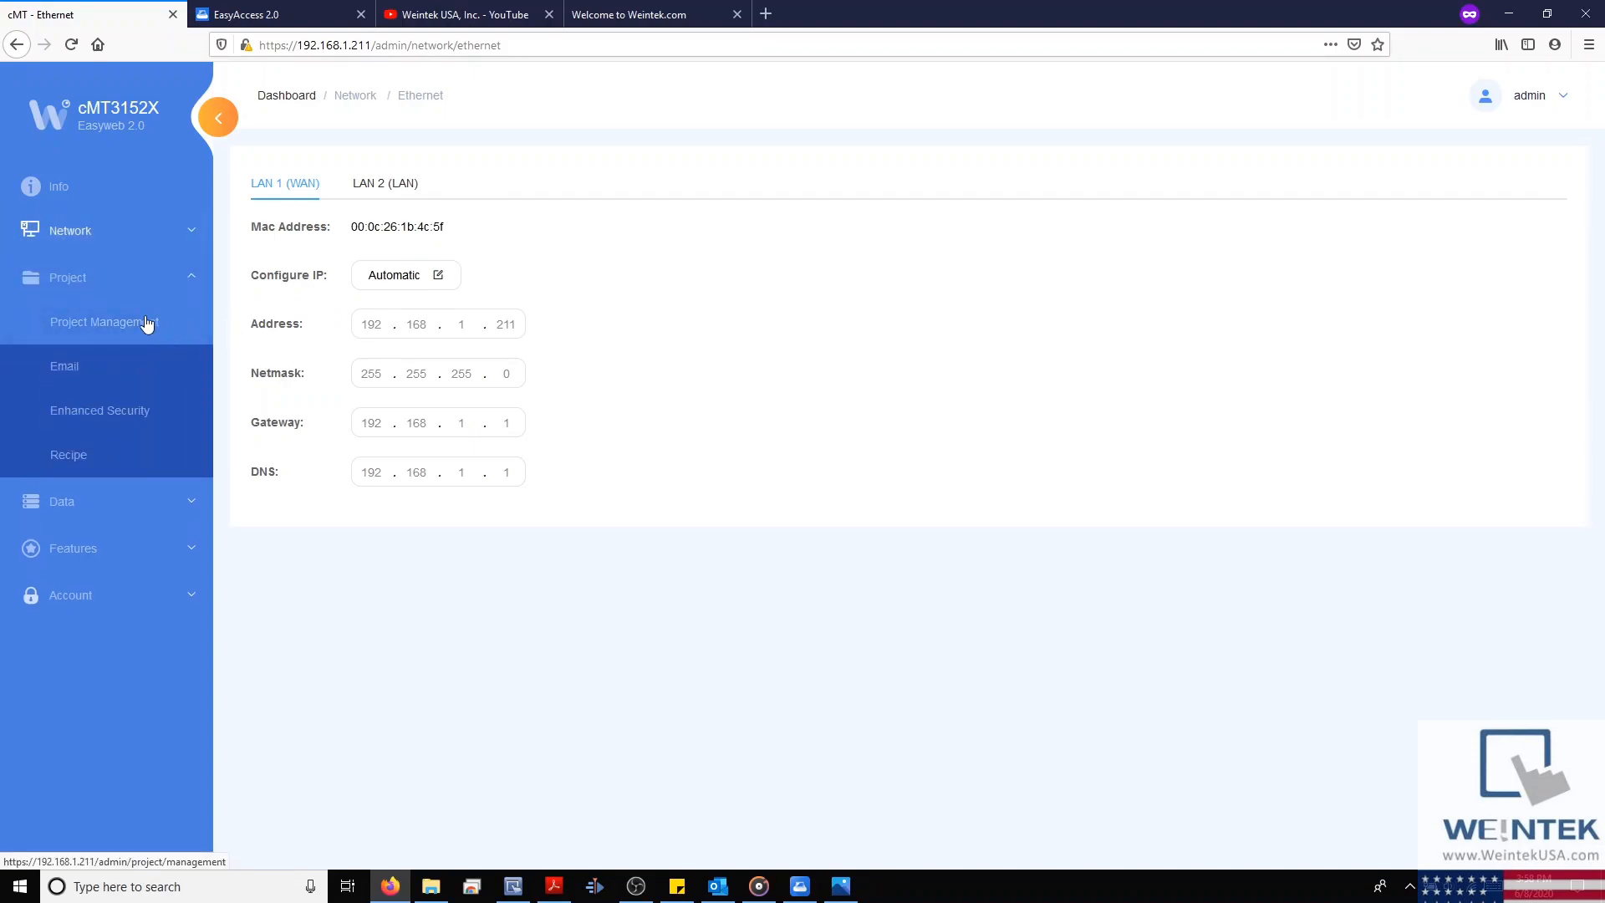
left_click(105, 321)
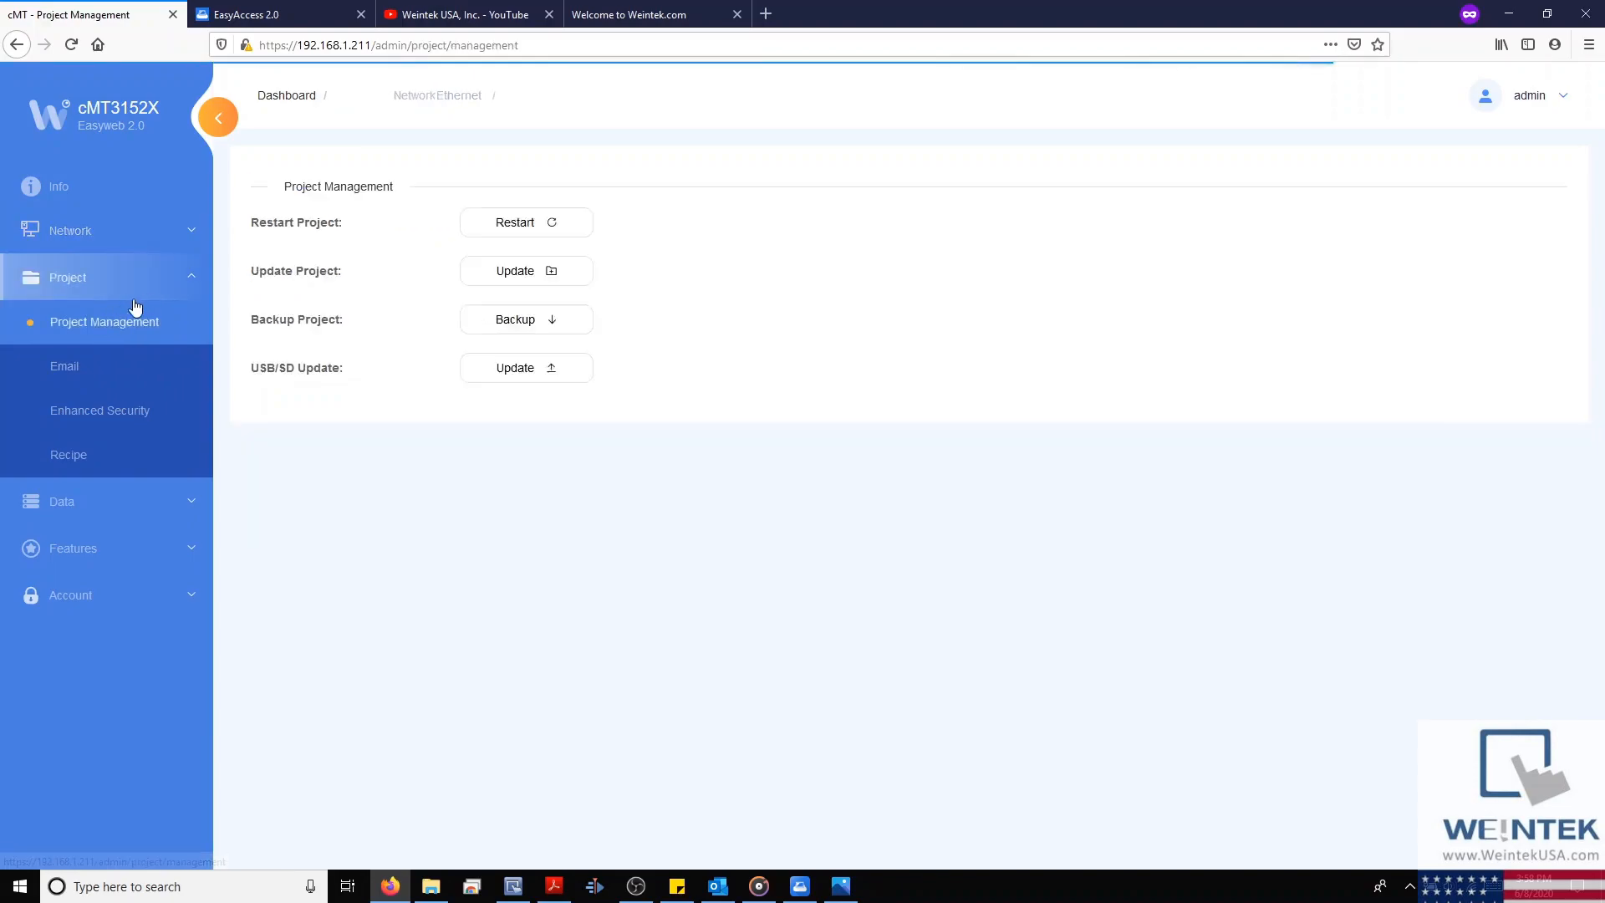
left_click(67, 277)
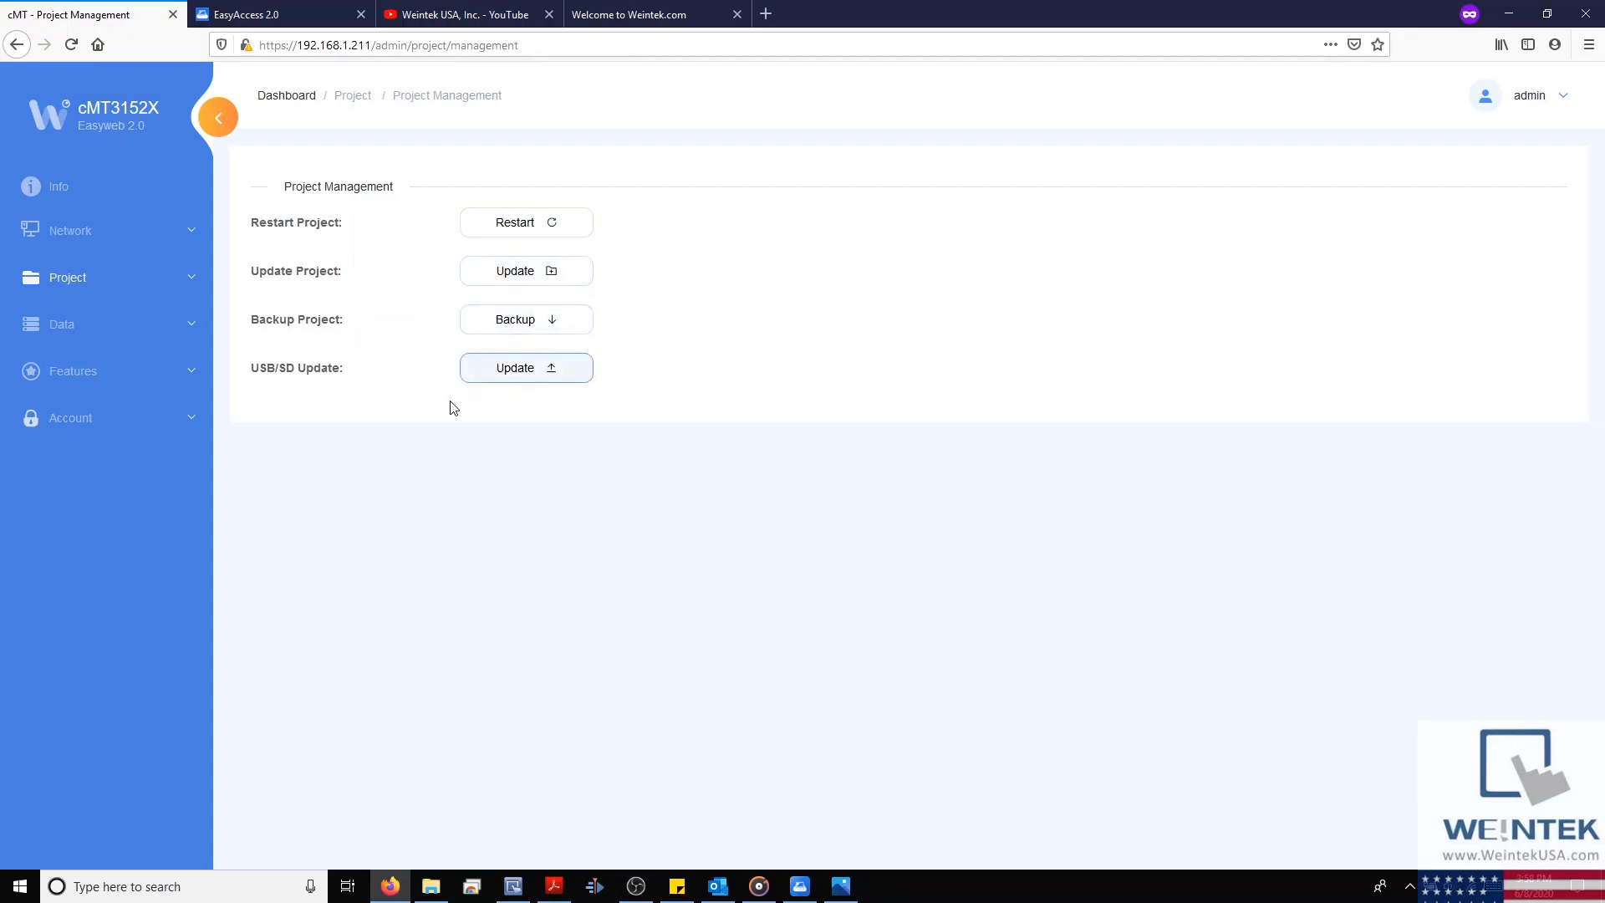
left_click(68, 278)
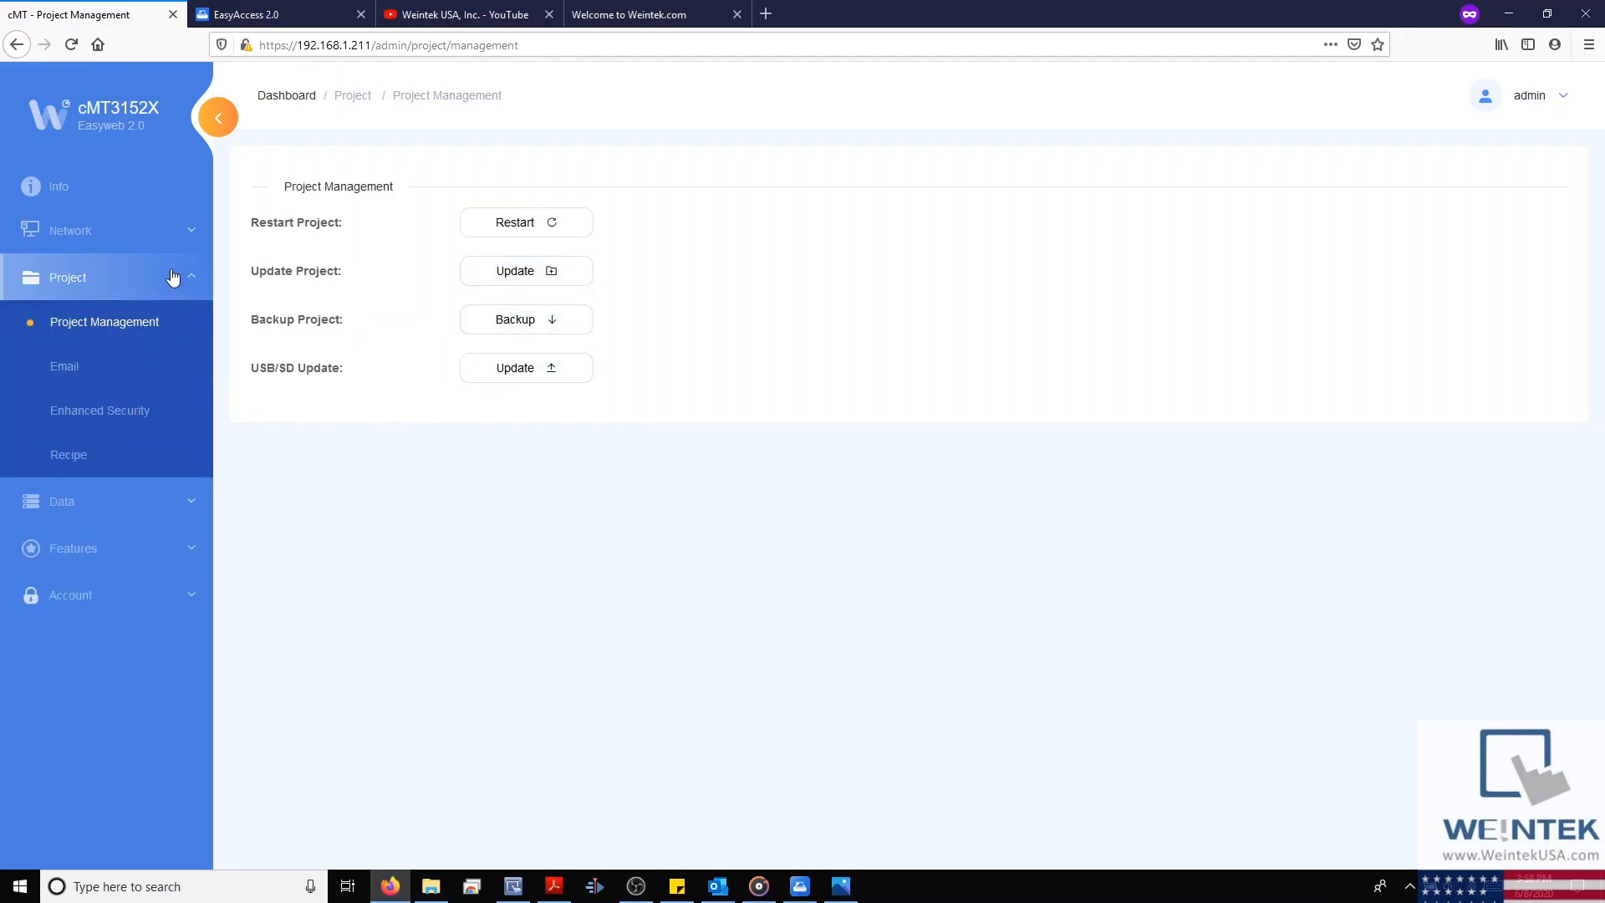
mouse_move(82, 374)
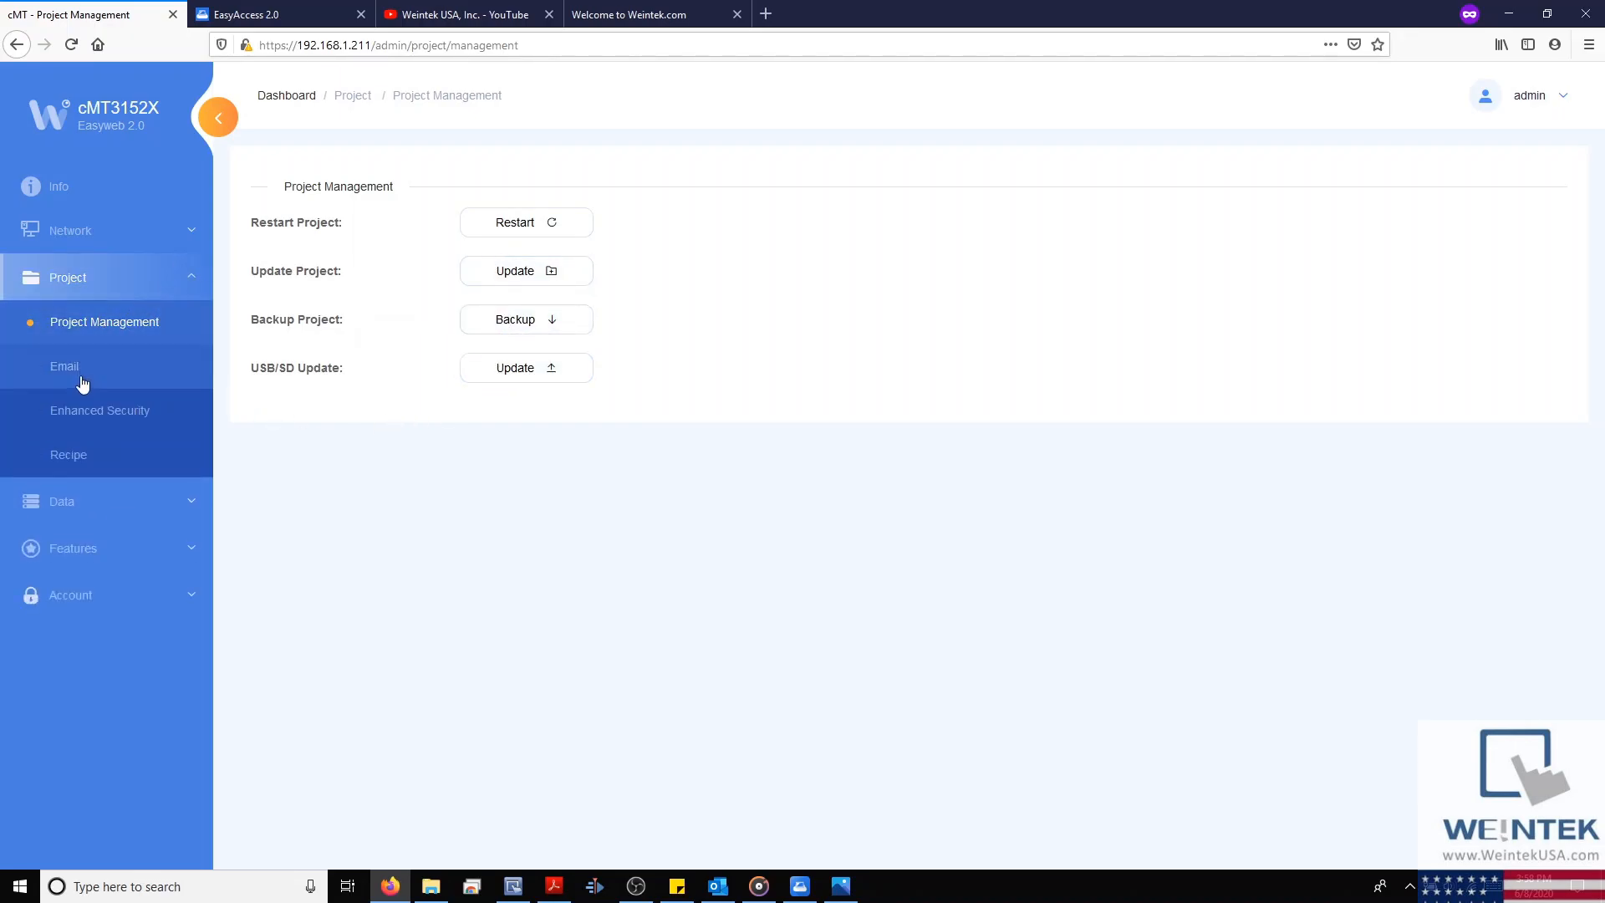
mouse_move(69, 455)
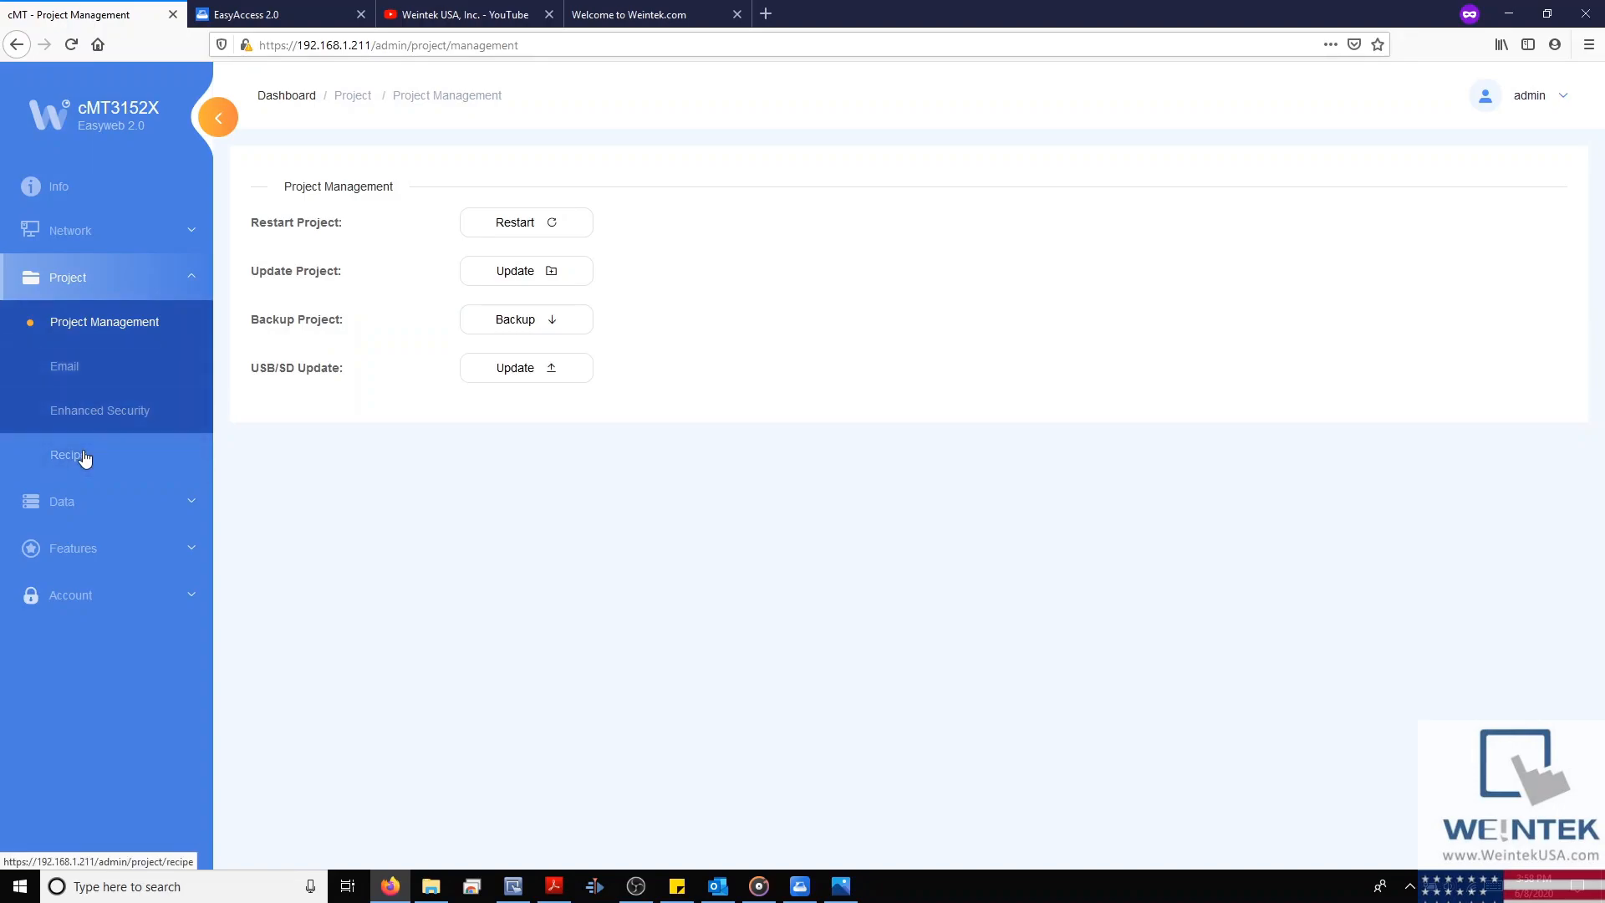
left_click(64, 365)
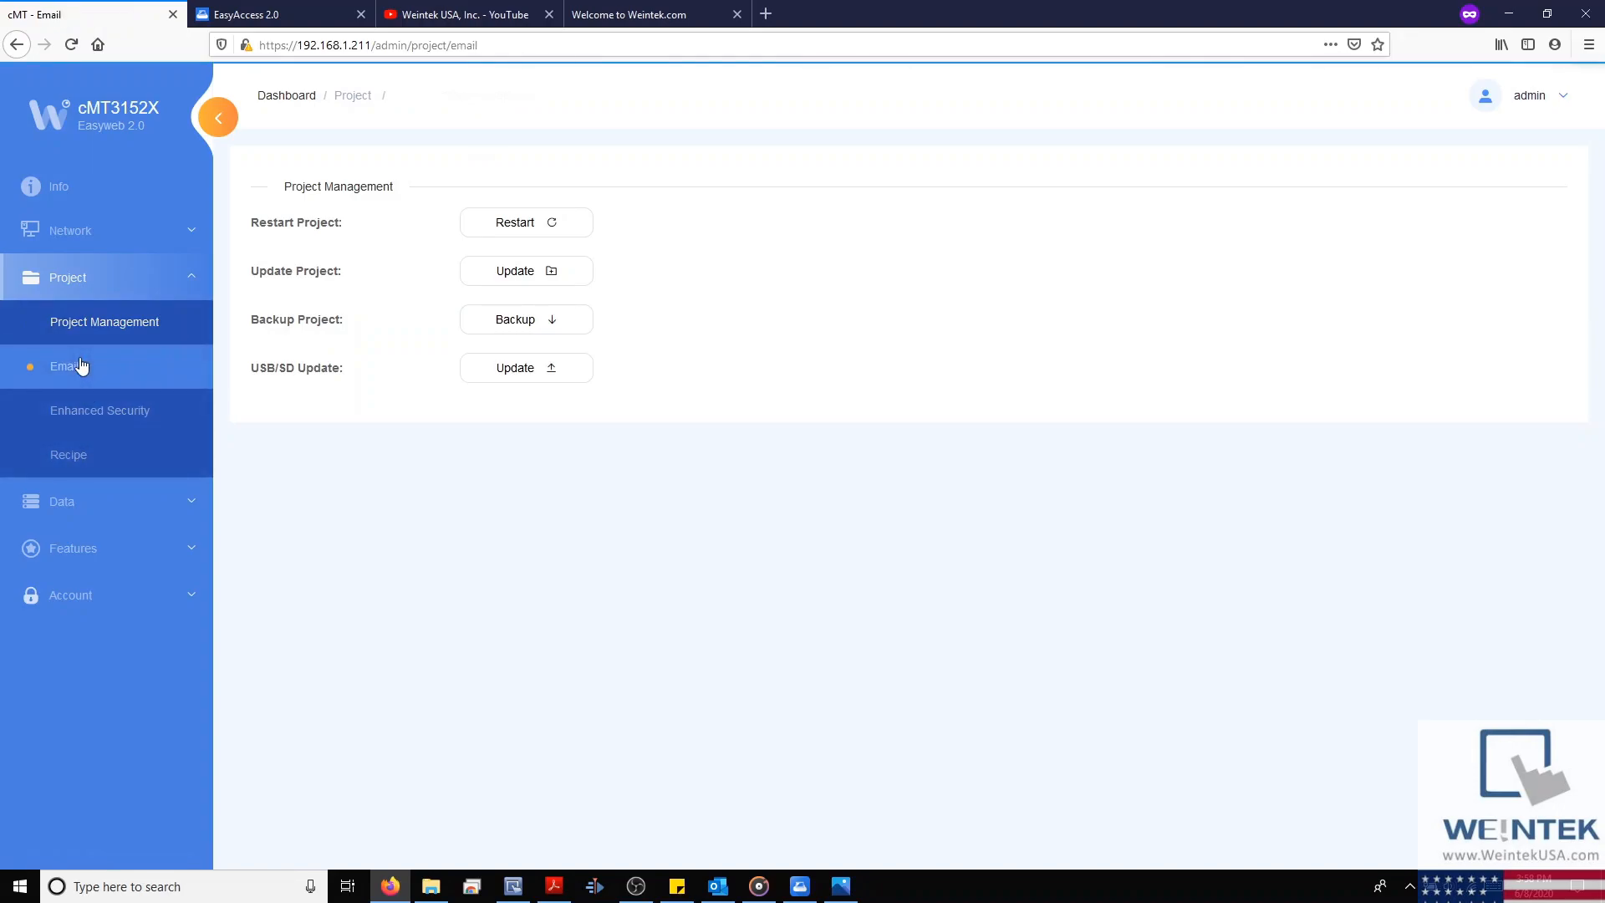
- Check the Email SMTP settings, Contacts and Upload tabs, then open the Enhanced Security accounts table
left_click(63, 366)
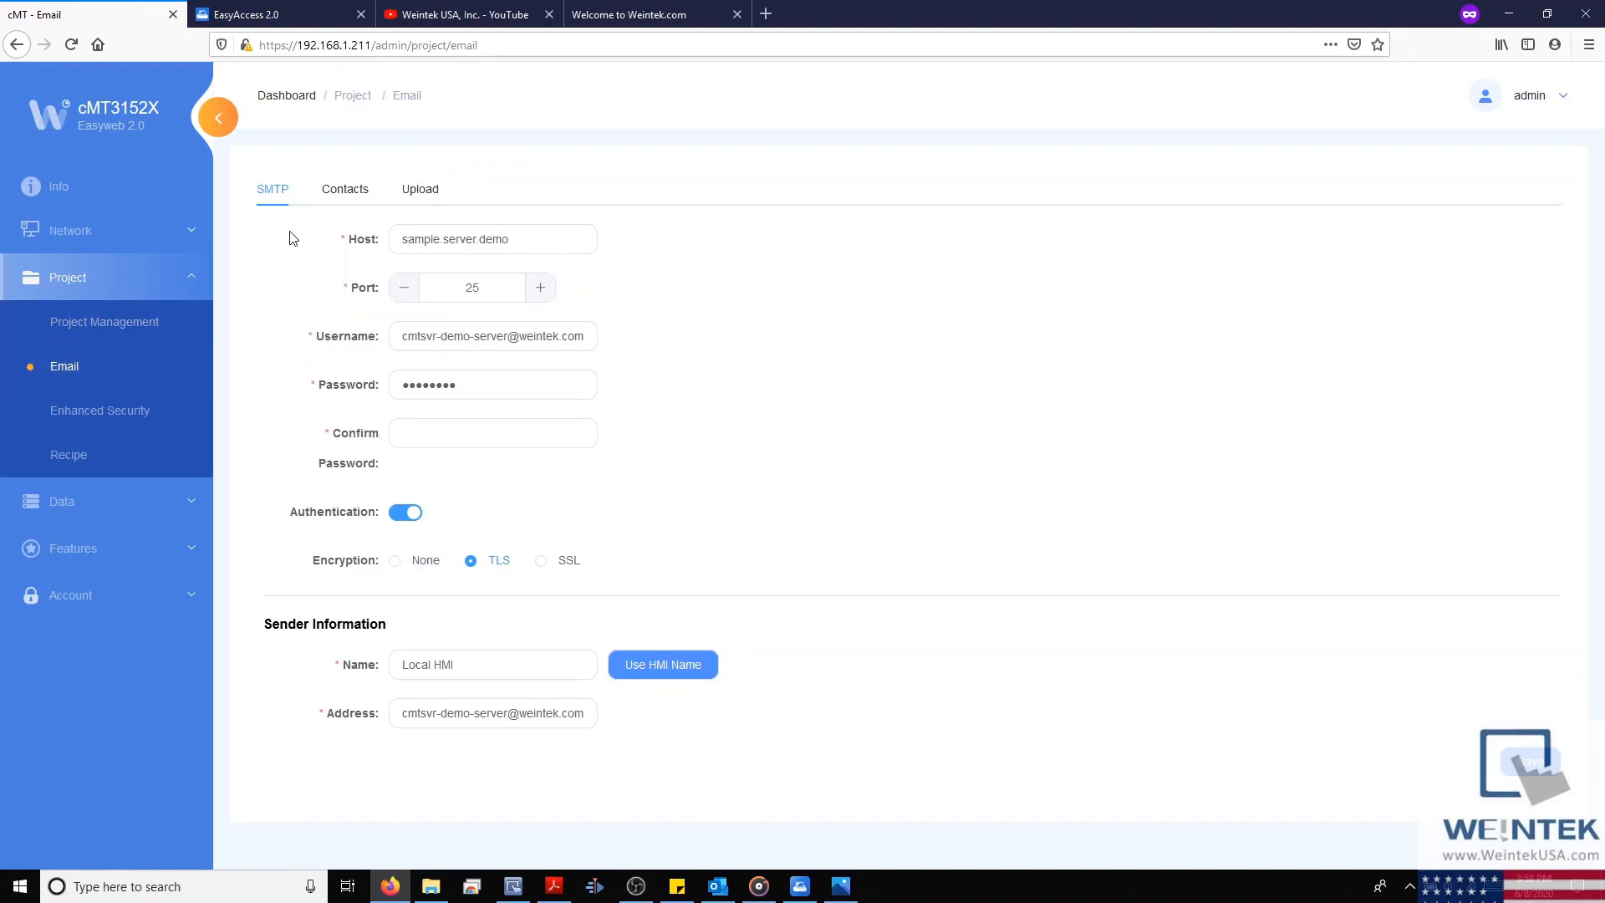
mouse_move(352, 206)
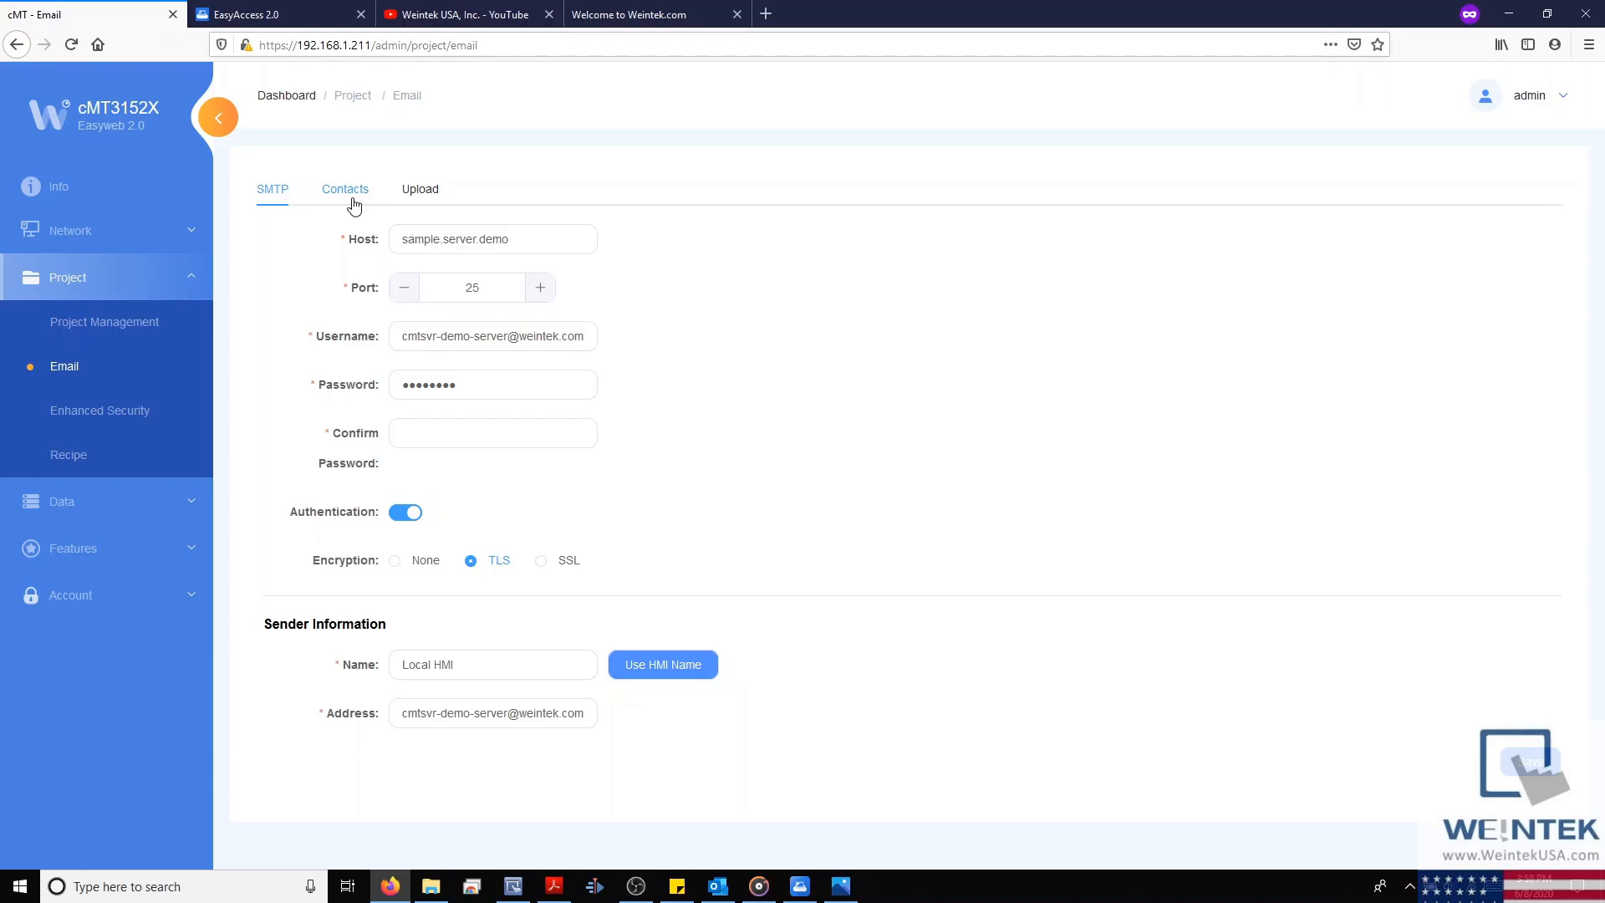
left_click(345, 188)
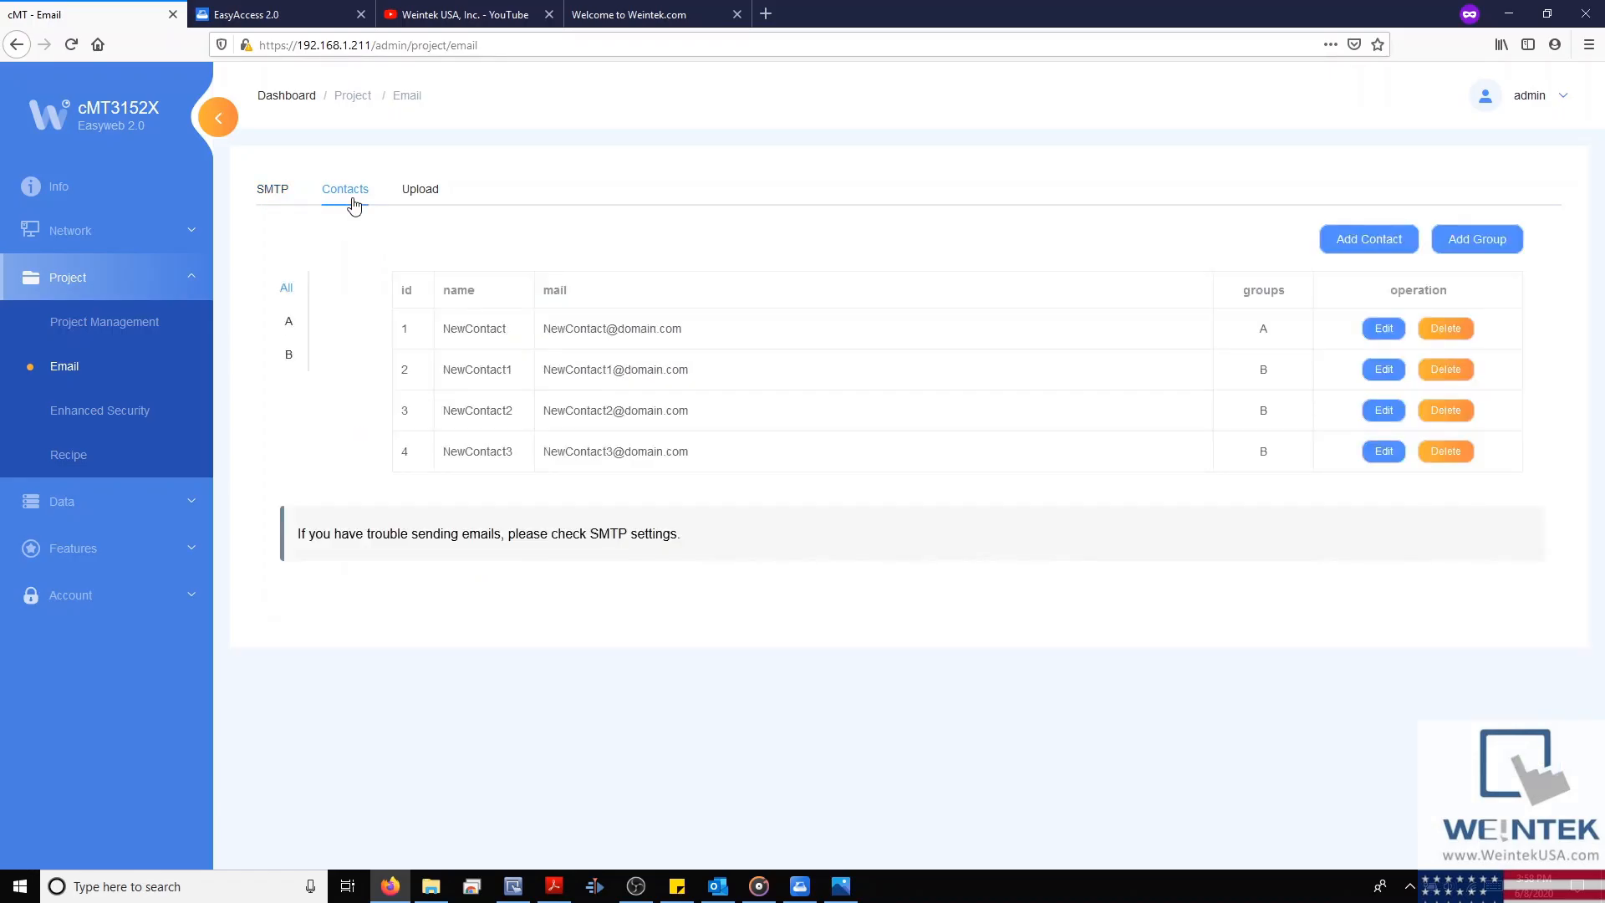
mouse_move(399, 211)
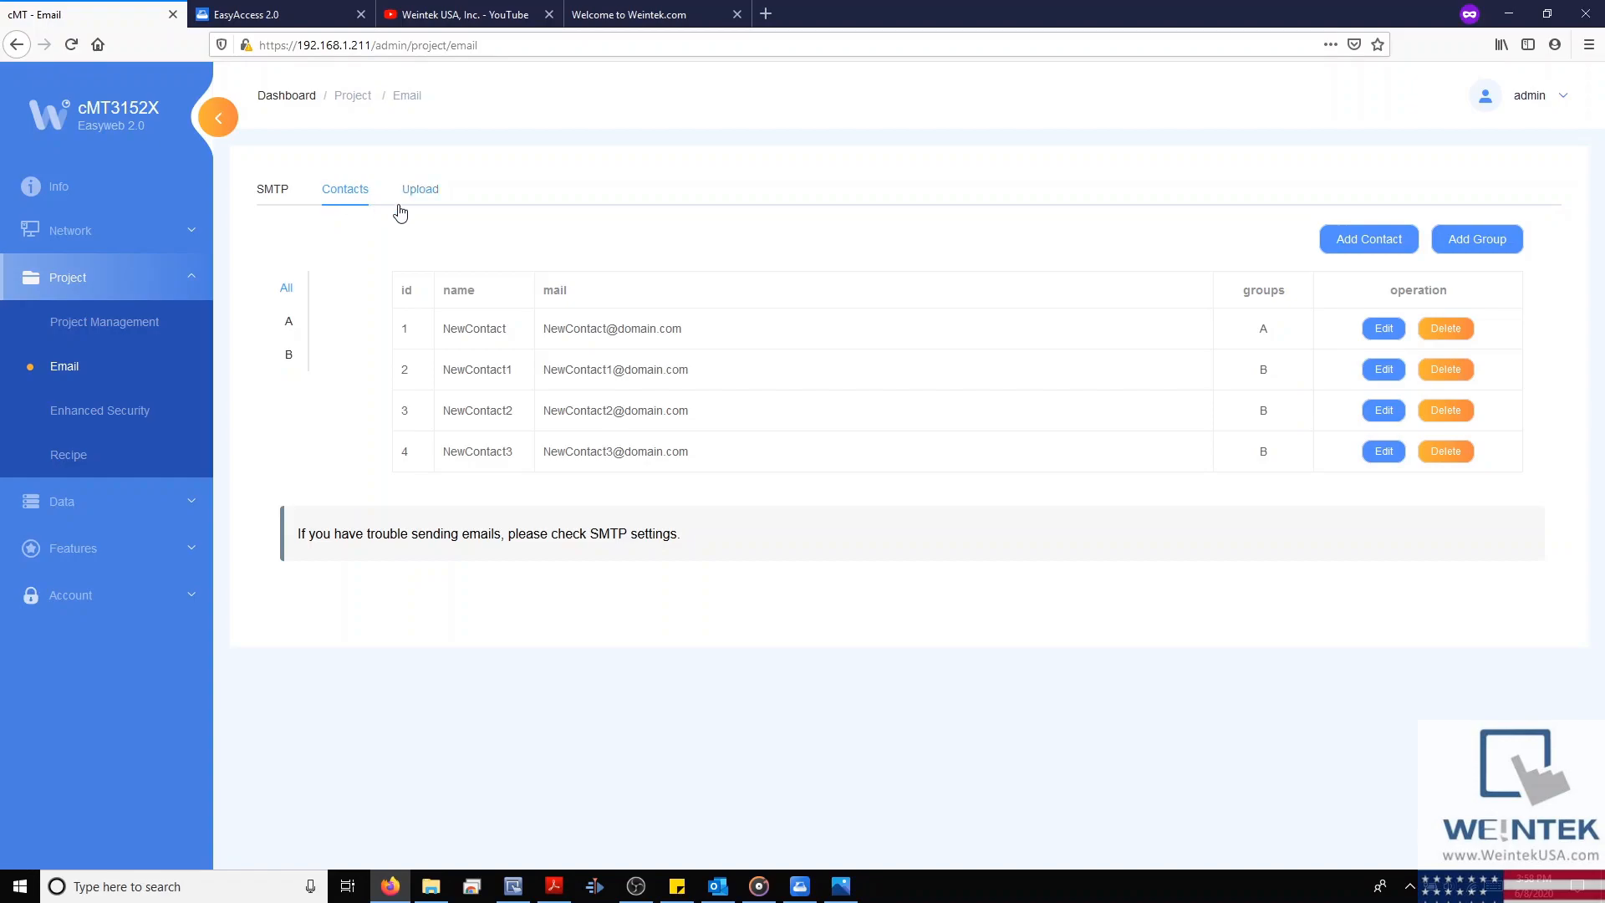
mouse_move(424, 200)
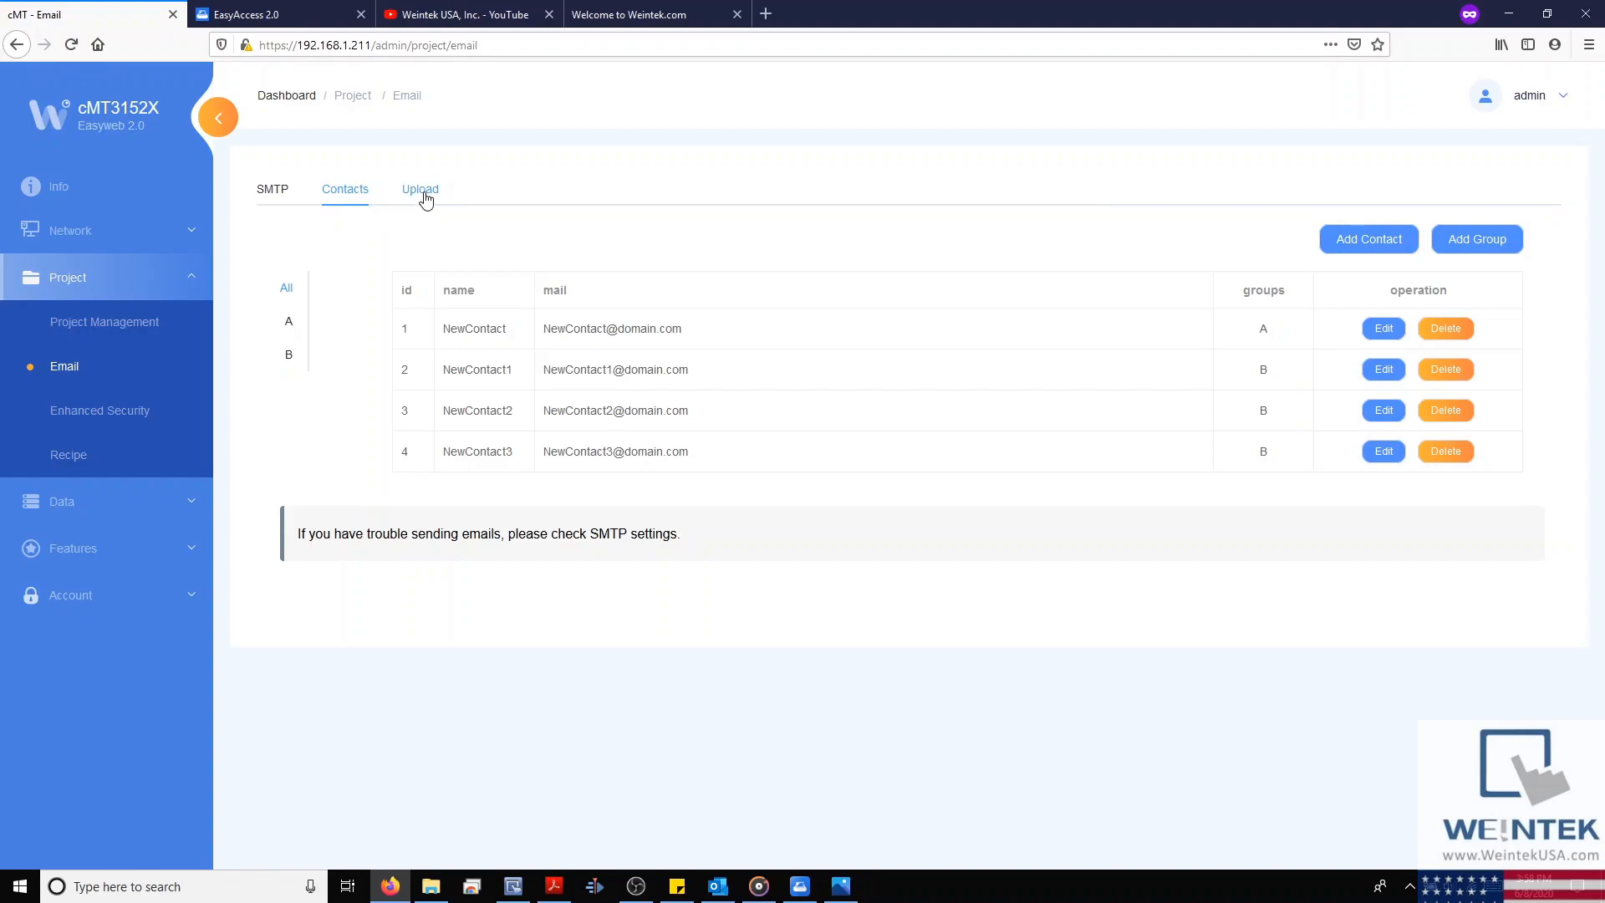
left_click(420, 190)
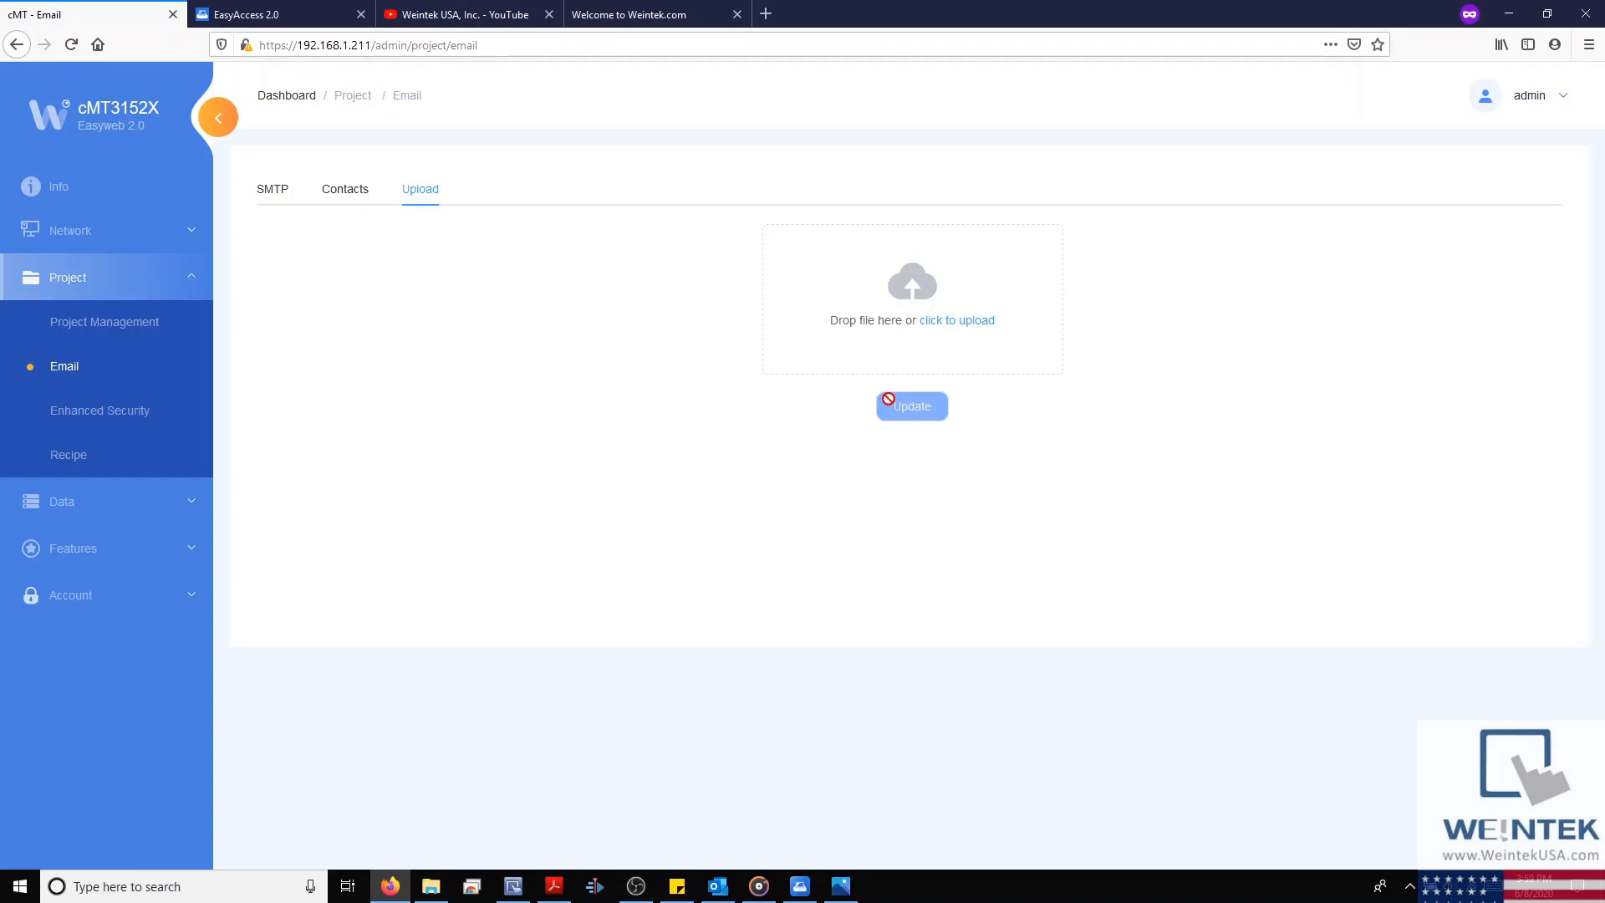
mouse_move(242, 403)
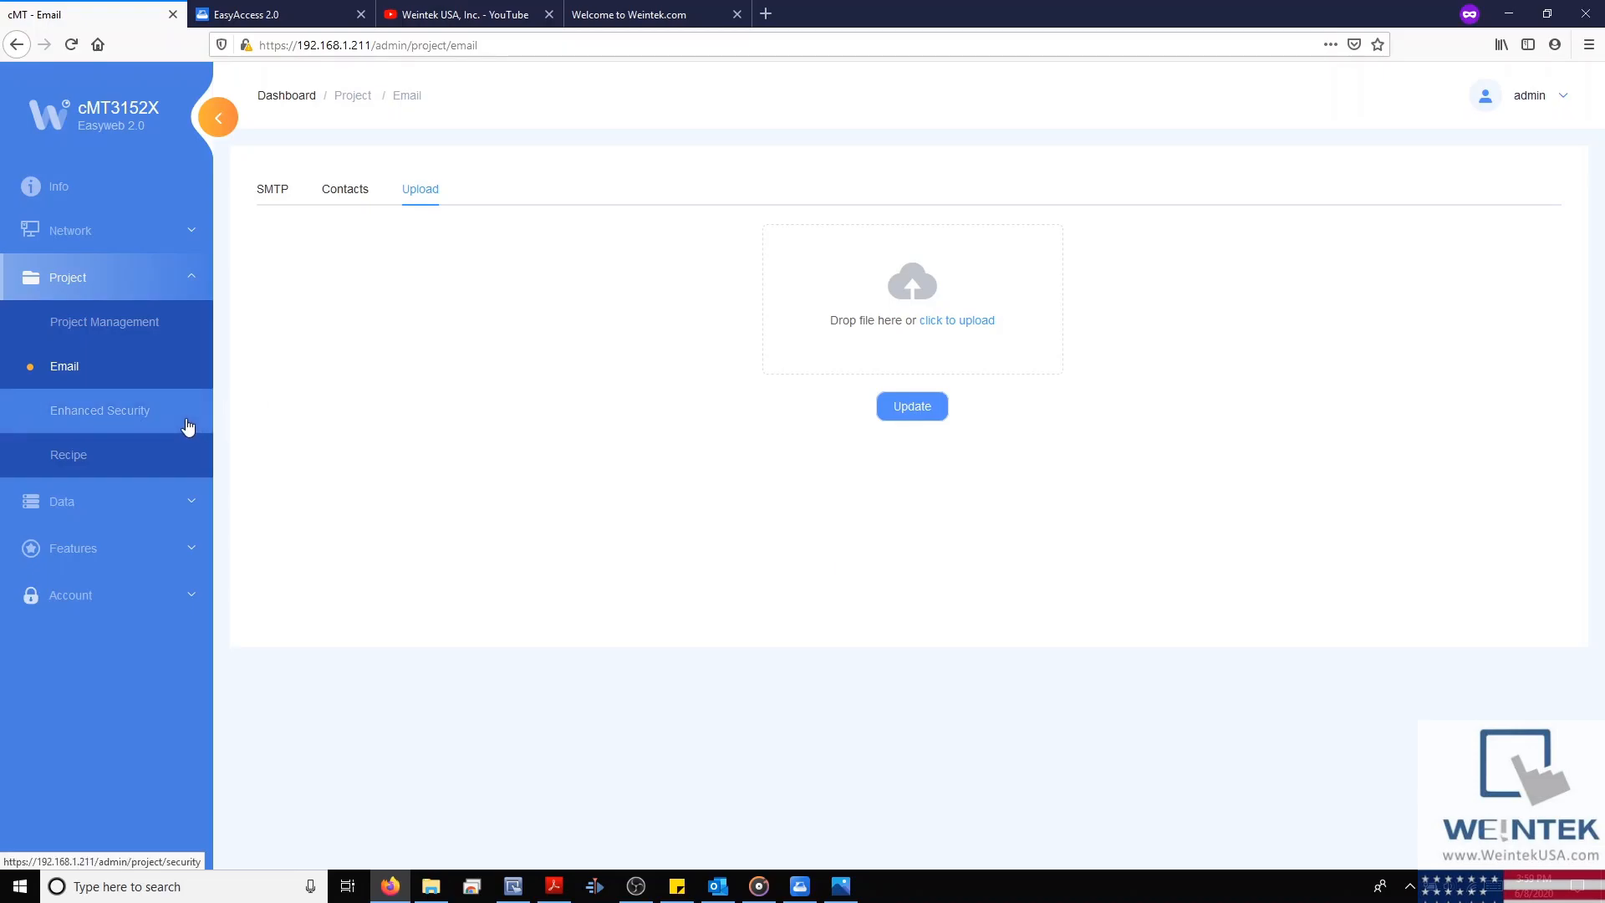
left_click(101, 410)
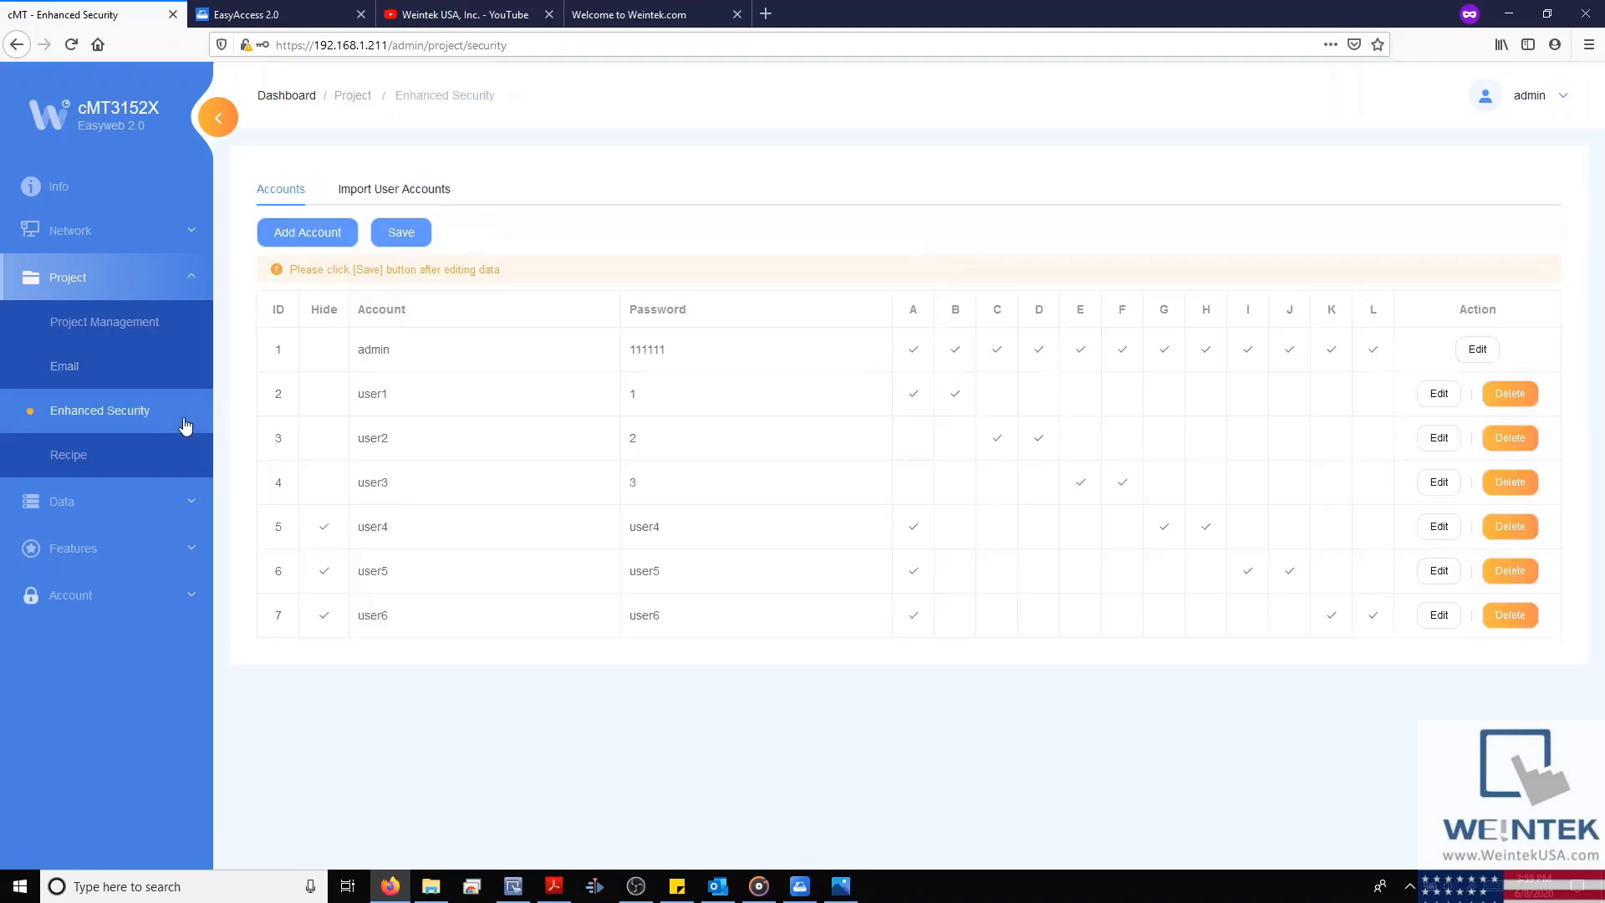
mouse_move(194, 415)
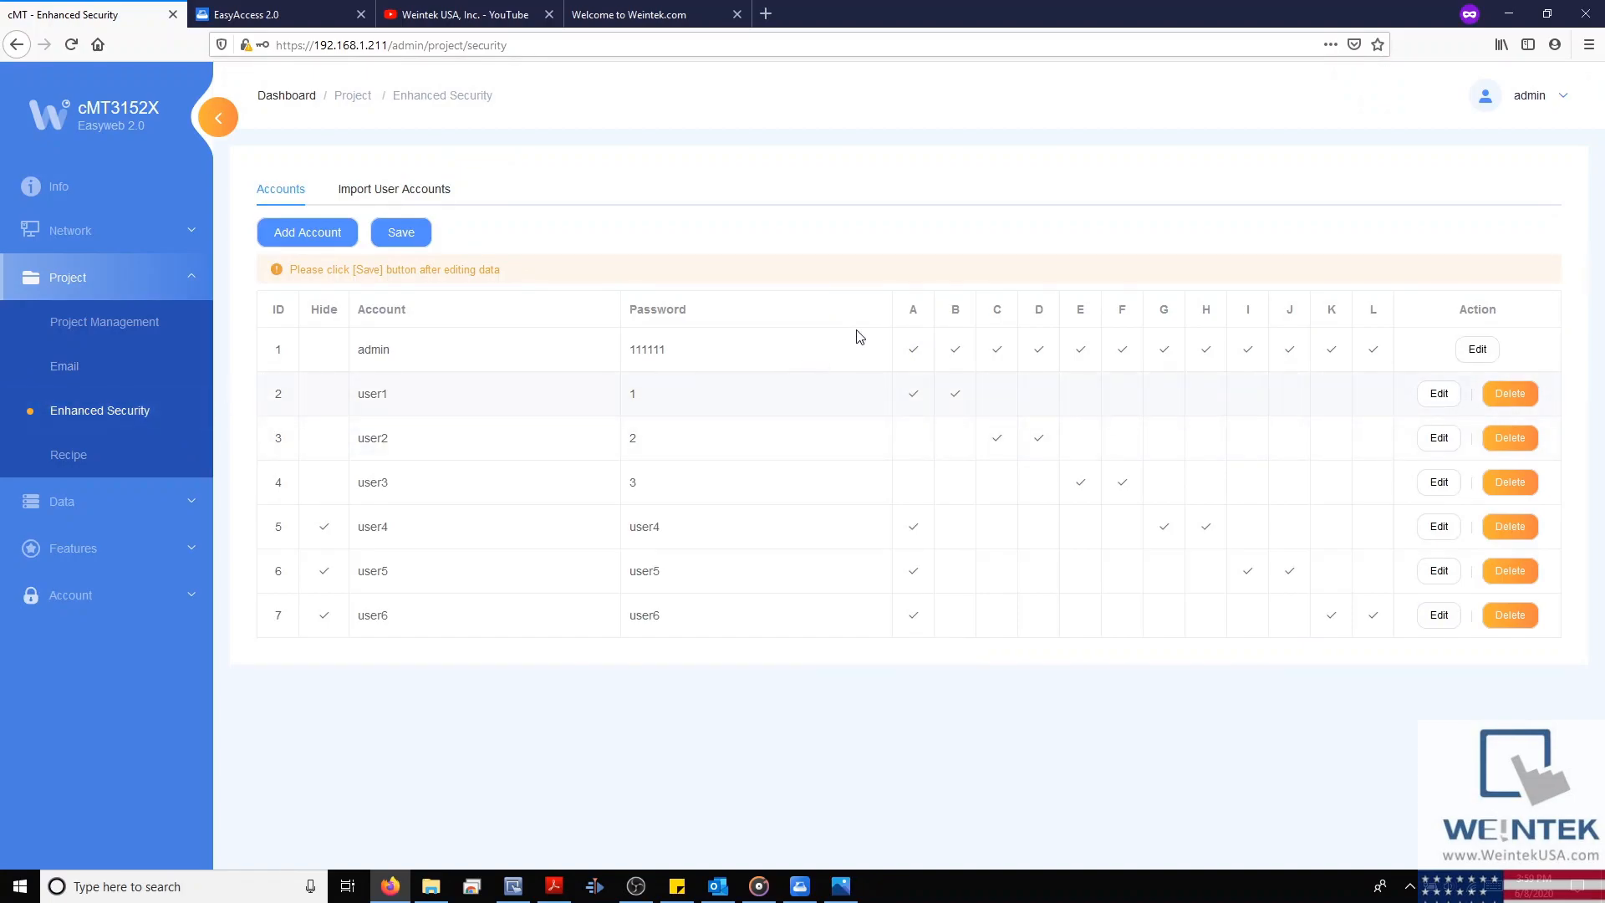
mouse_move(1321, 364)
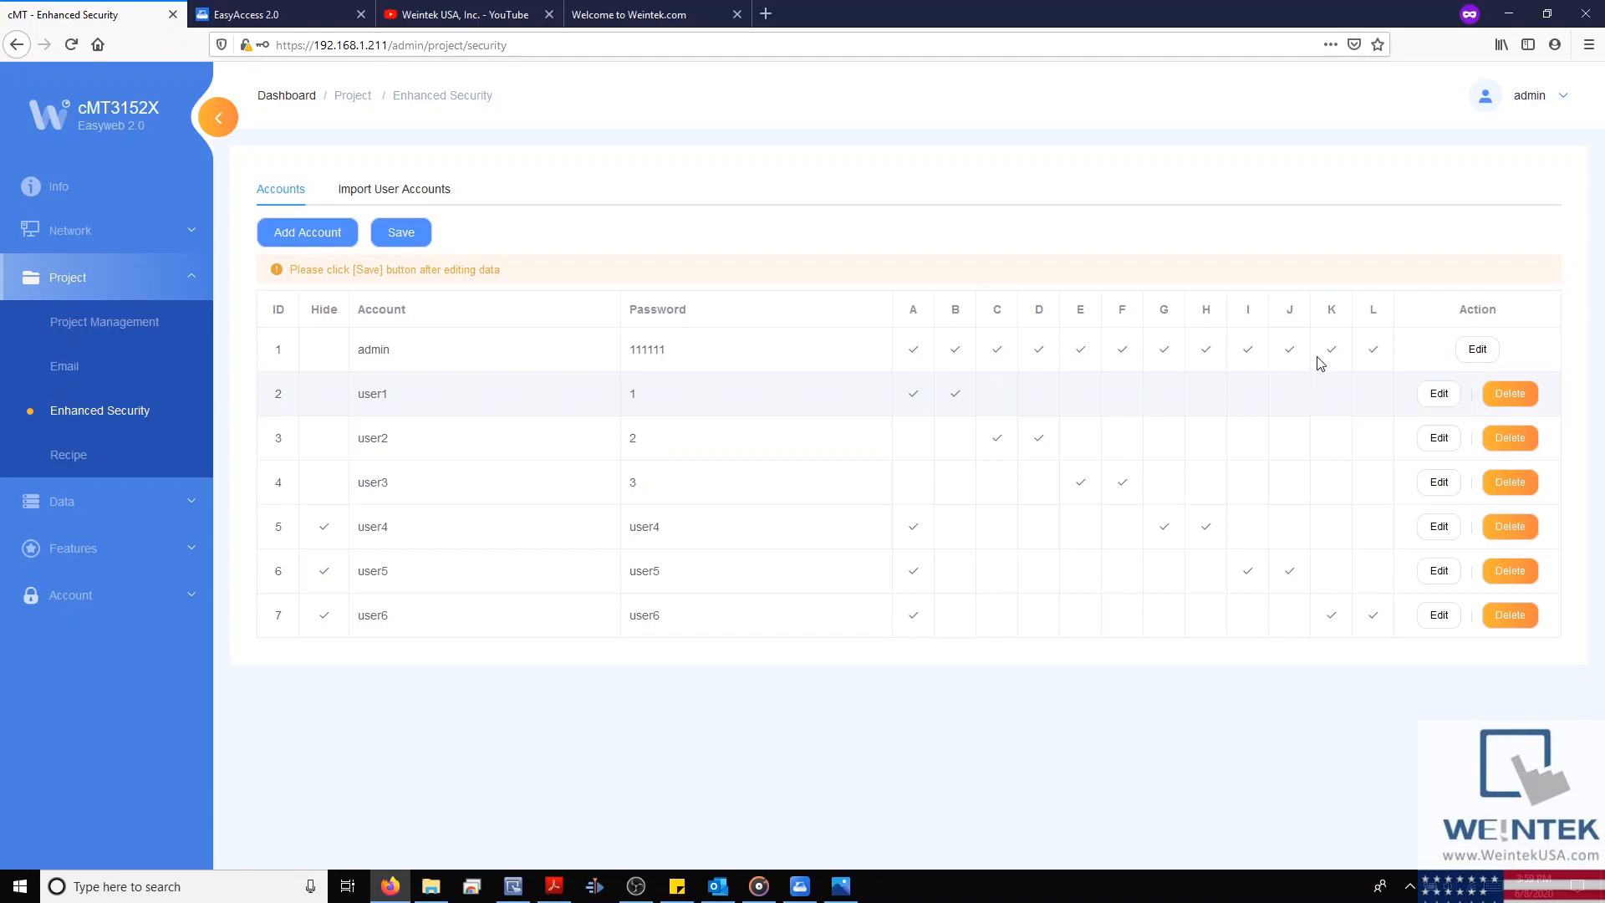
mouse_move(1437, 393)
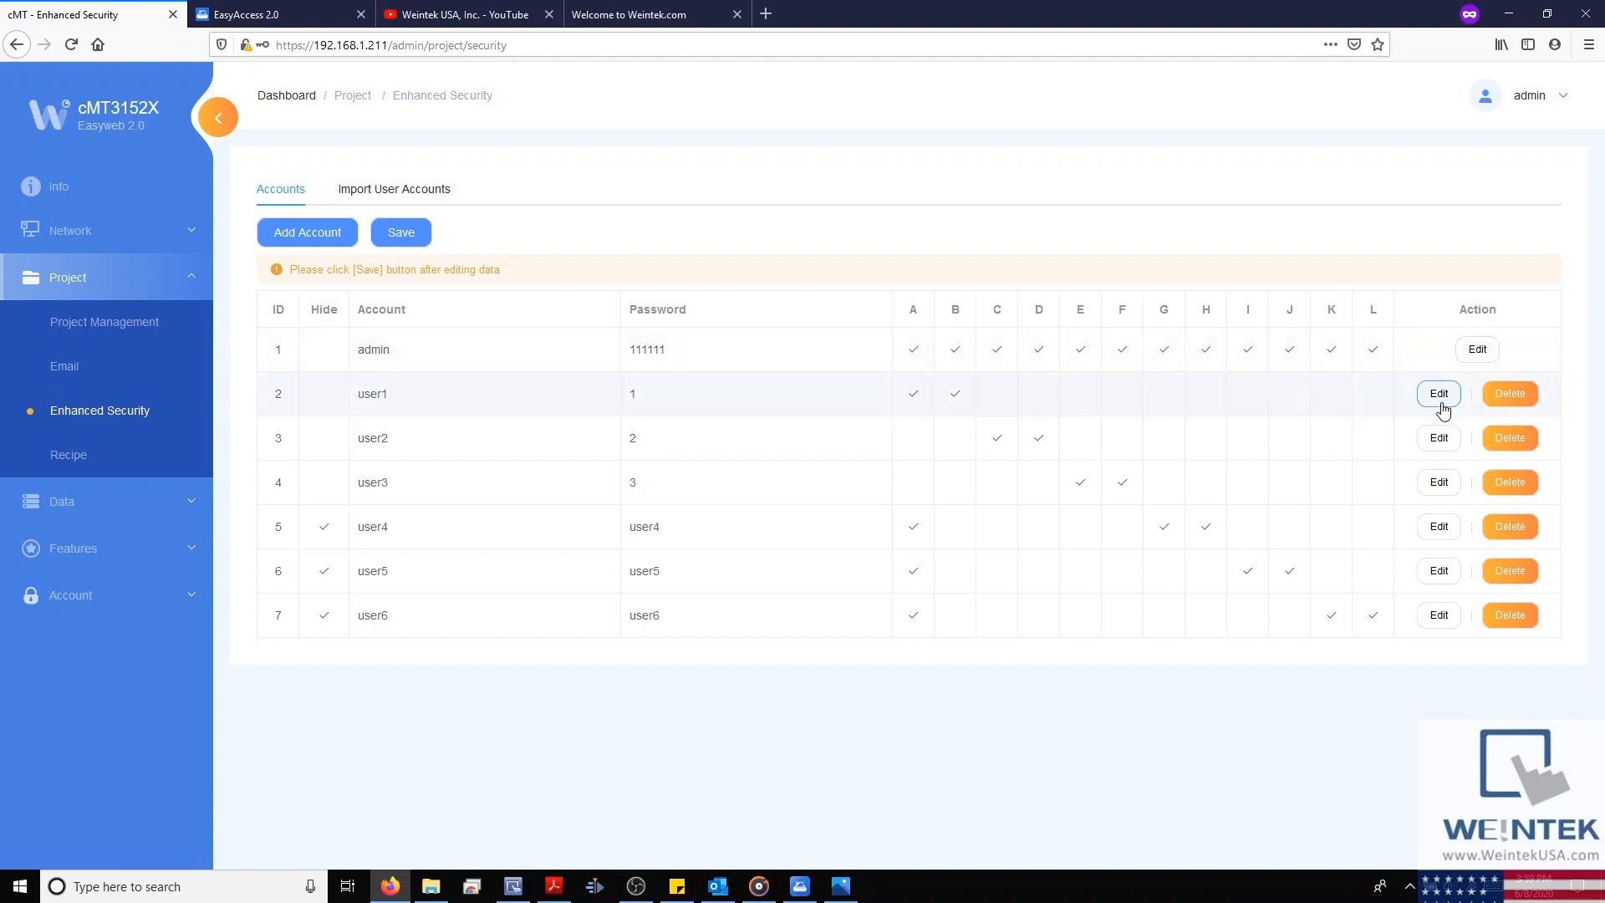
- Open the Recipe page, collapse the Project group, and expand the Data group
left_click(69, 454)
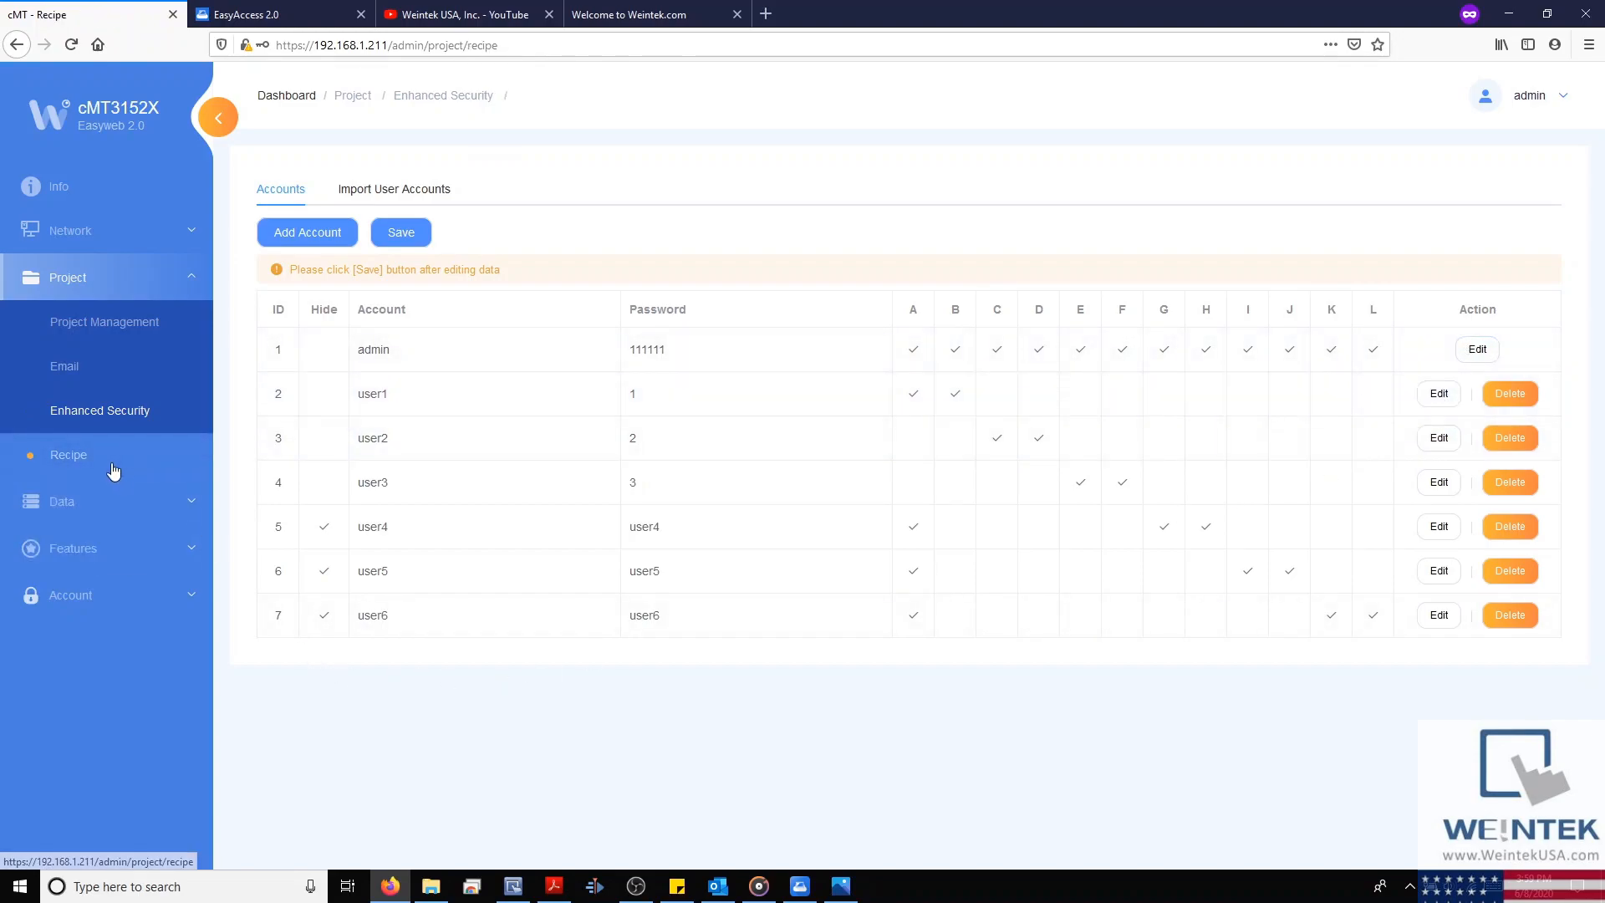
left_click(69, 455)
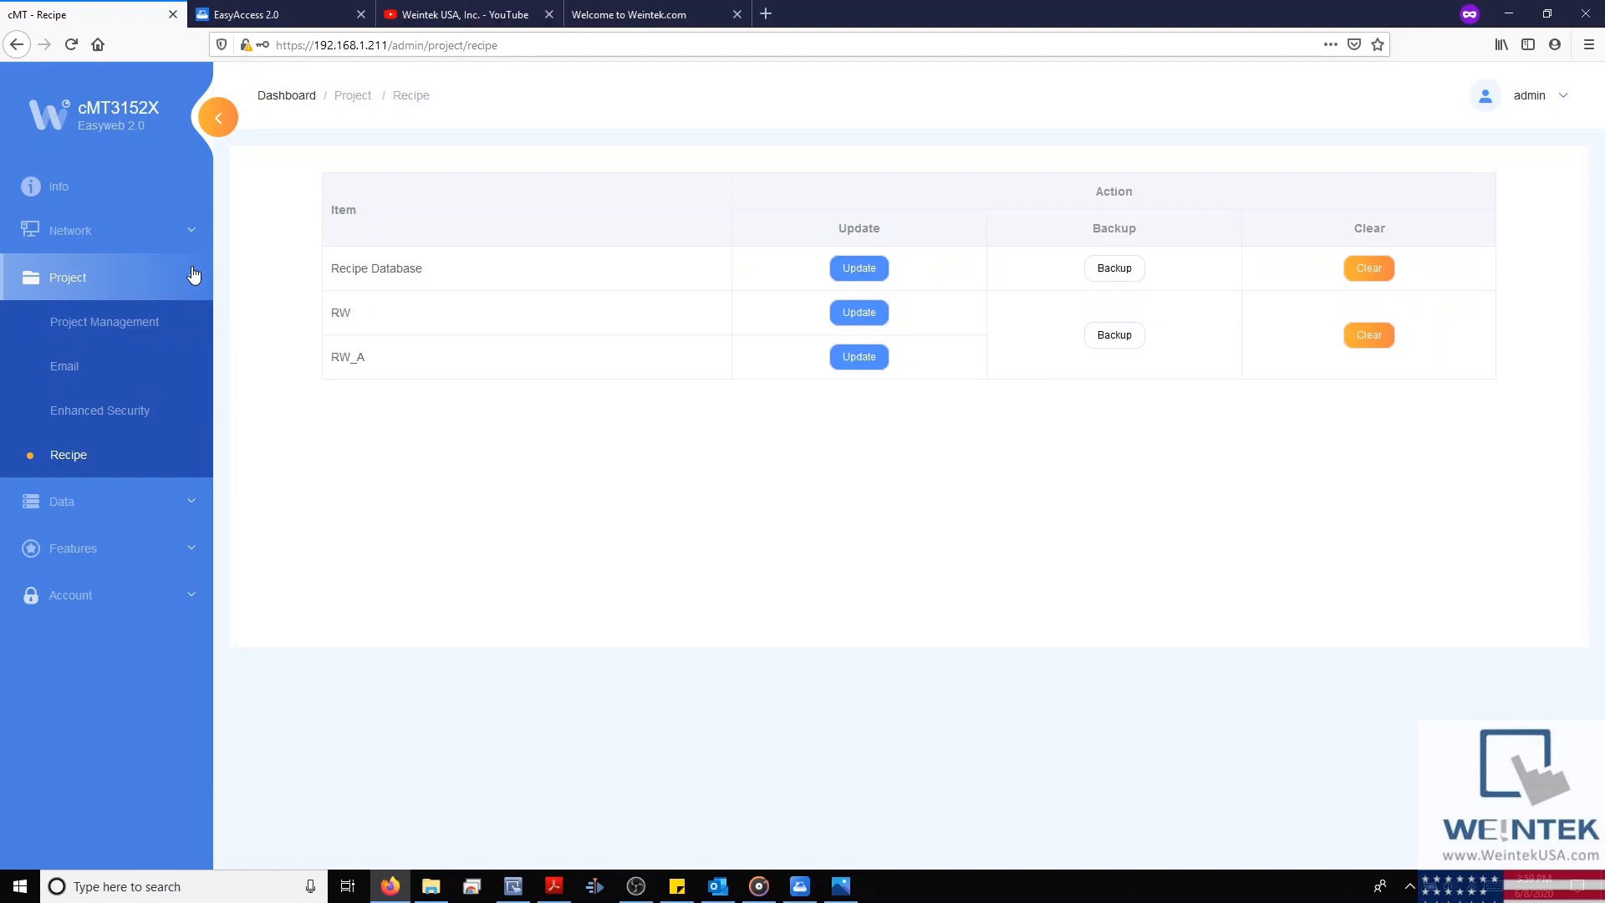
left_click(68, 276)
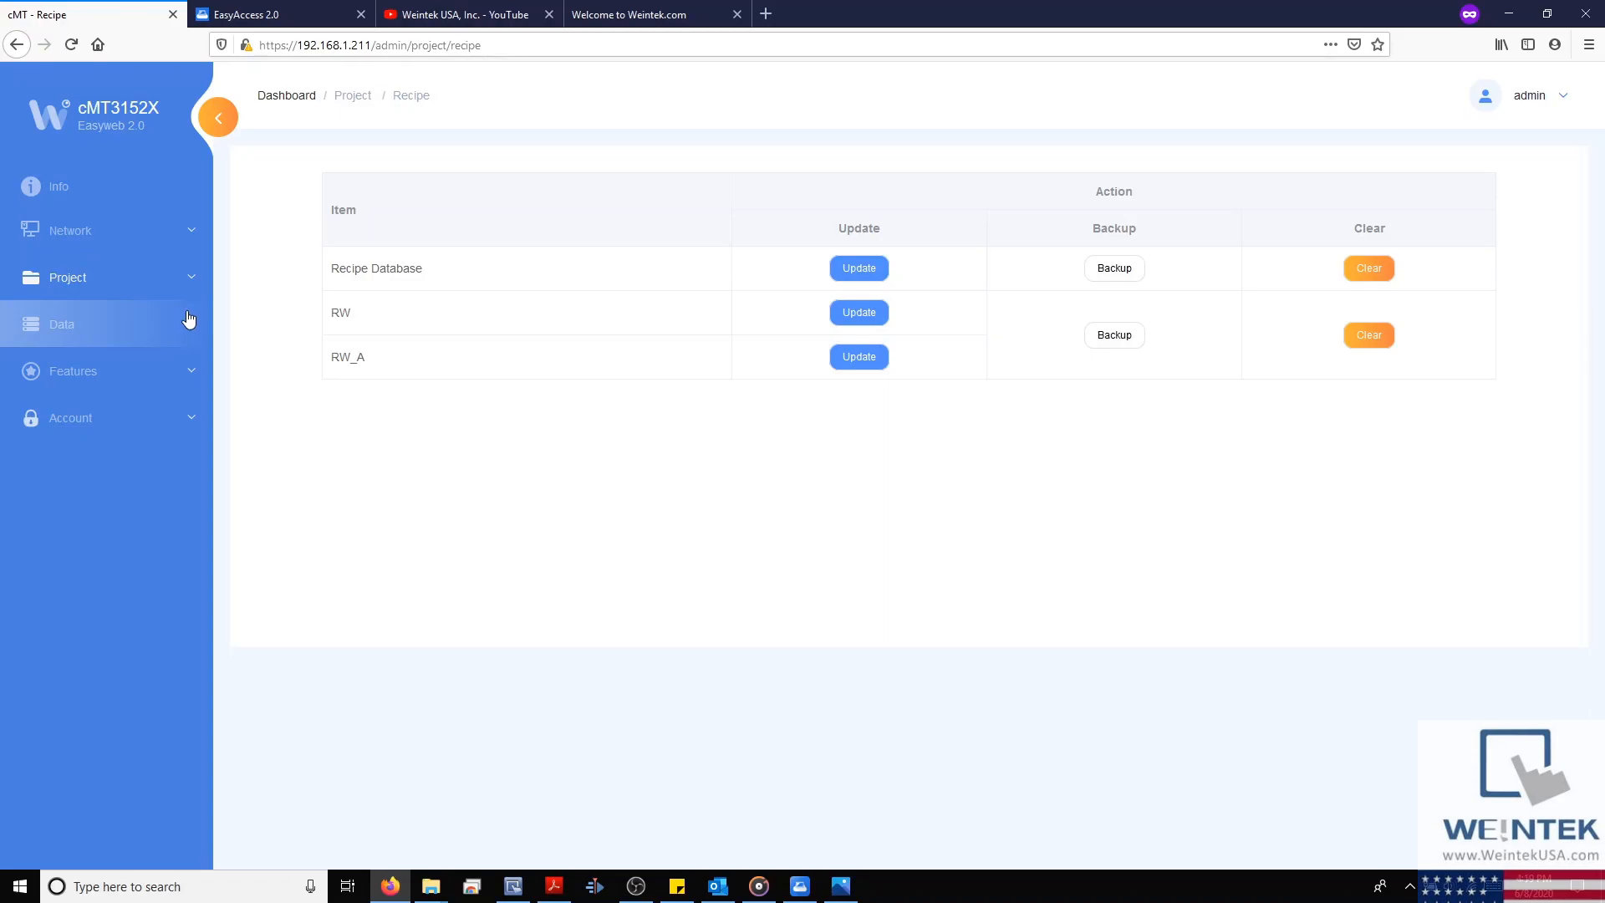
left_click(61, 324)
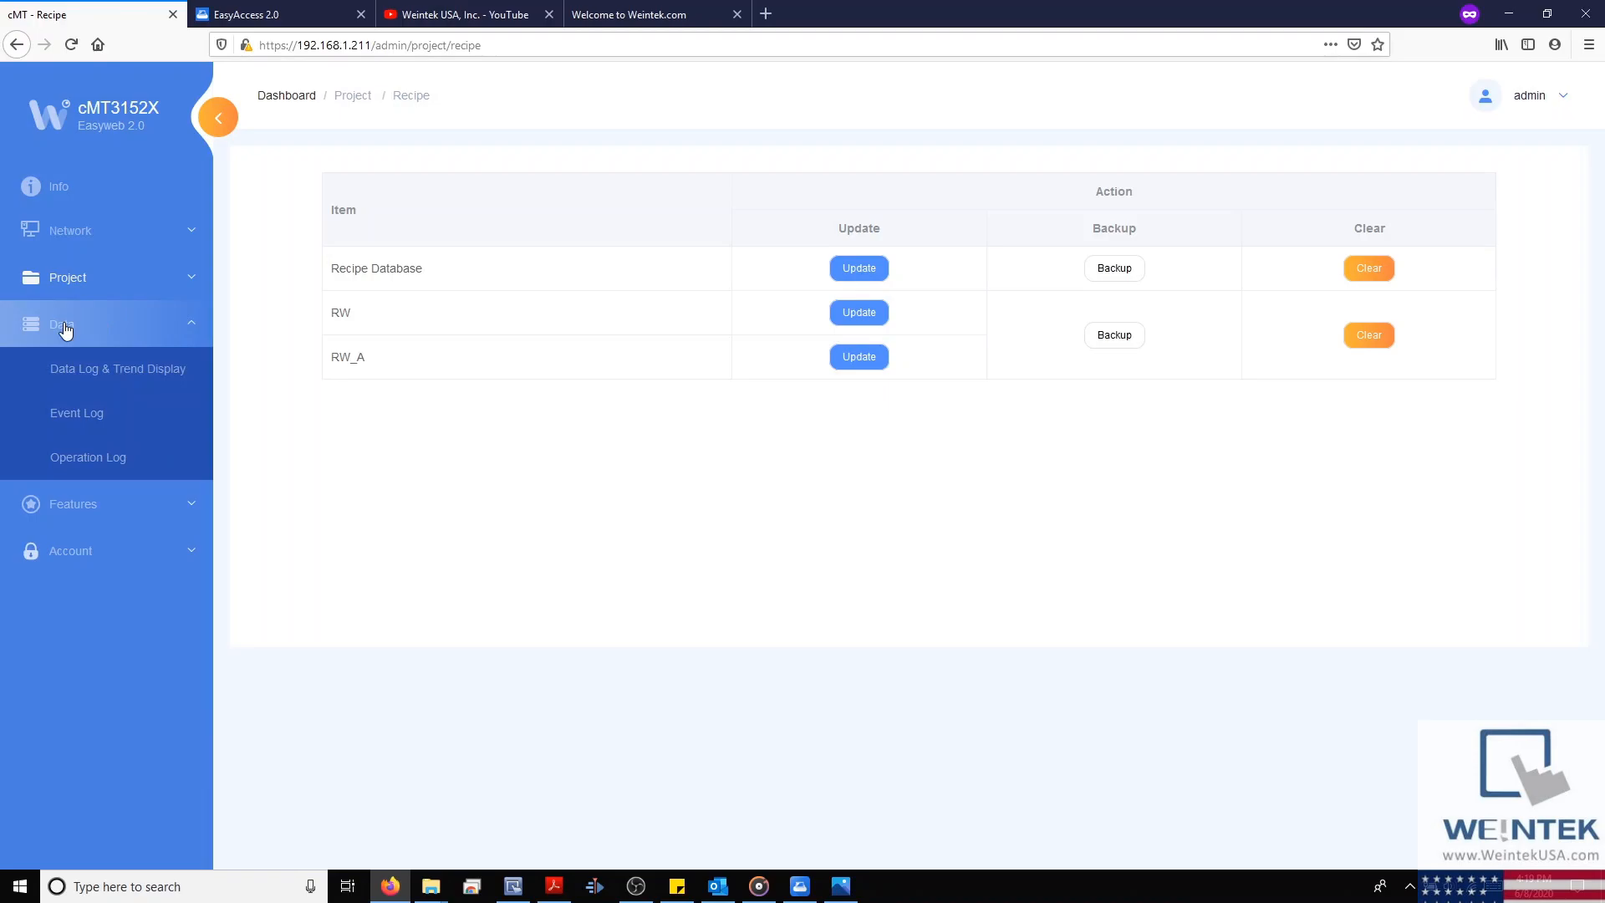
mouse_move(118, 369)
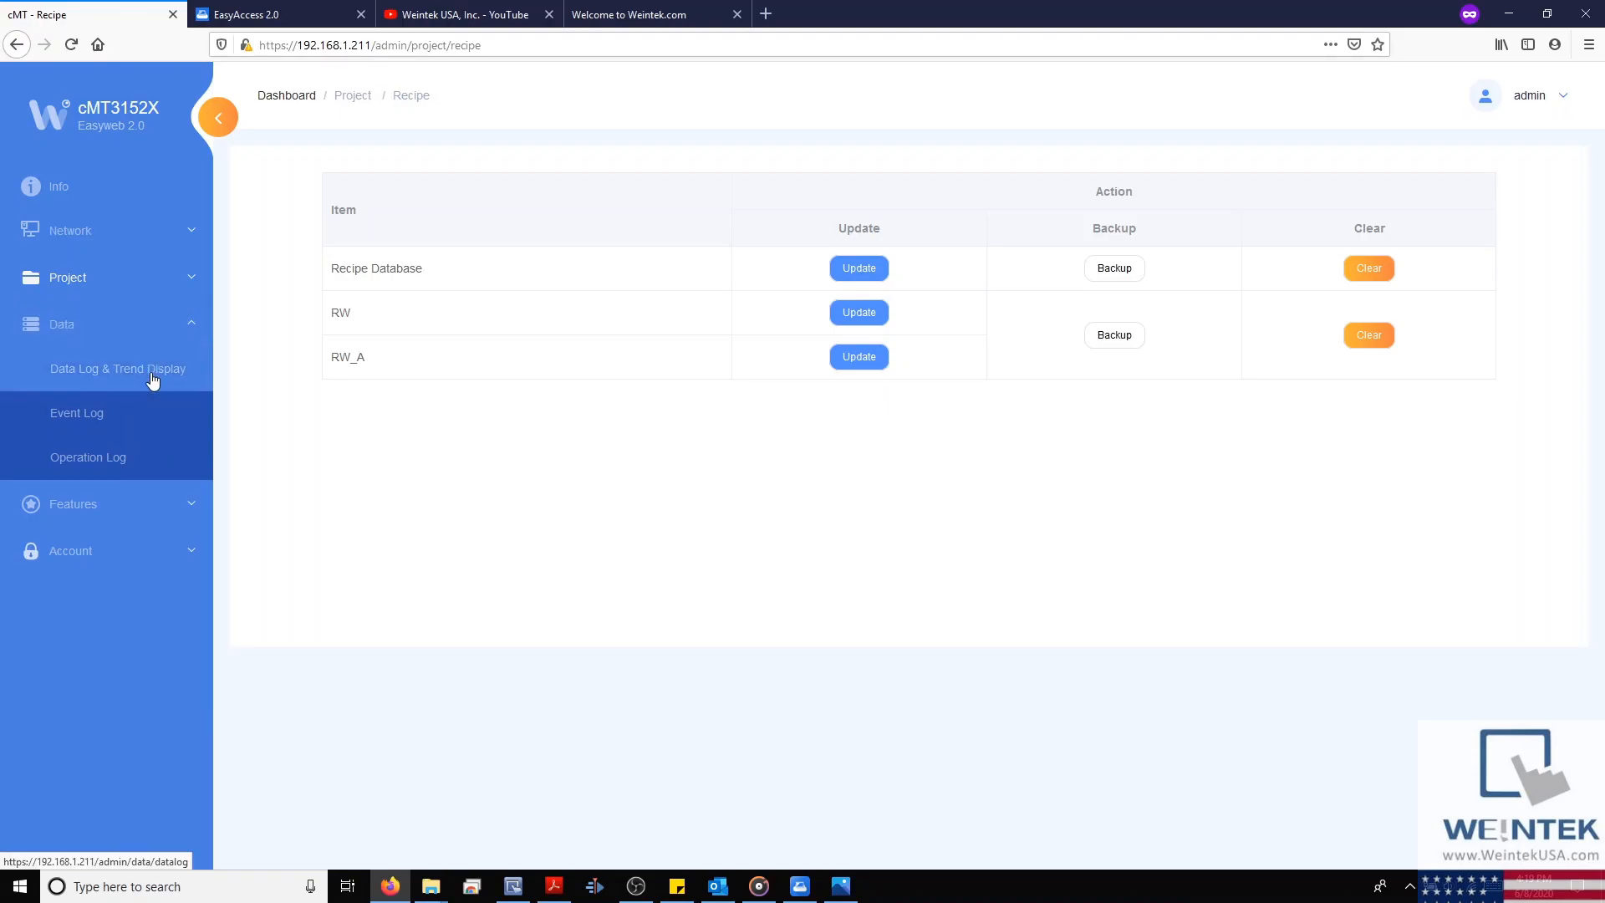
- Load the datastreaming records in Data Log and cancel the spreadsheet export
left_click(118, 369)
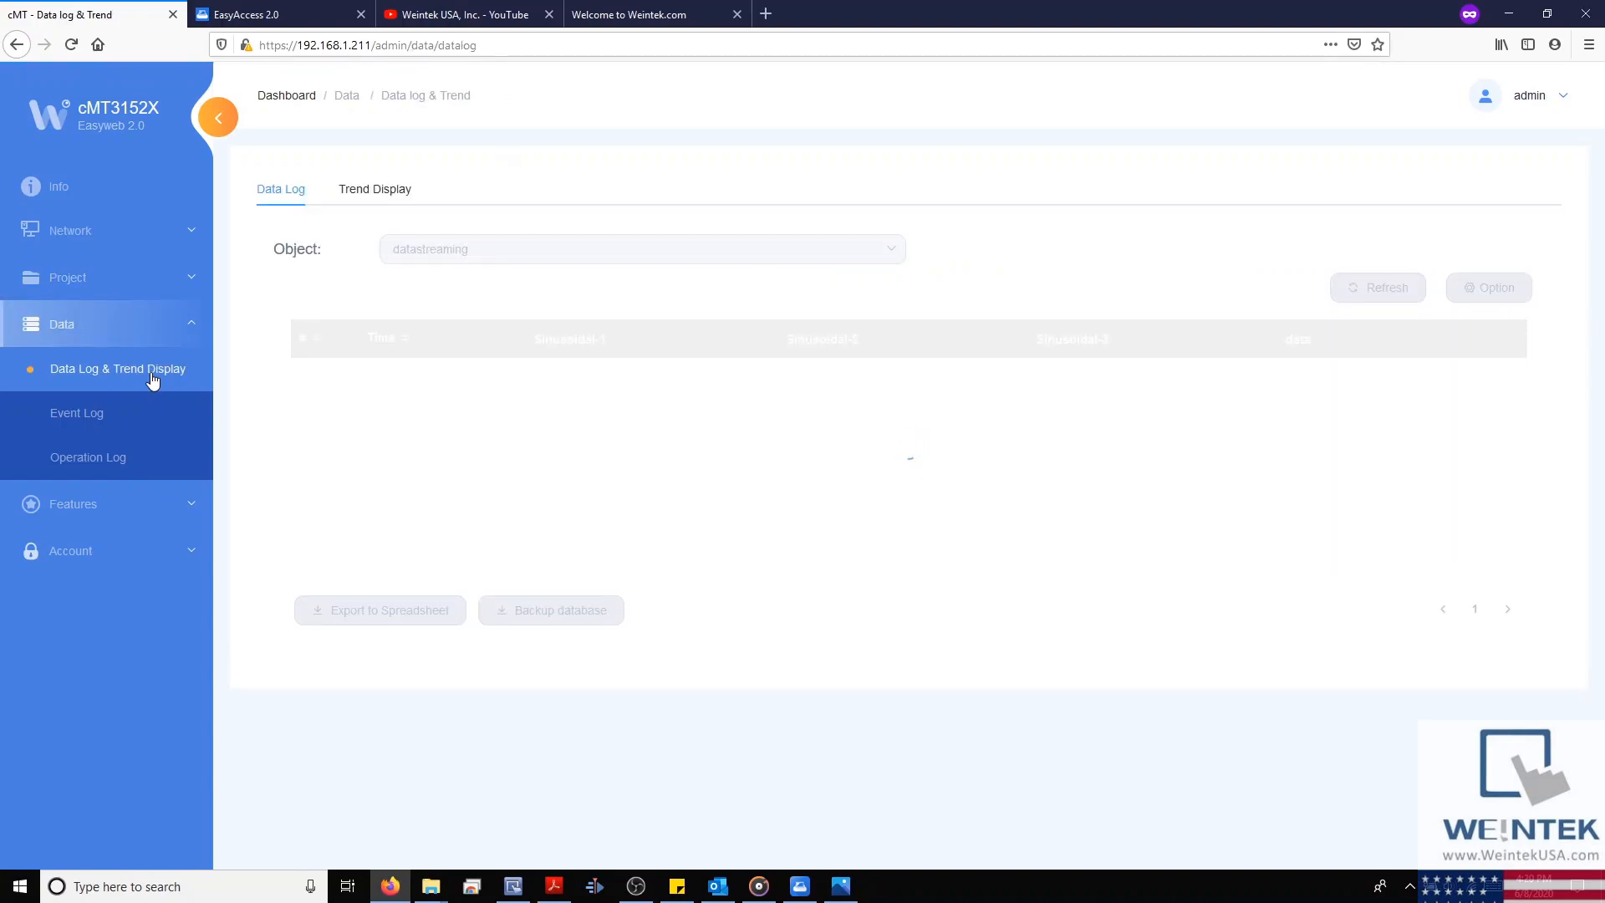
mouse_move(858, 255)
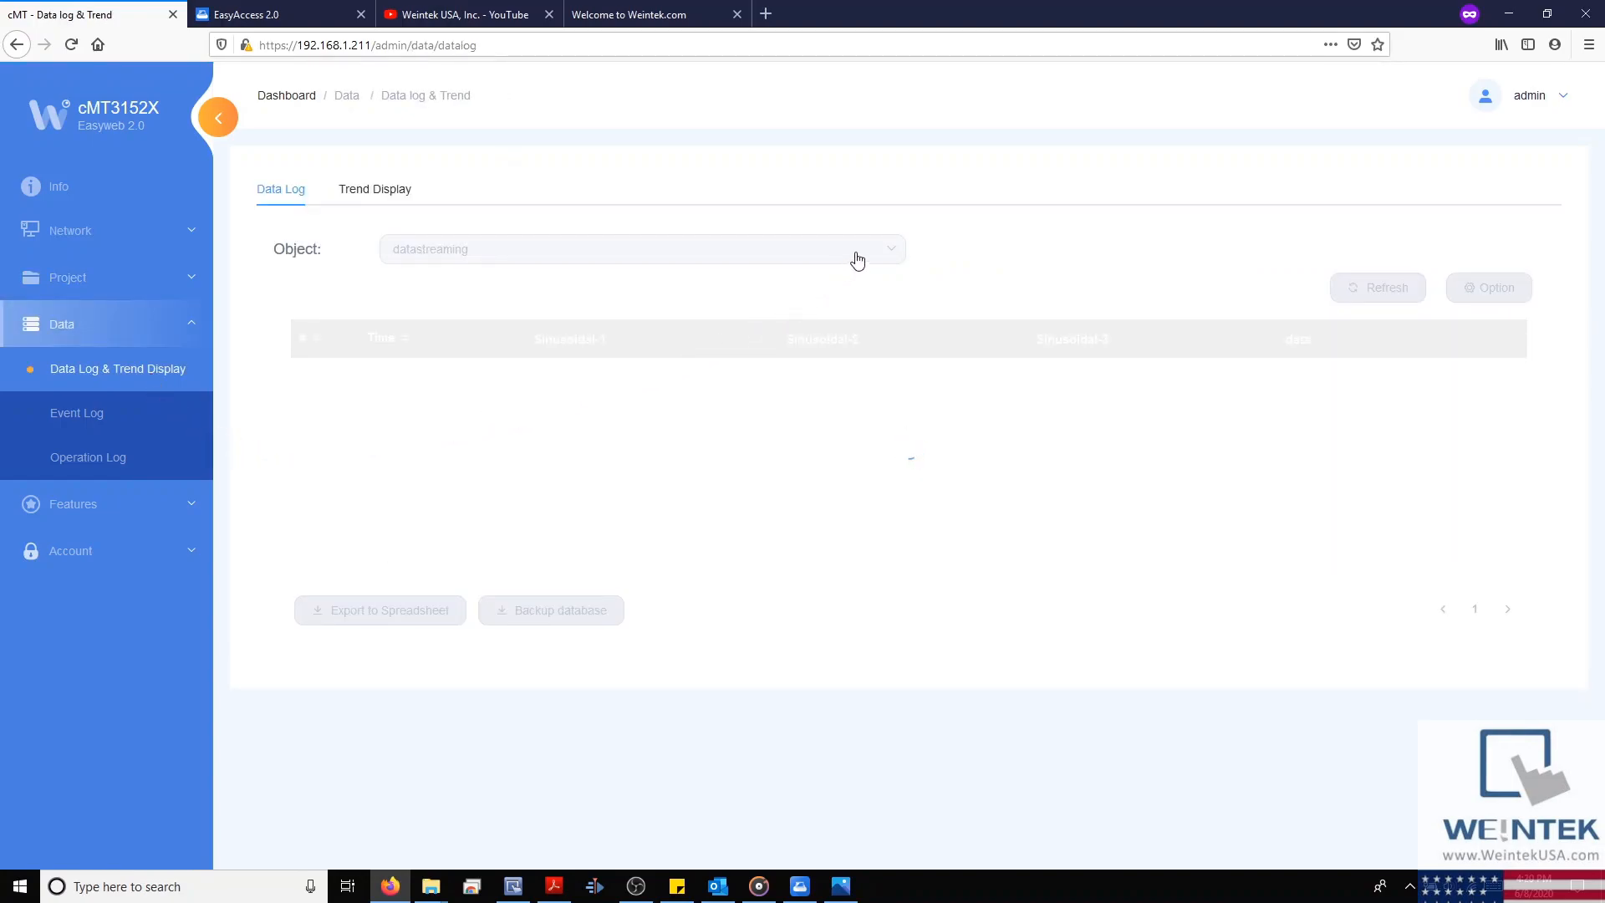
left_click(642, 249)
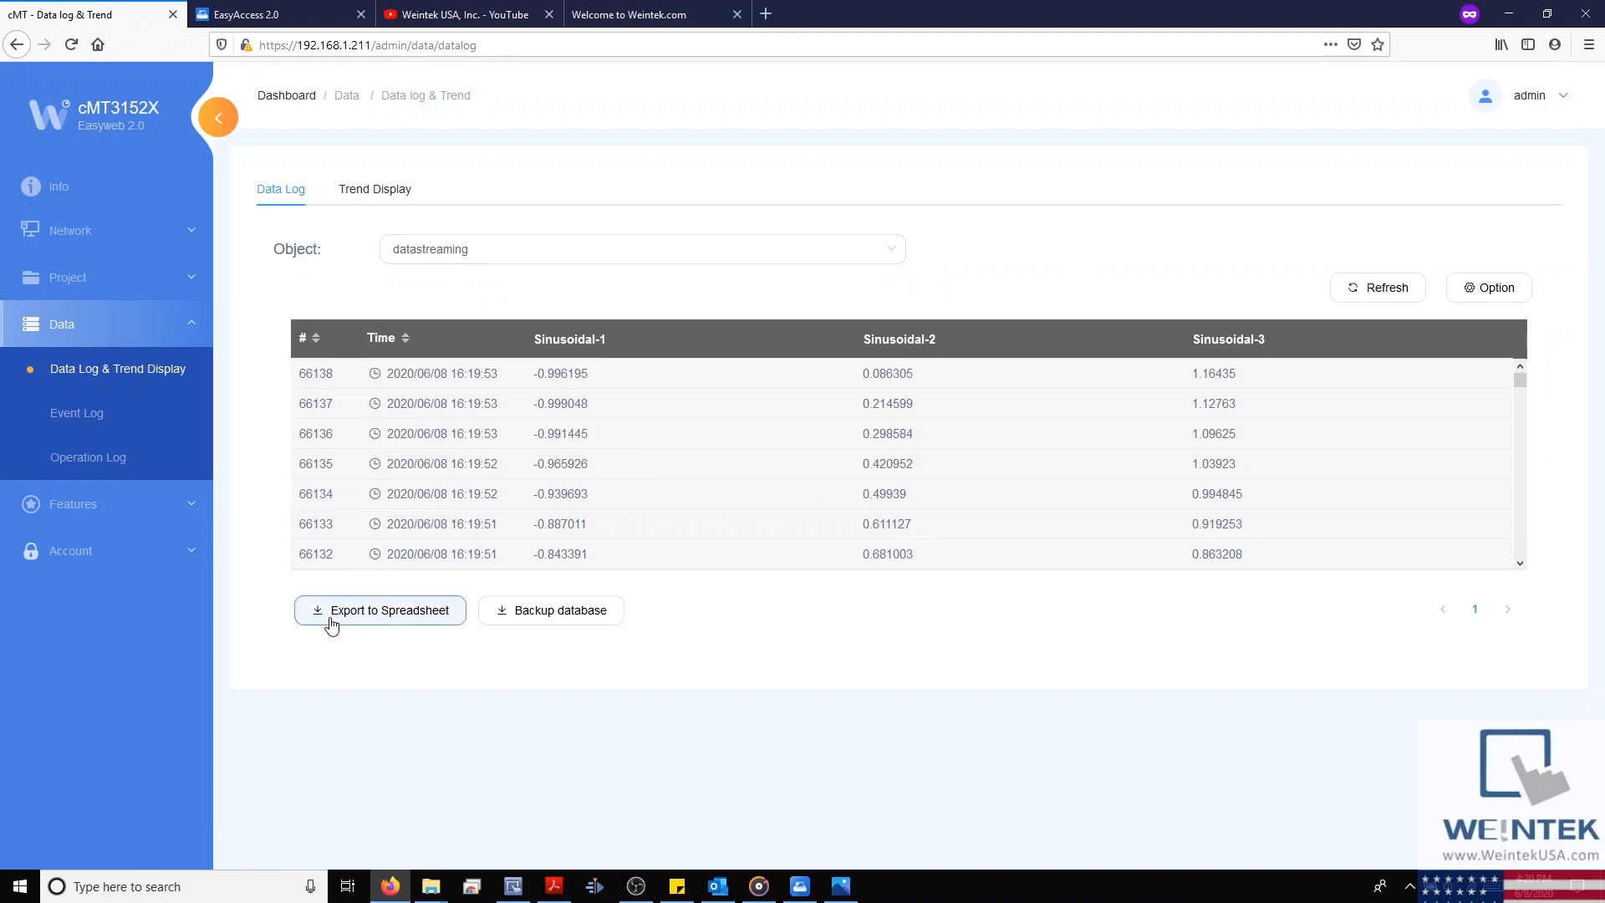
left_click(380, 610)
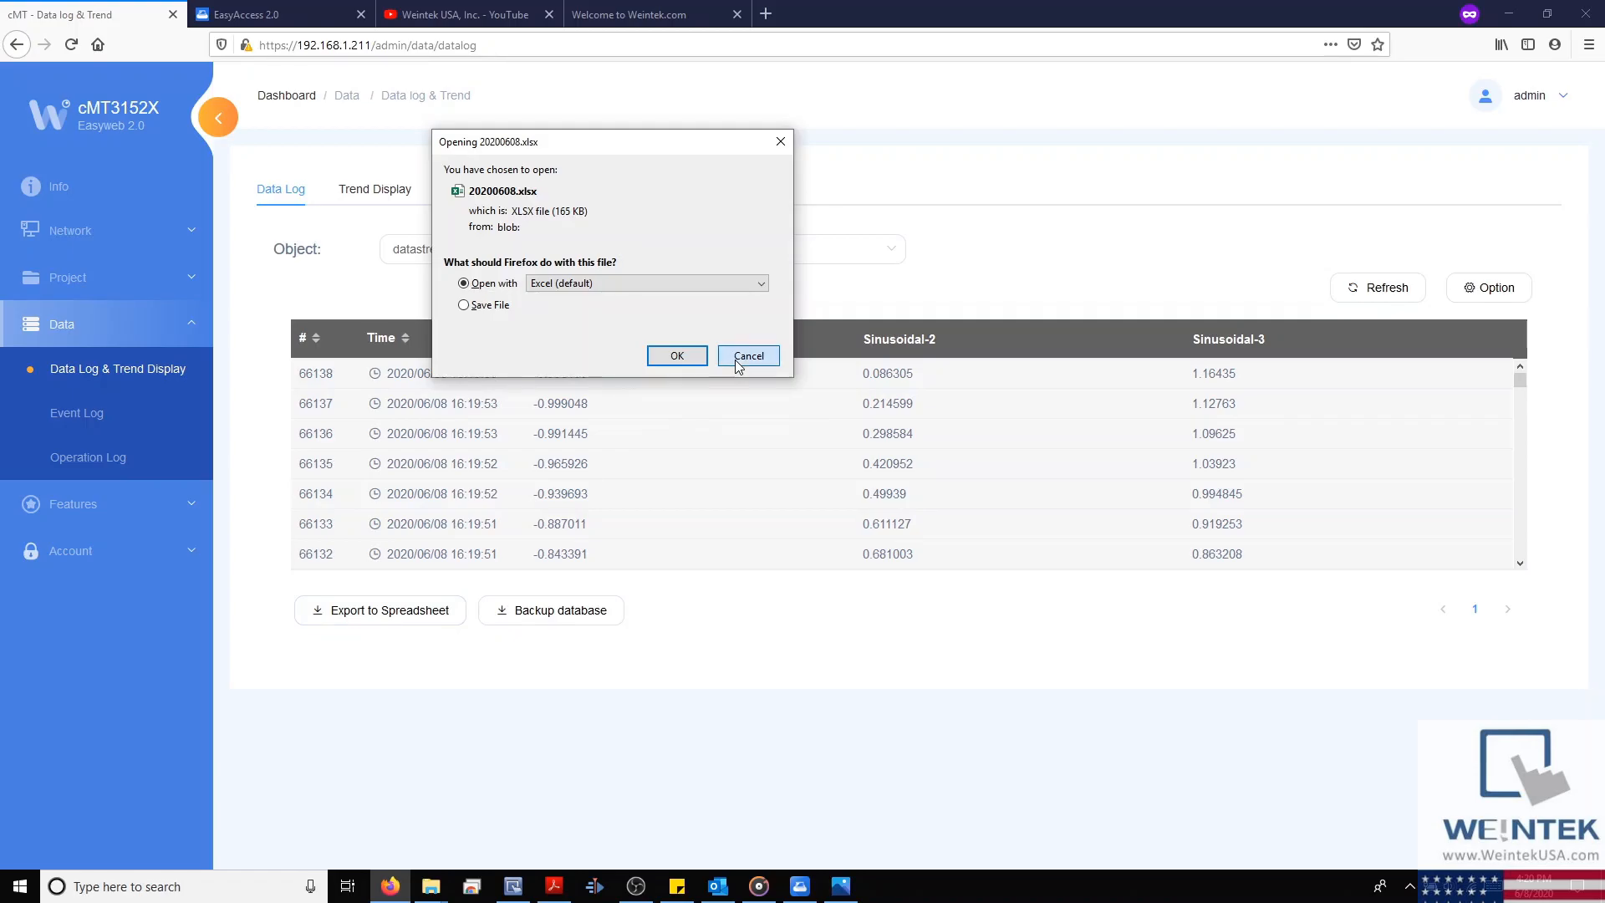
left_click(551, 610)
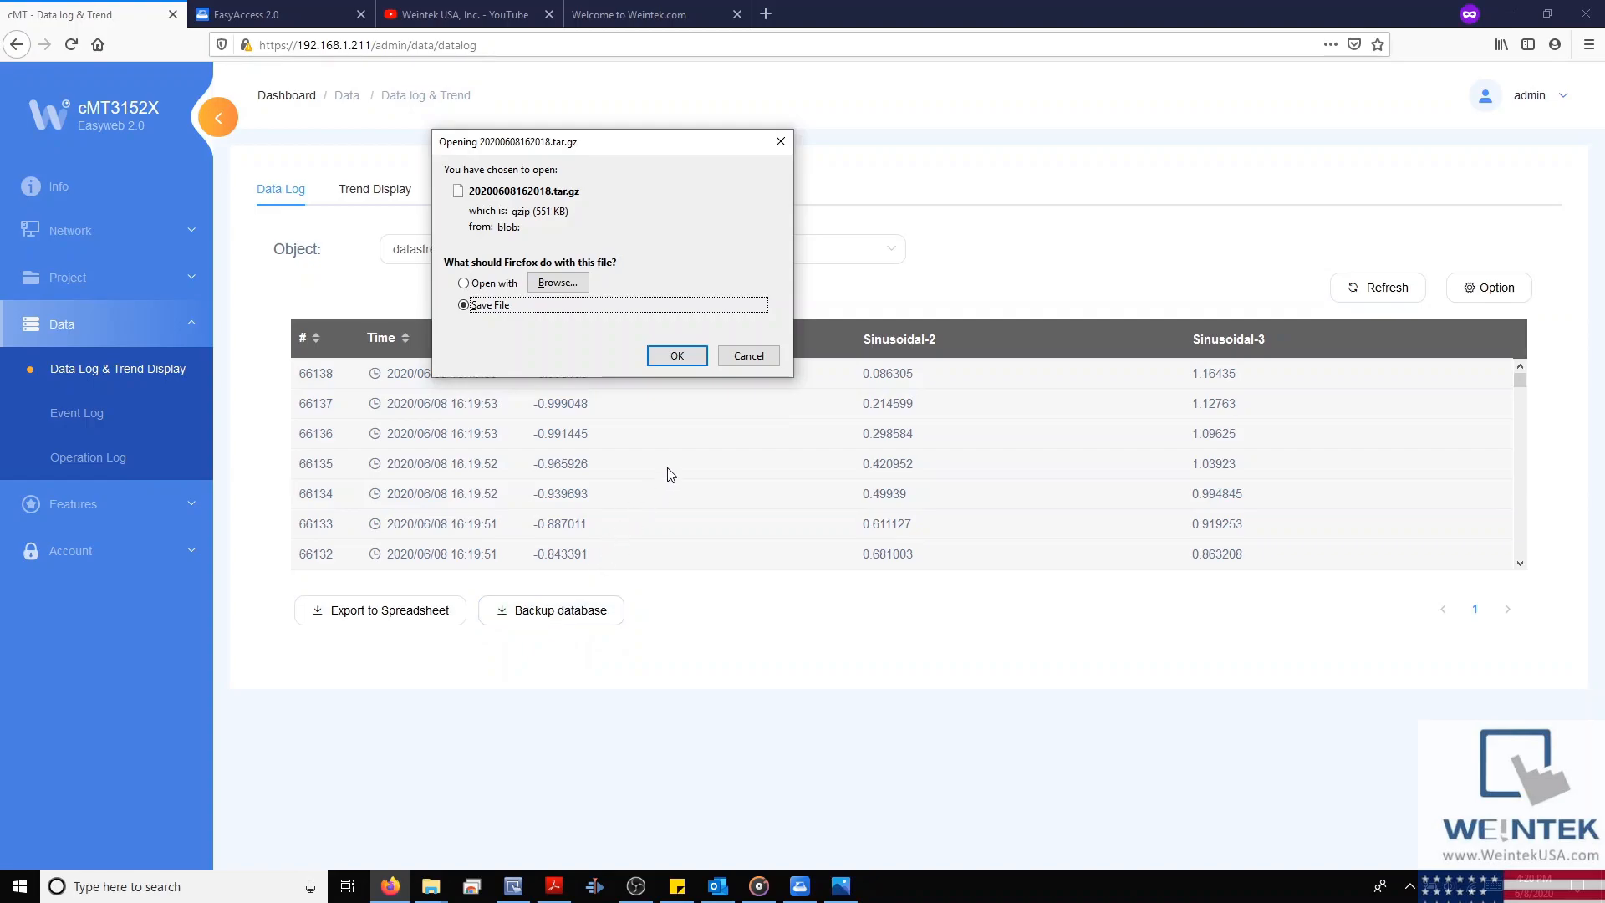
mouse_move(516, 231)
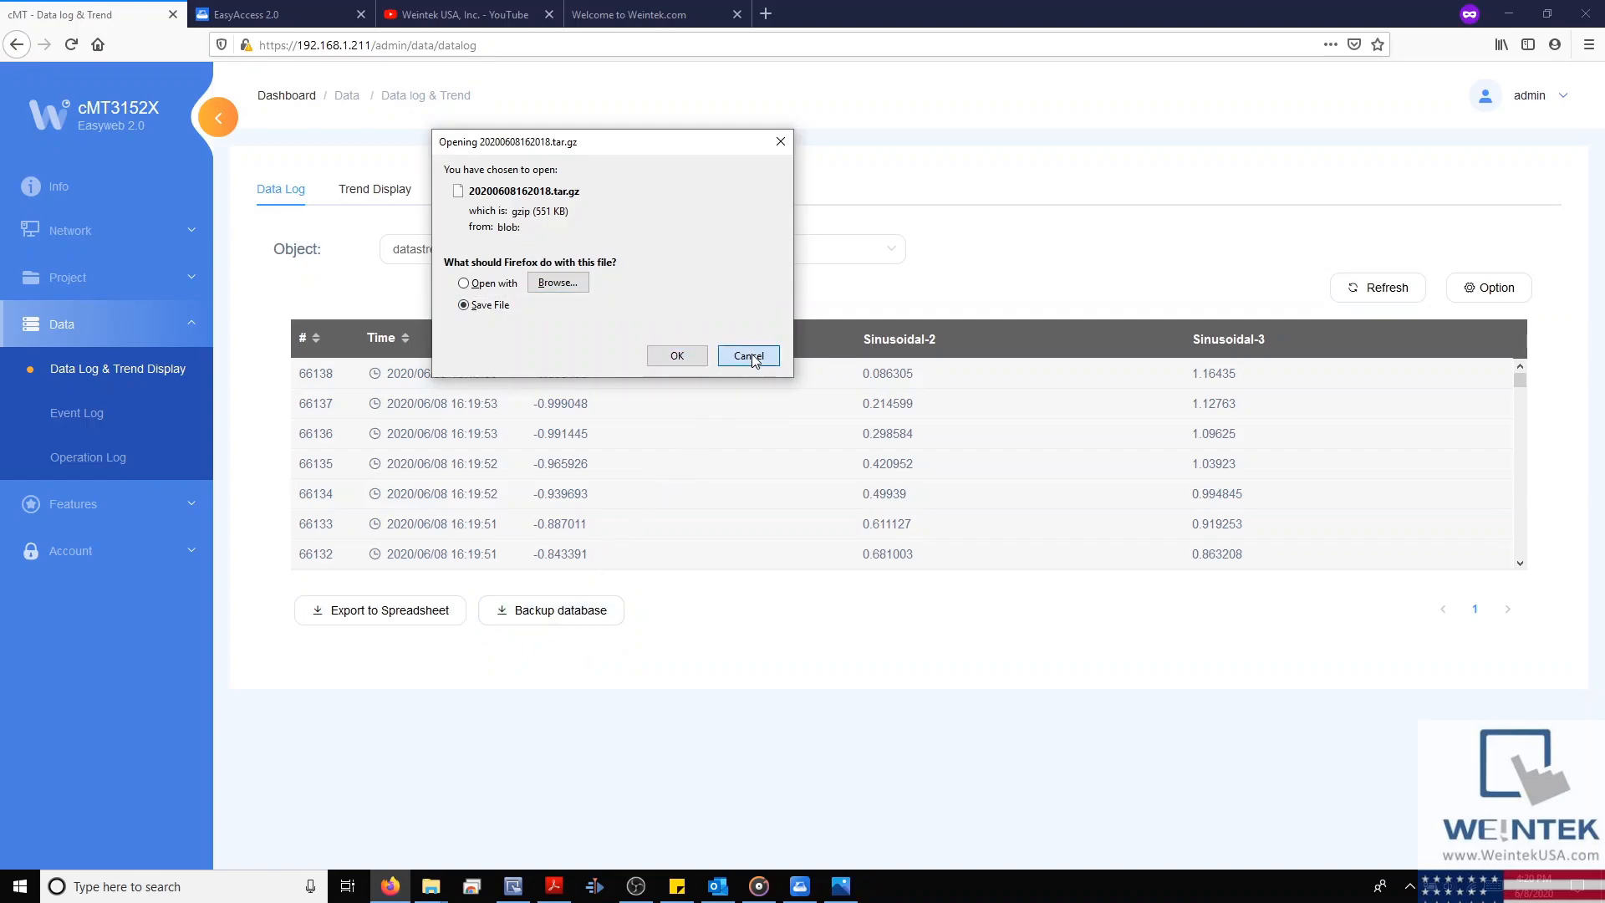
- Cancel the database backup, refresh the records, and view the trend chart
left_click(747, 355)
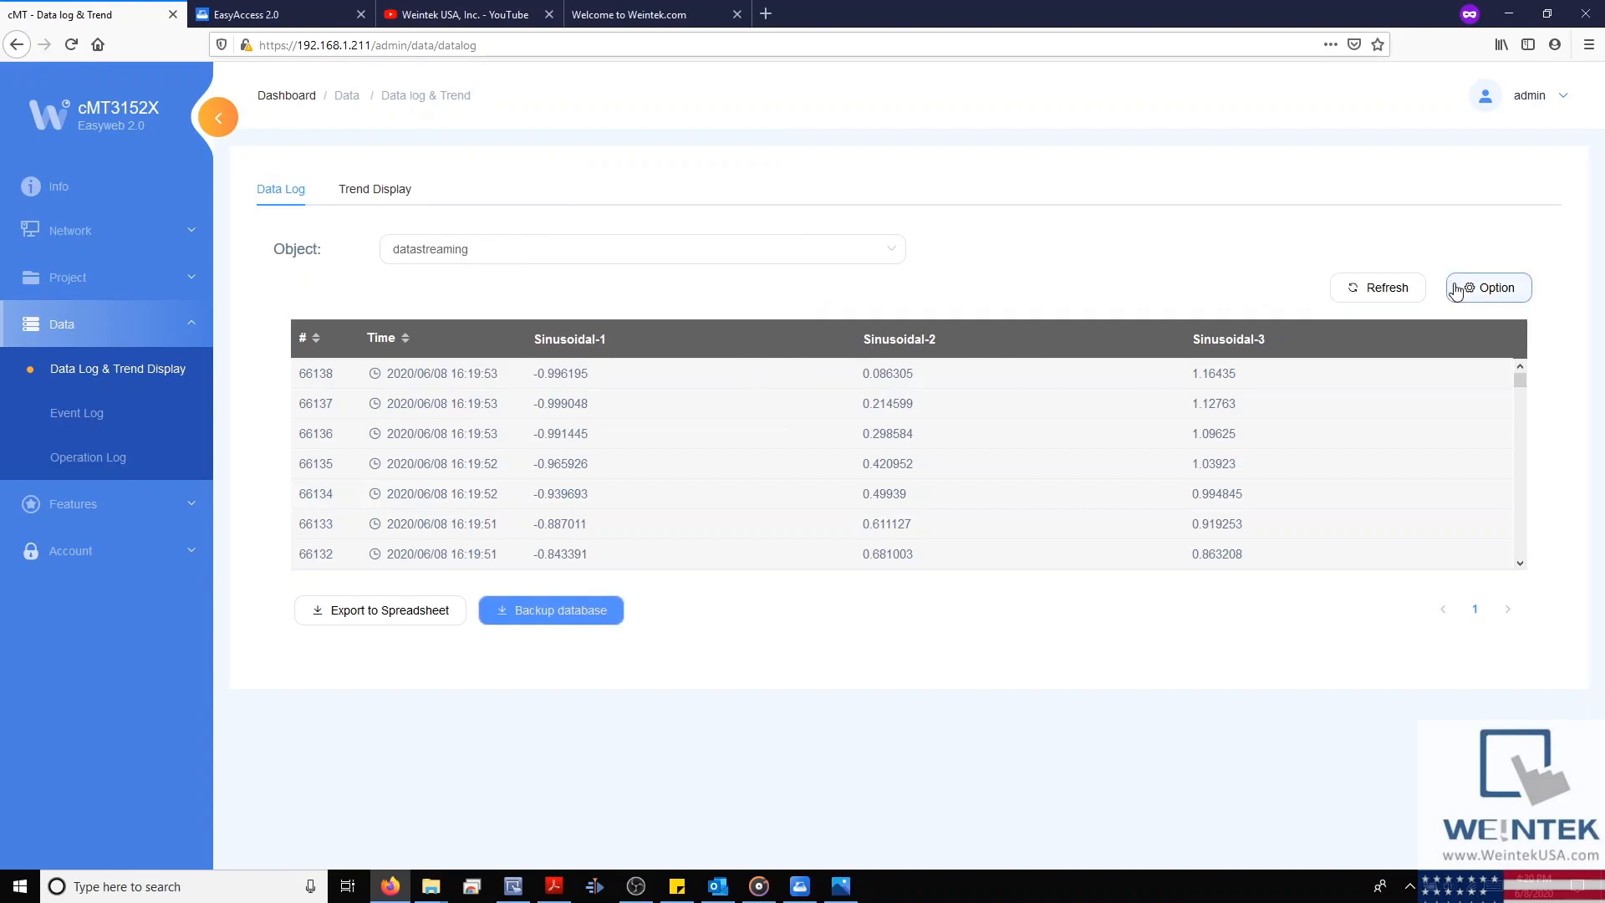
left_click(1487, 287)
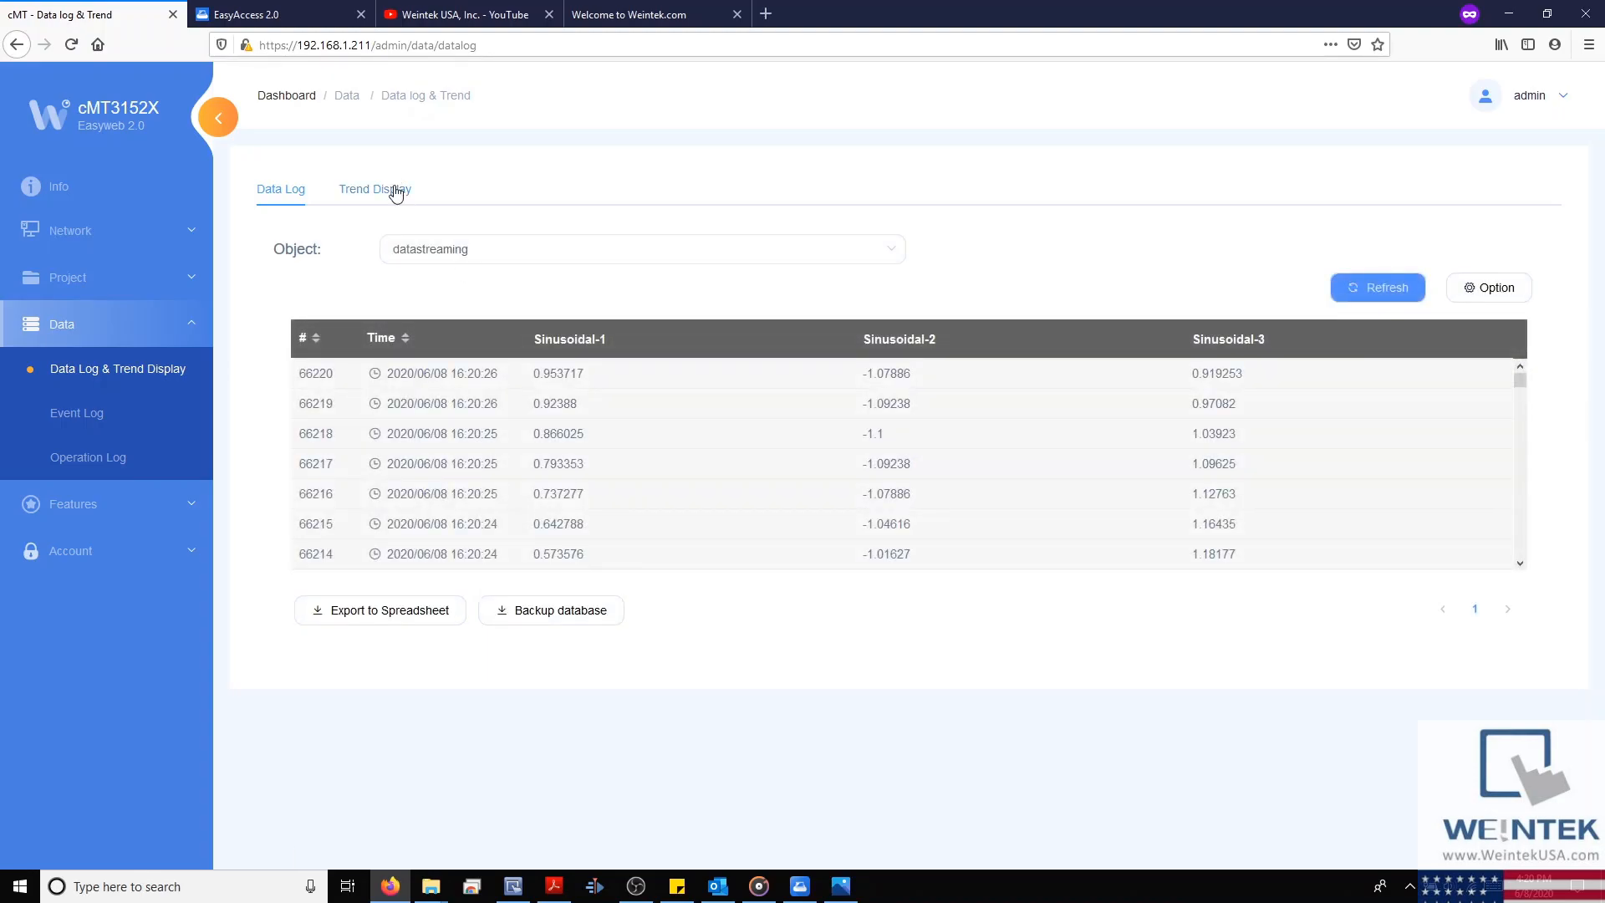
left_click(374, 189)
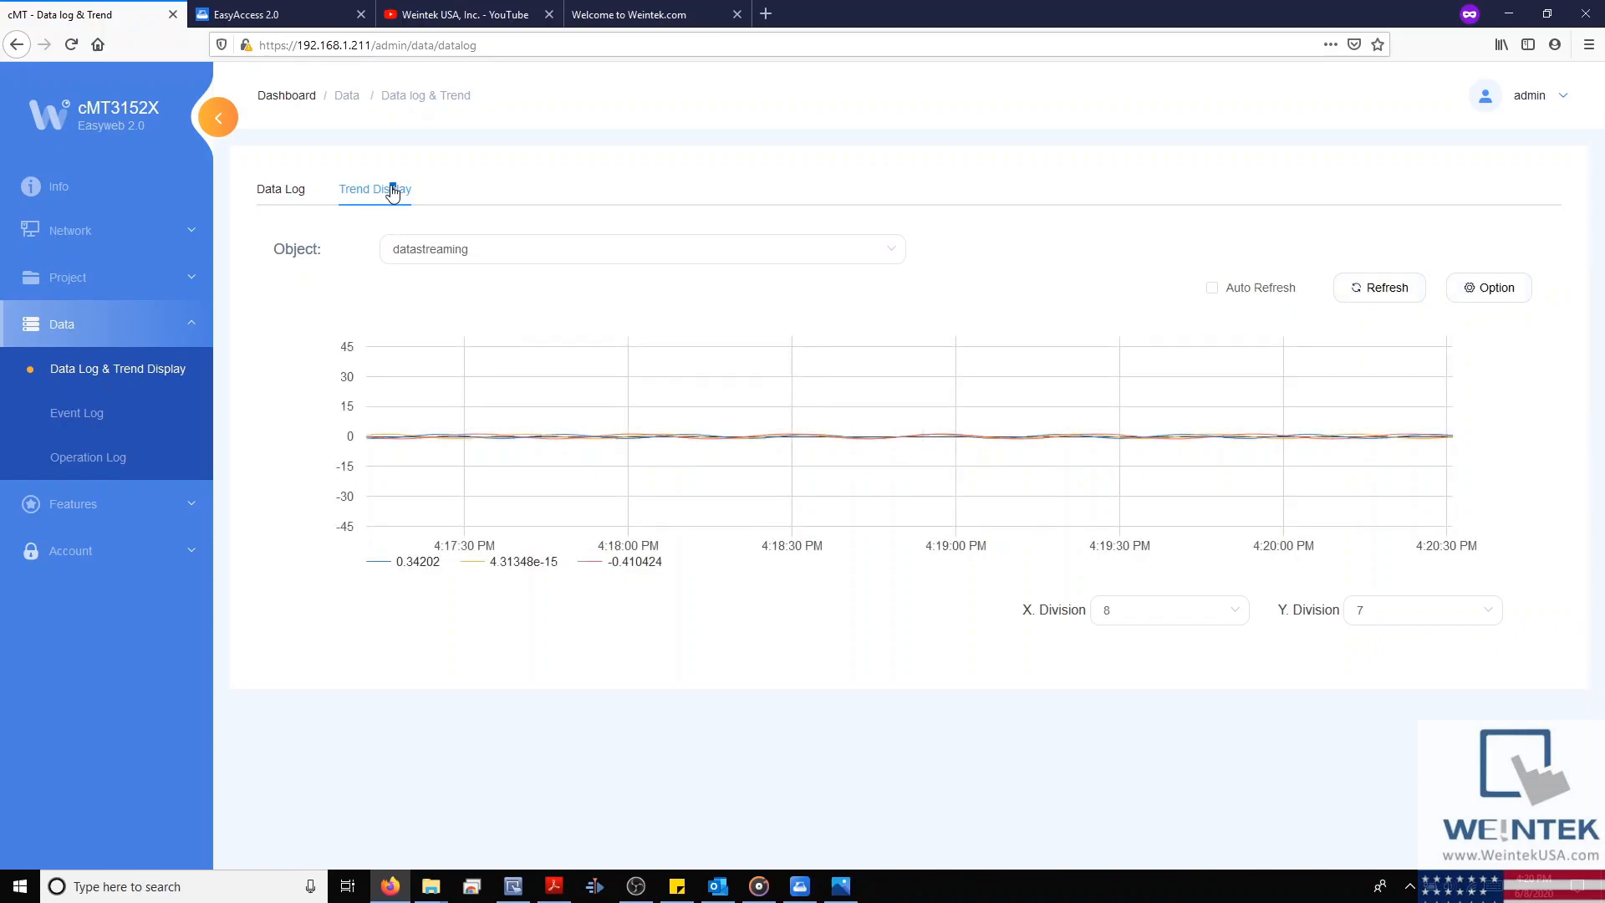
mouse_move(903, 324)
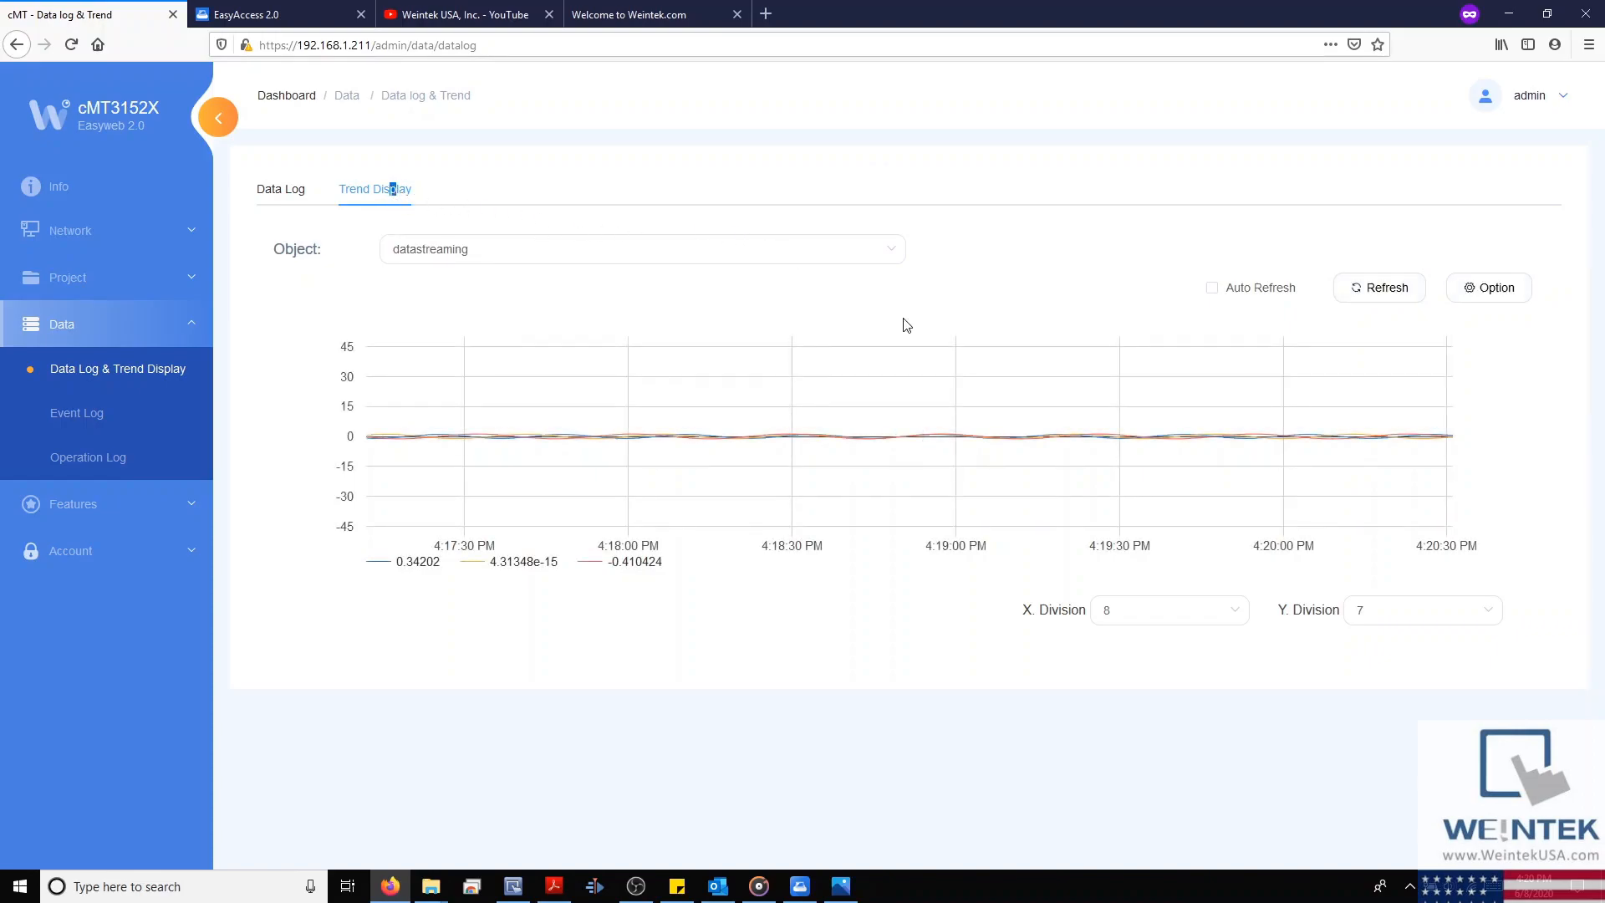
mouse_move(914, 321)
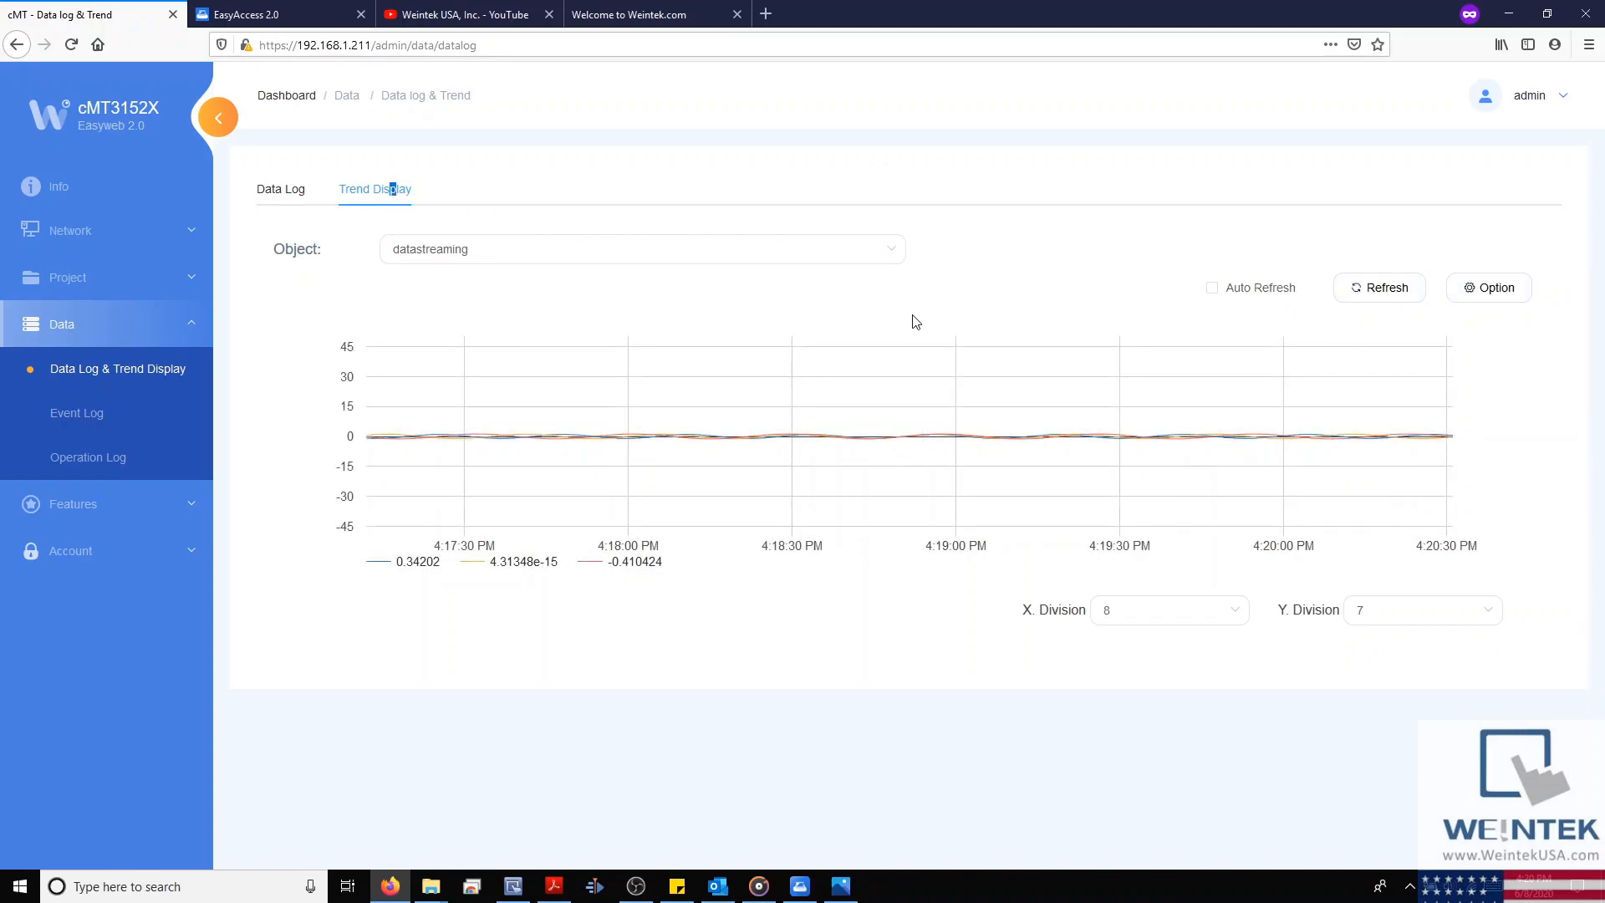
mouse_move(1135, 213)
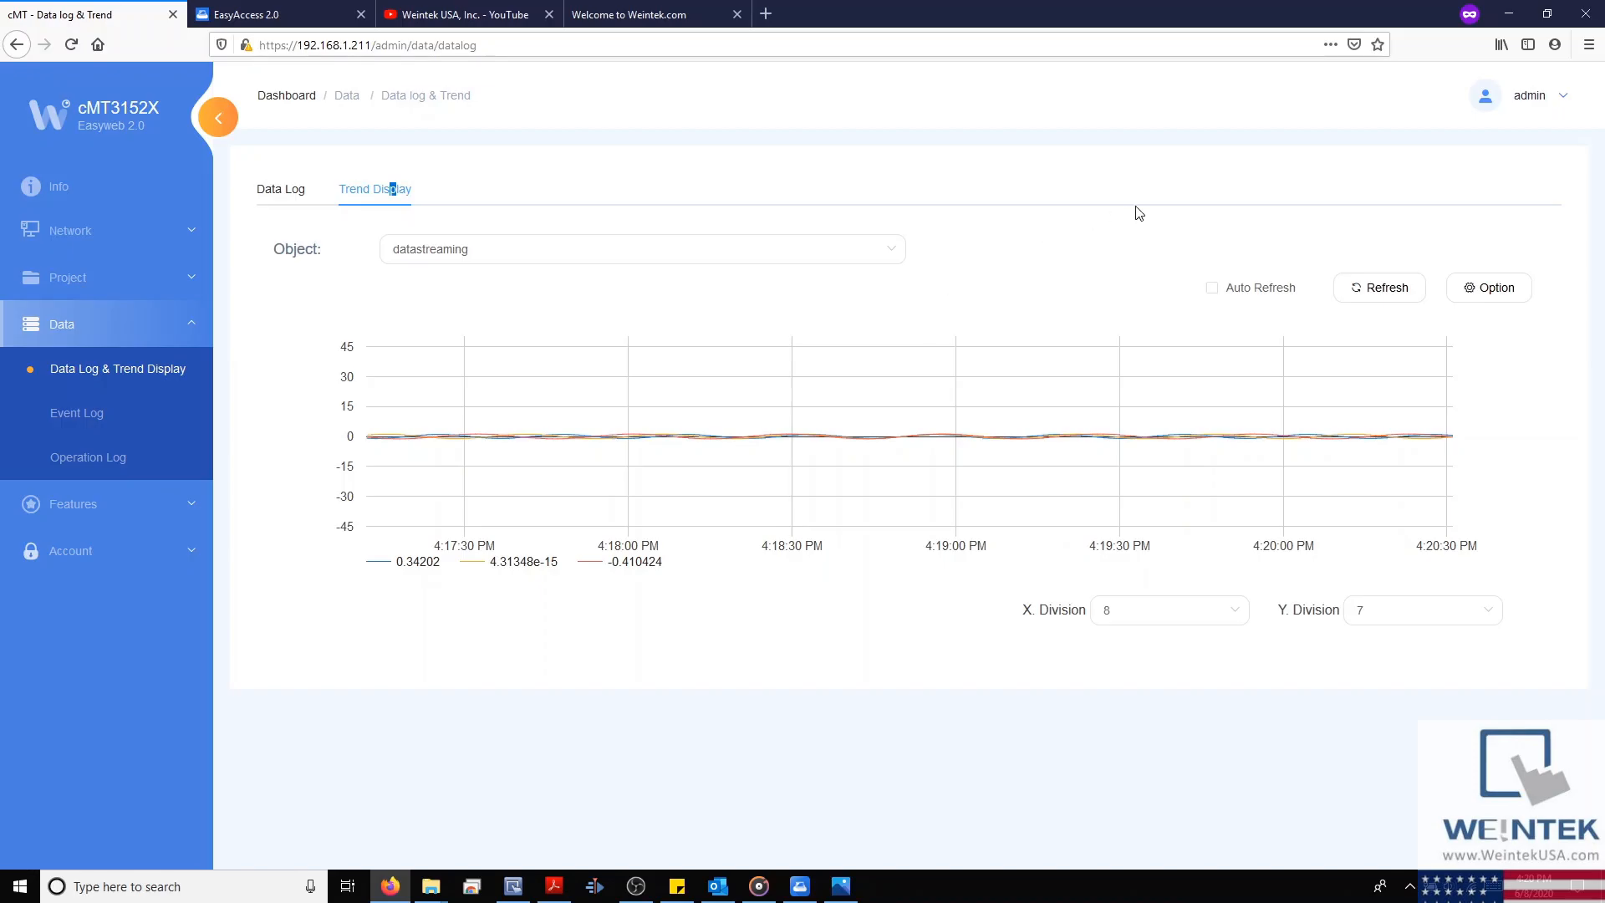
left_click(1488, 287)
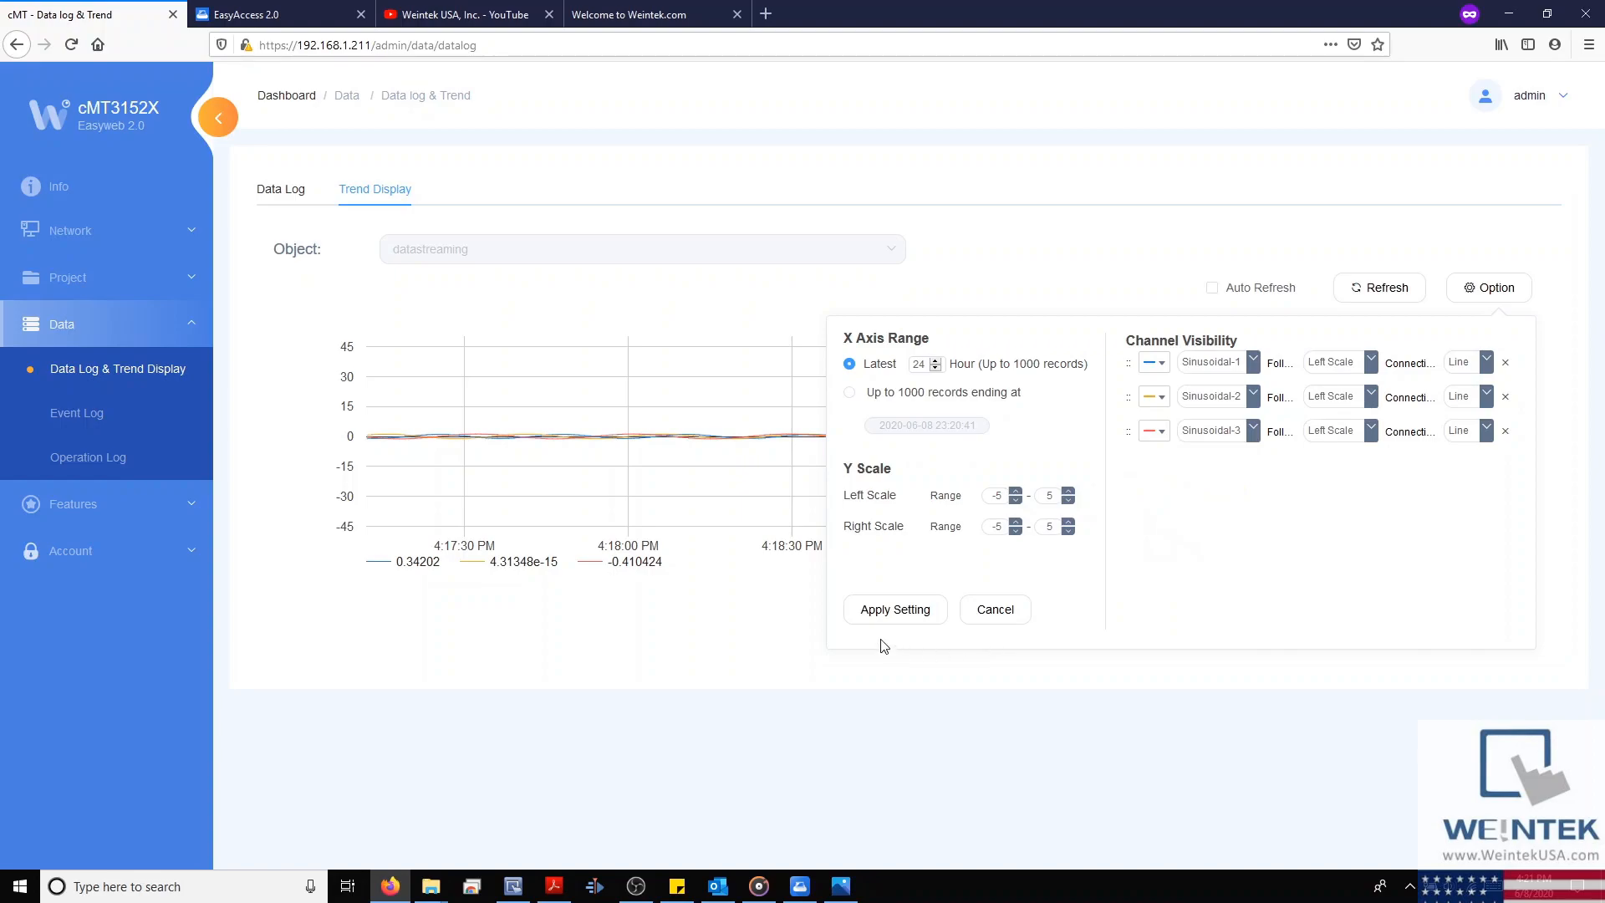
- Apply the -5 to 5 scale, enable Auto Refresh, and keep datastreaming selected
left_click(893, 610)
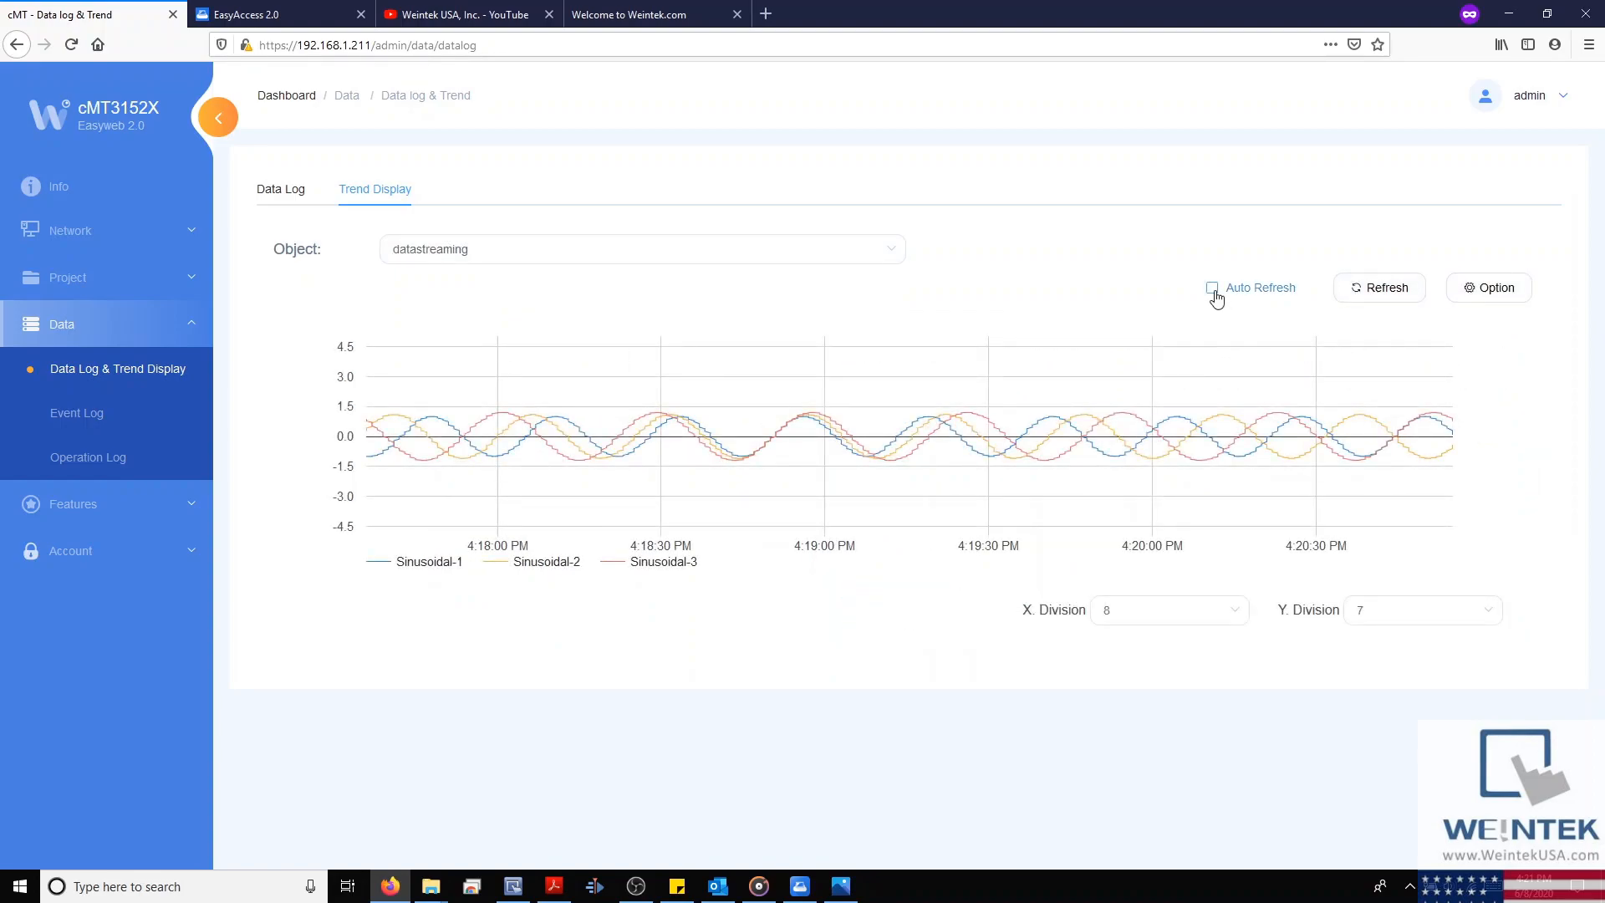
left_click(1212, 288)
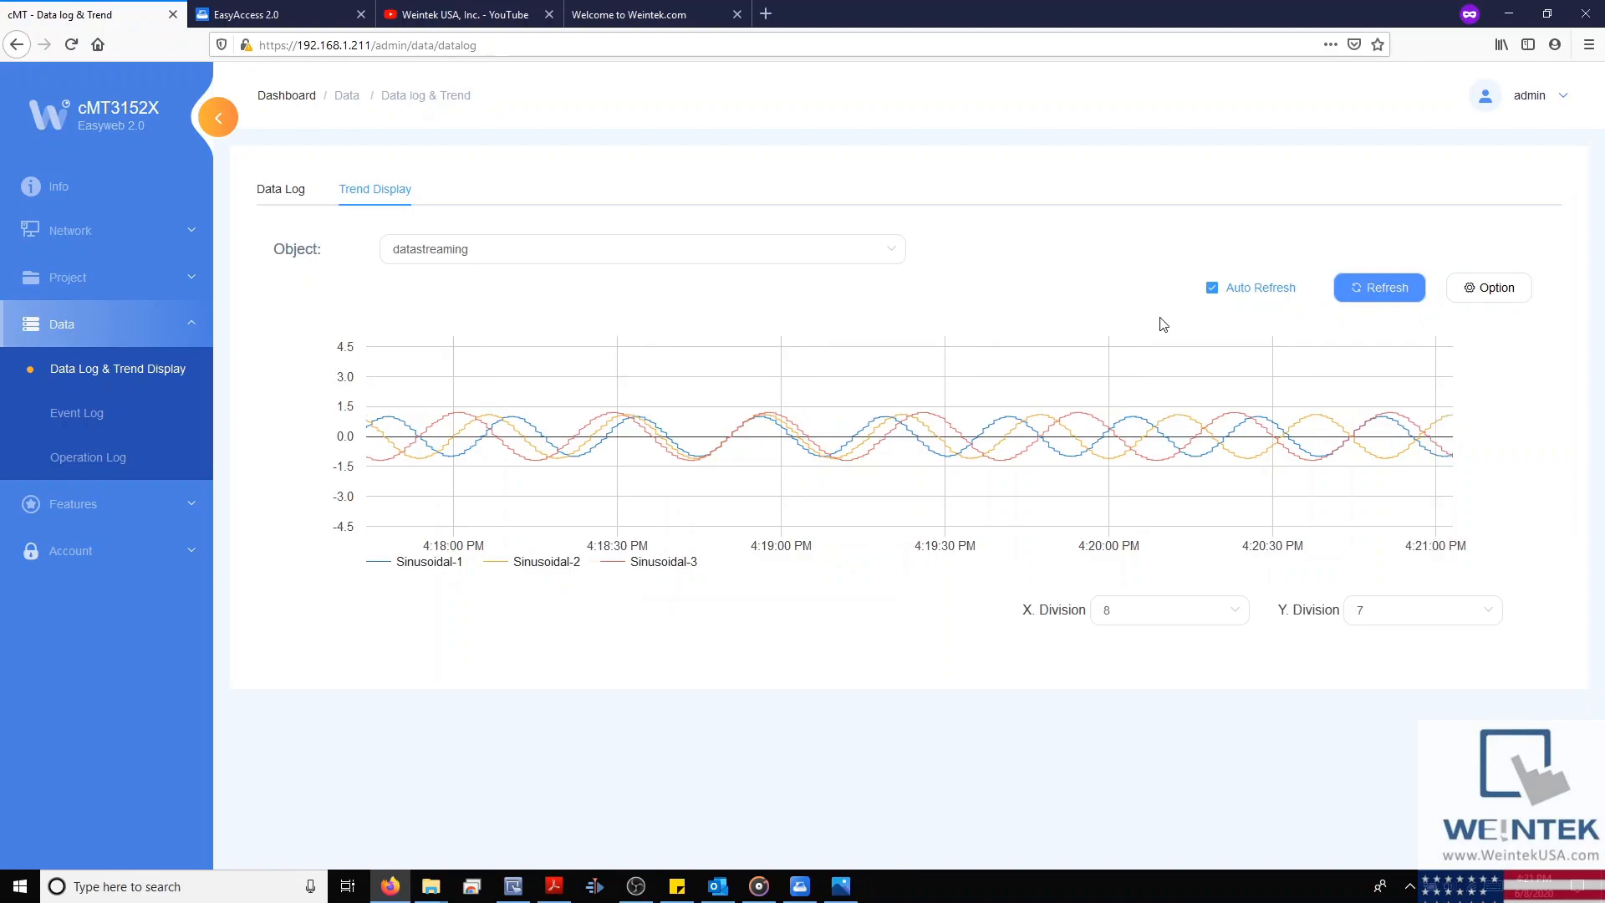
left_click(641, 249)
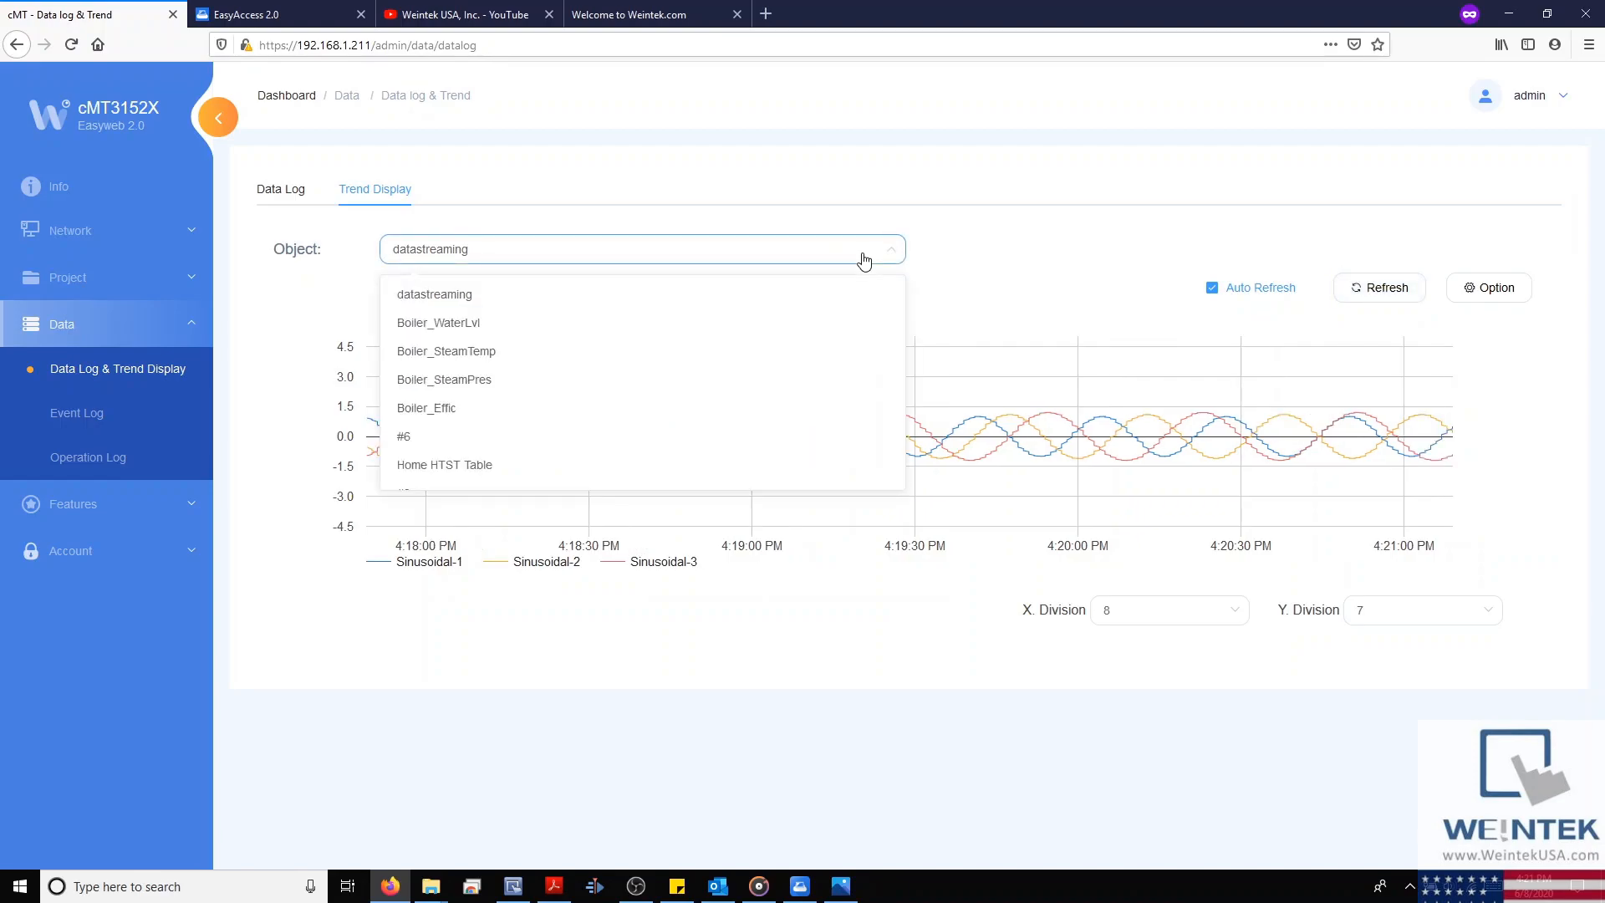
scroll("down", 3)
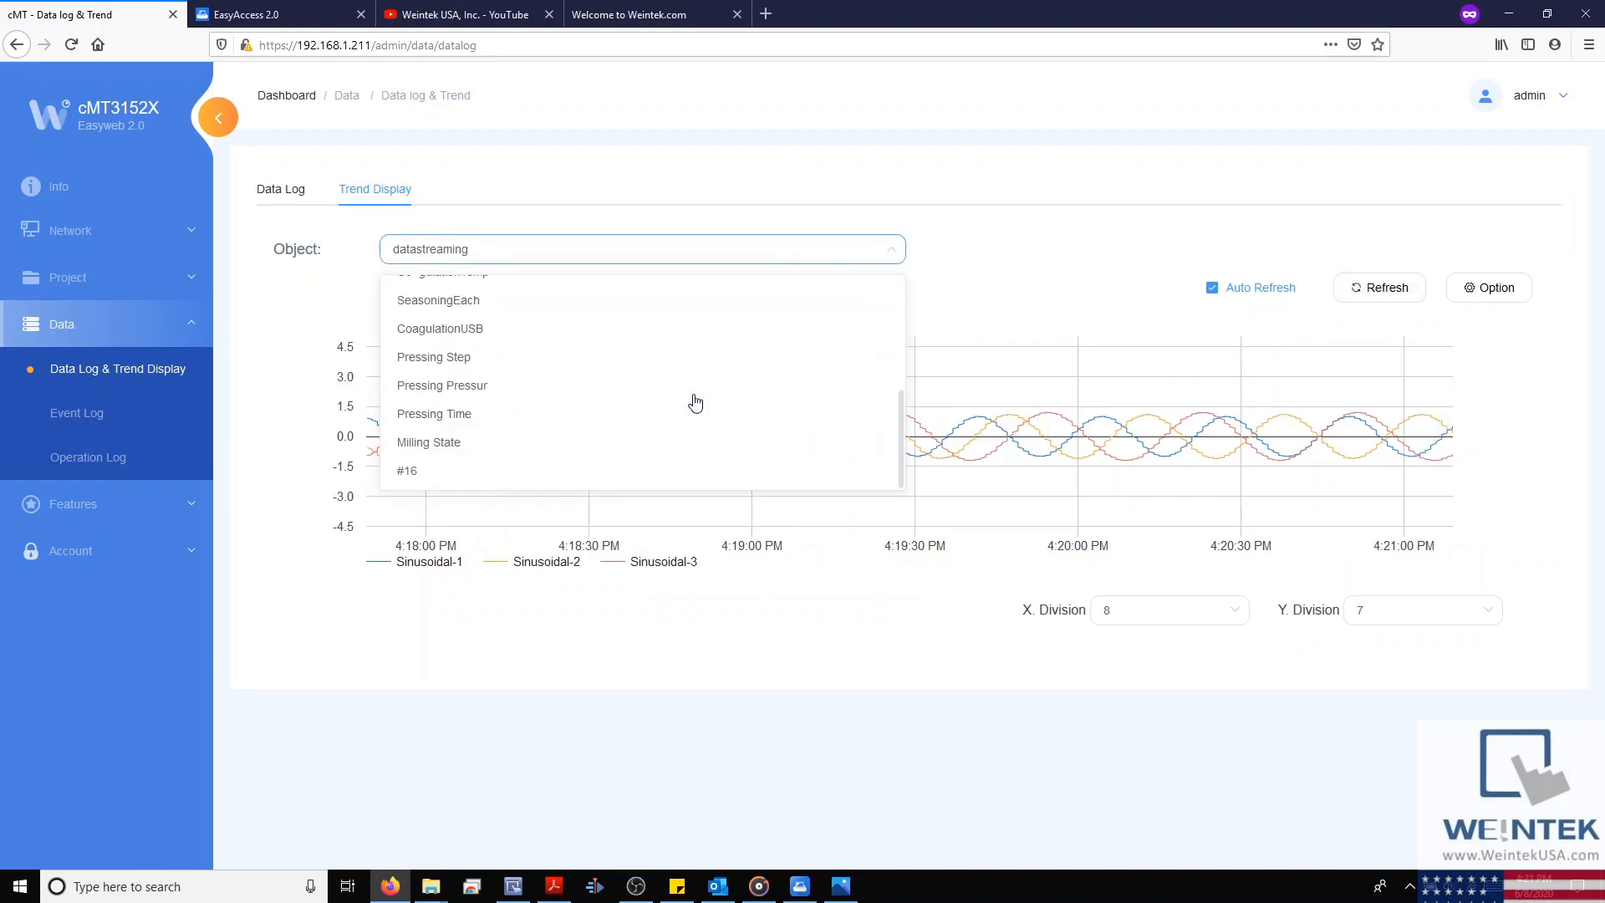
scroll("up", 3)
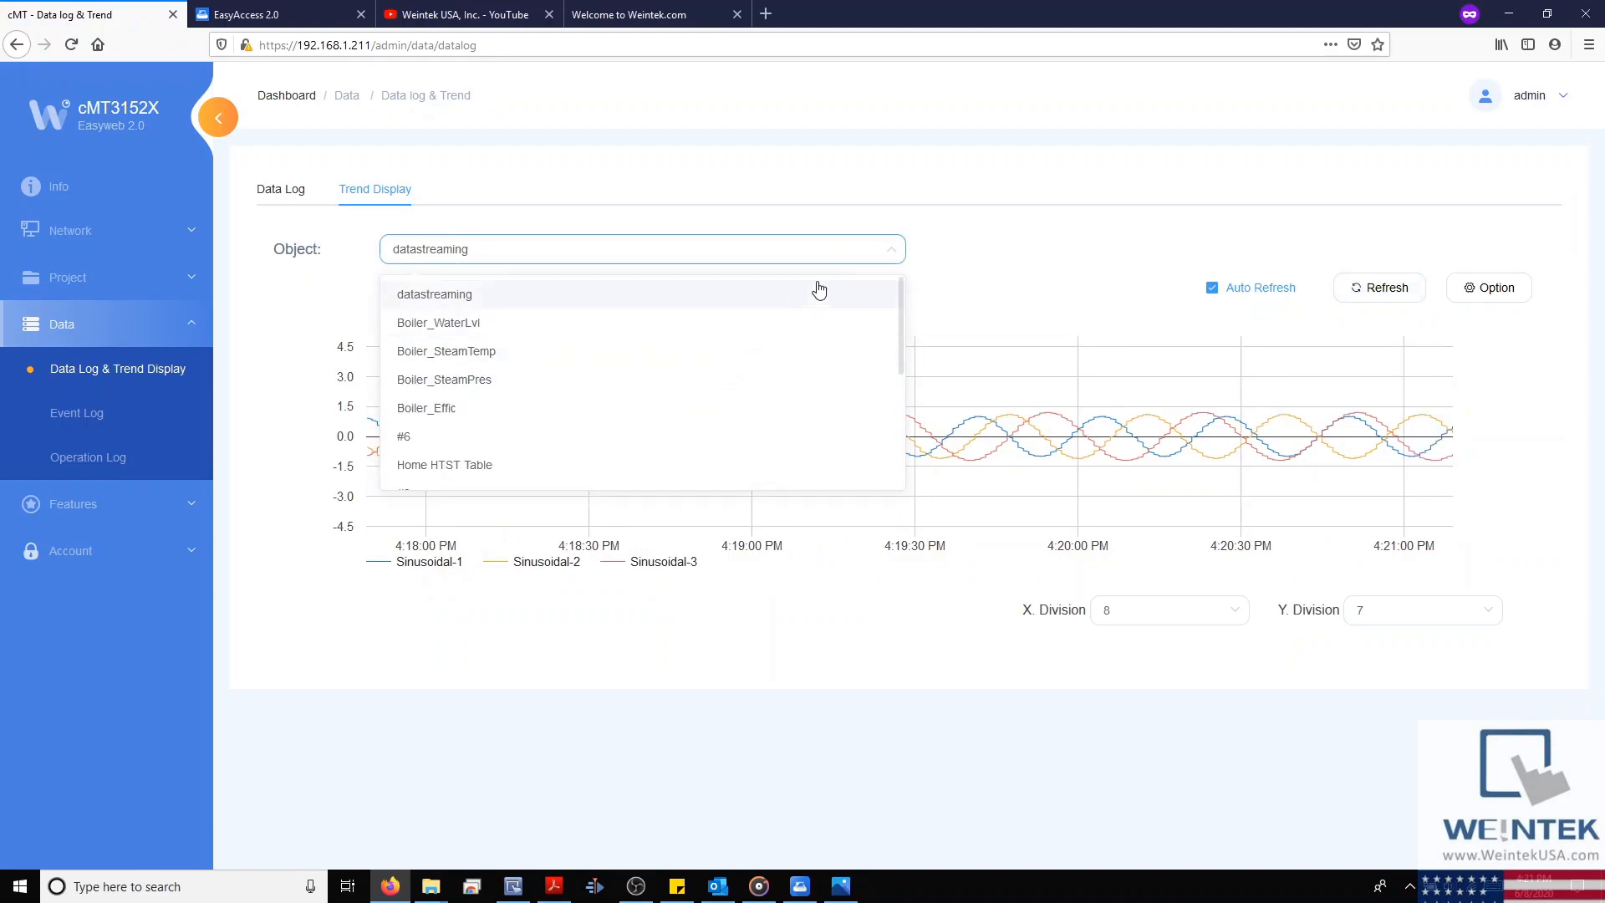
left_click(434, 294)
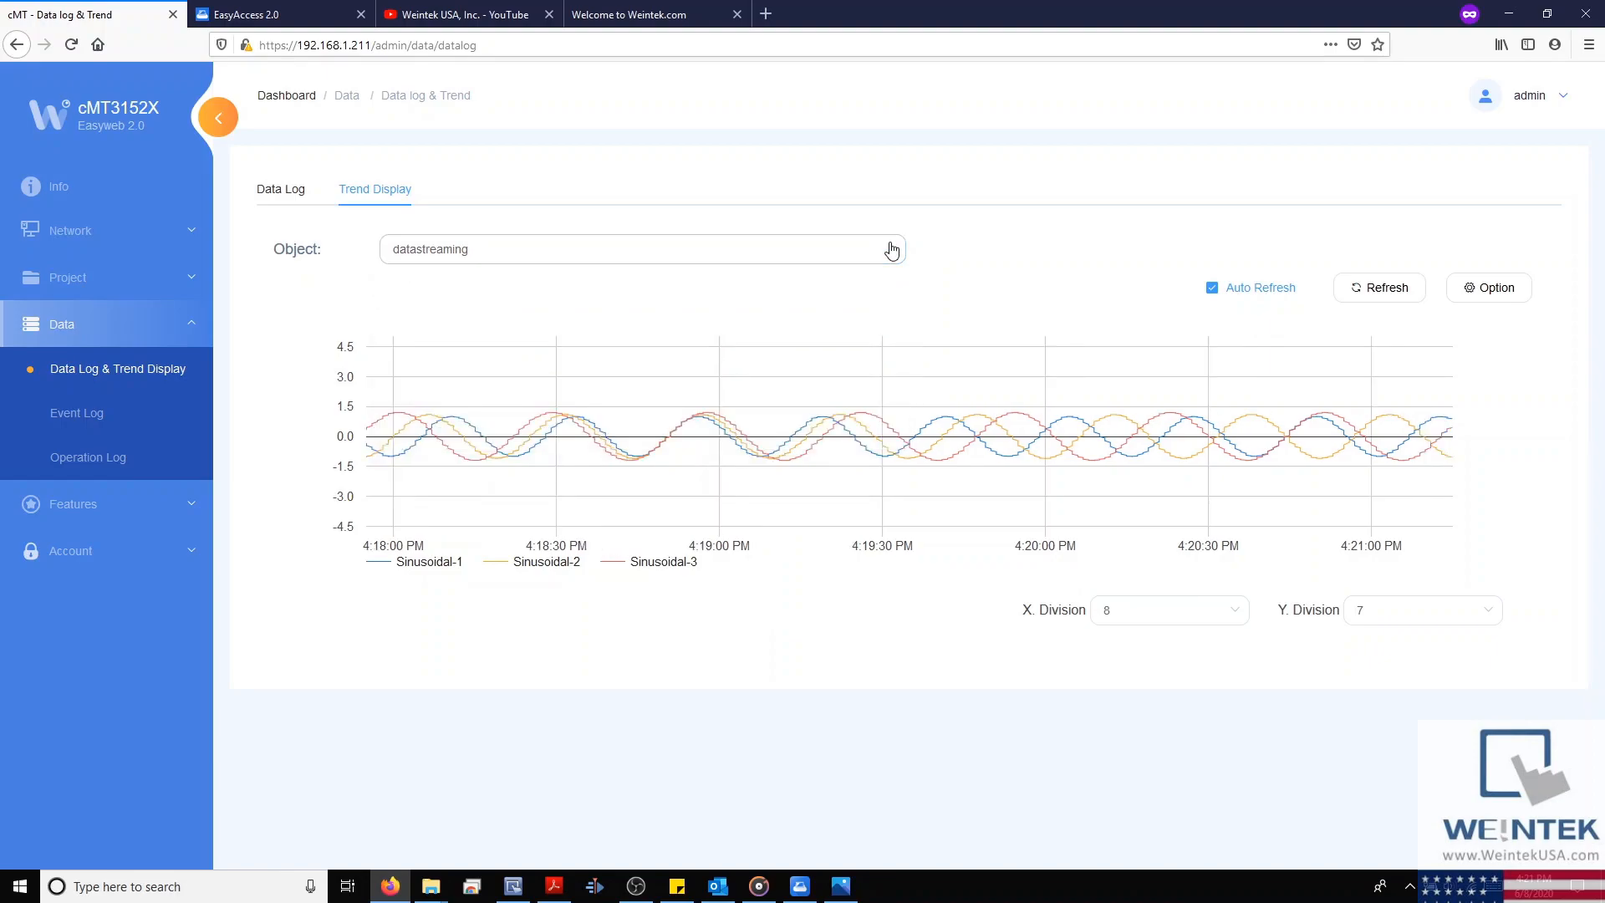
mouse_move(287, 351)
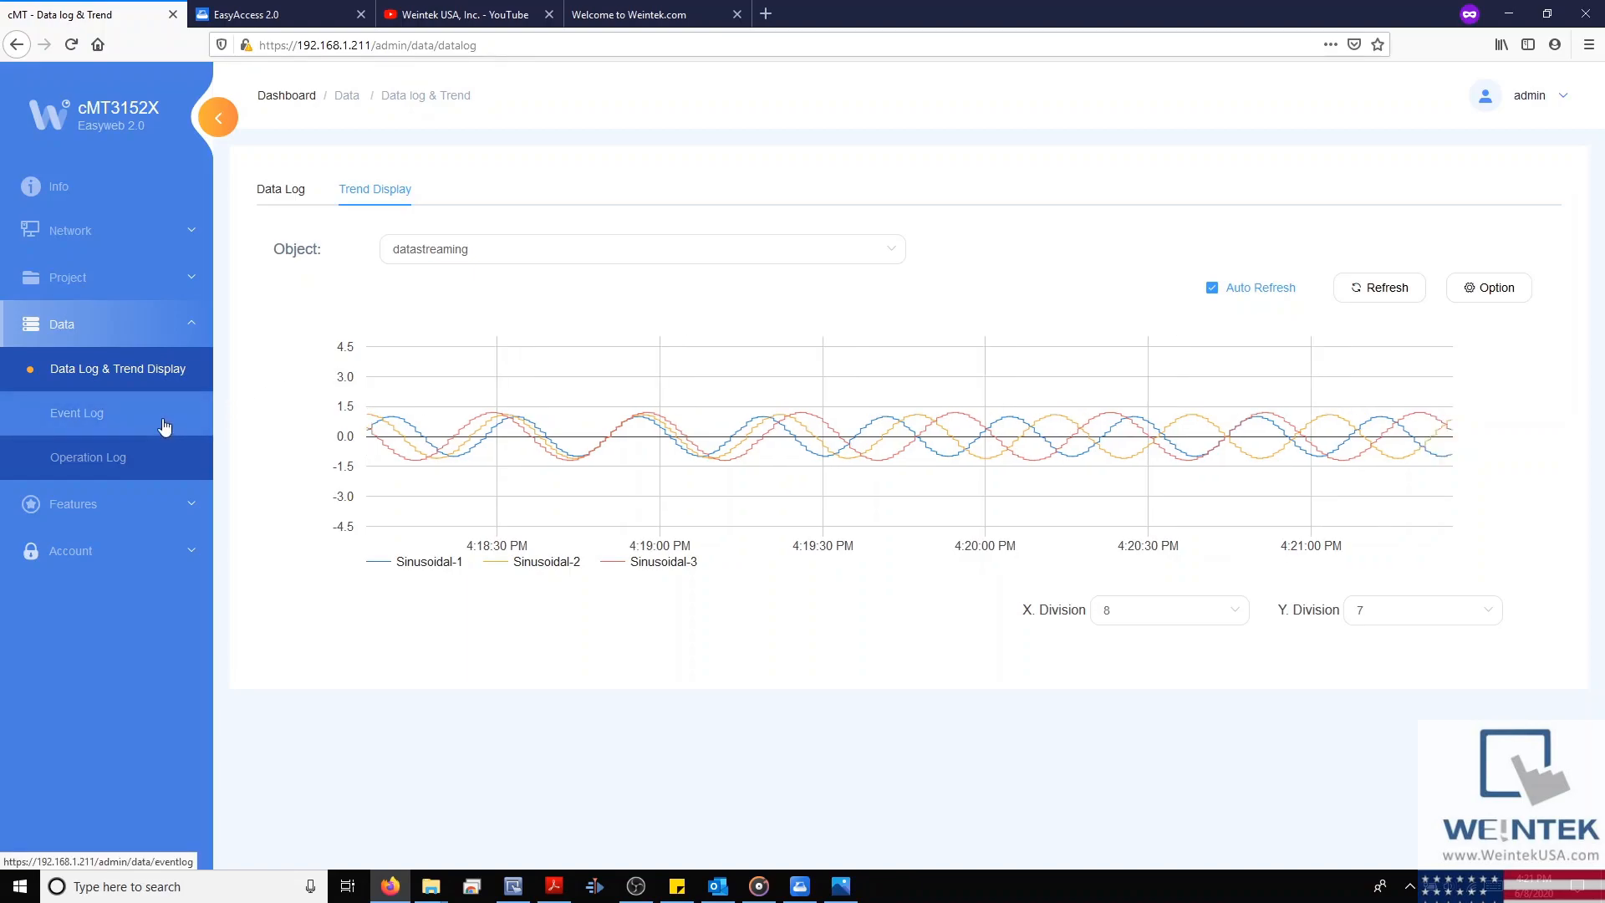
left_click(77, 412)
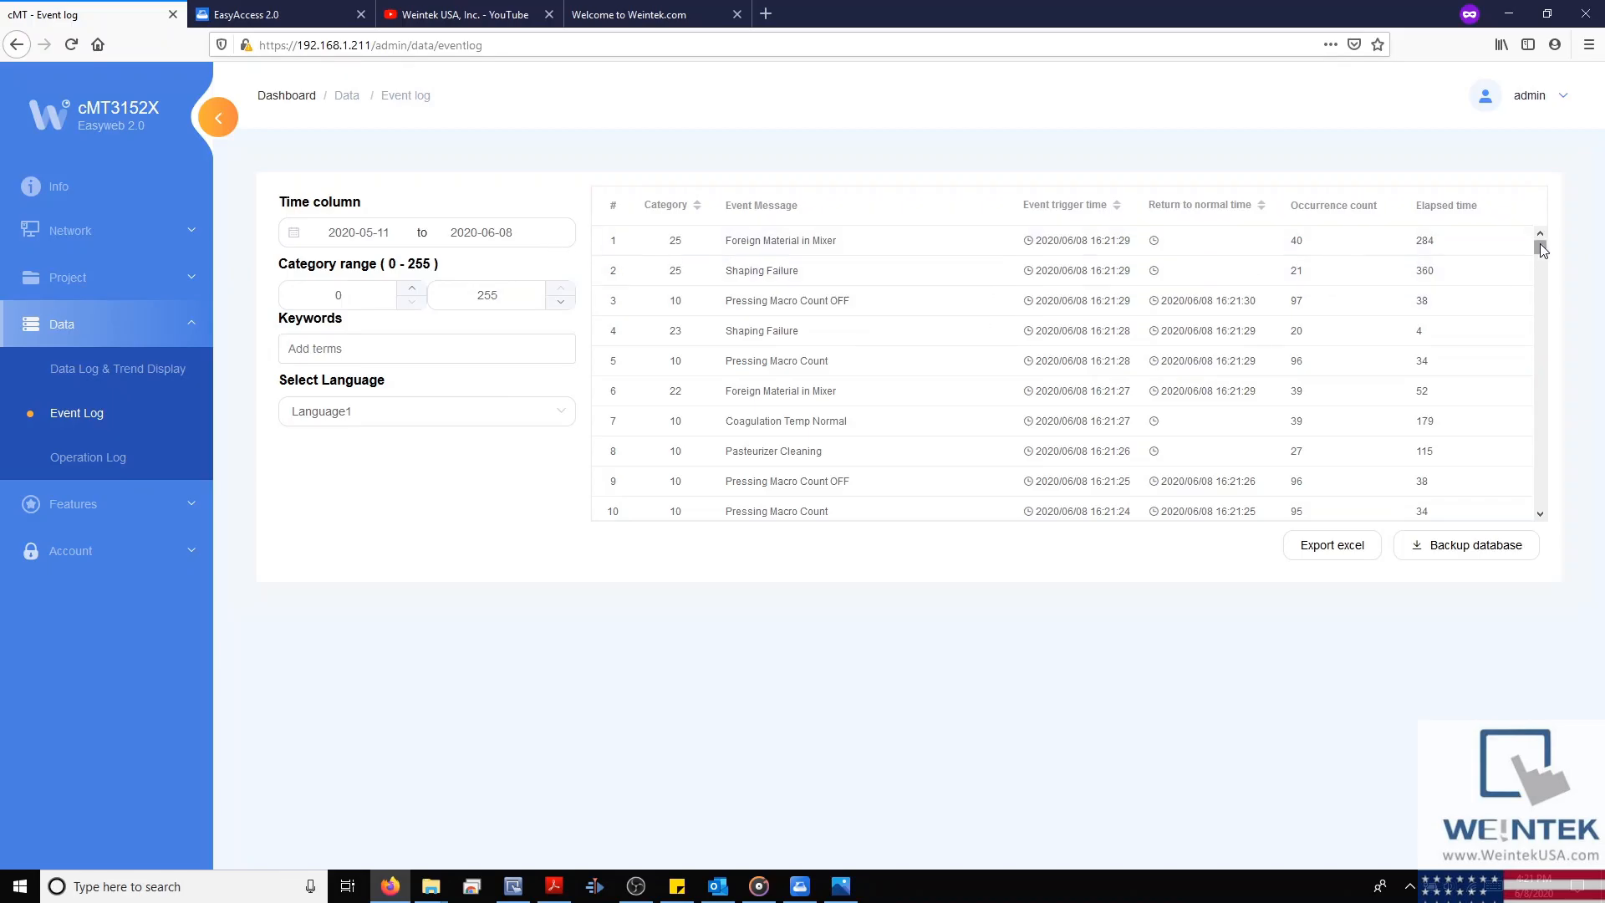
- Try the event log date range and 'press' keyword filters, then remove them
scroll("down", 3)
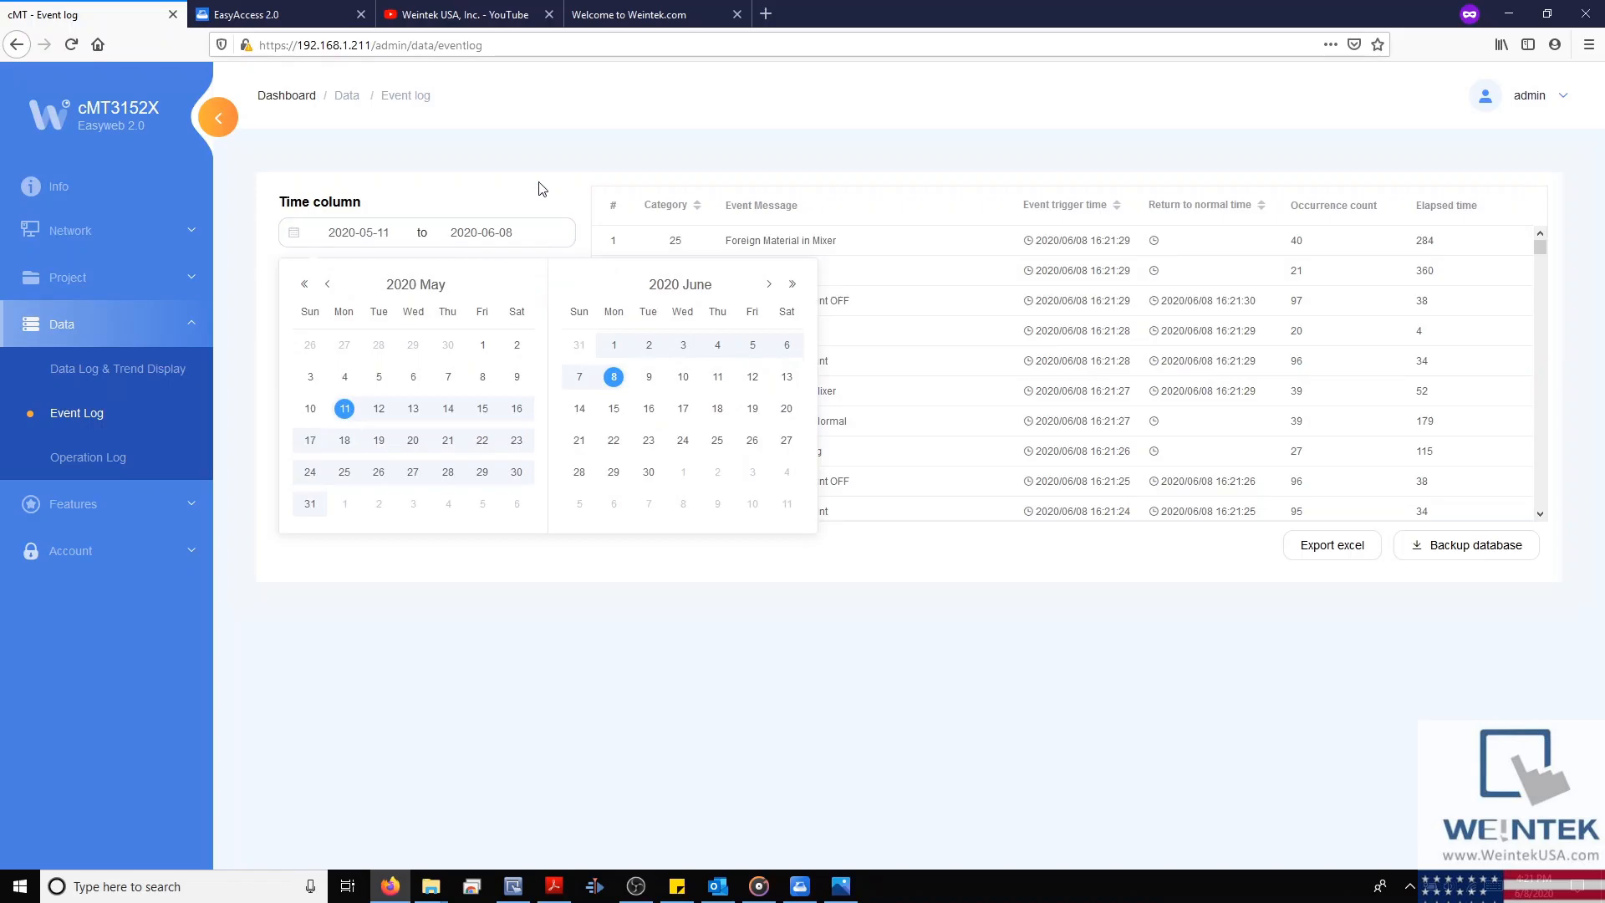
left_click(542, 188)
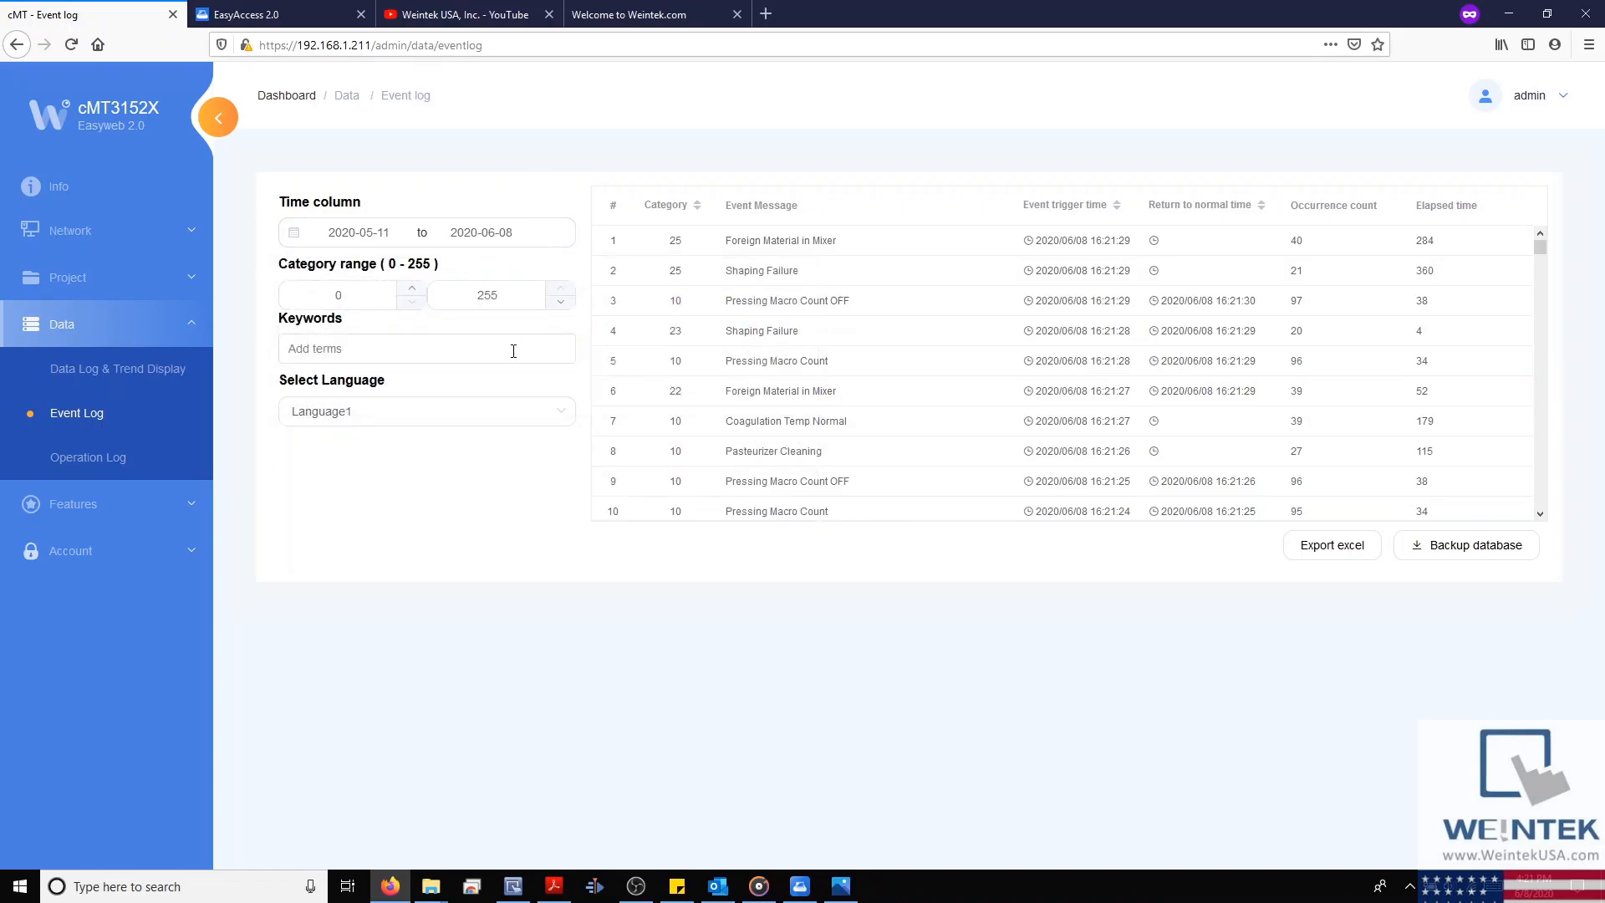
left_click(426, 348)
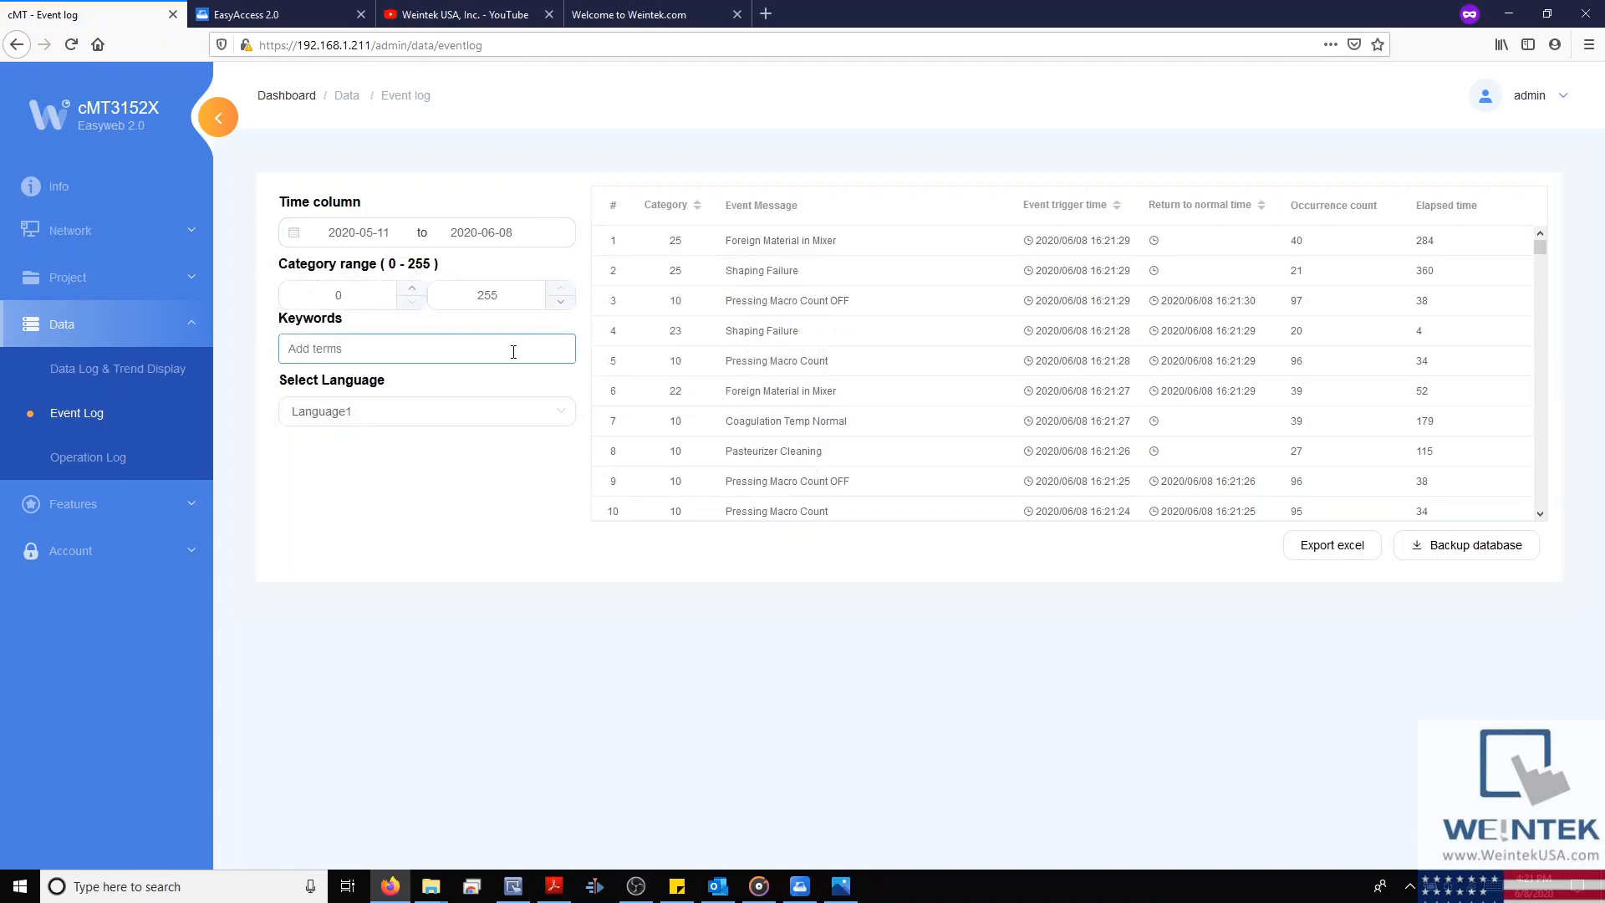
type("press")
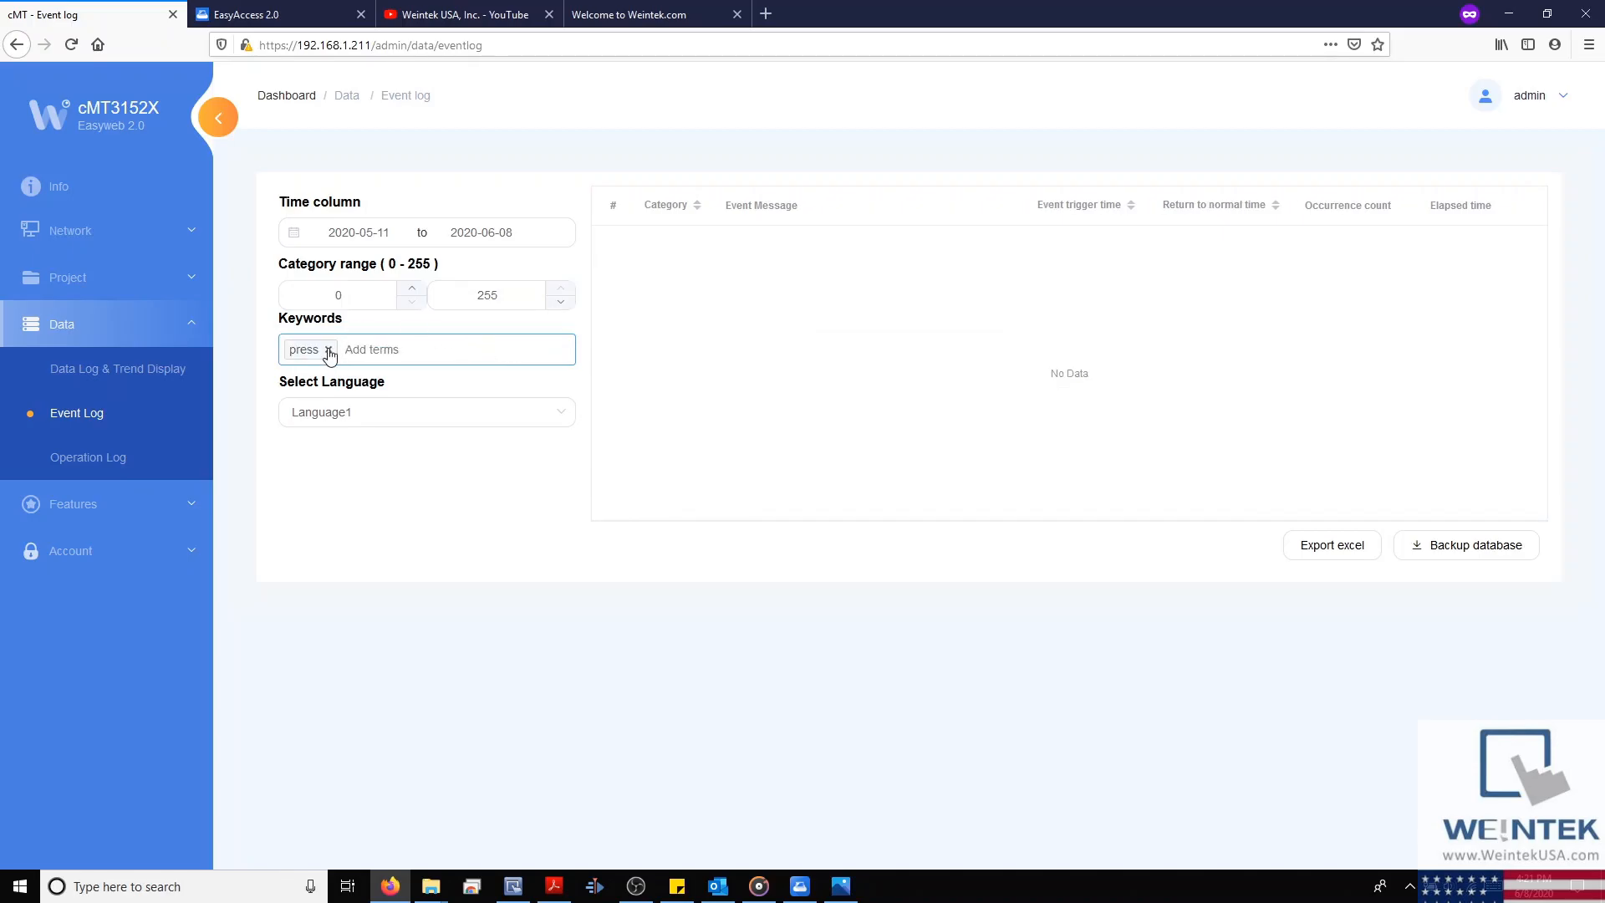
left_click(328, 349)
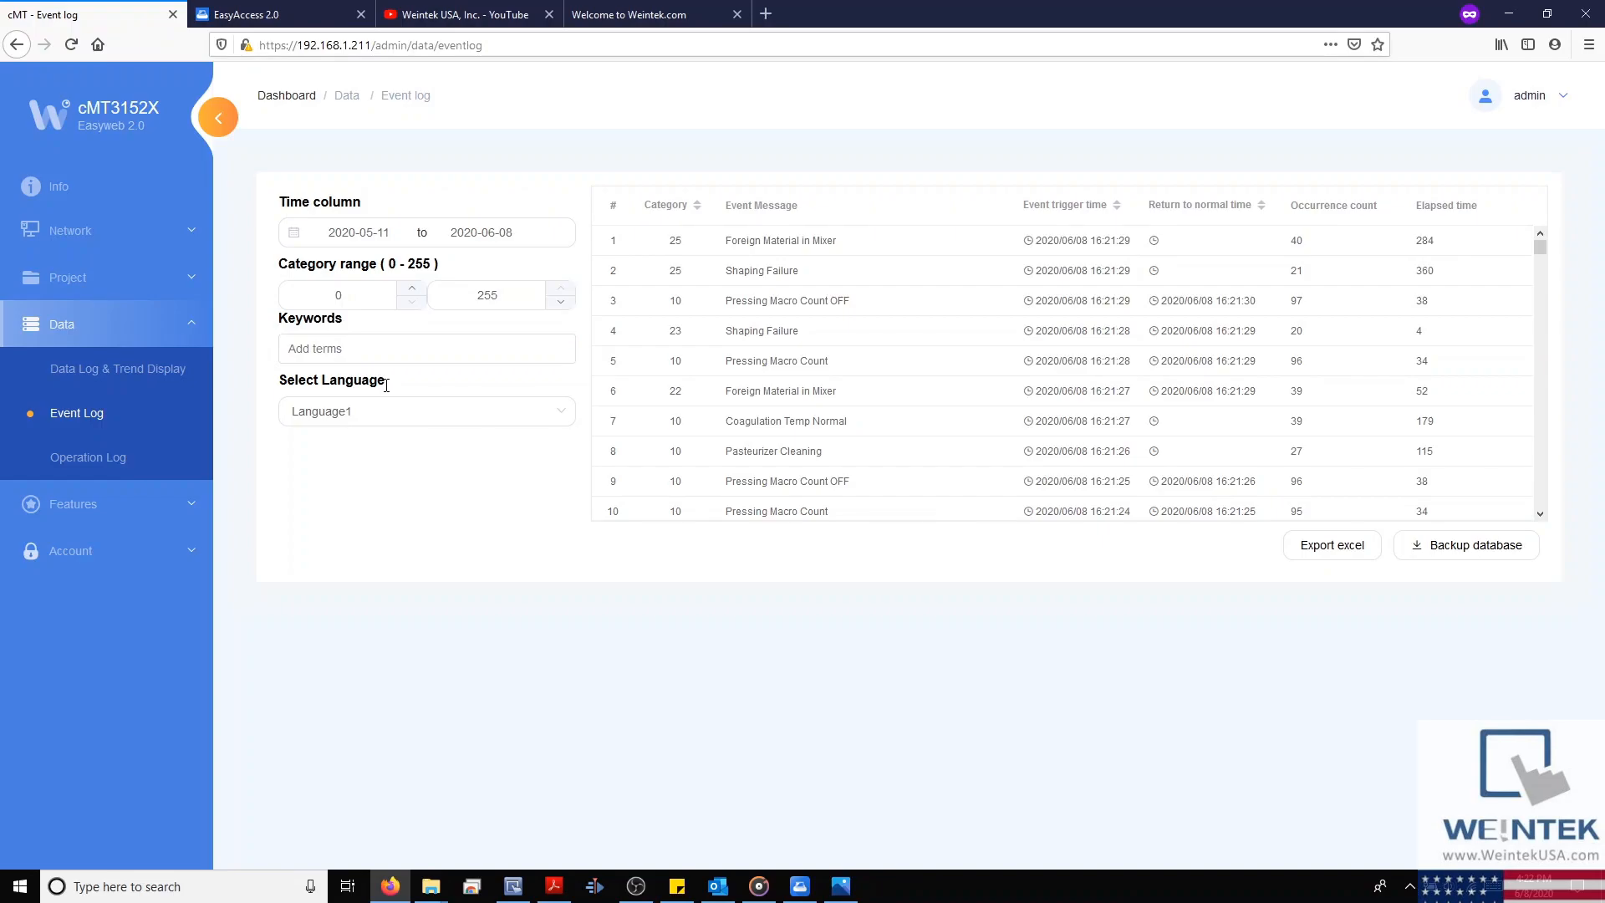
- Check the event language list, keep Language1, and open the Operation Log
left_click(425, 411)
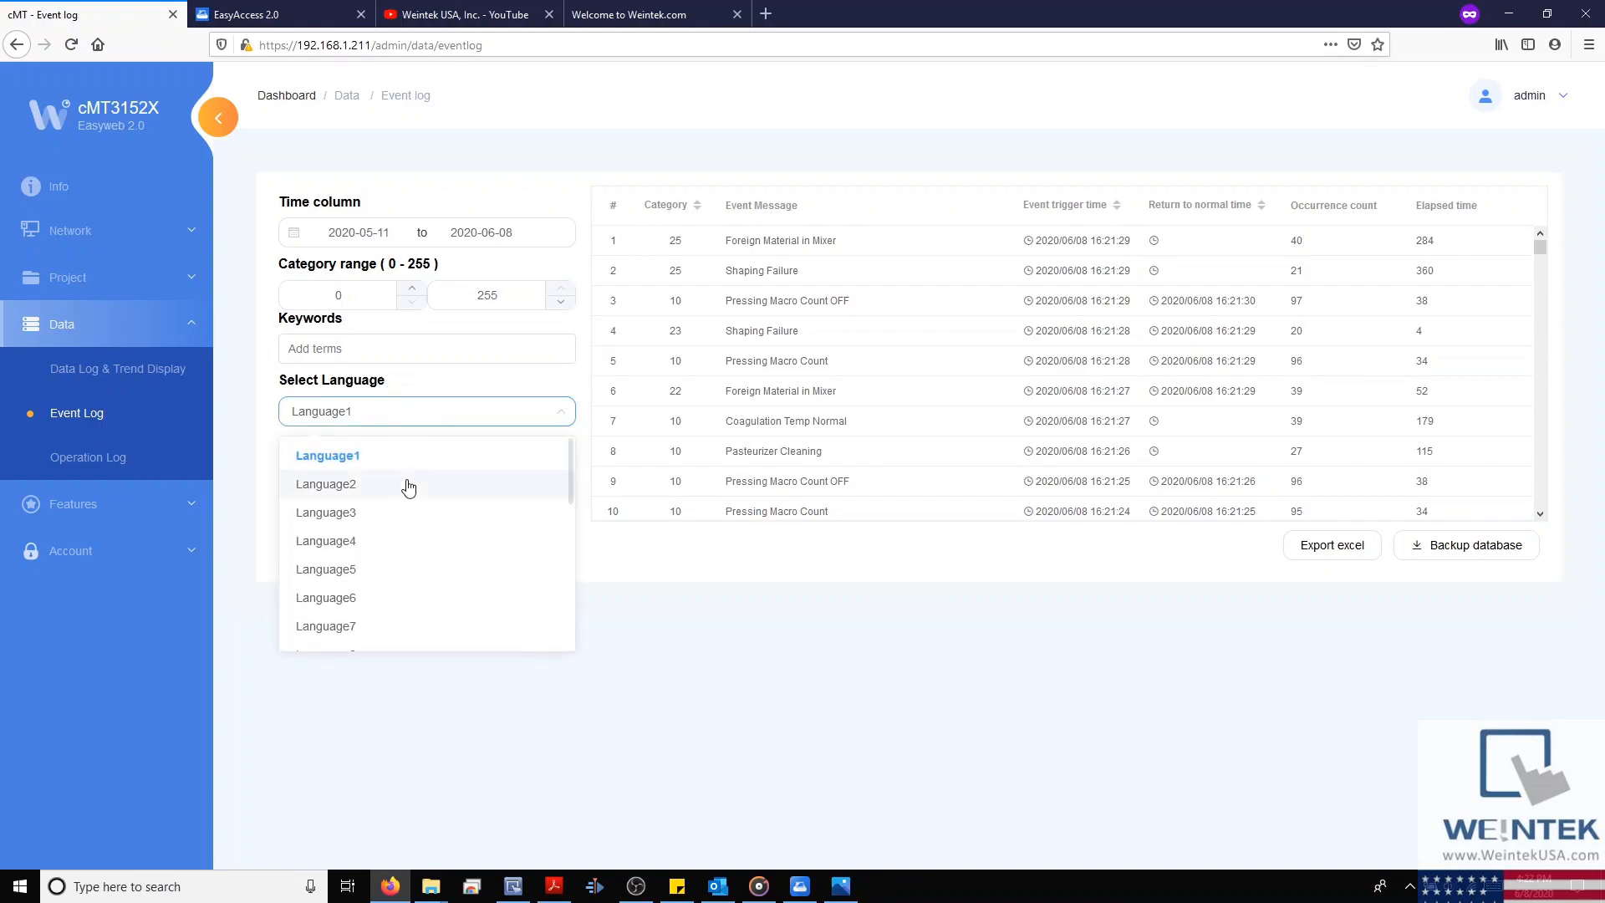
left_click(325, 483)
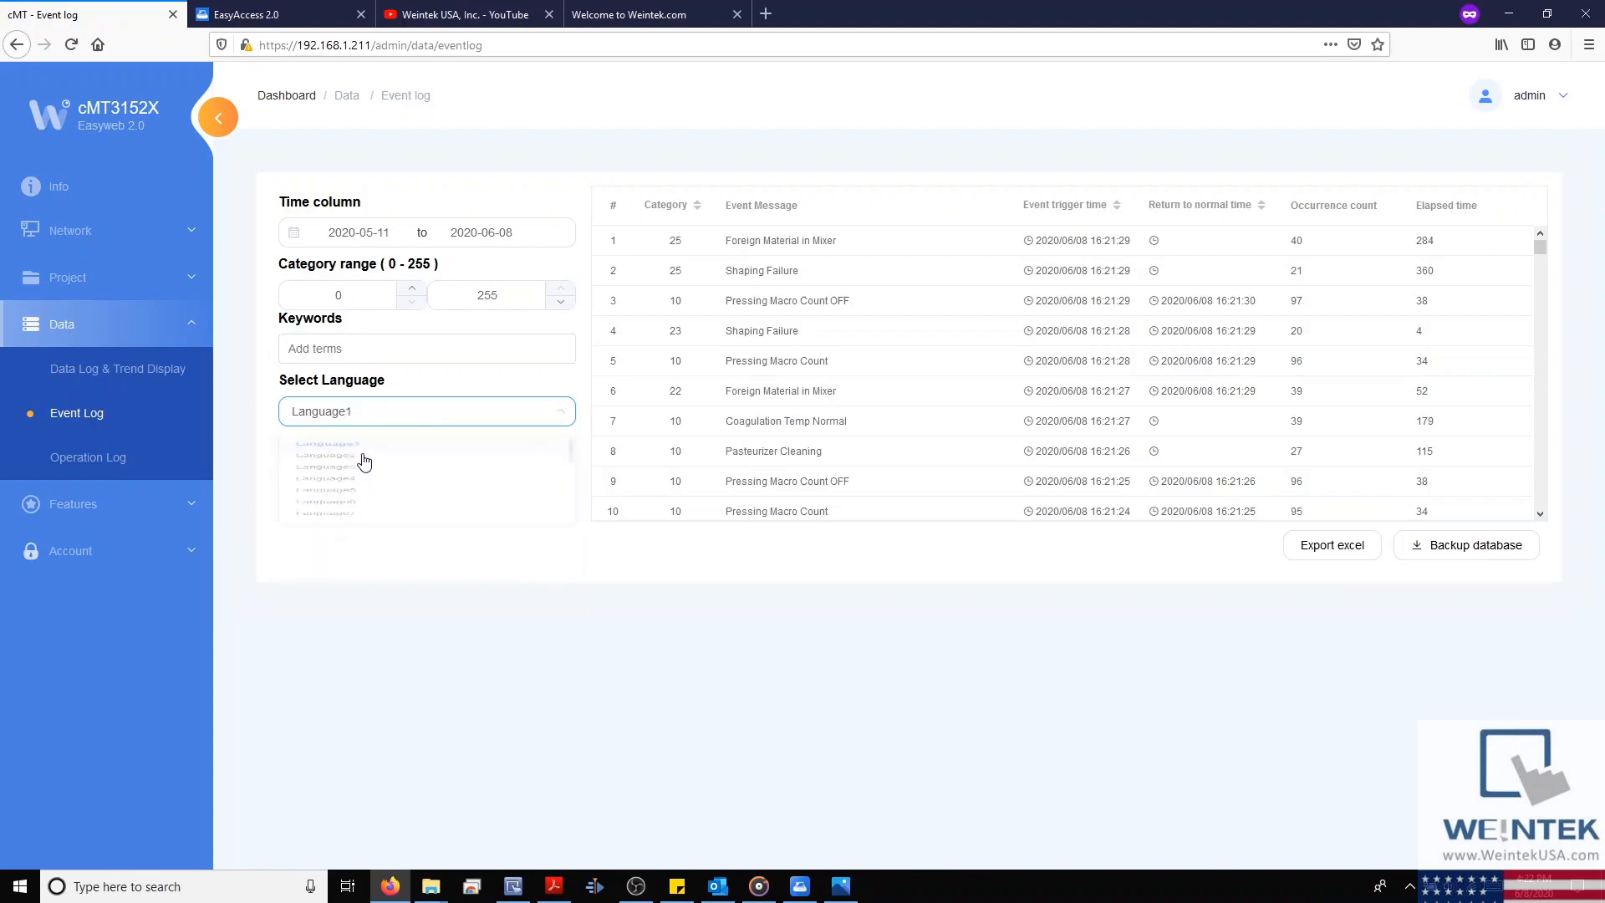
left_click(88, 457)
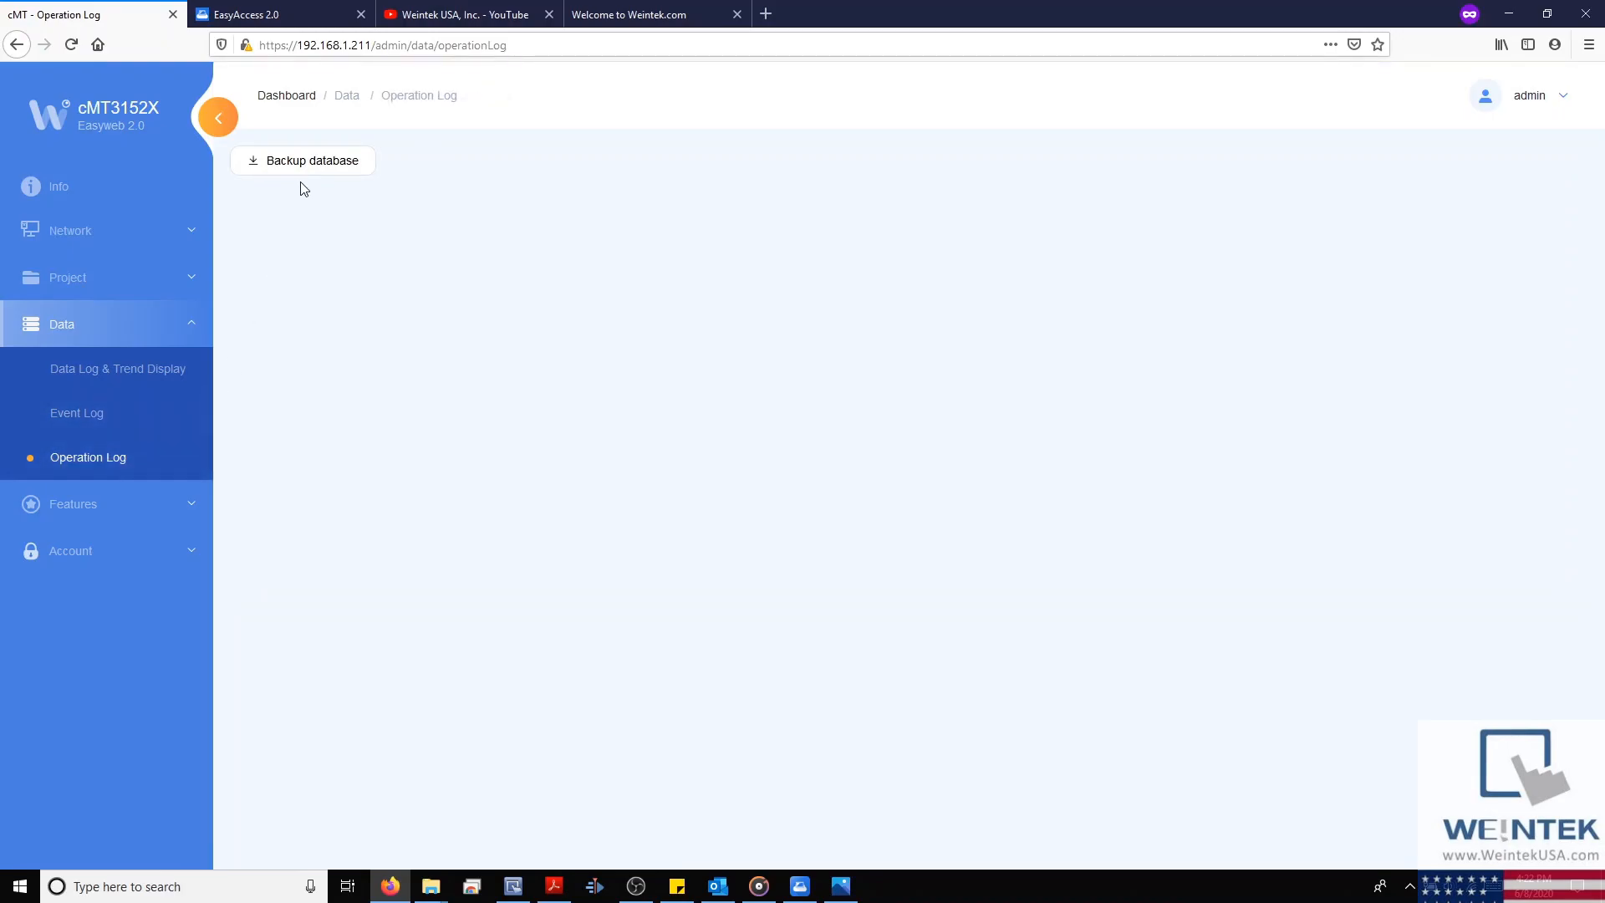
- Save the operation log database backup file and expand the Features pages
left_click(302, 160)
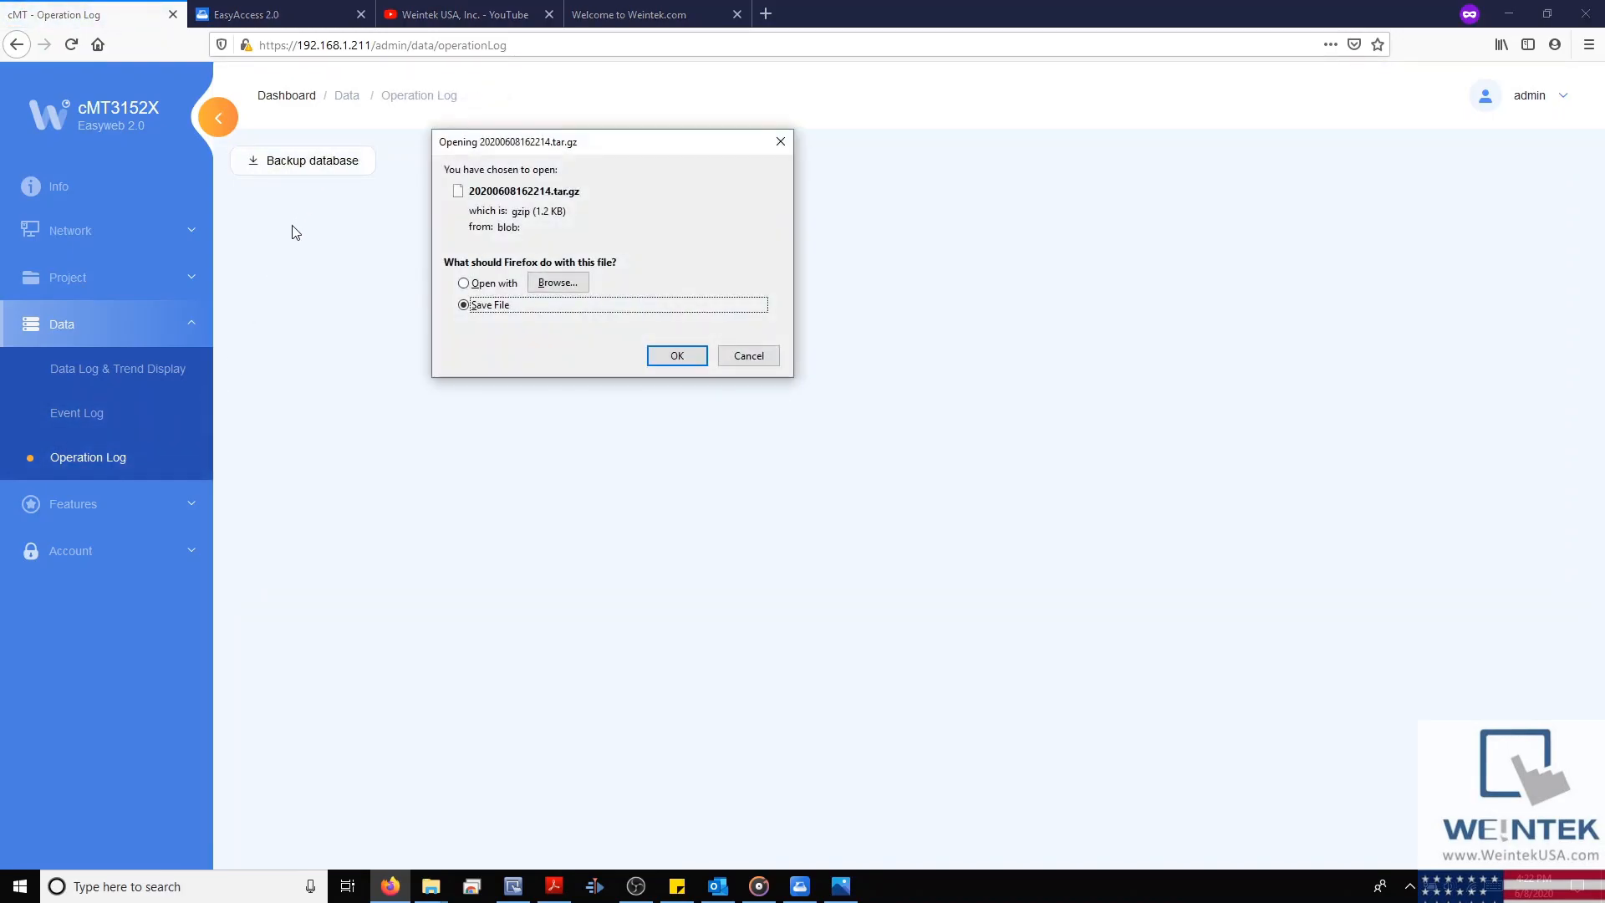
mouse_move(436, 434)
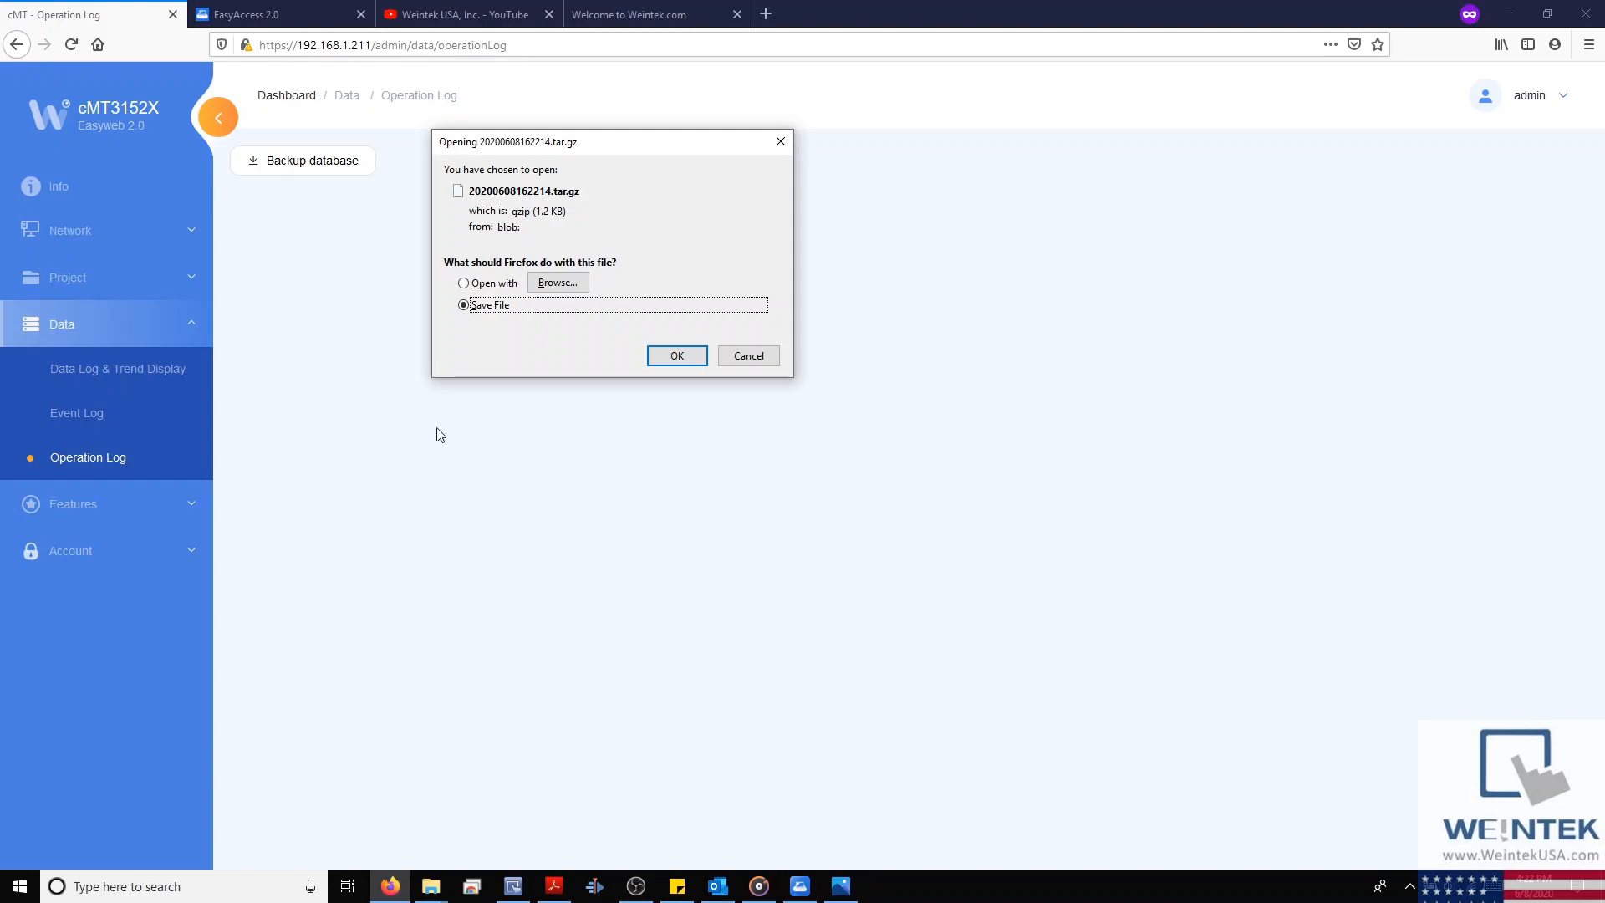
left_click(675, 356)
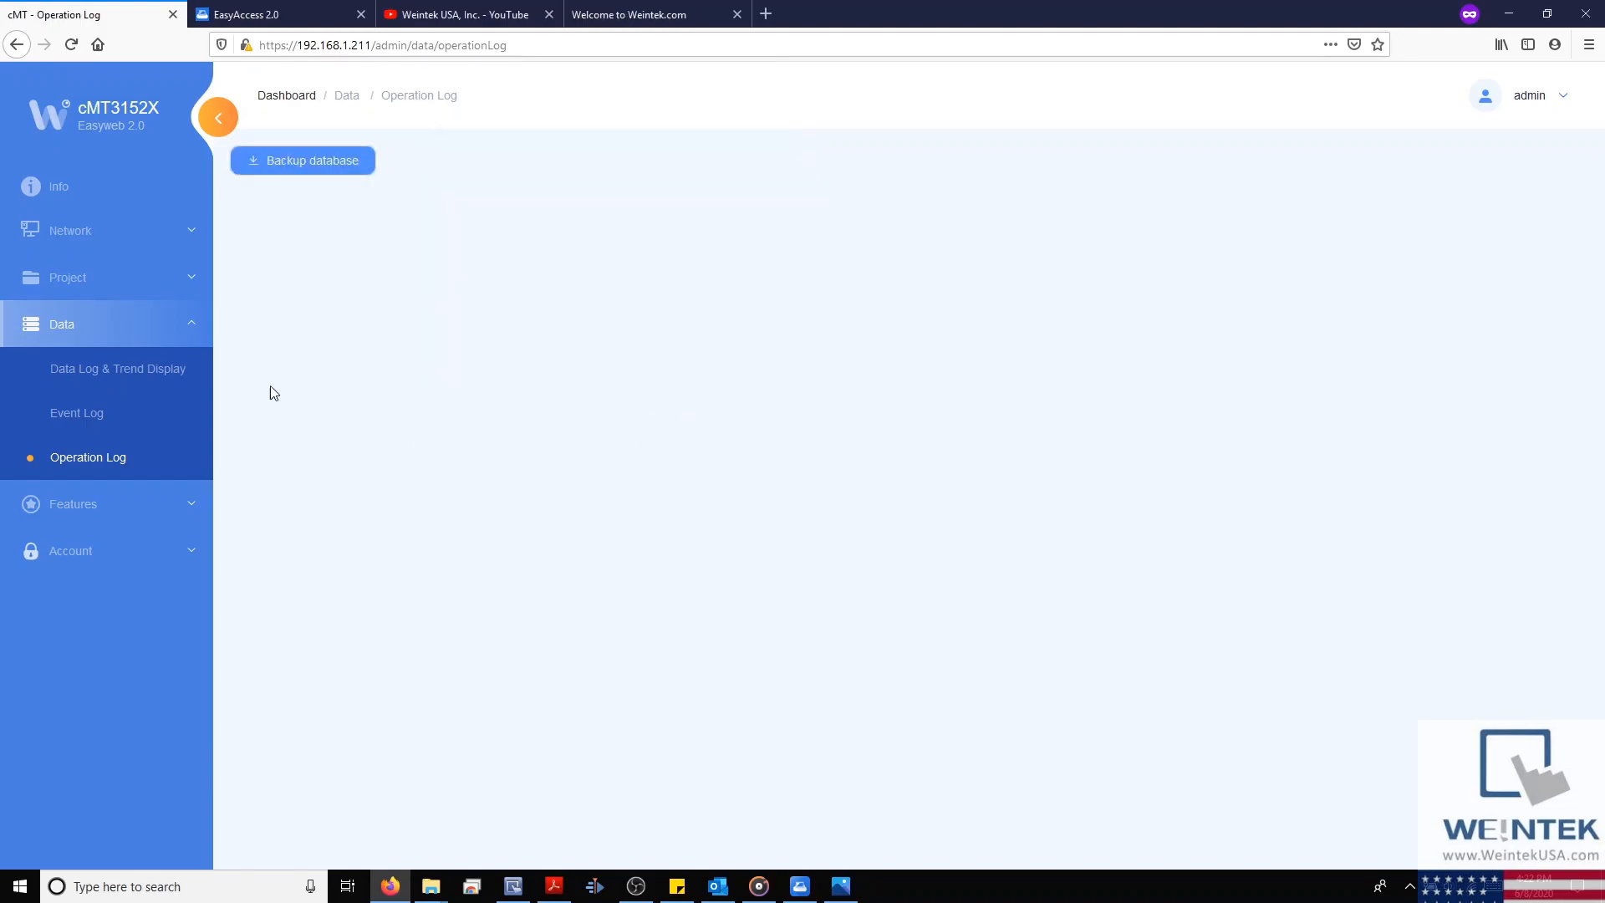
left_click(72, 503)
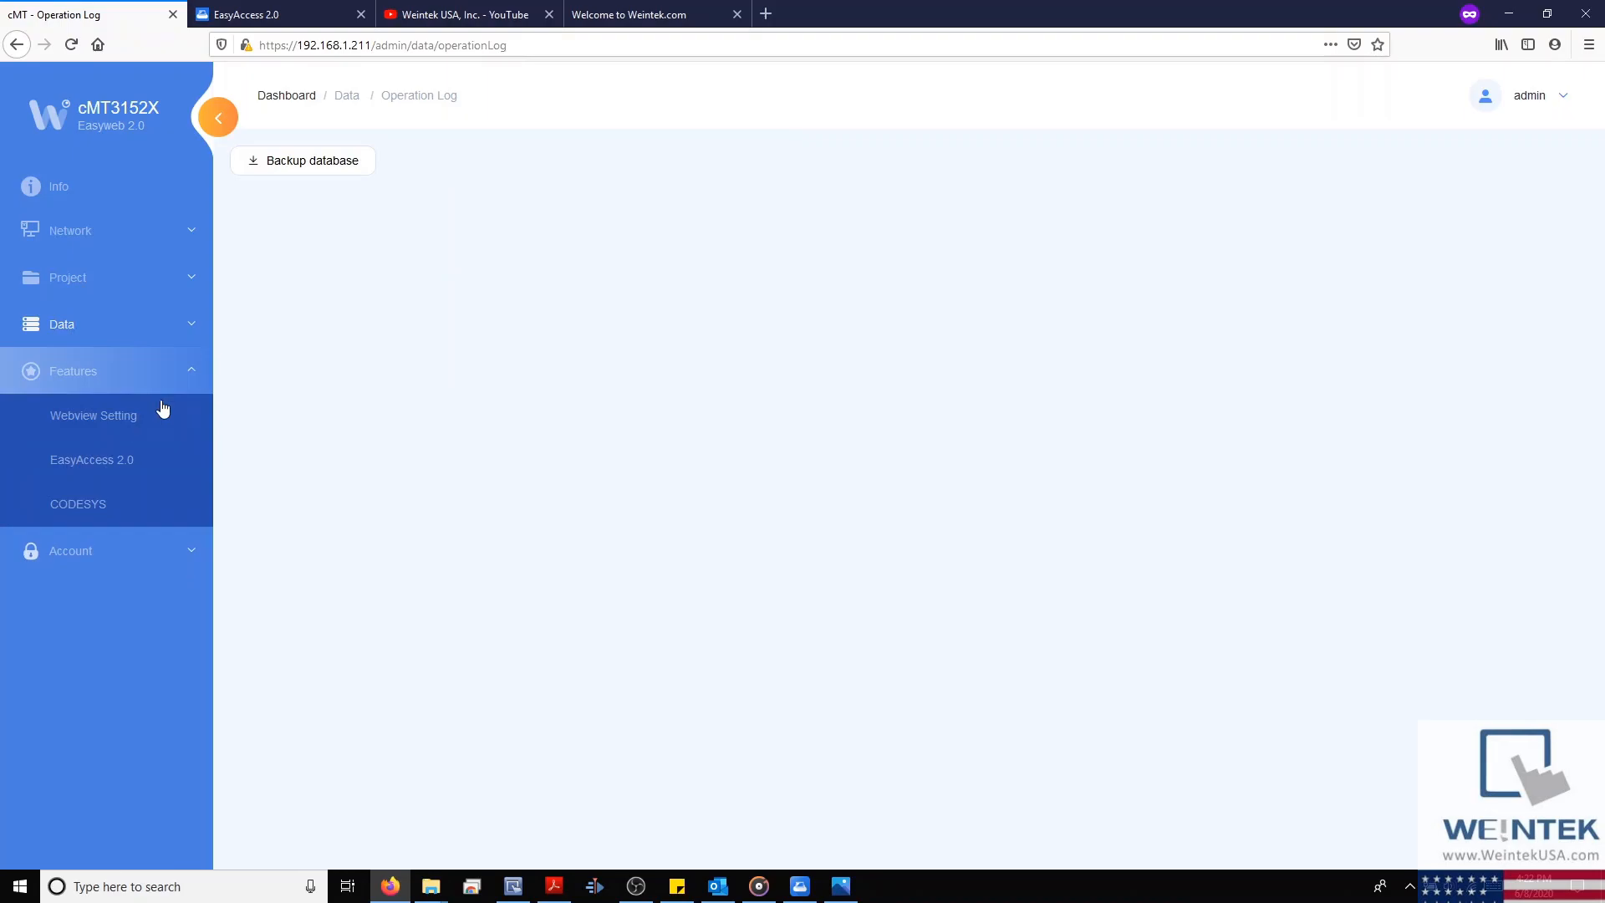
- On Webview Setting, toggle WebView off and on and dismiss the control password prompt
left_click(92, 415)
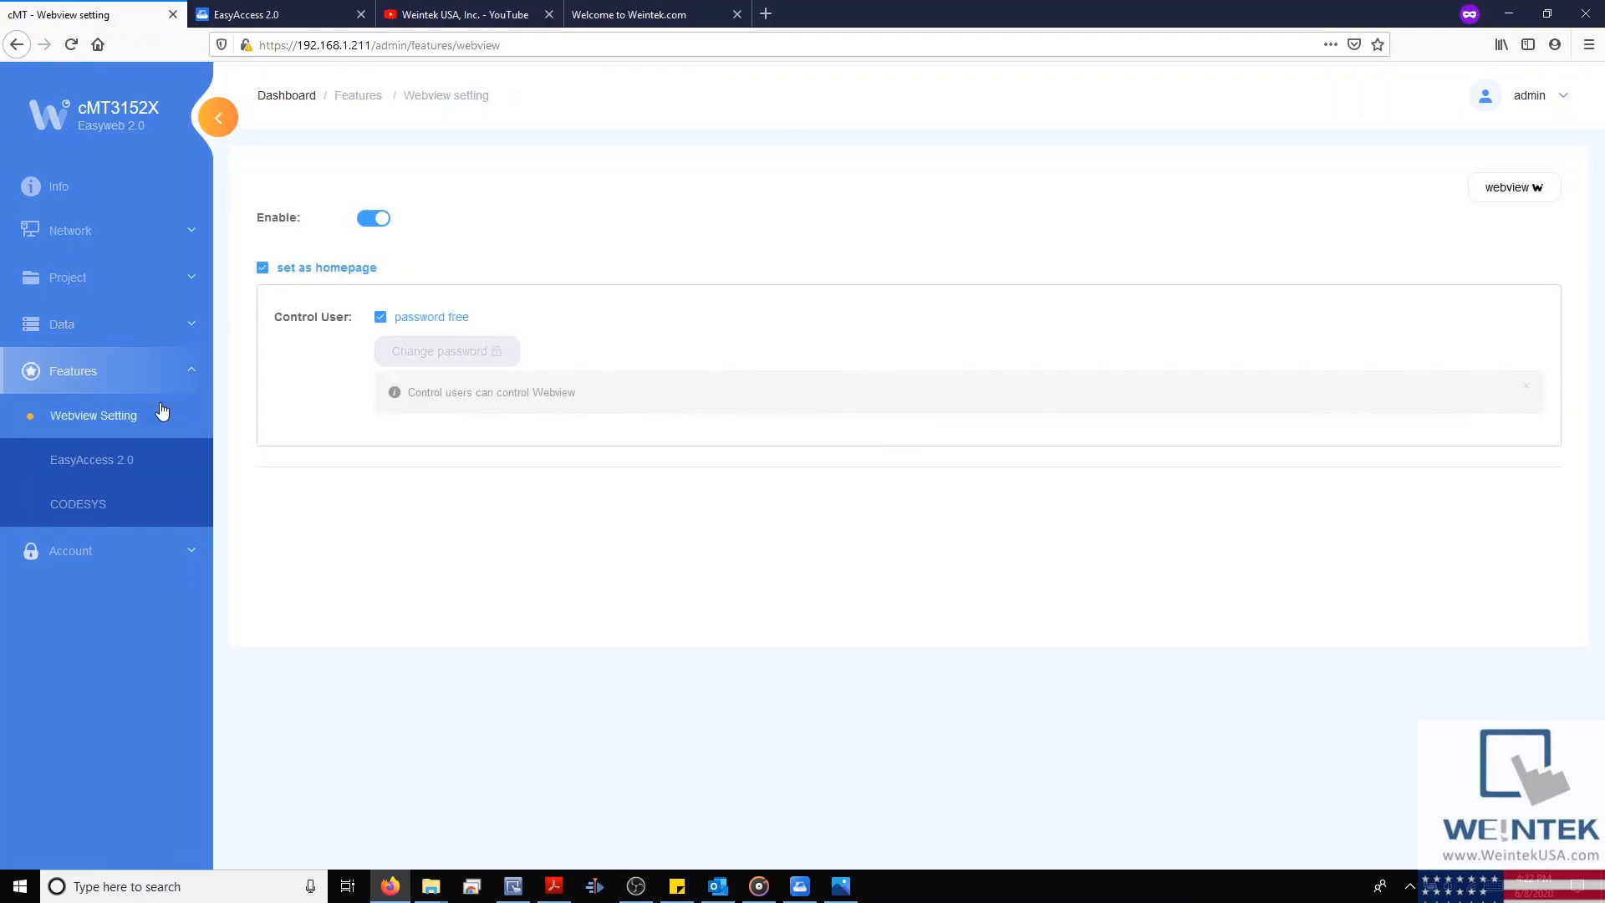
mouse_move(195, 433)
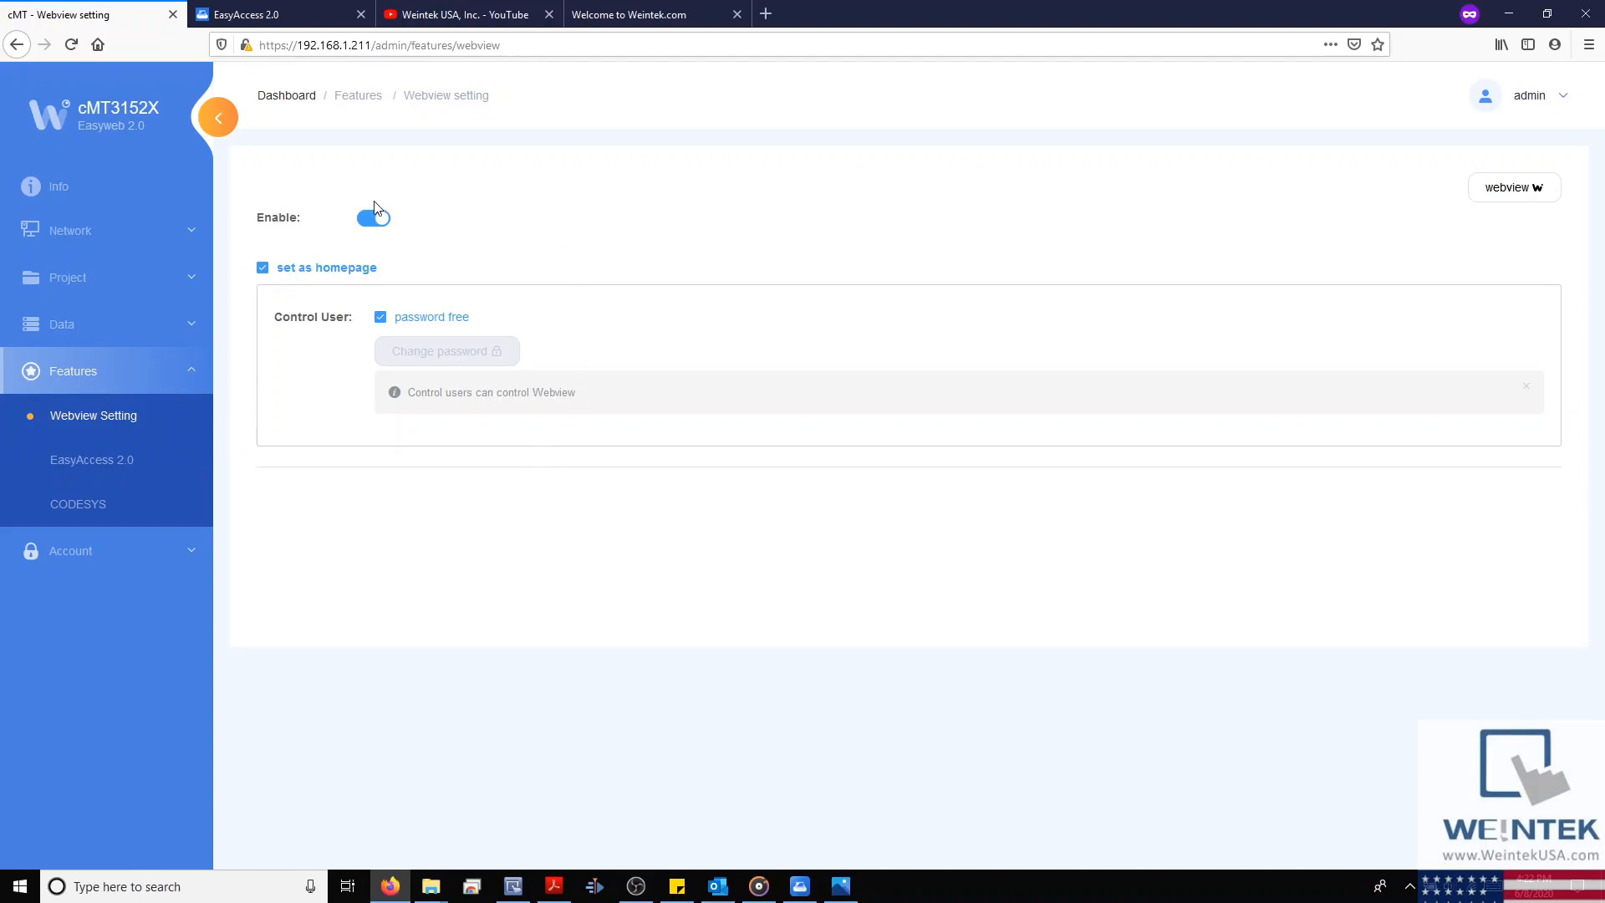
left_click(374, 217)
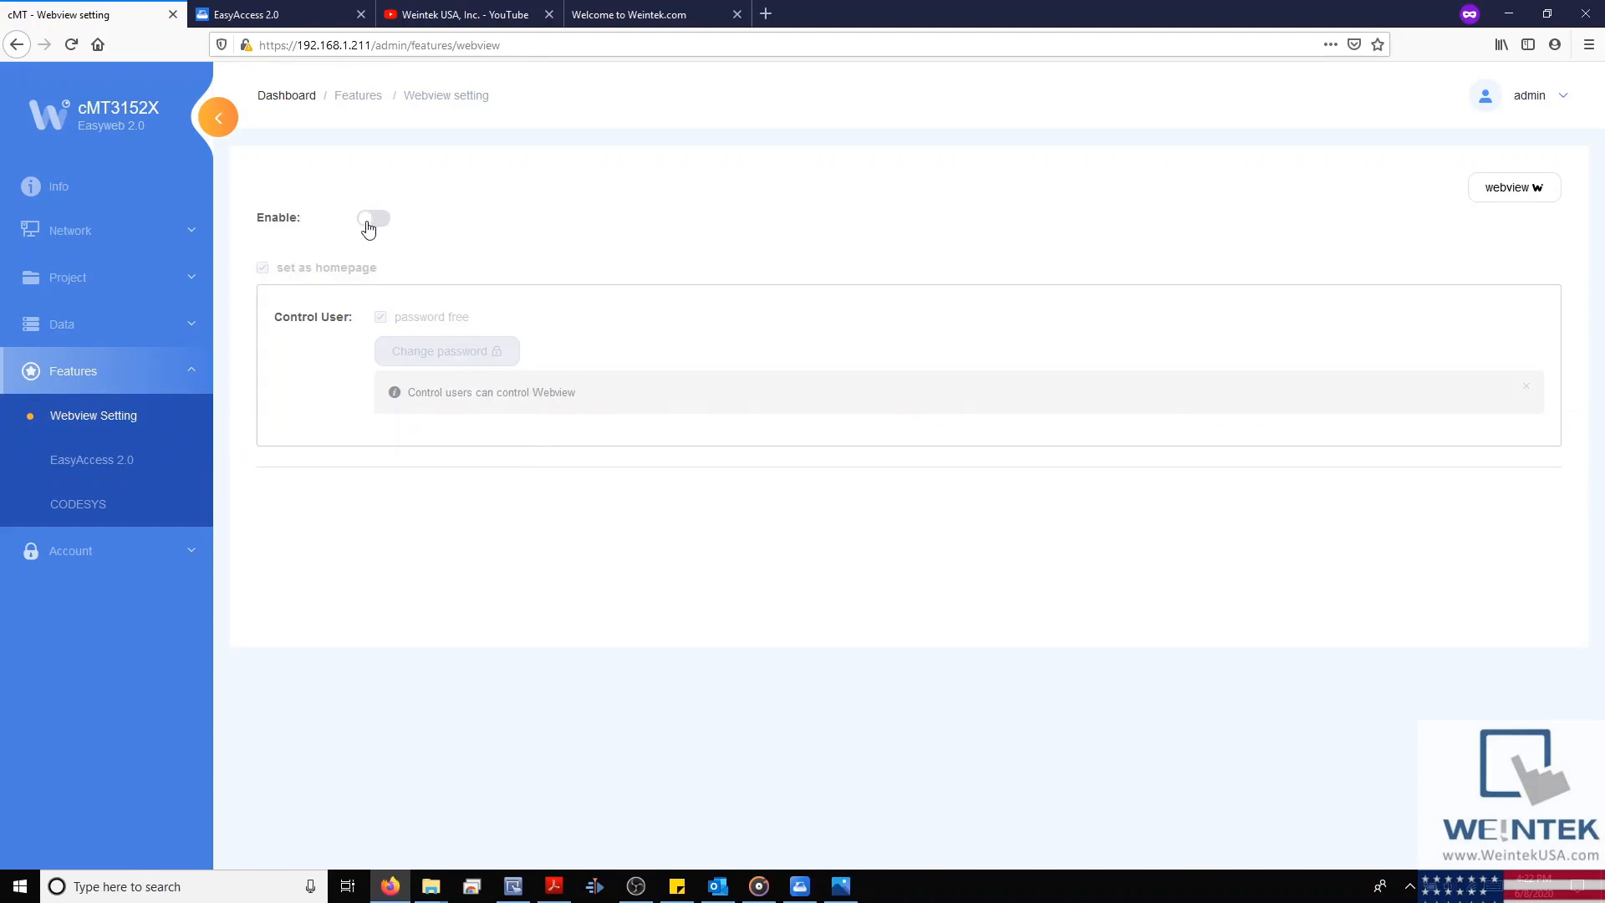
left_click(373, 217)
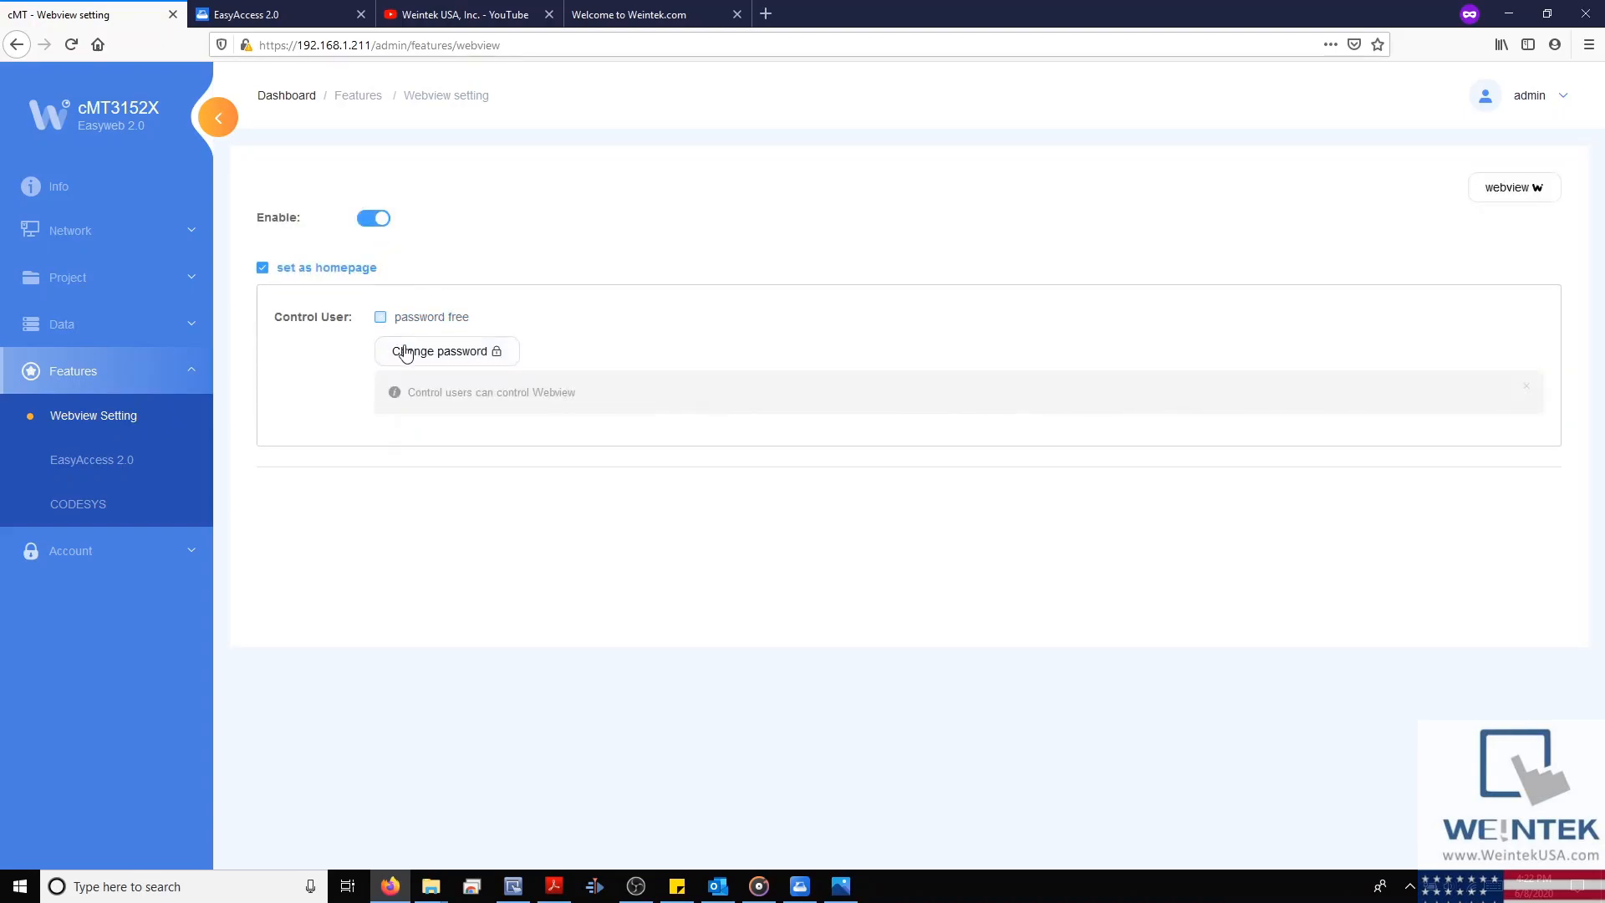
left_click(444, 351)
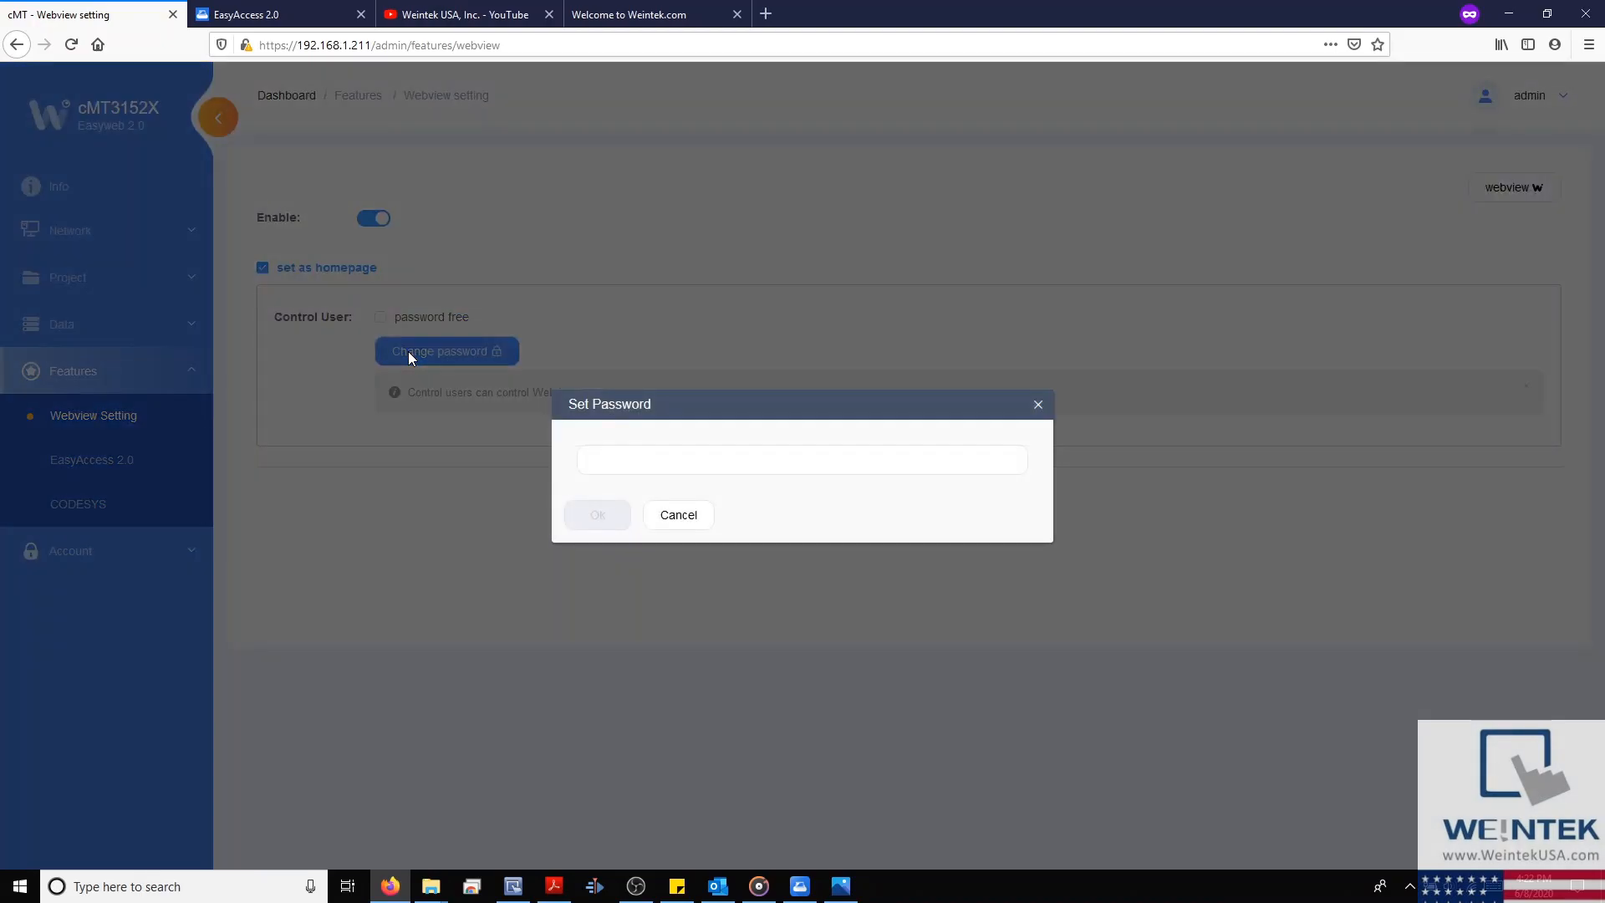
left_click(678, 515)
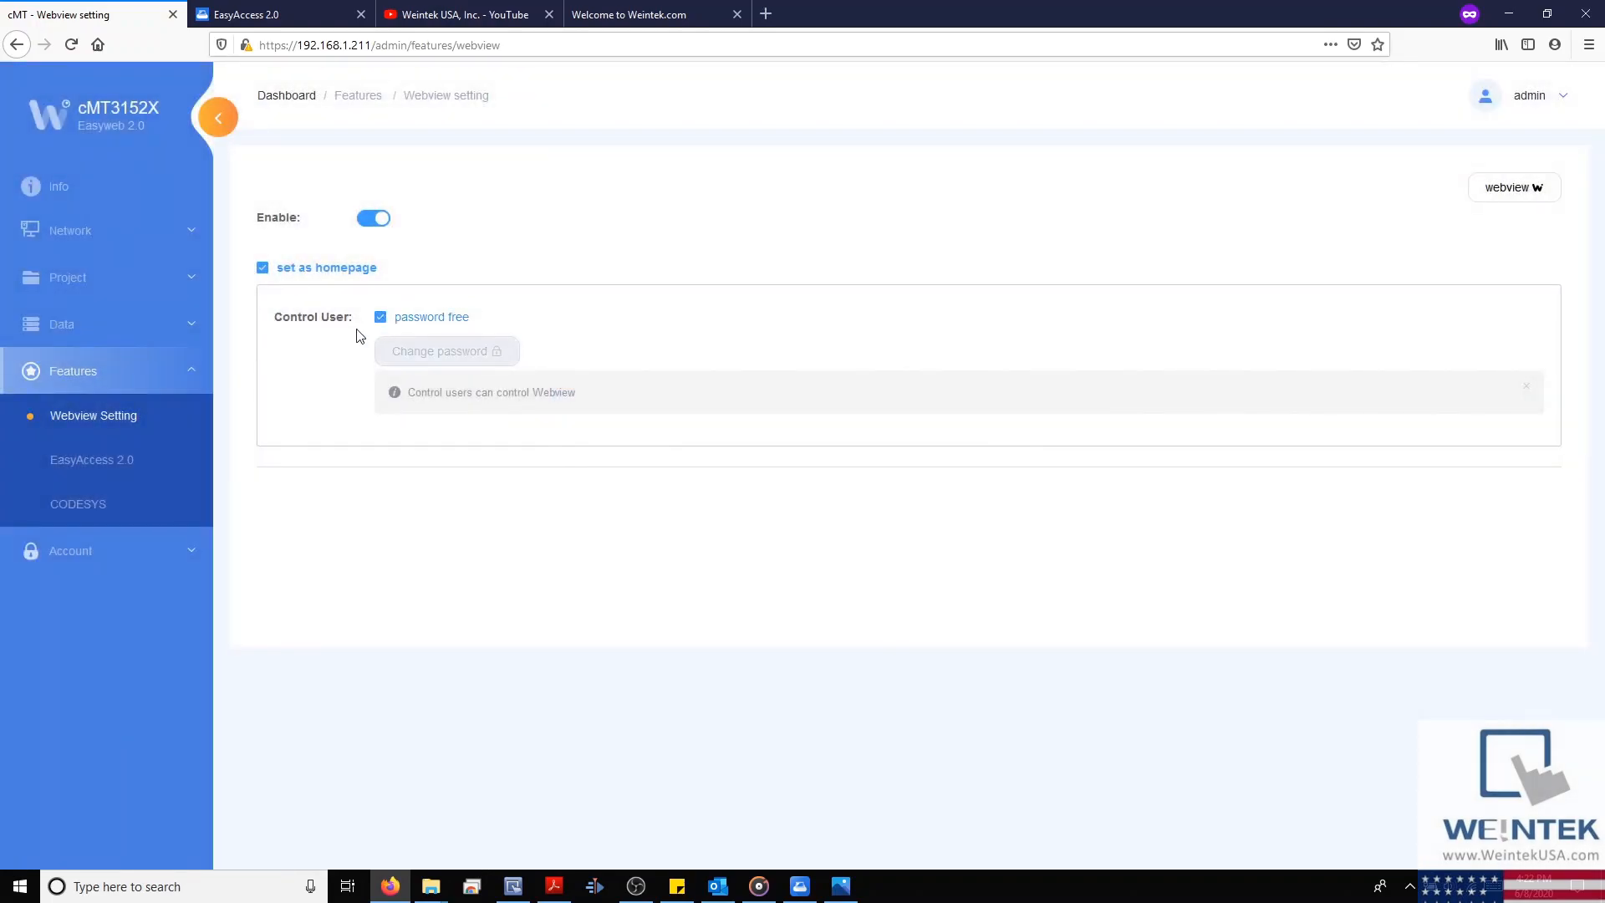
mouse_move(410, 296)
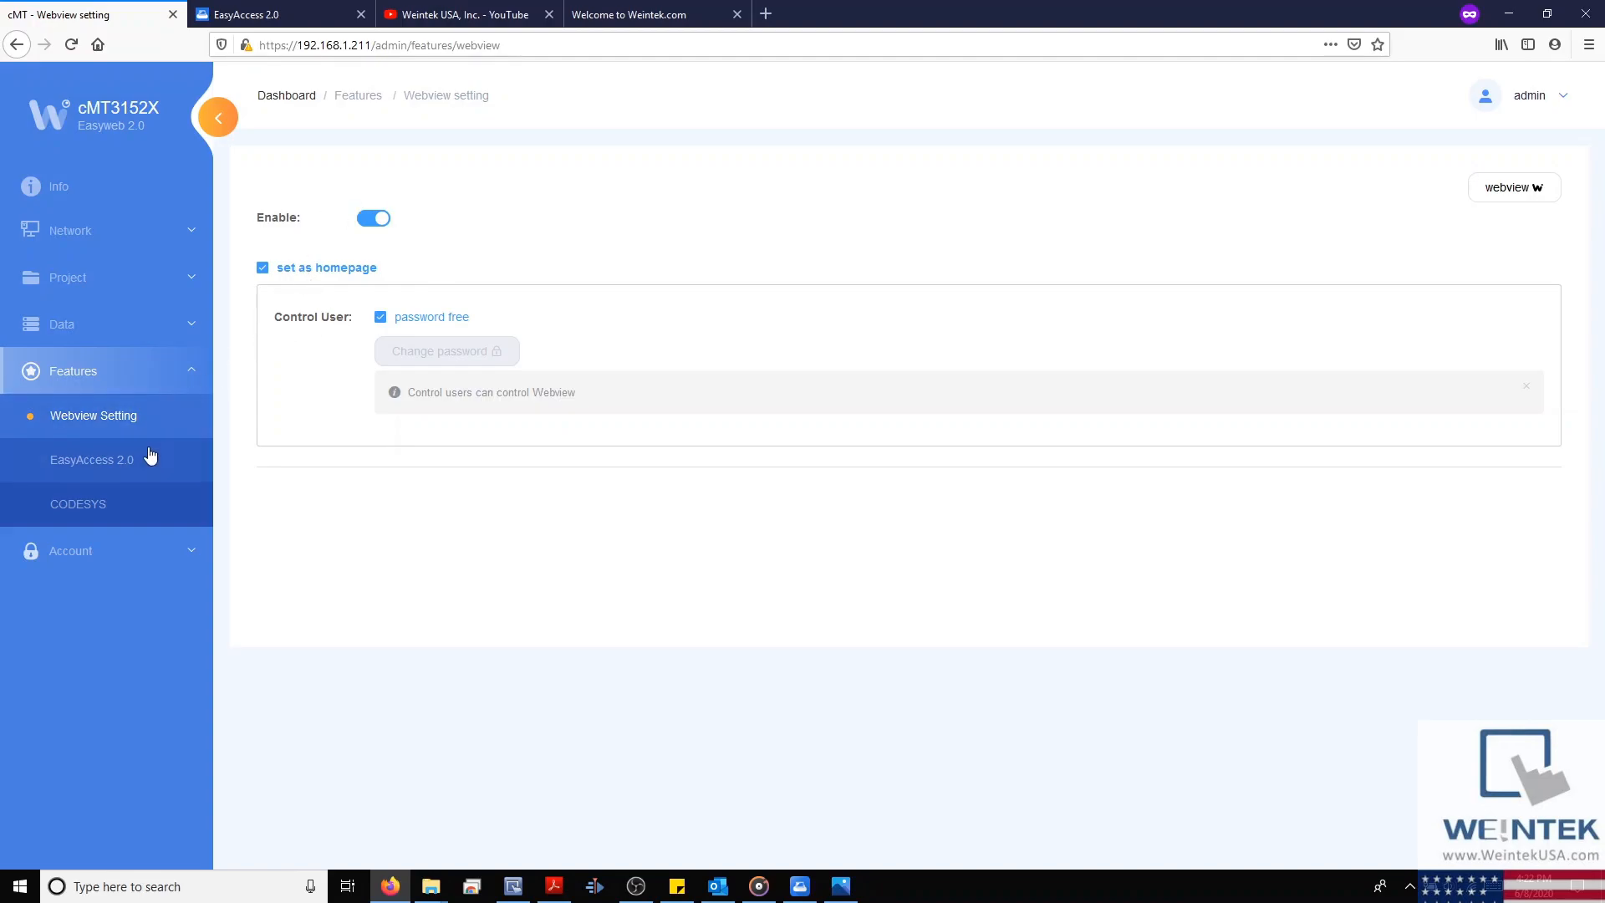
- Open EasyAccess 2.0, showing Connected status, version 2.9.13 and a QR code
left_click(91, 459)
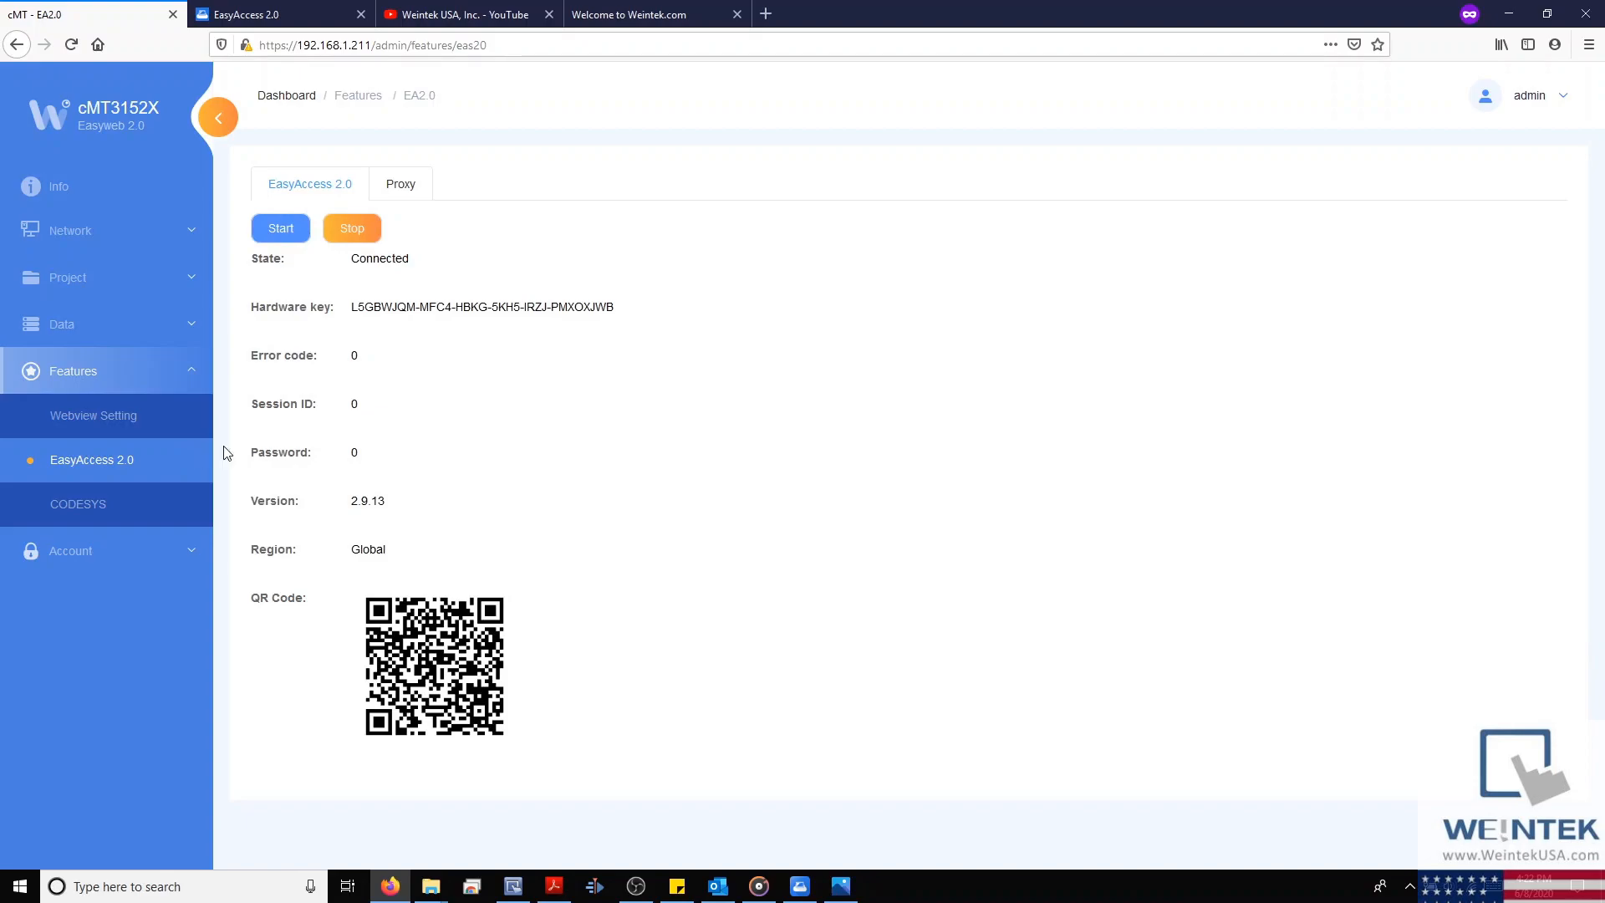
mouse_move(442, 461)
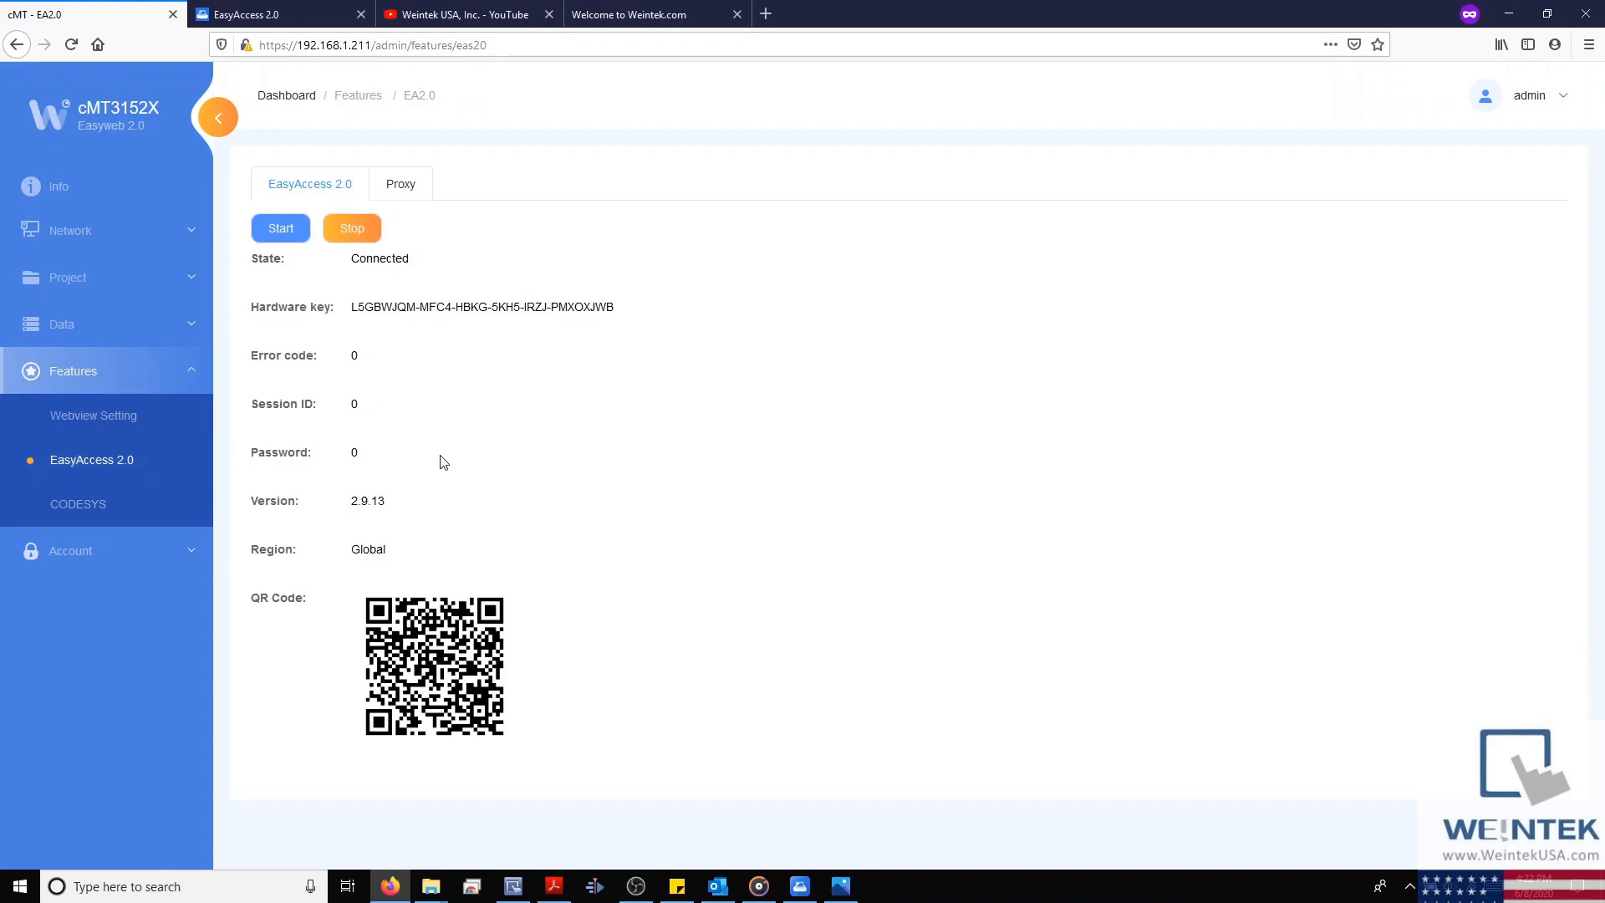
mouse_move(176, 509)
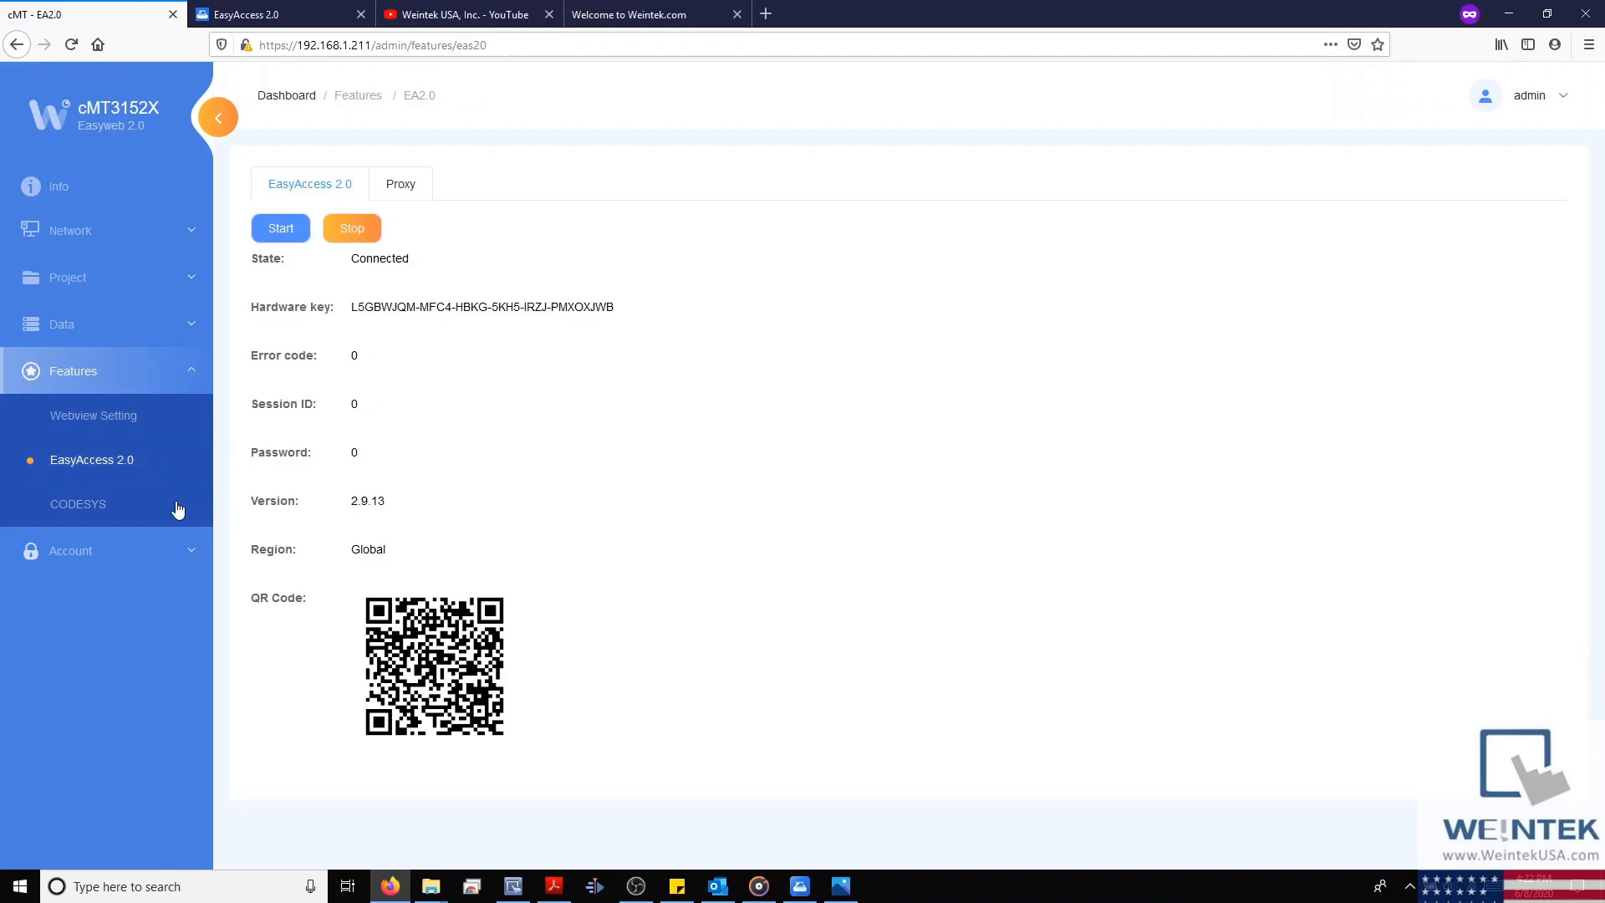
- View the Not Activated CODESYS page and collapse the Features group
left_click(78, 503)
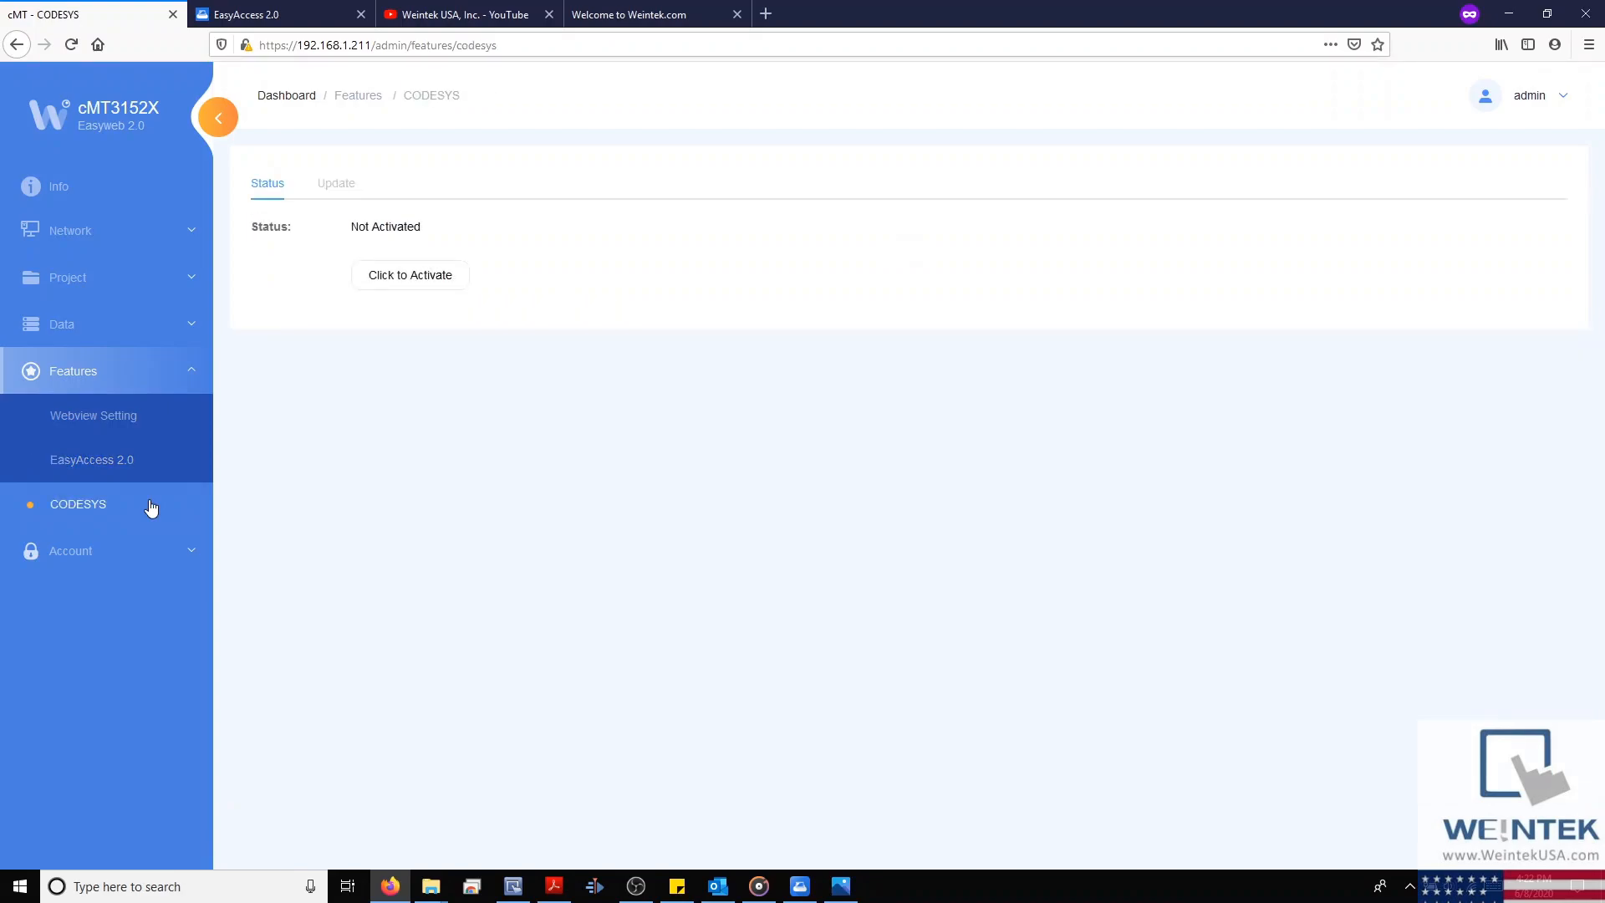
mouse_move(392, 366)
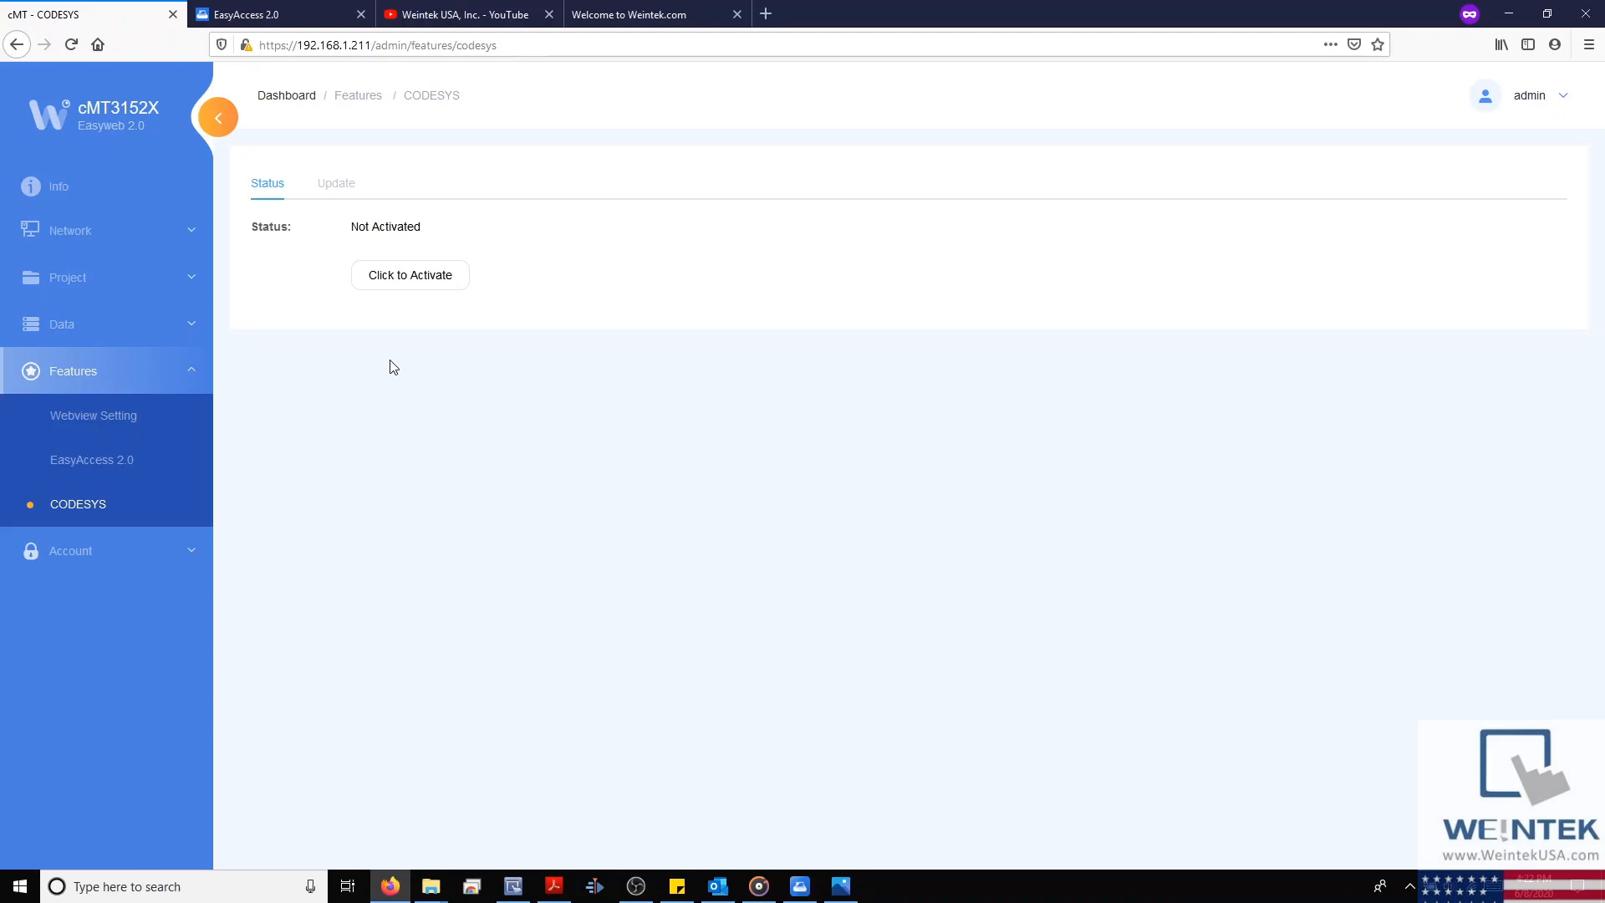
mouse_move(342, 177)
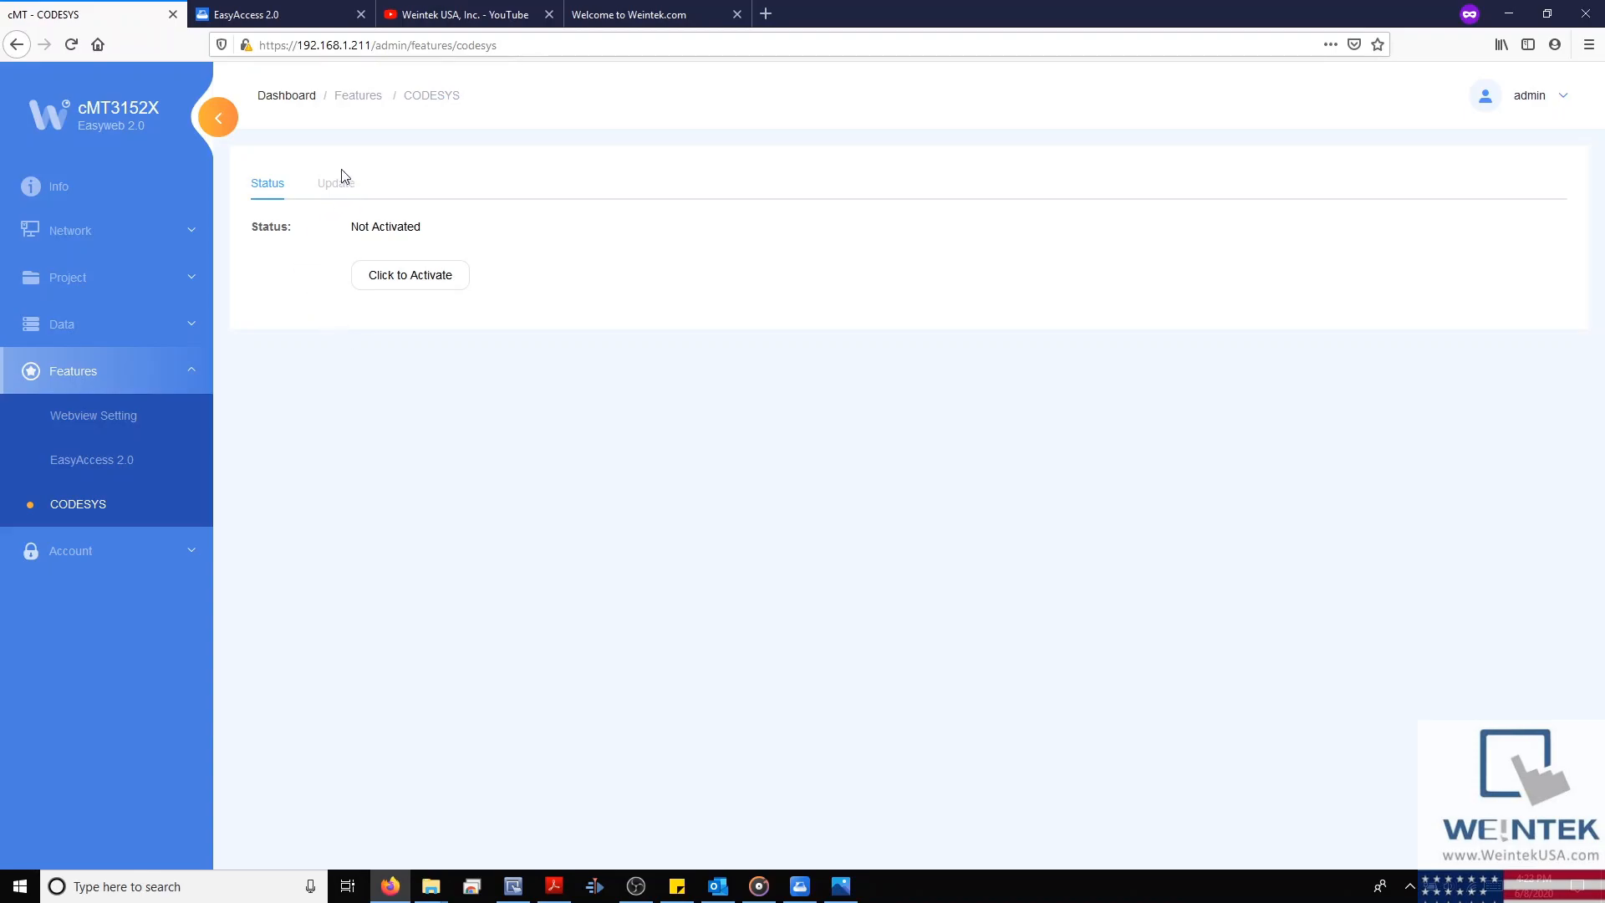
mouse_move(325, 234)
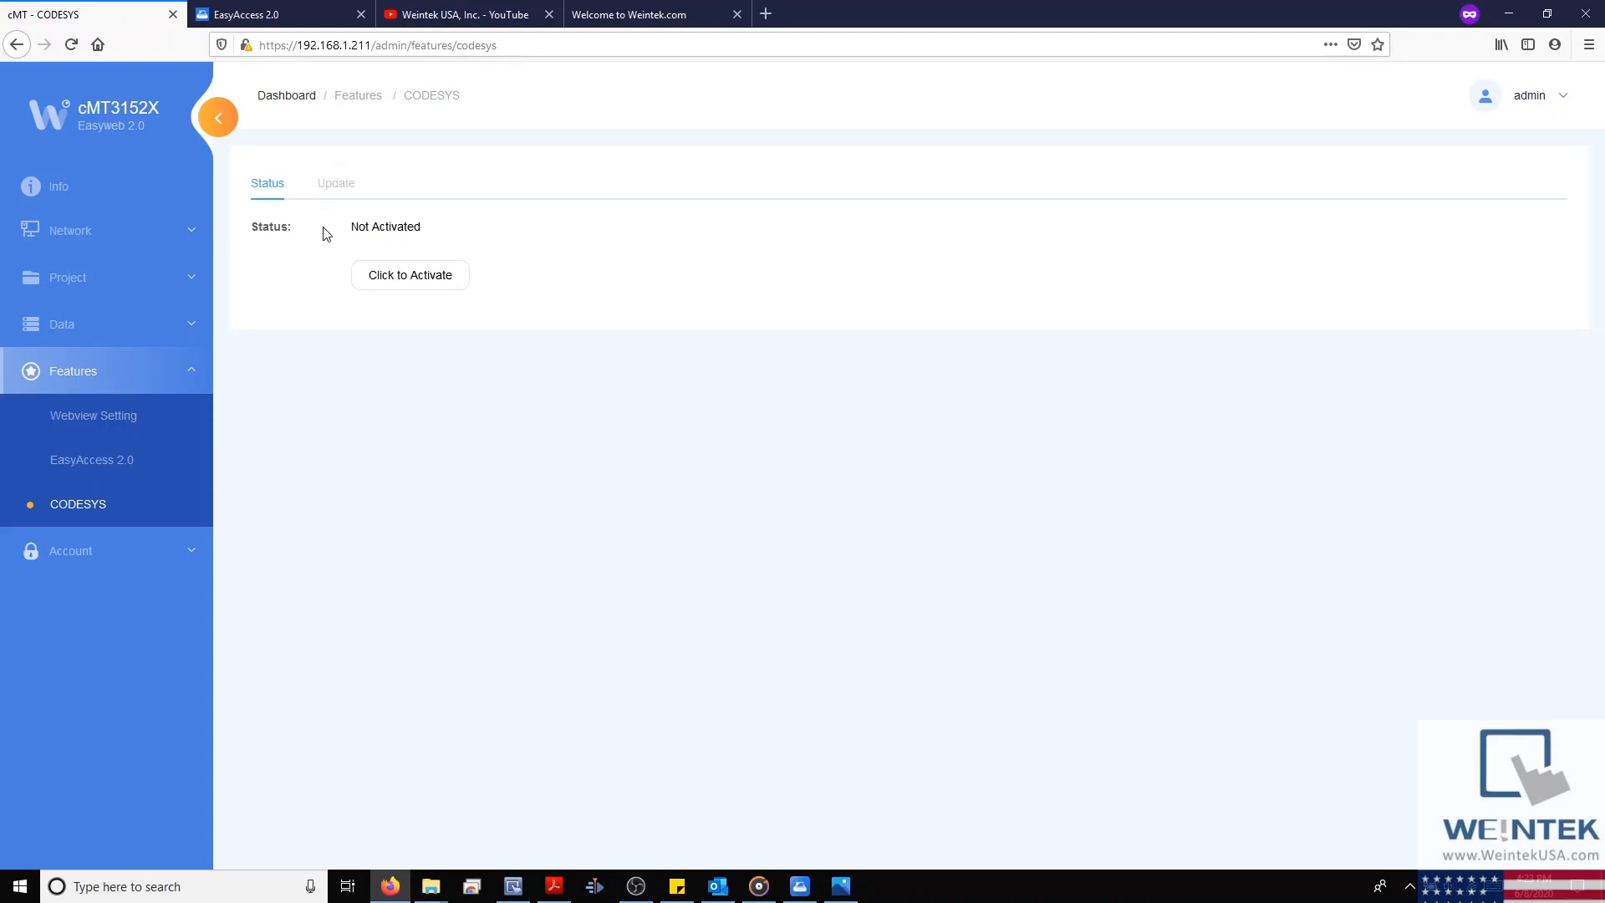
mouse_move(204, 370)
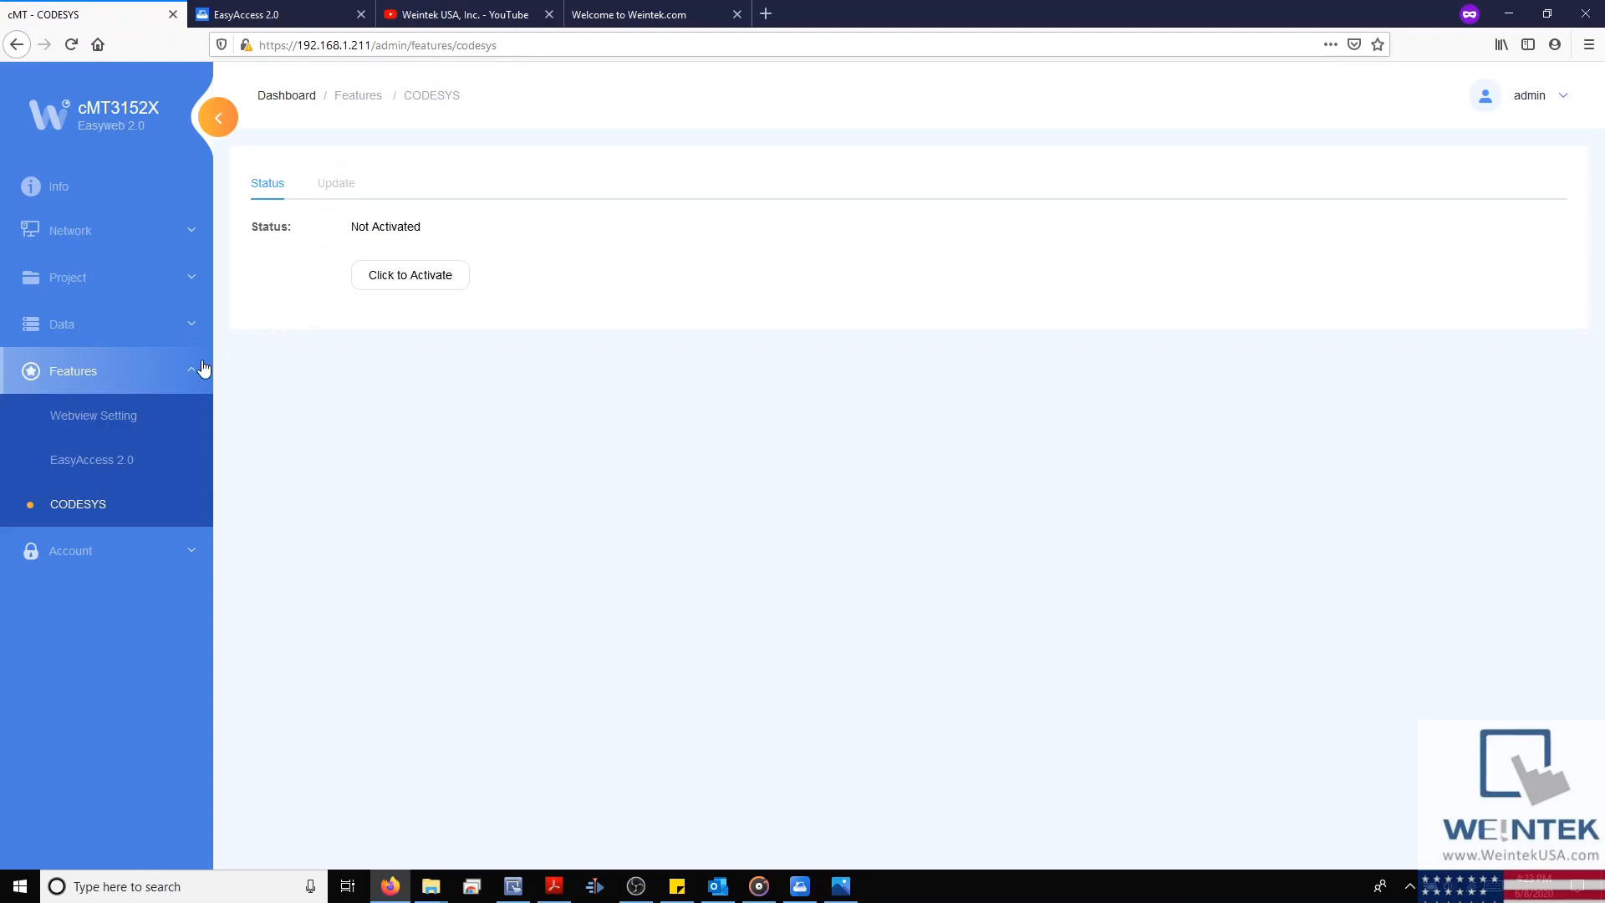
left_click(73, 370)
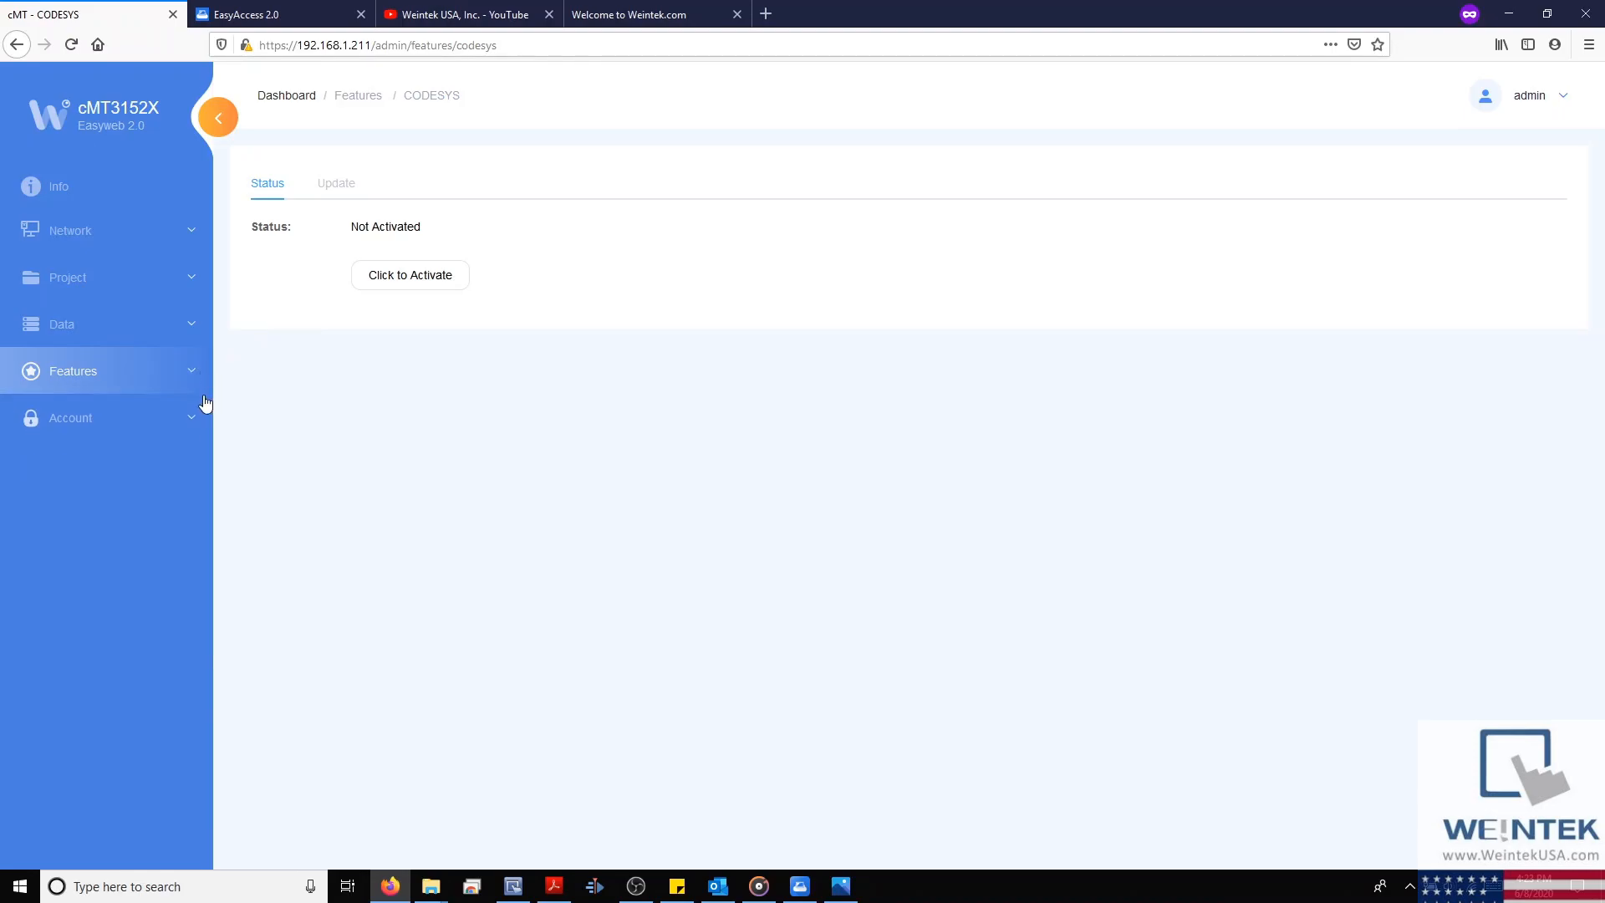
- Check editable identities on System Password, then switch to the Weintek USA YouTube tab
left_click(70, 418)
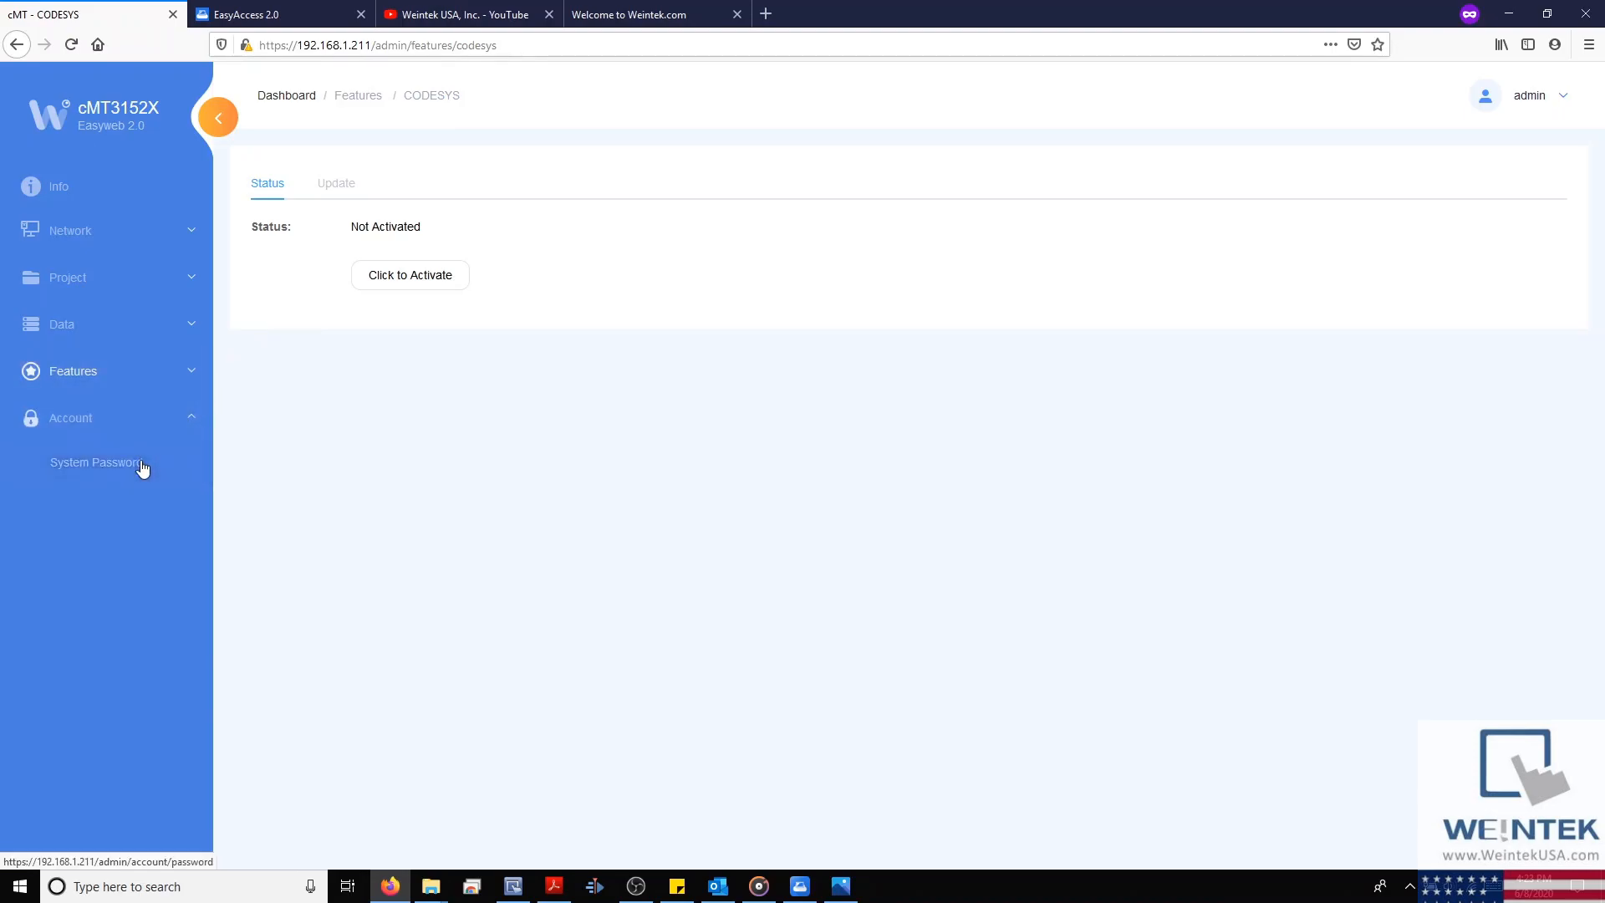
left_click(96, 462)
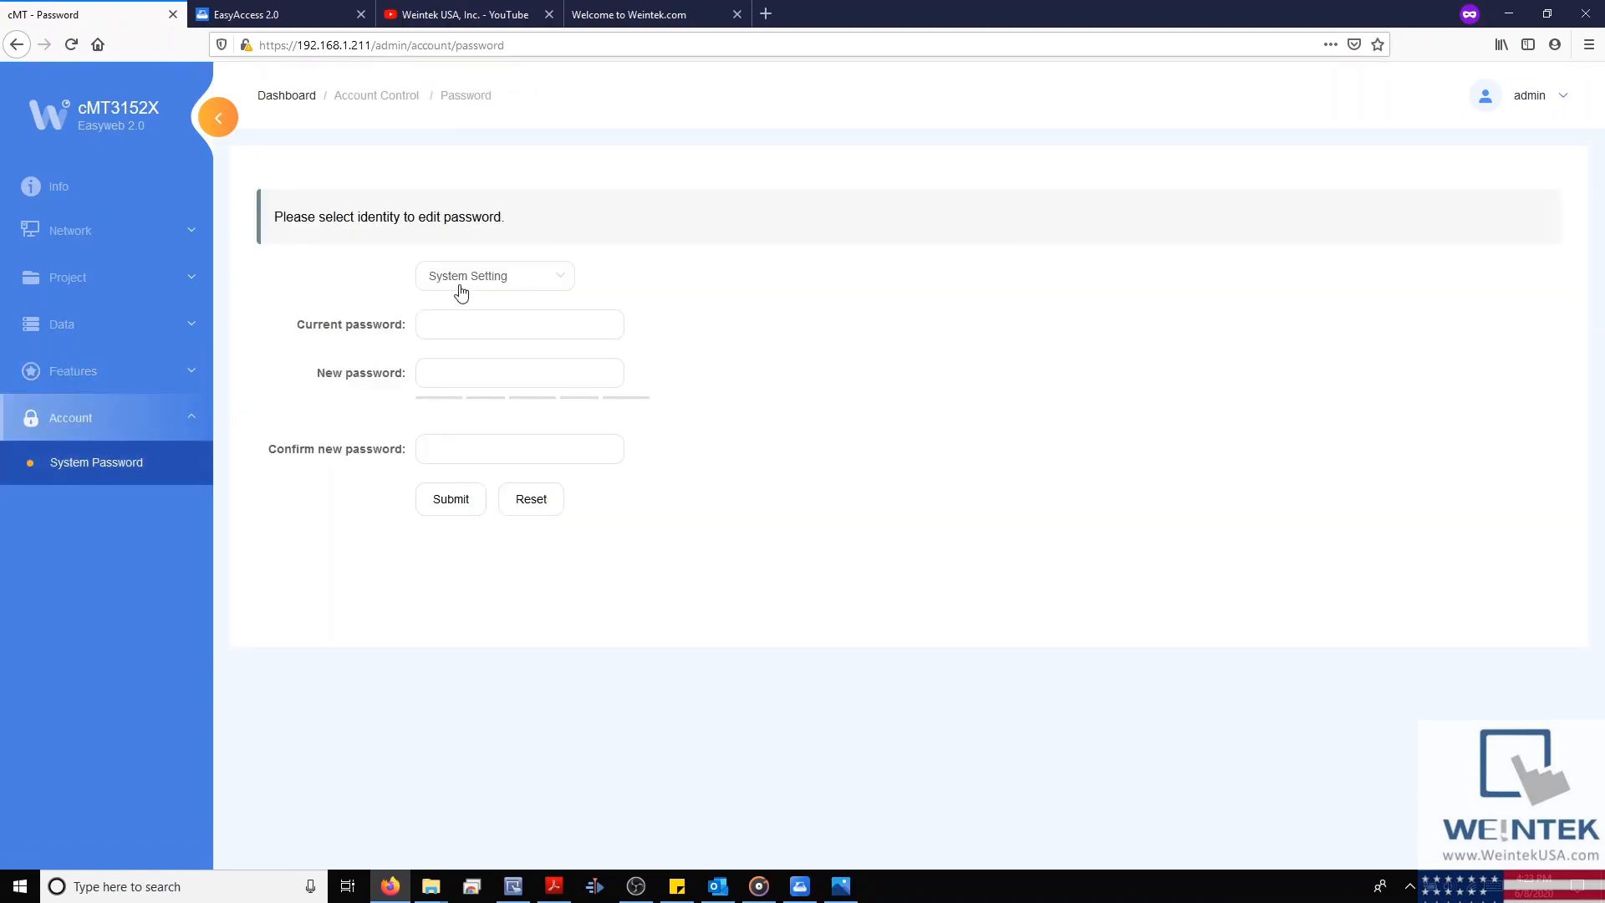
left_click(493, 275)
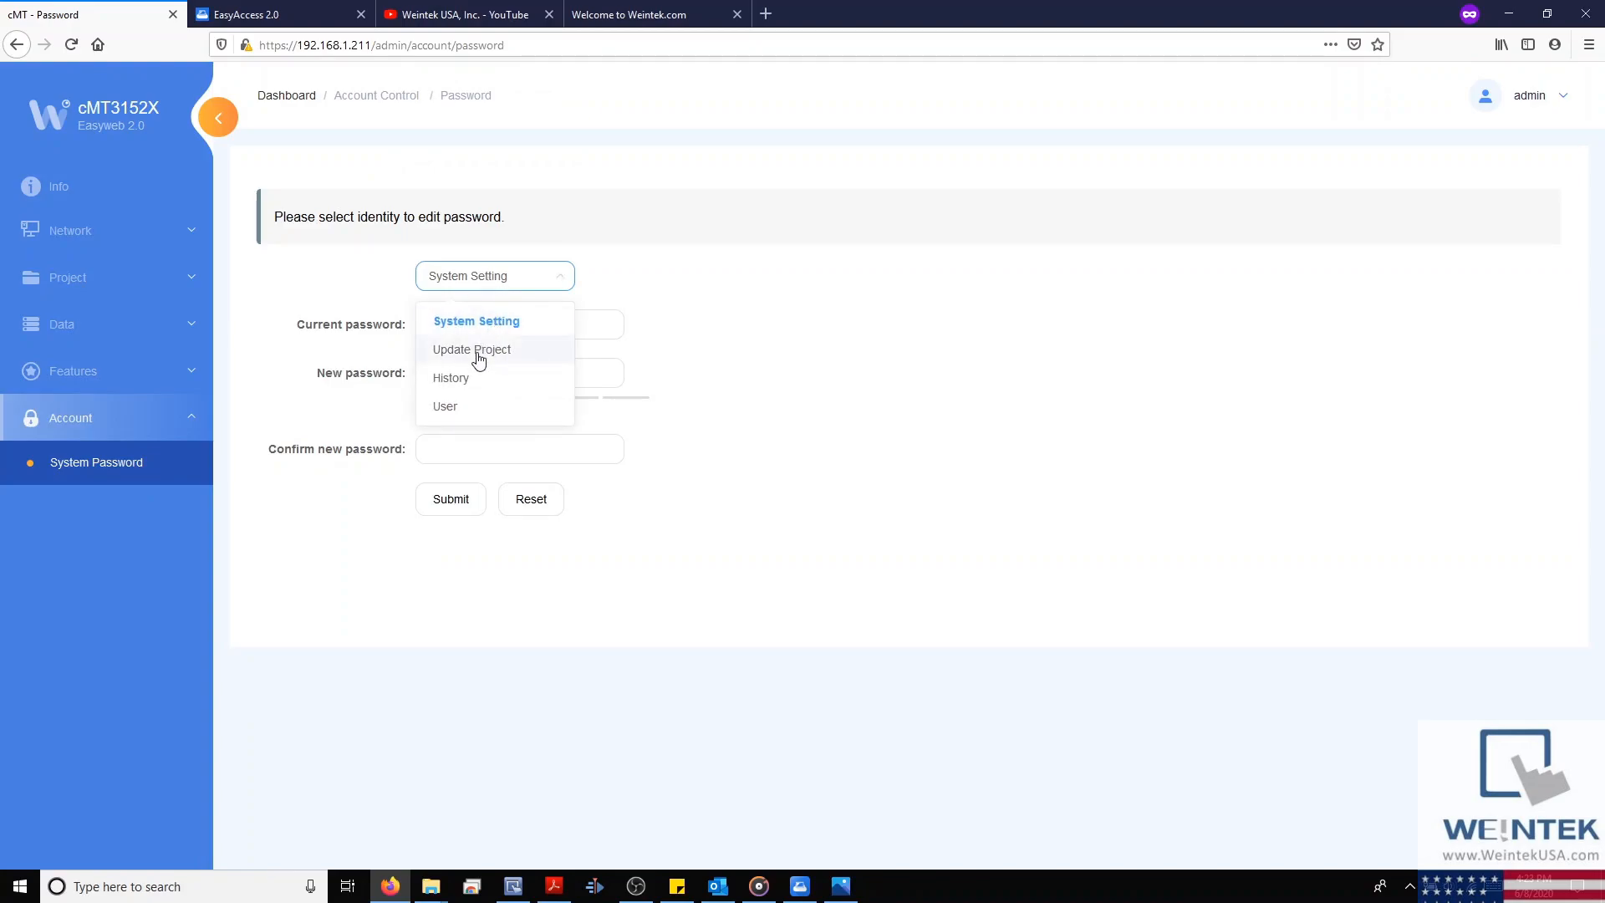
mouse_move(479, 388)
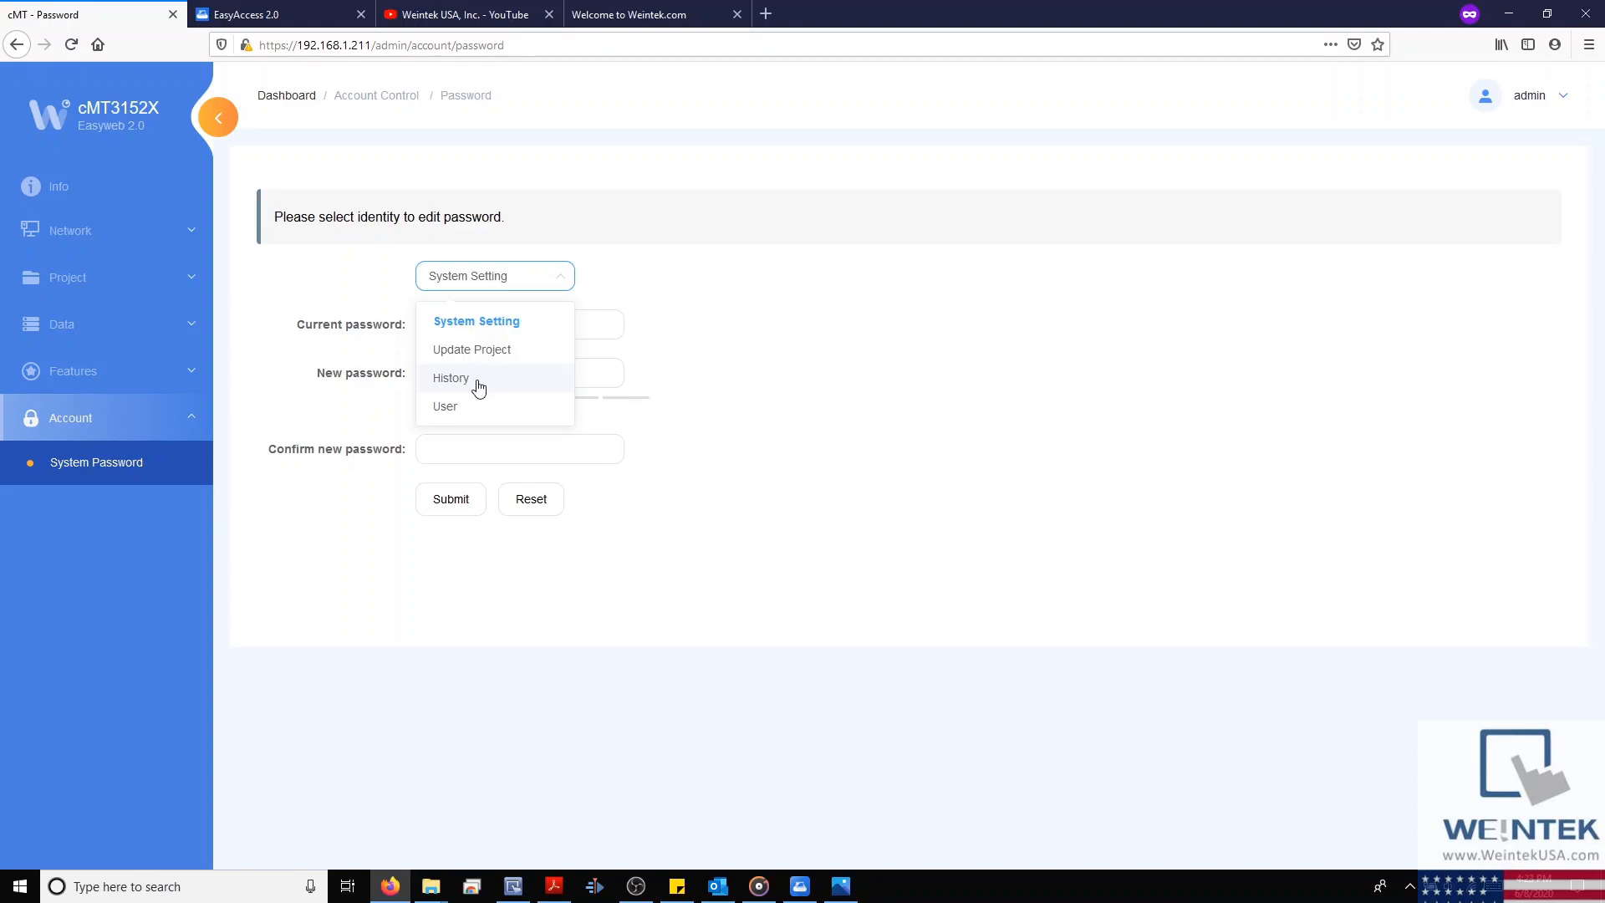
mouse_move(491, 411)
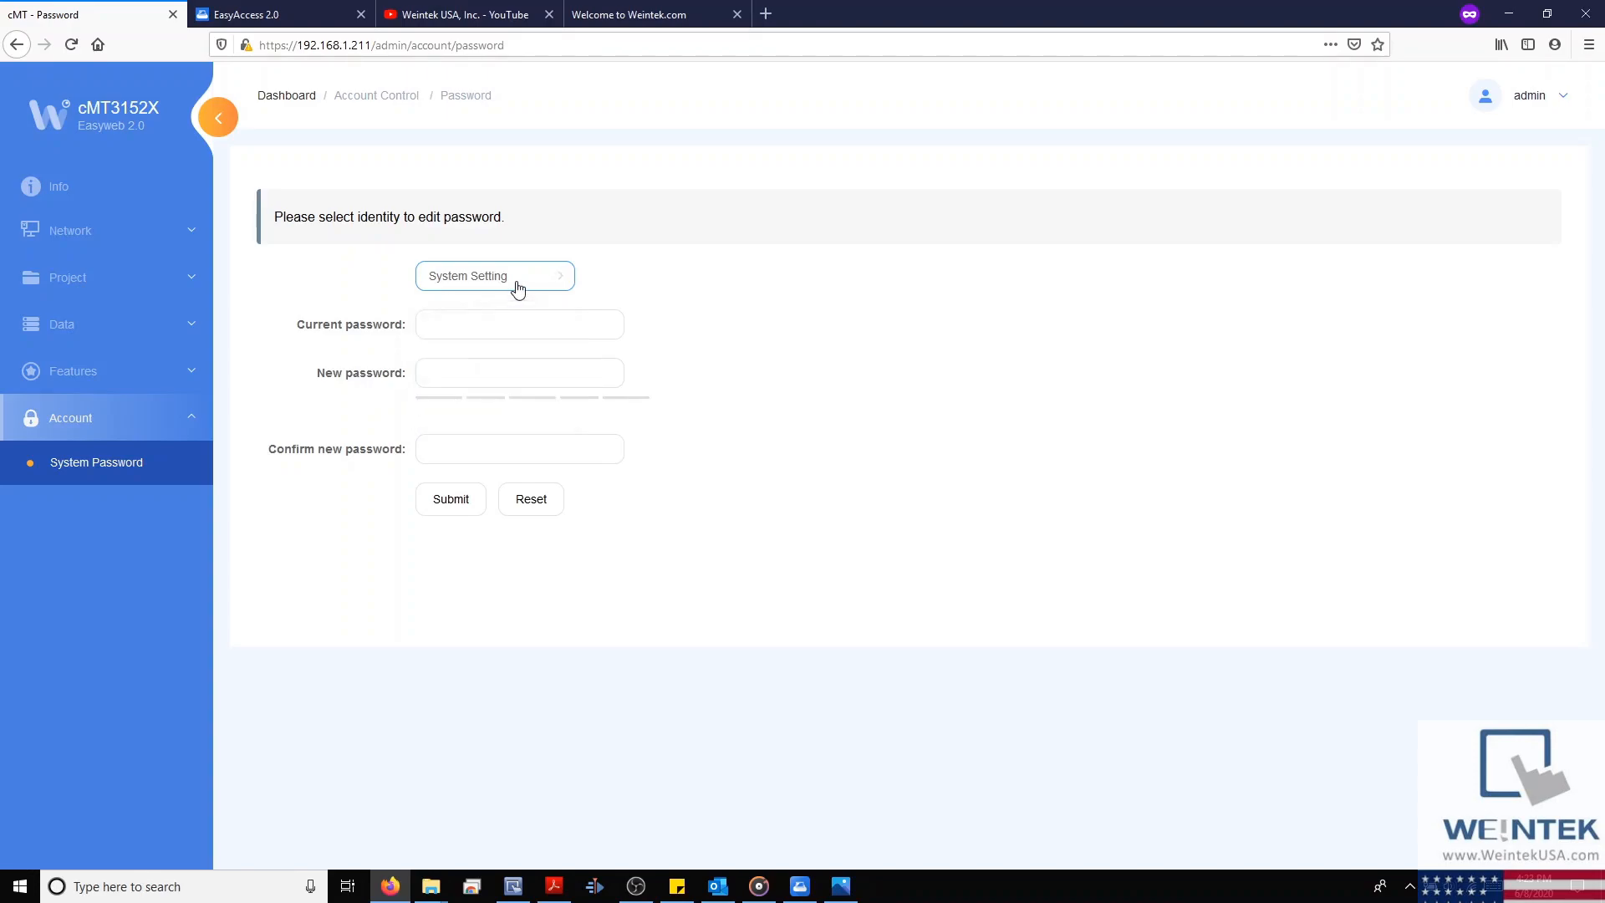
mouse_move(468, 294)
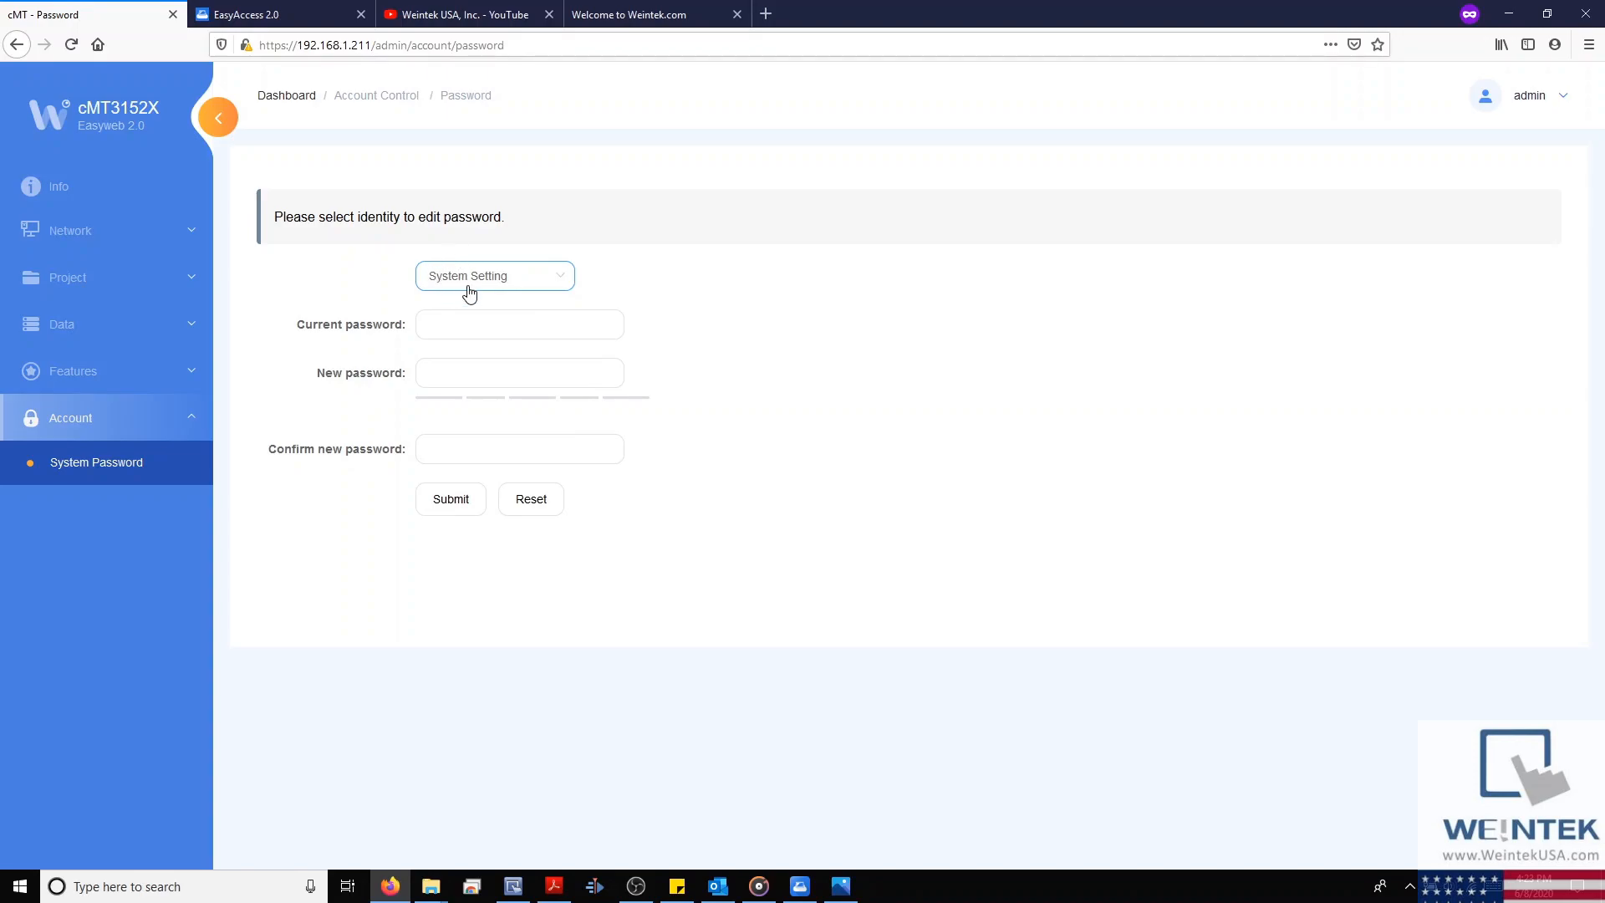
mouse_move(340, 325)
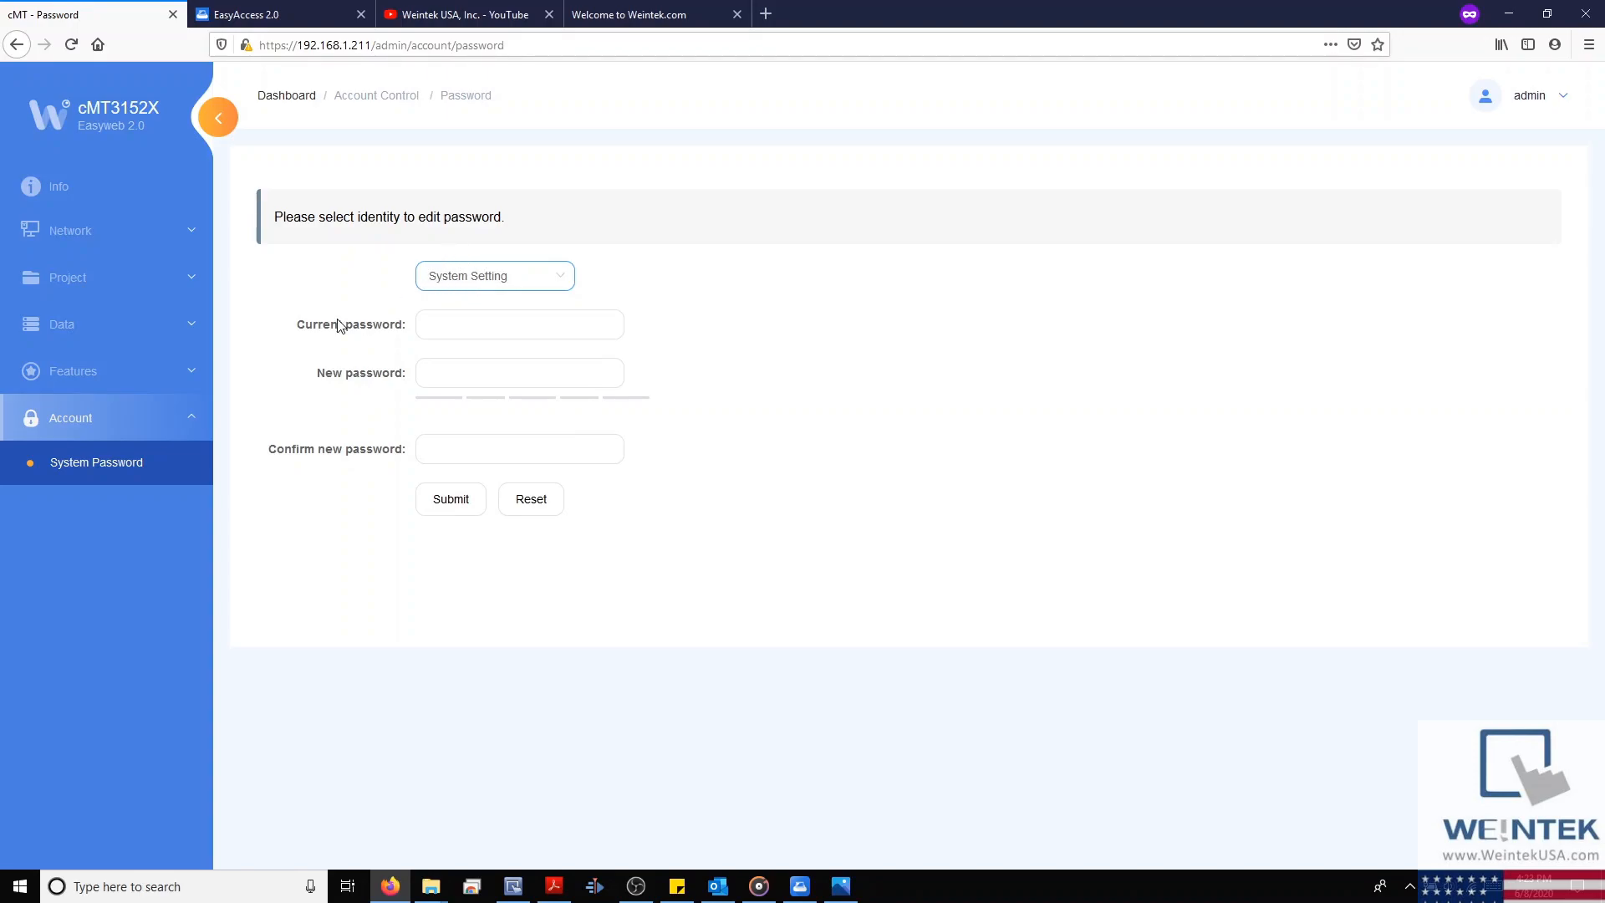
mouse_move(304, 324)
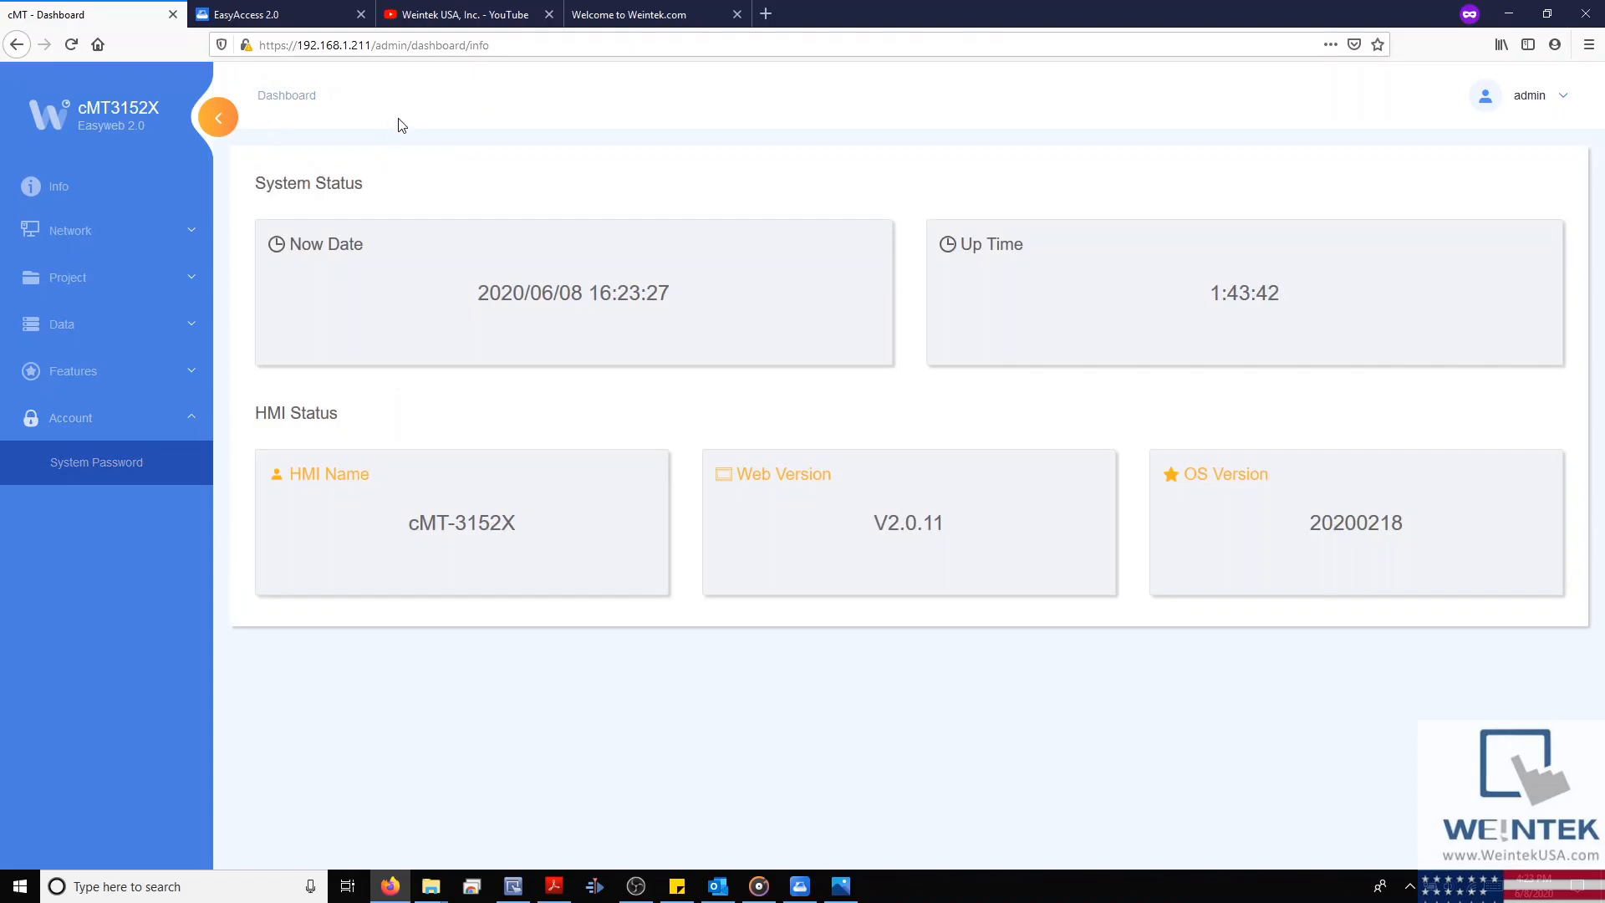
left_click(466, 15)
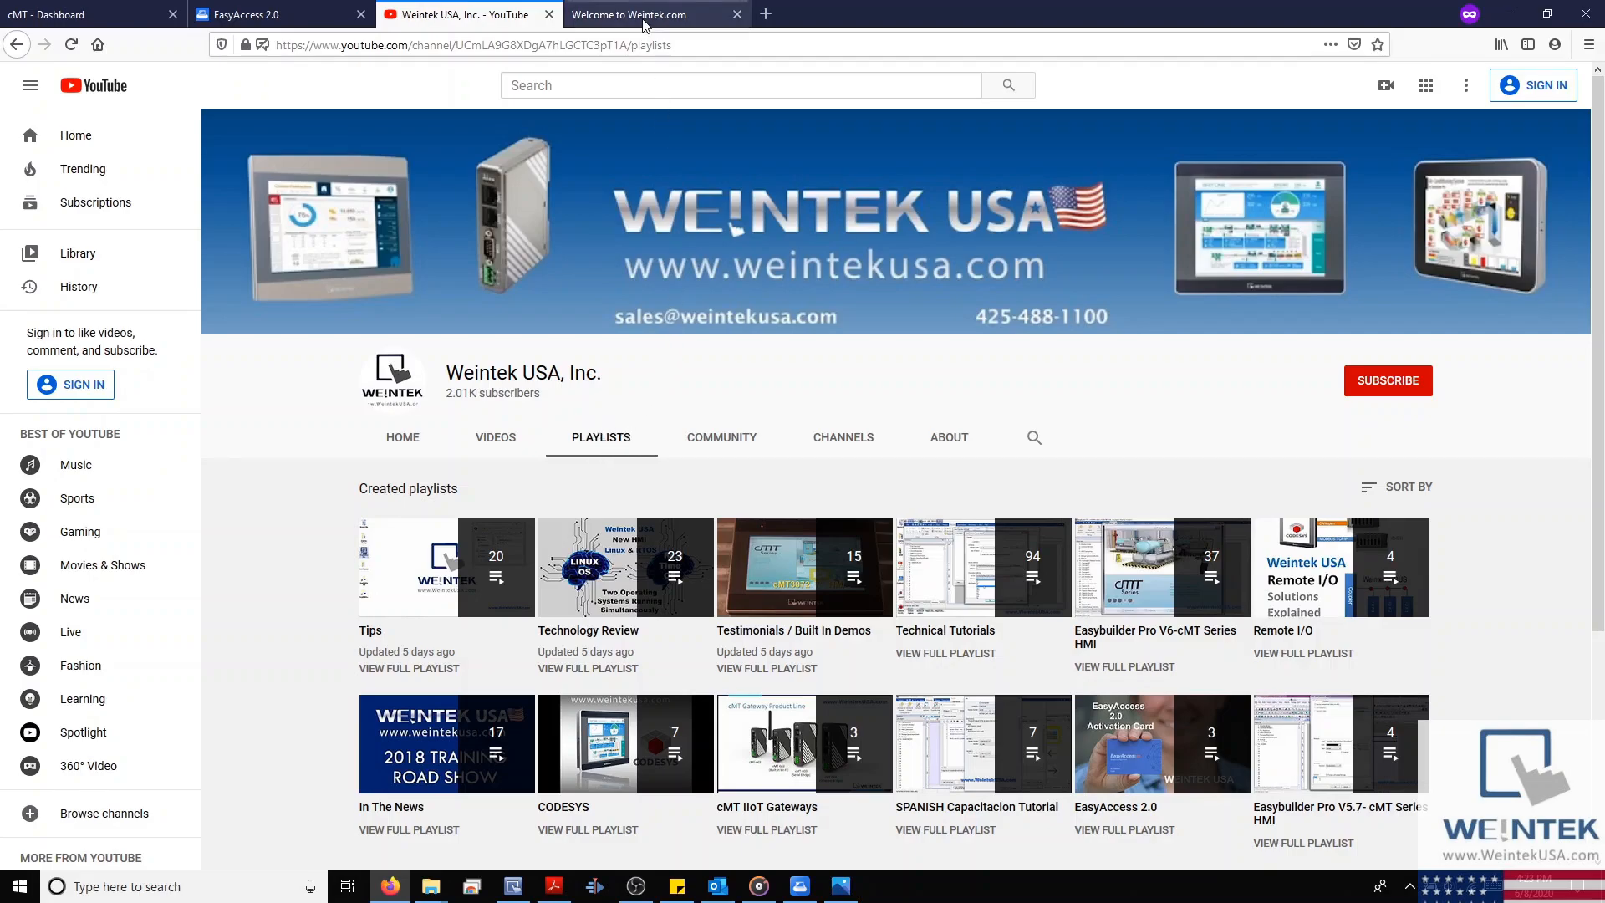
- Switch to the Weintek.com tab and scroll through its software download list
left_click(629, 14)
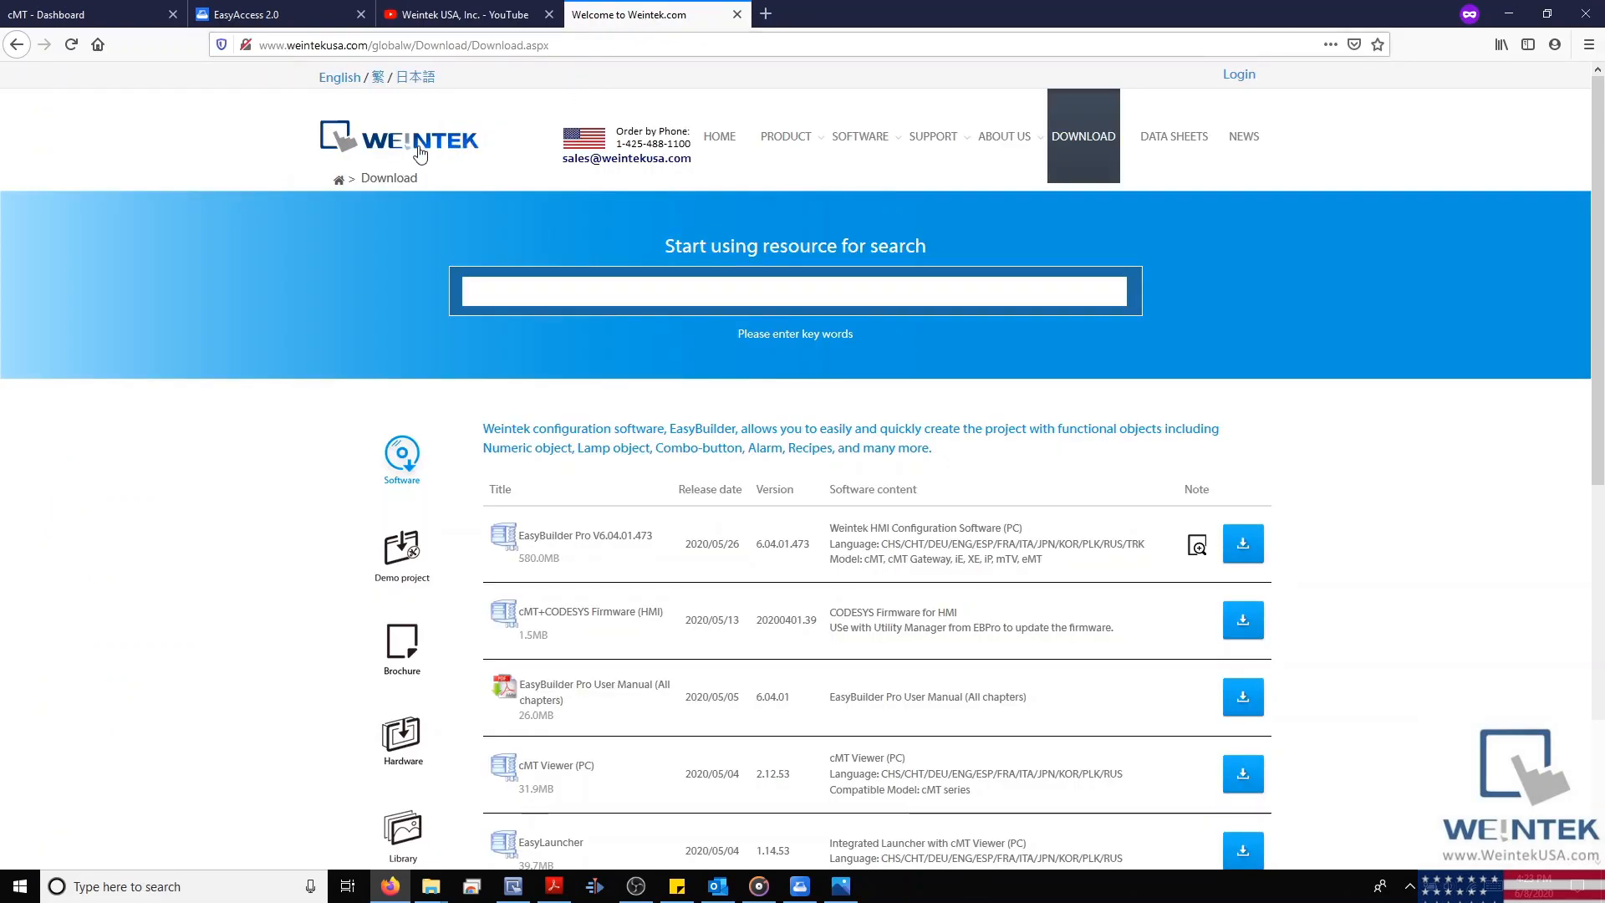
scroll("down", 3)
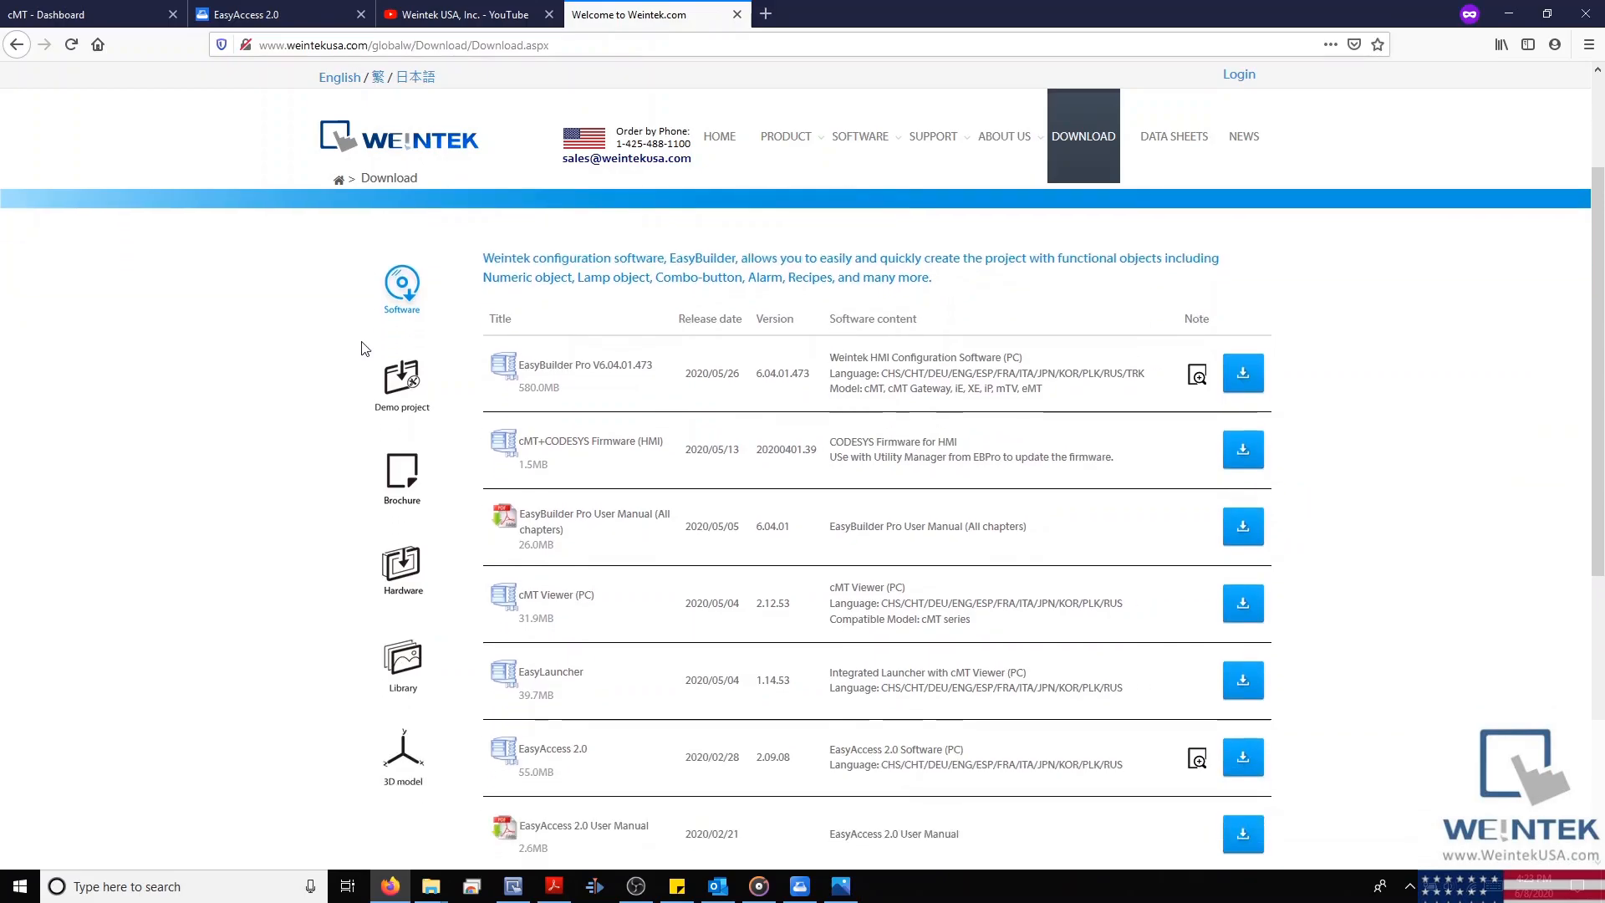
scroll("down", 3)
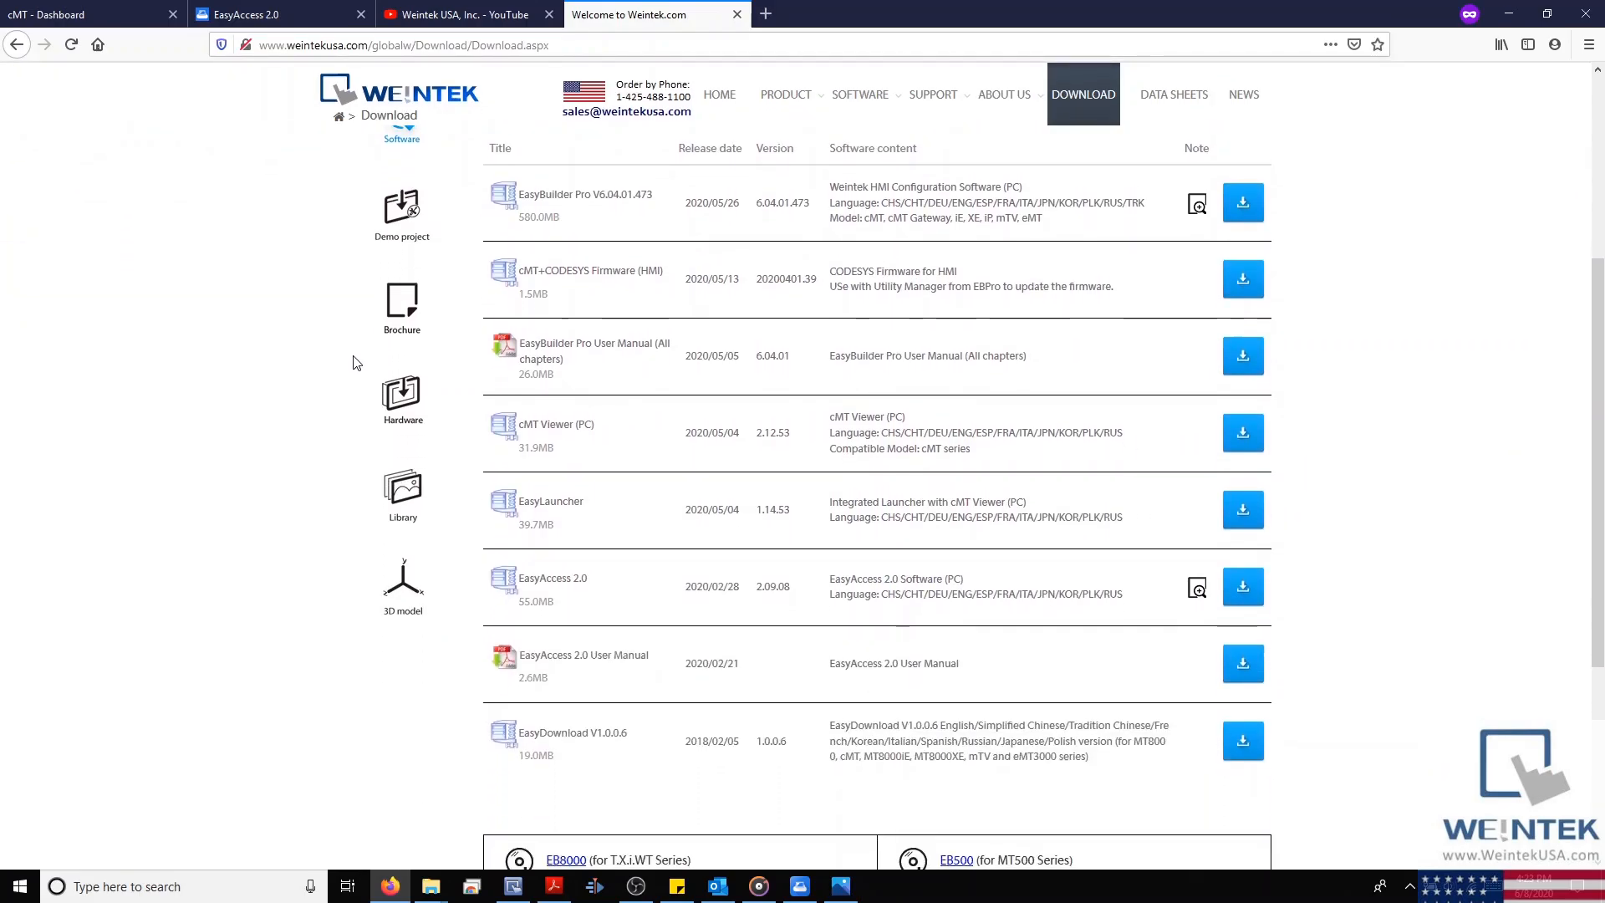